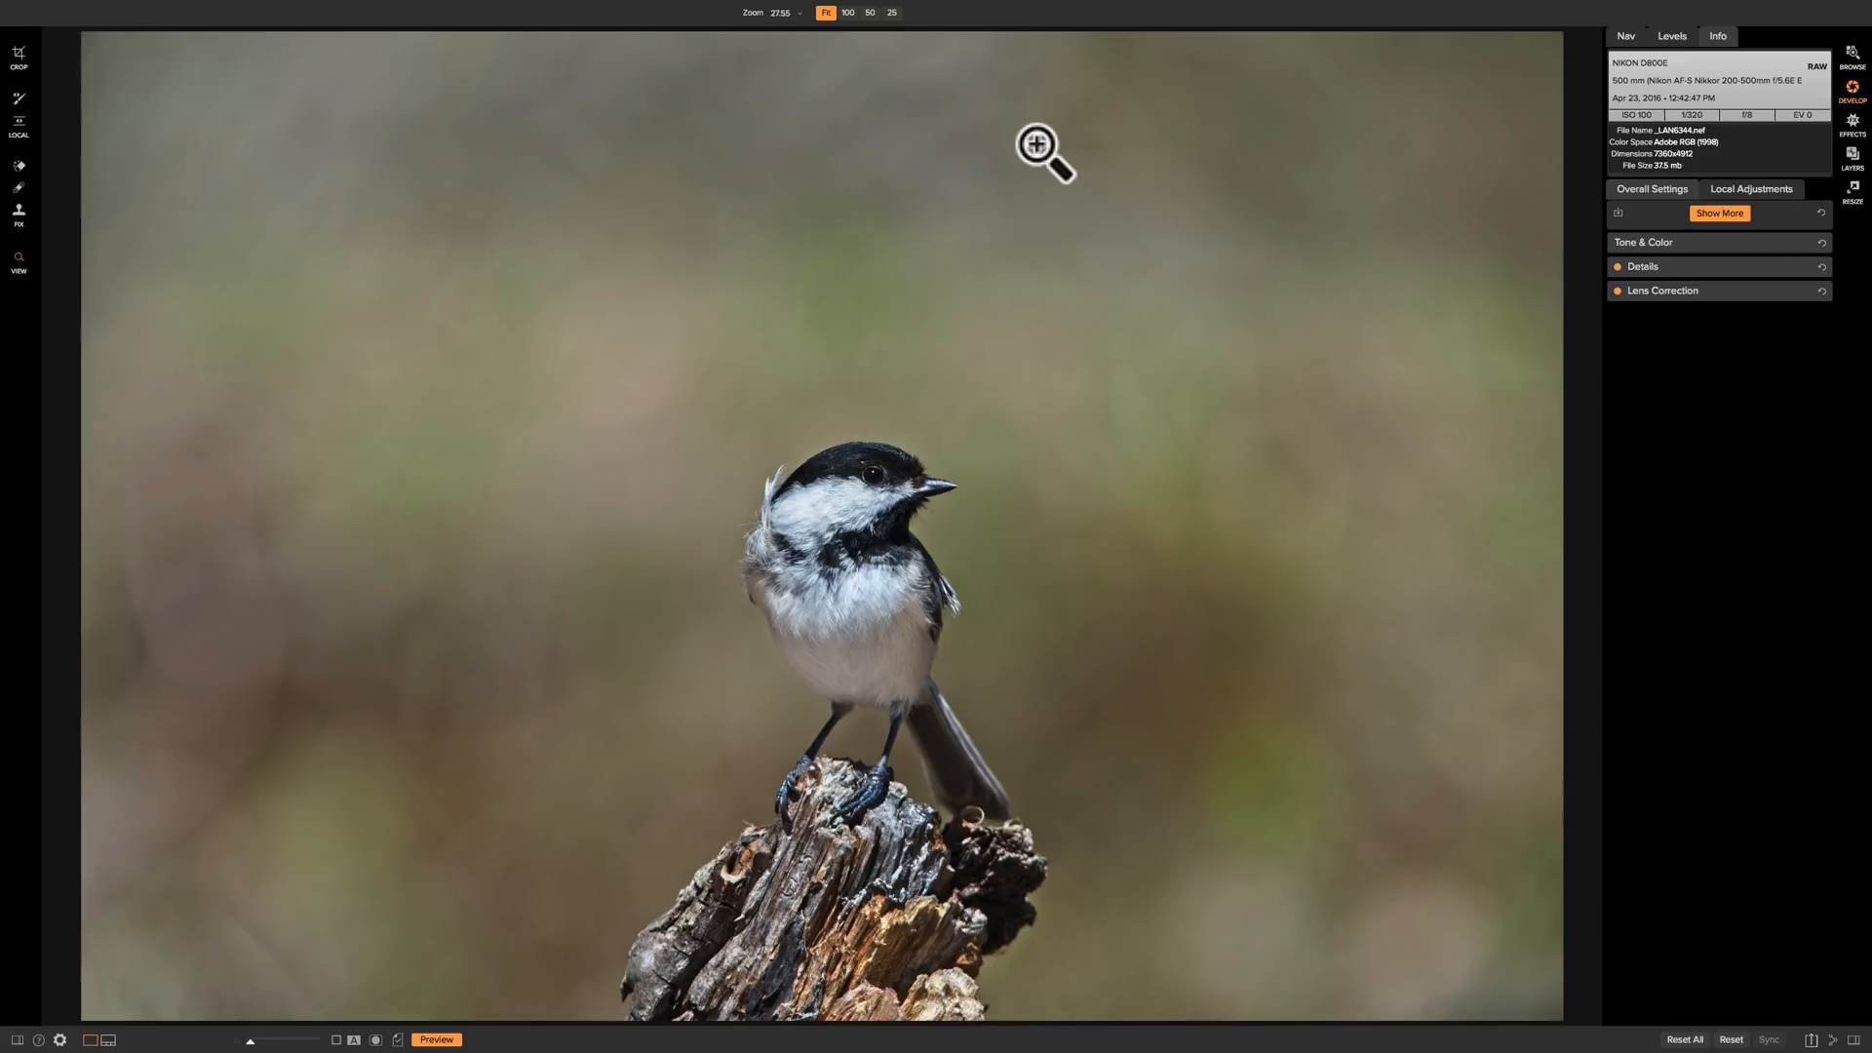
mouse_move(552, 386)
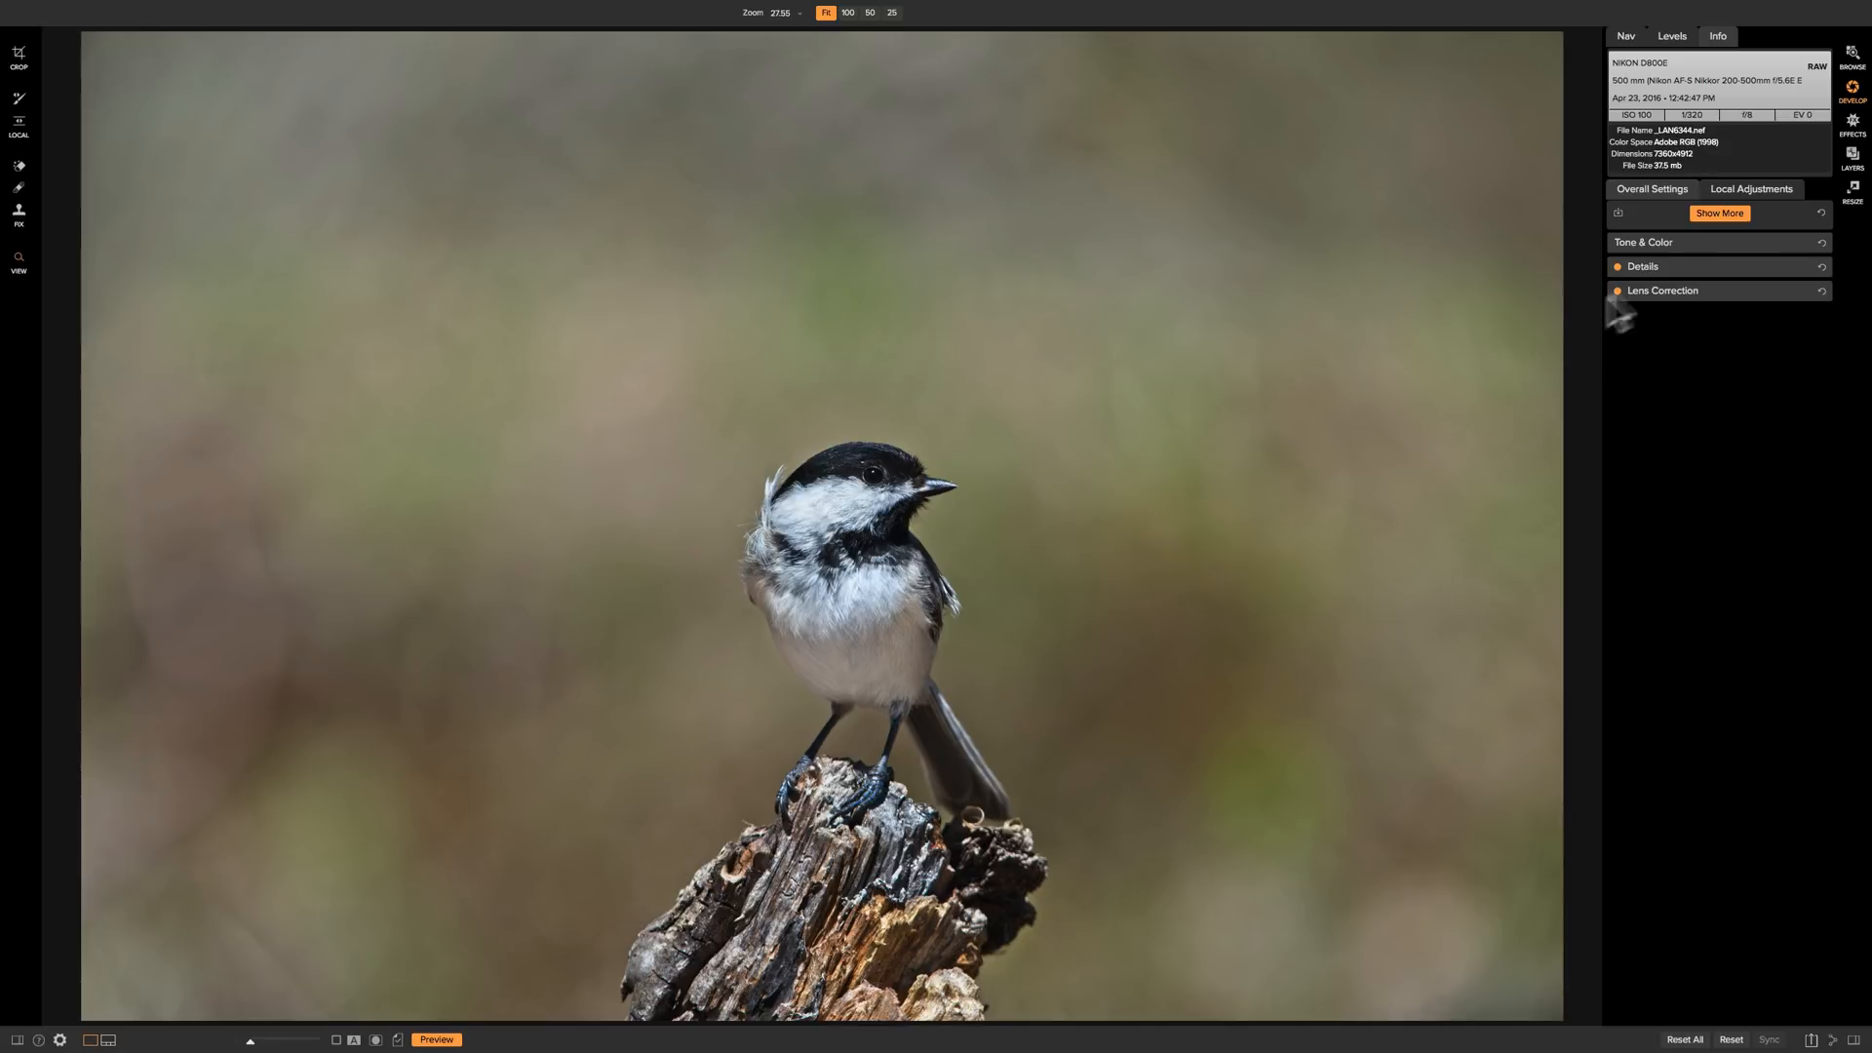
Expand and then collapse the Details (sharpening and noise reduction) section
left_click(1644, 243)
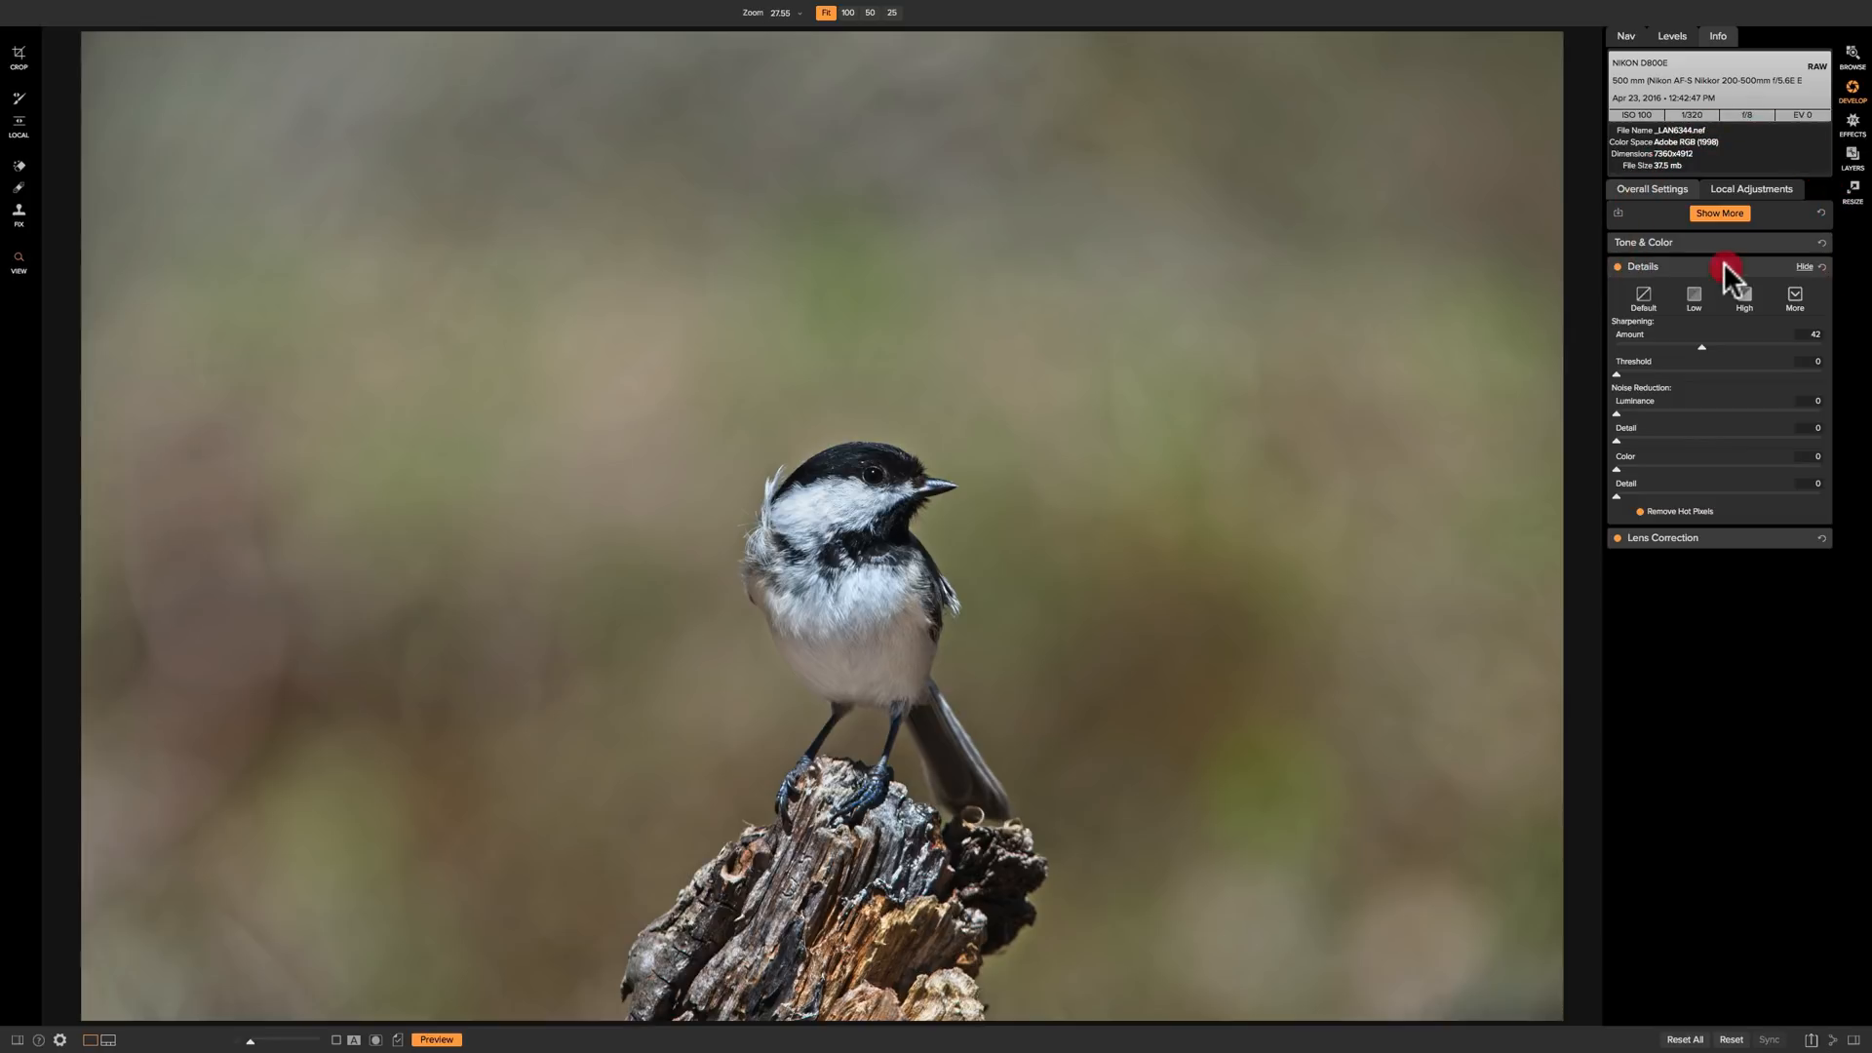
left_click(1804, 266)
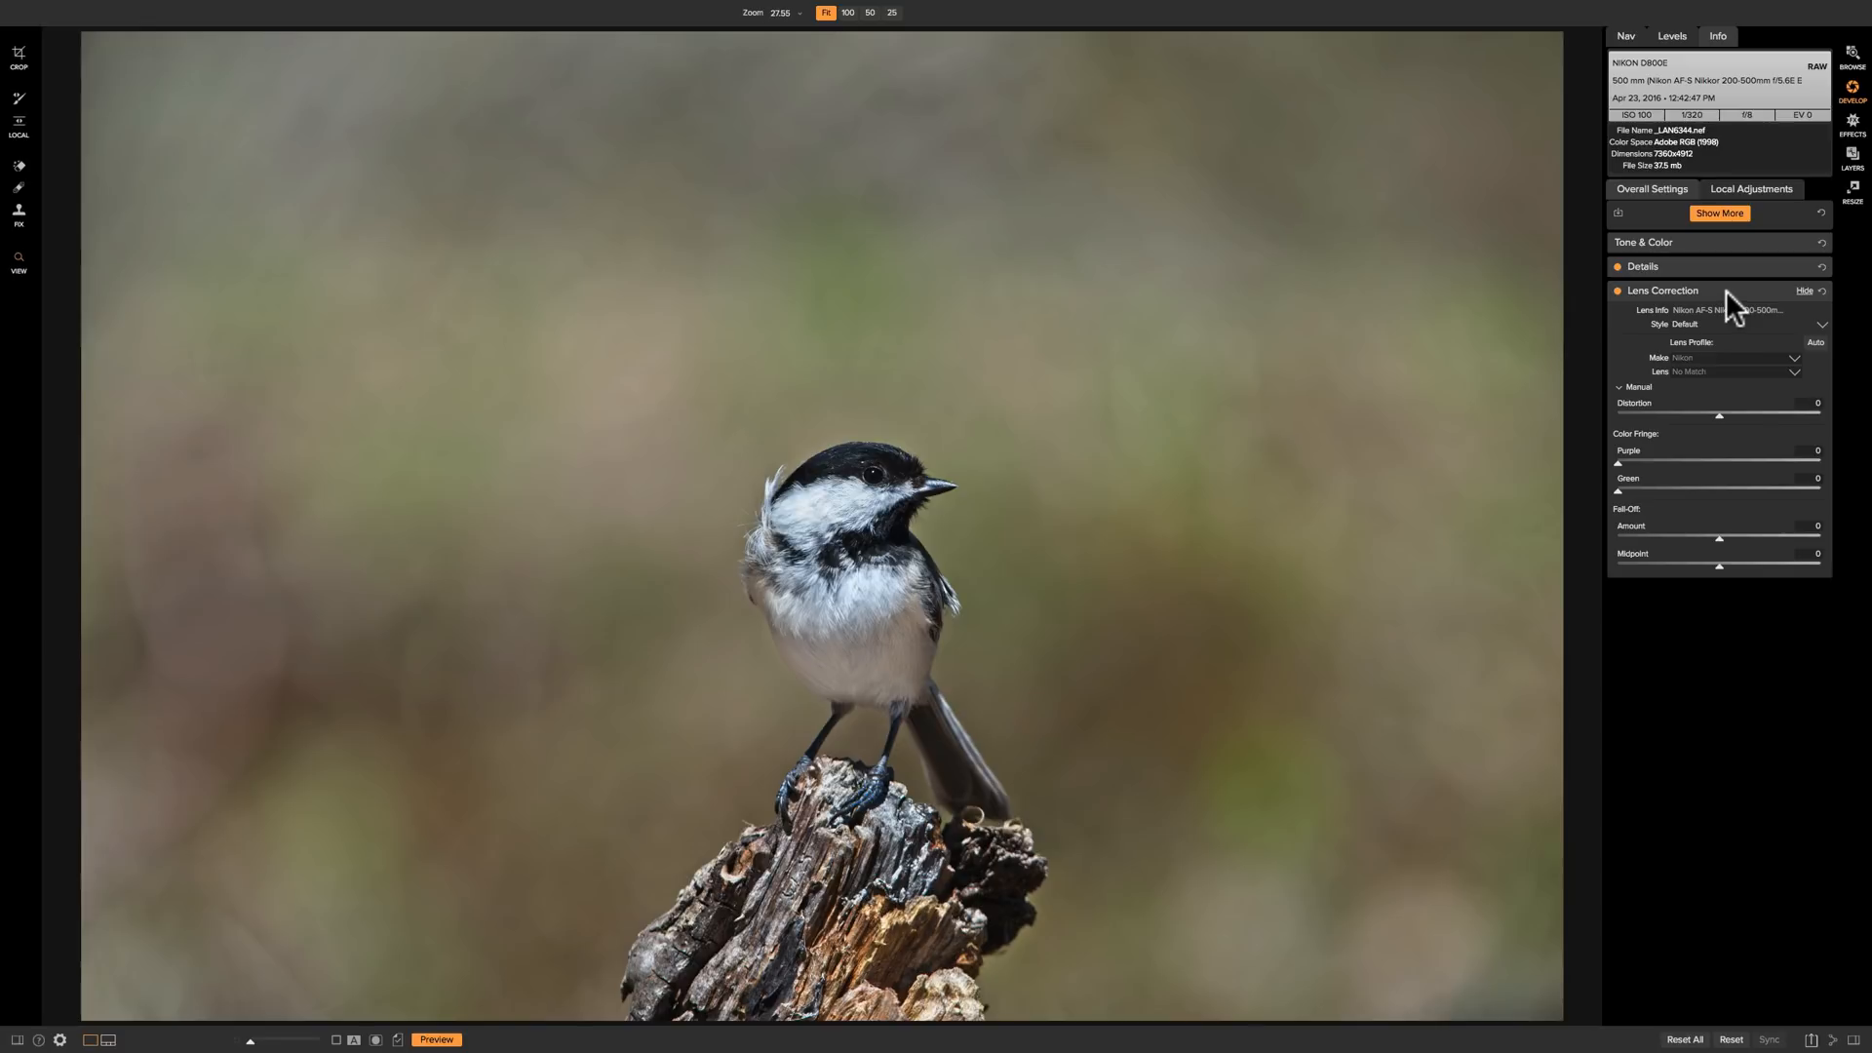
Switch from Lens Correction to the Vignette filter and apply the Subtle preset
left_click(1804, 291)
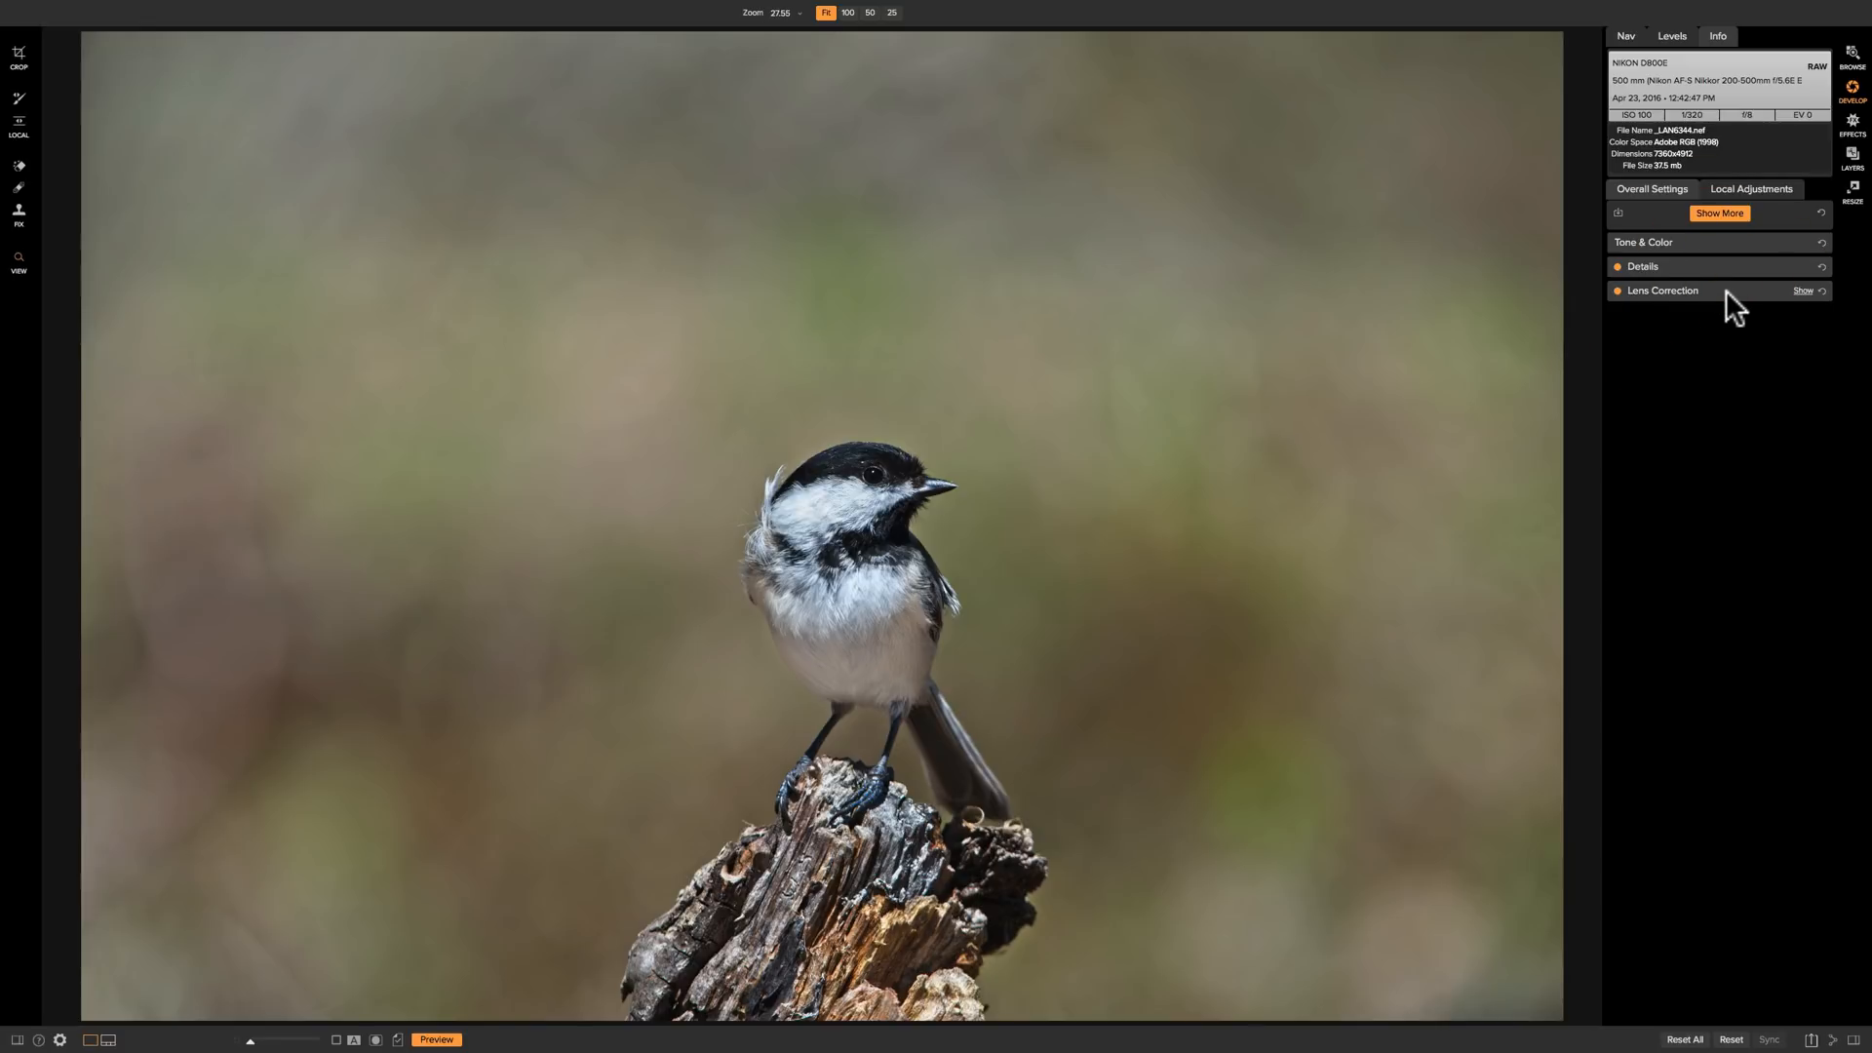
left_click(1719, 213)
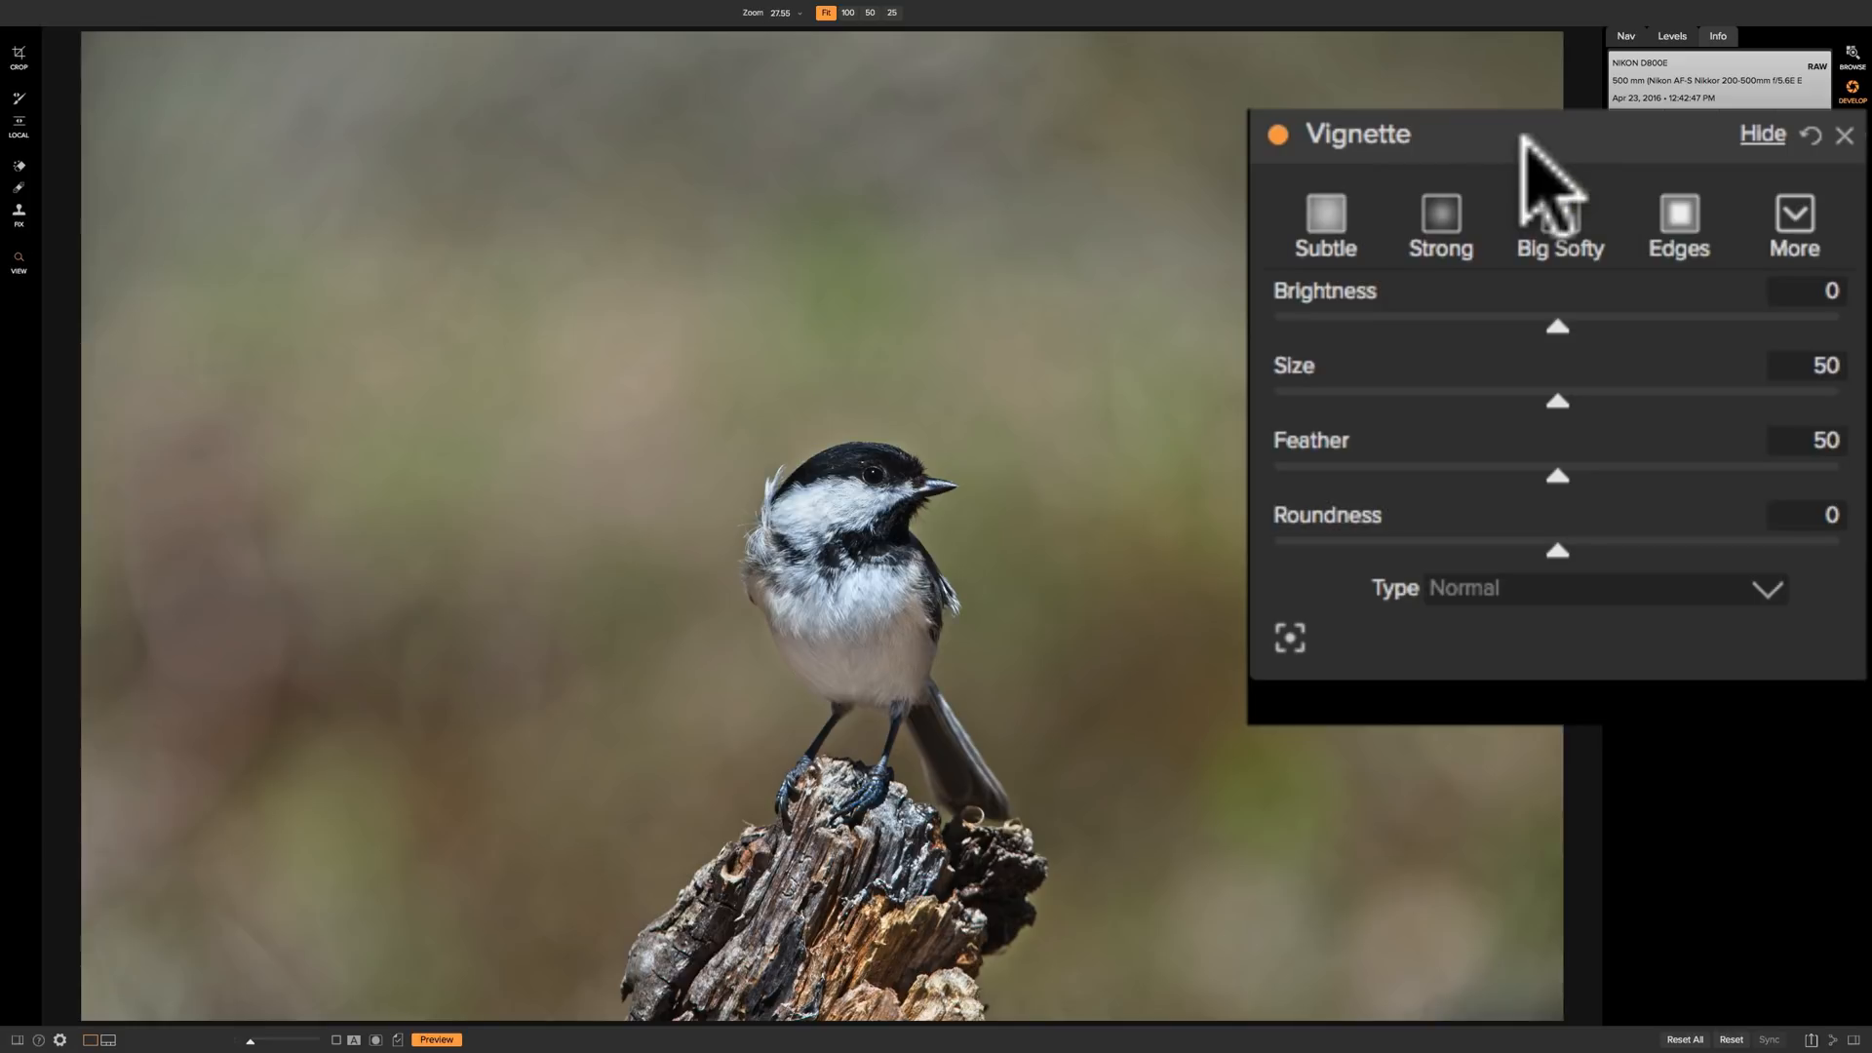
left_click(1324, 228)
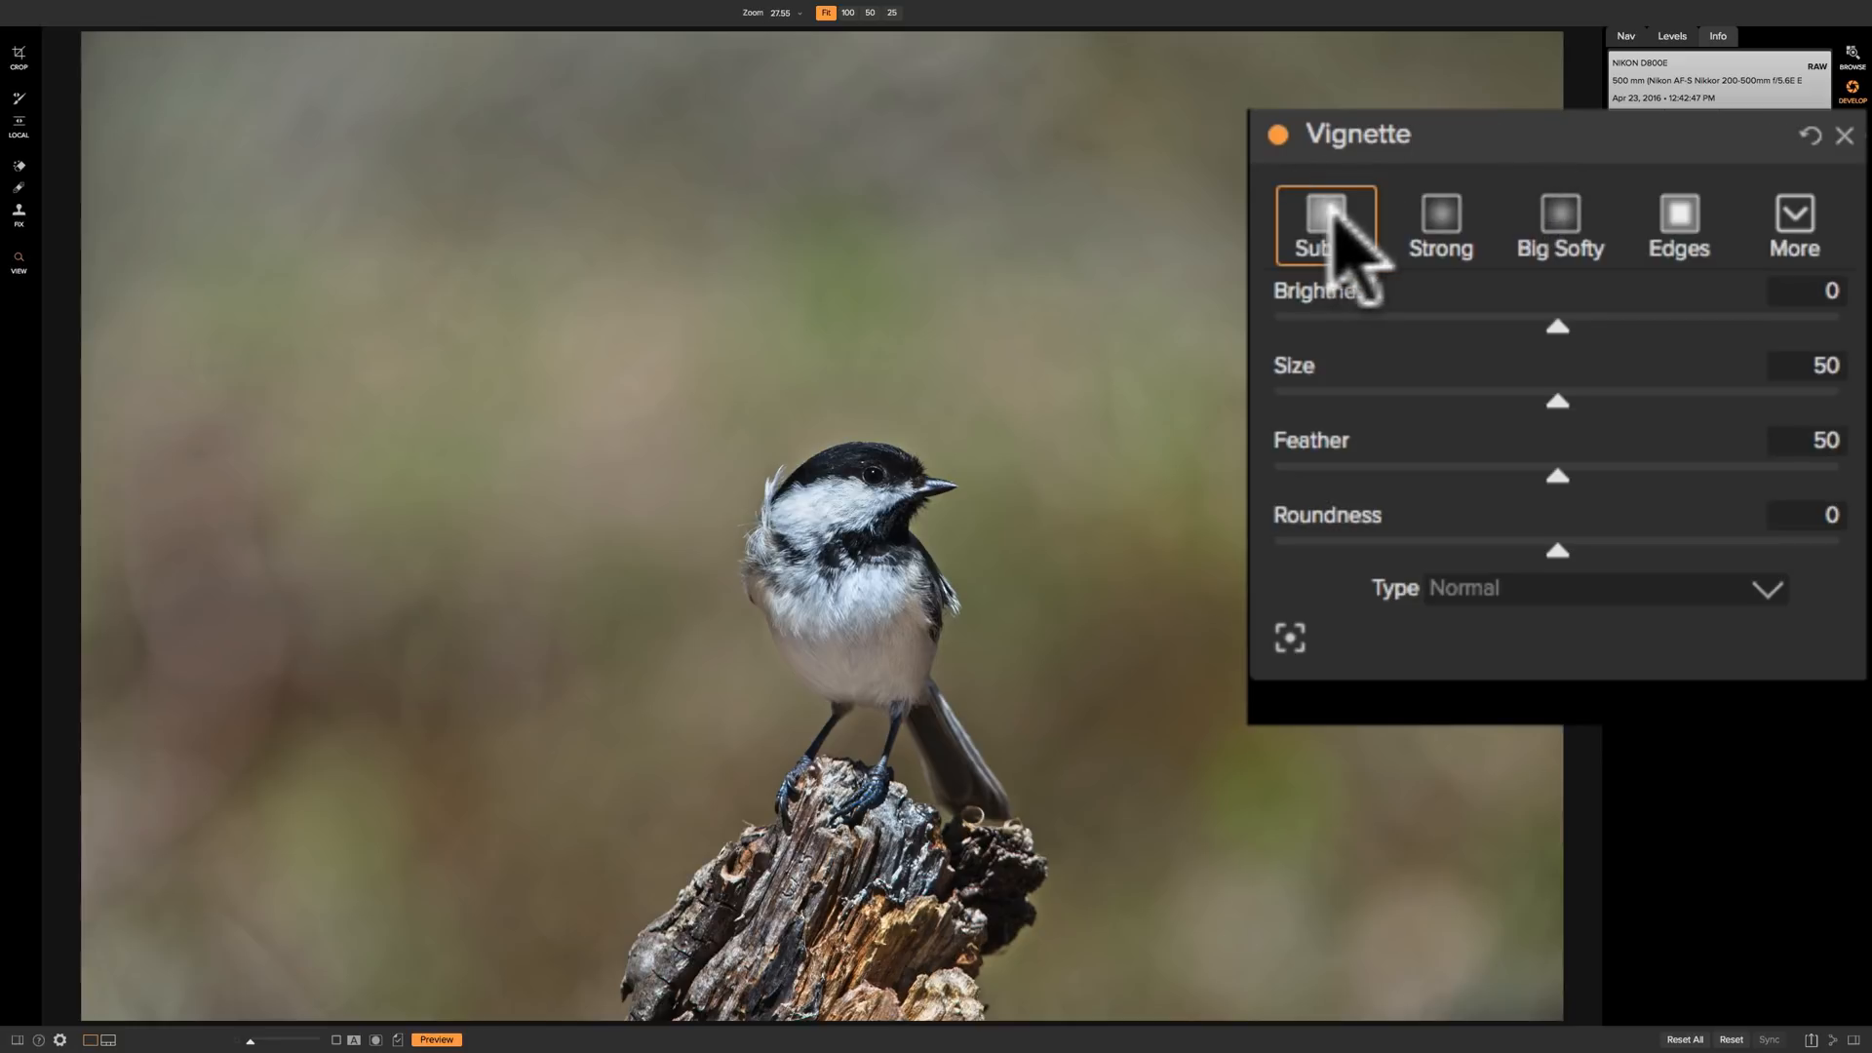
left_click(1323, 222)
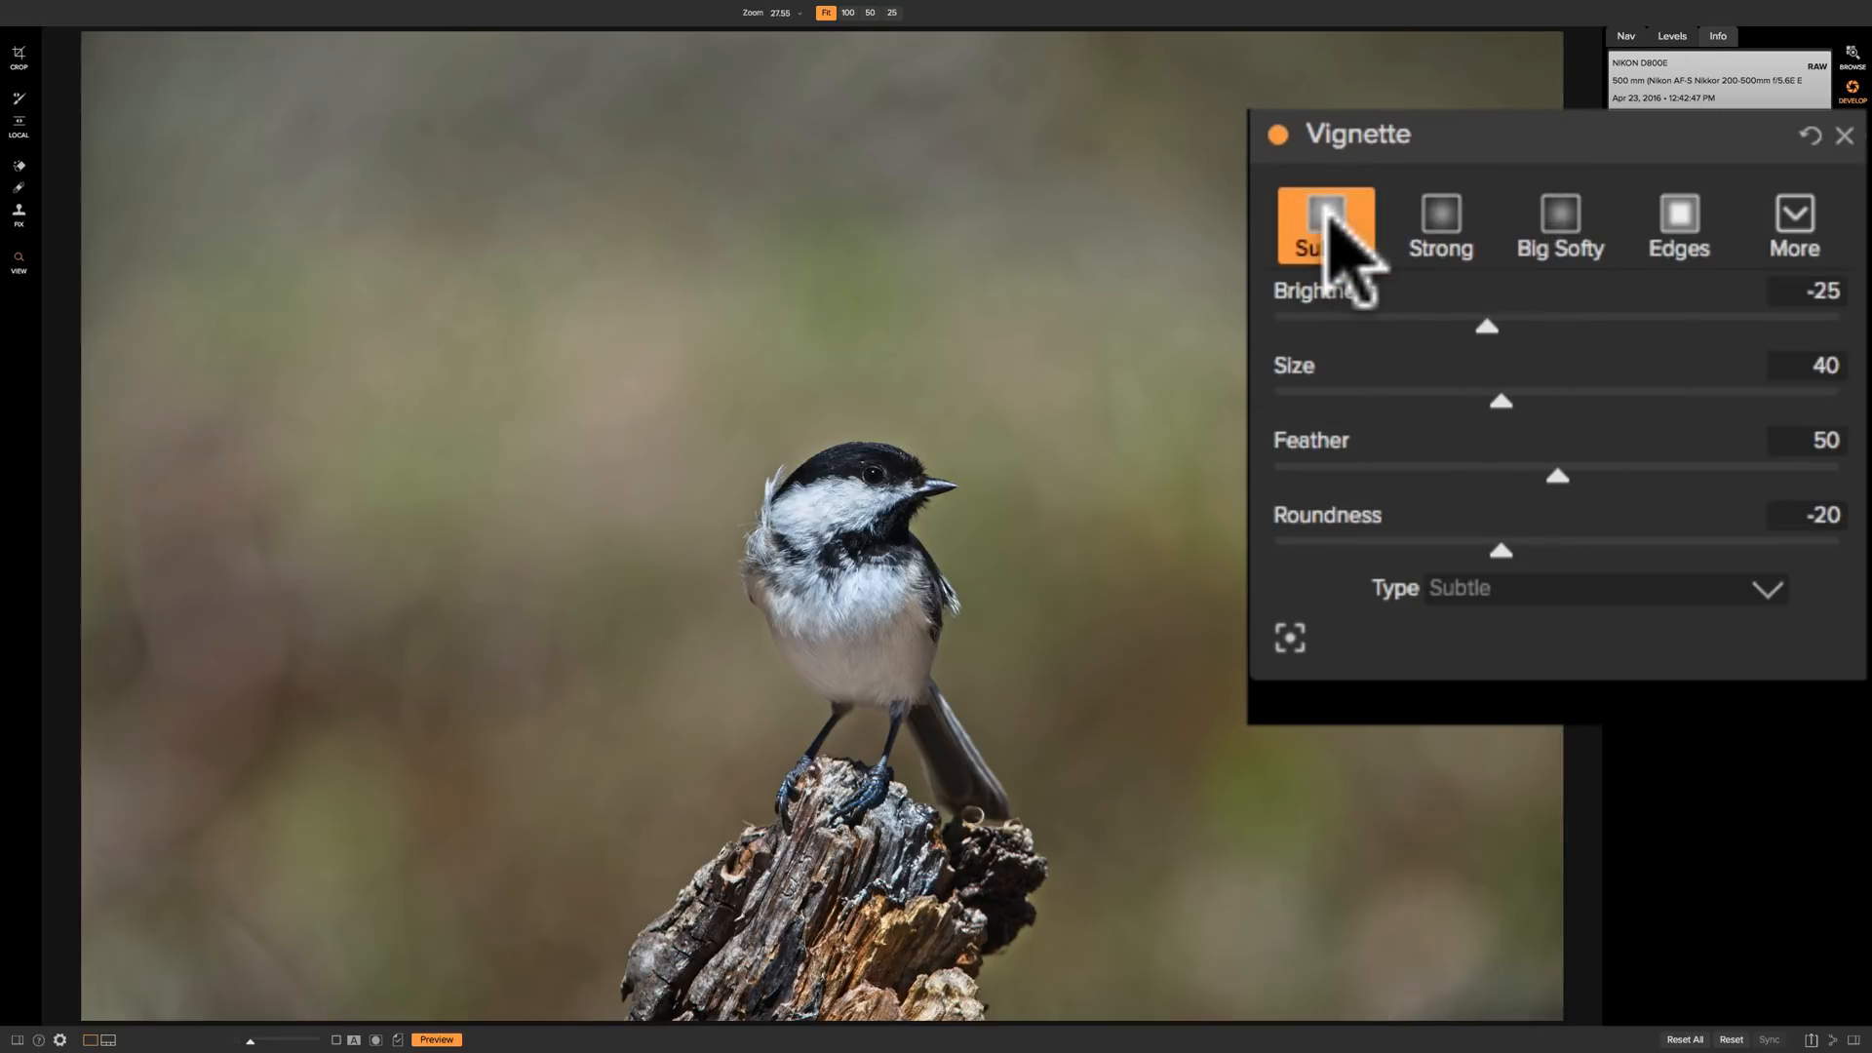
mouse_move(1559, 227)
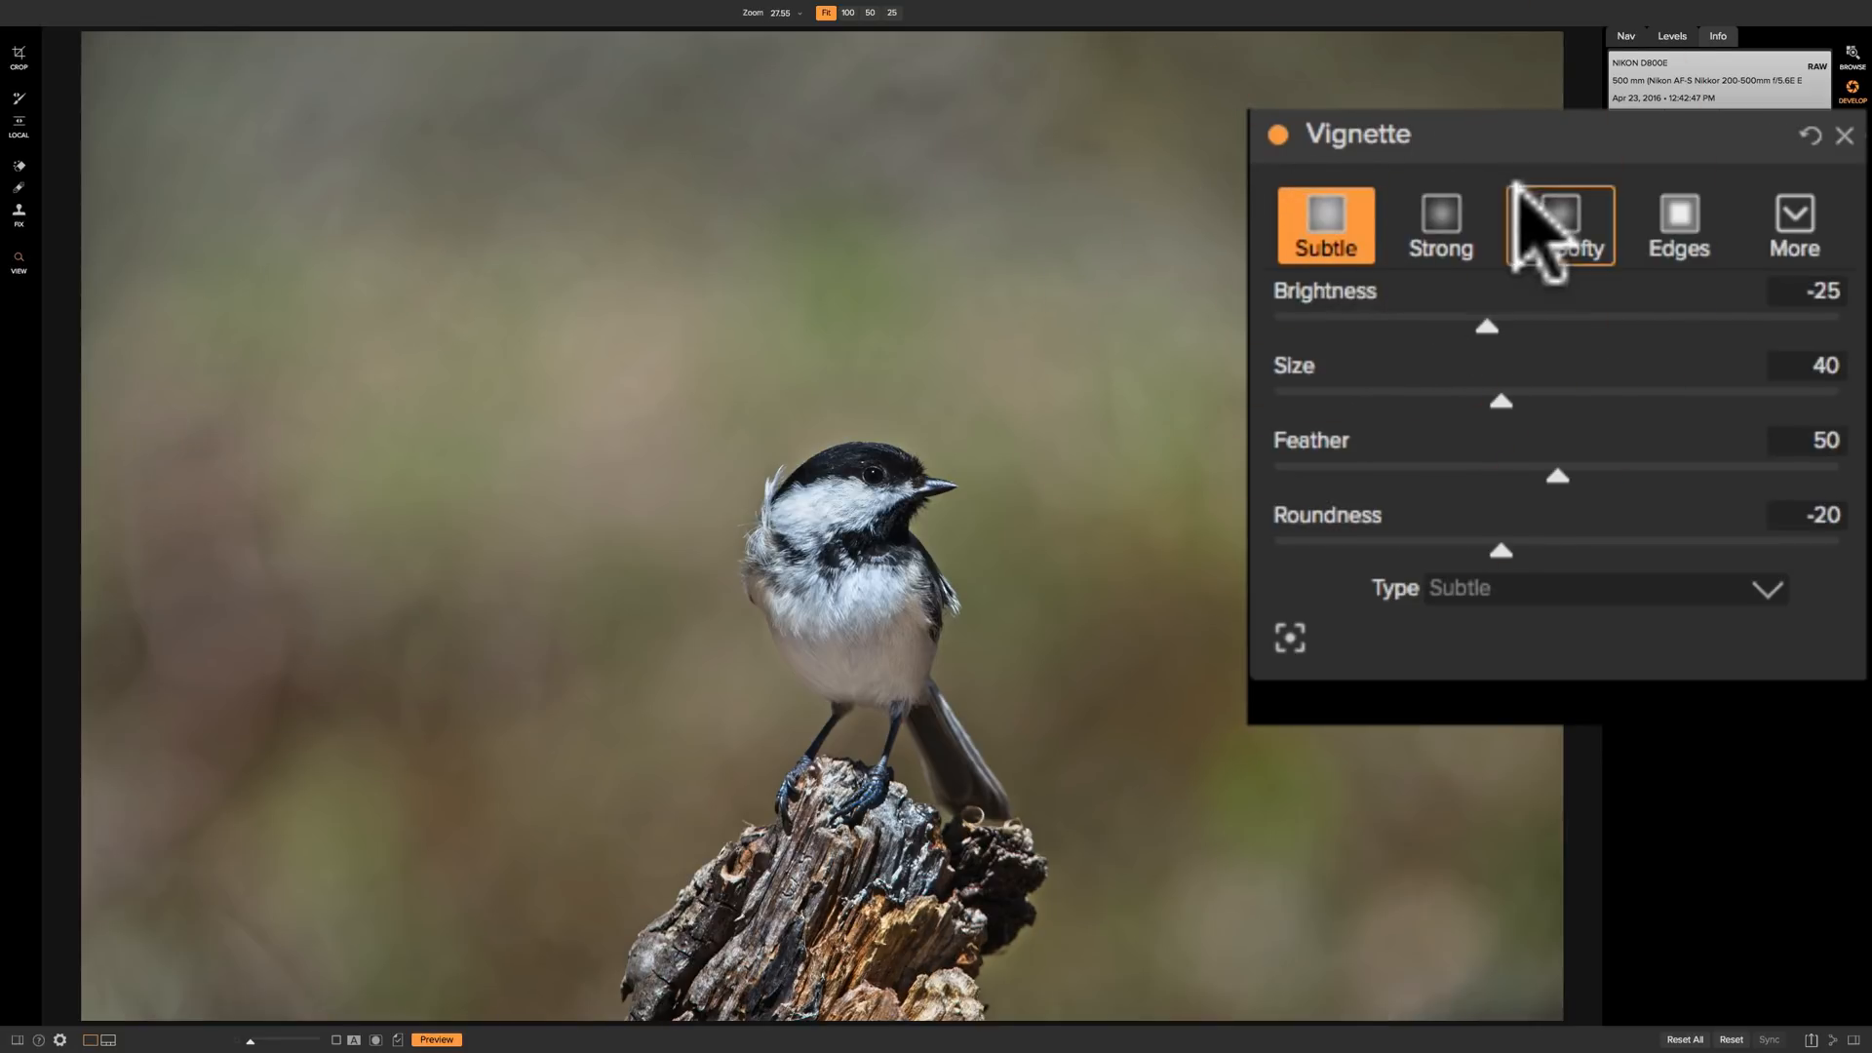
mouse_move(1440, 250)
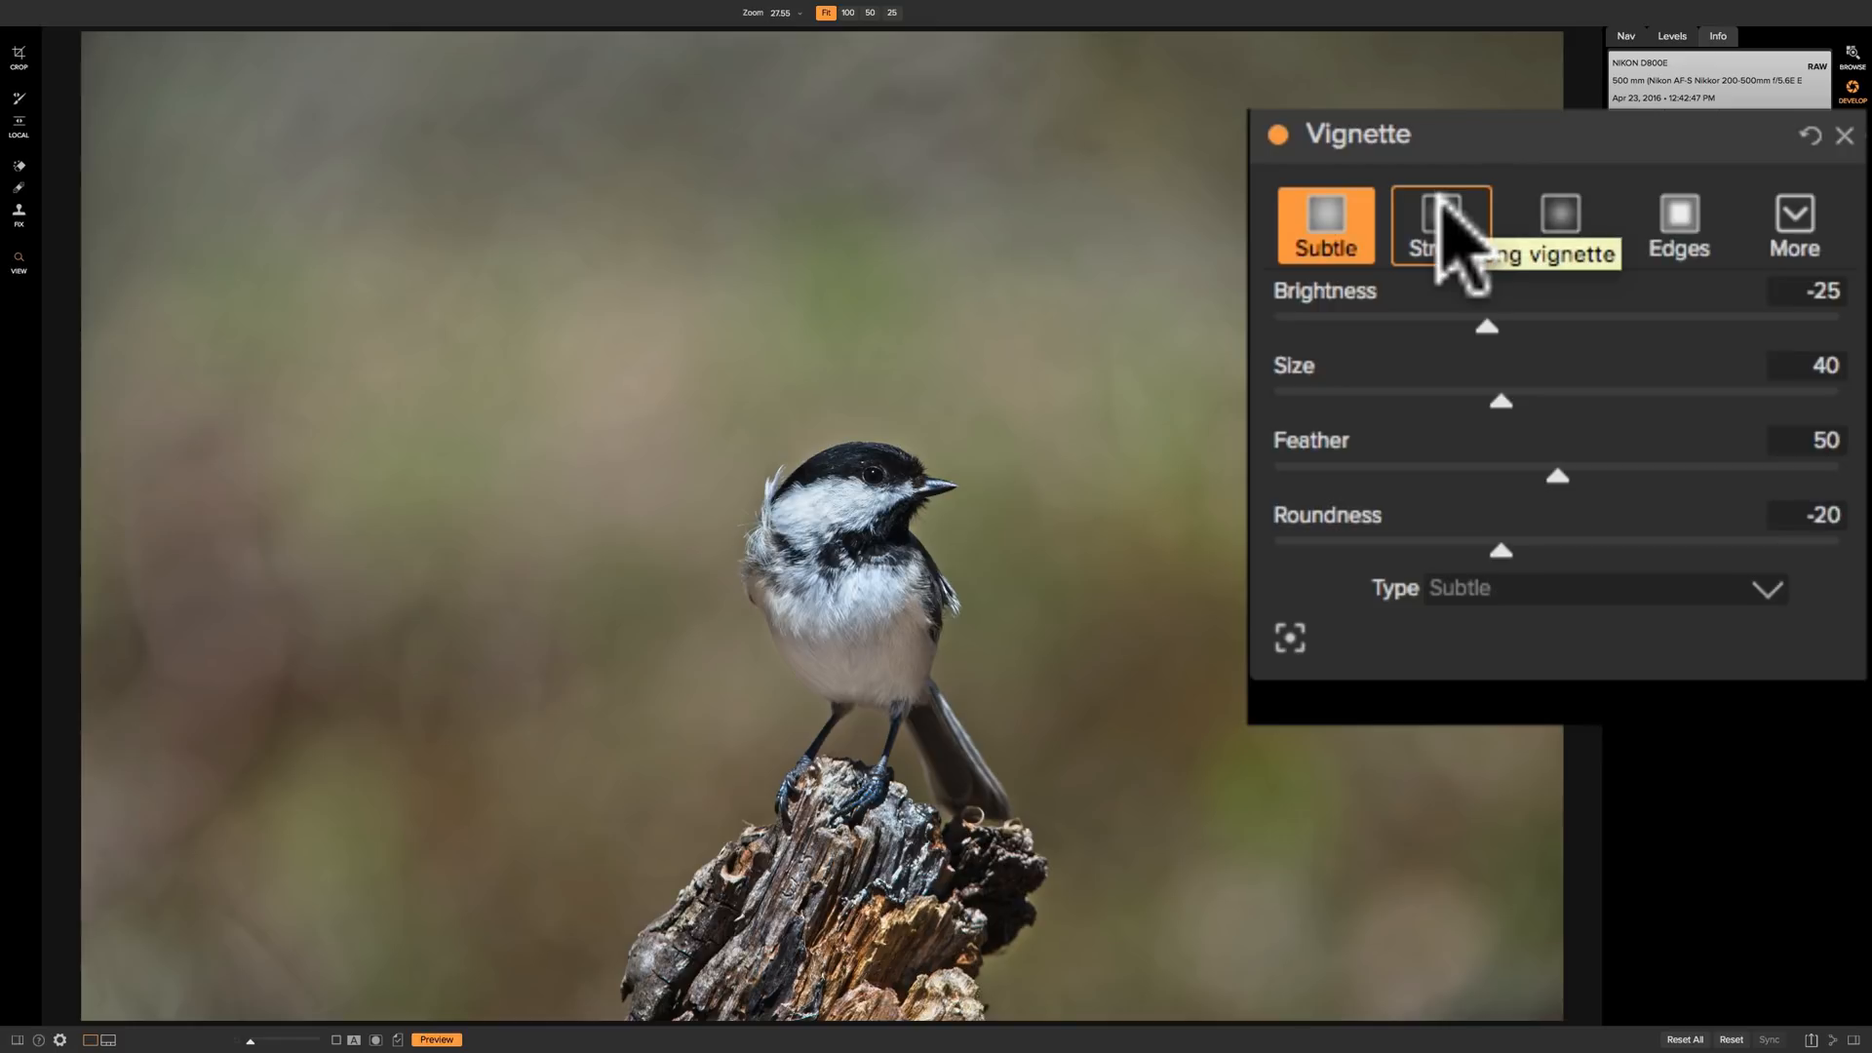
Try the Strong and Big Softy presets, then settle on the Edges vignette look
left_click(1441, 224)
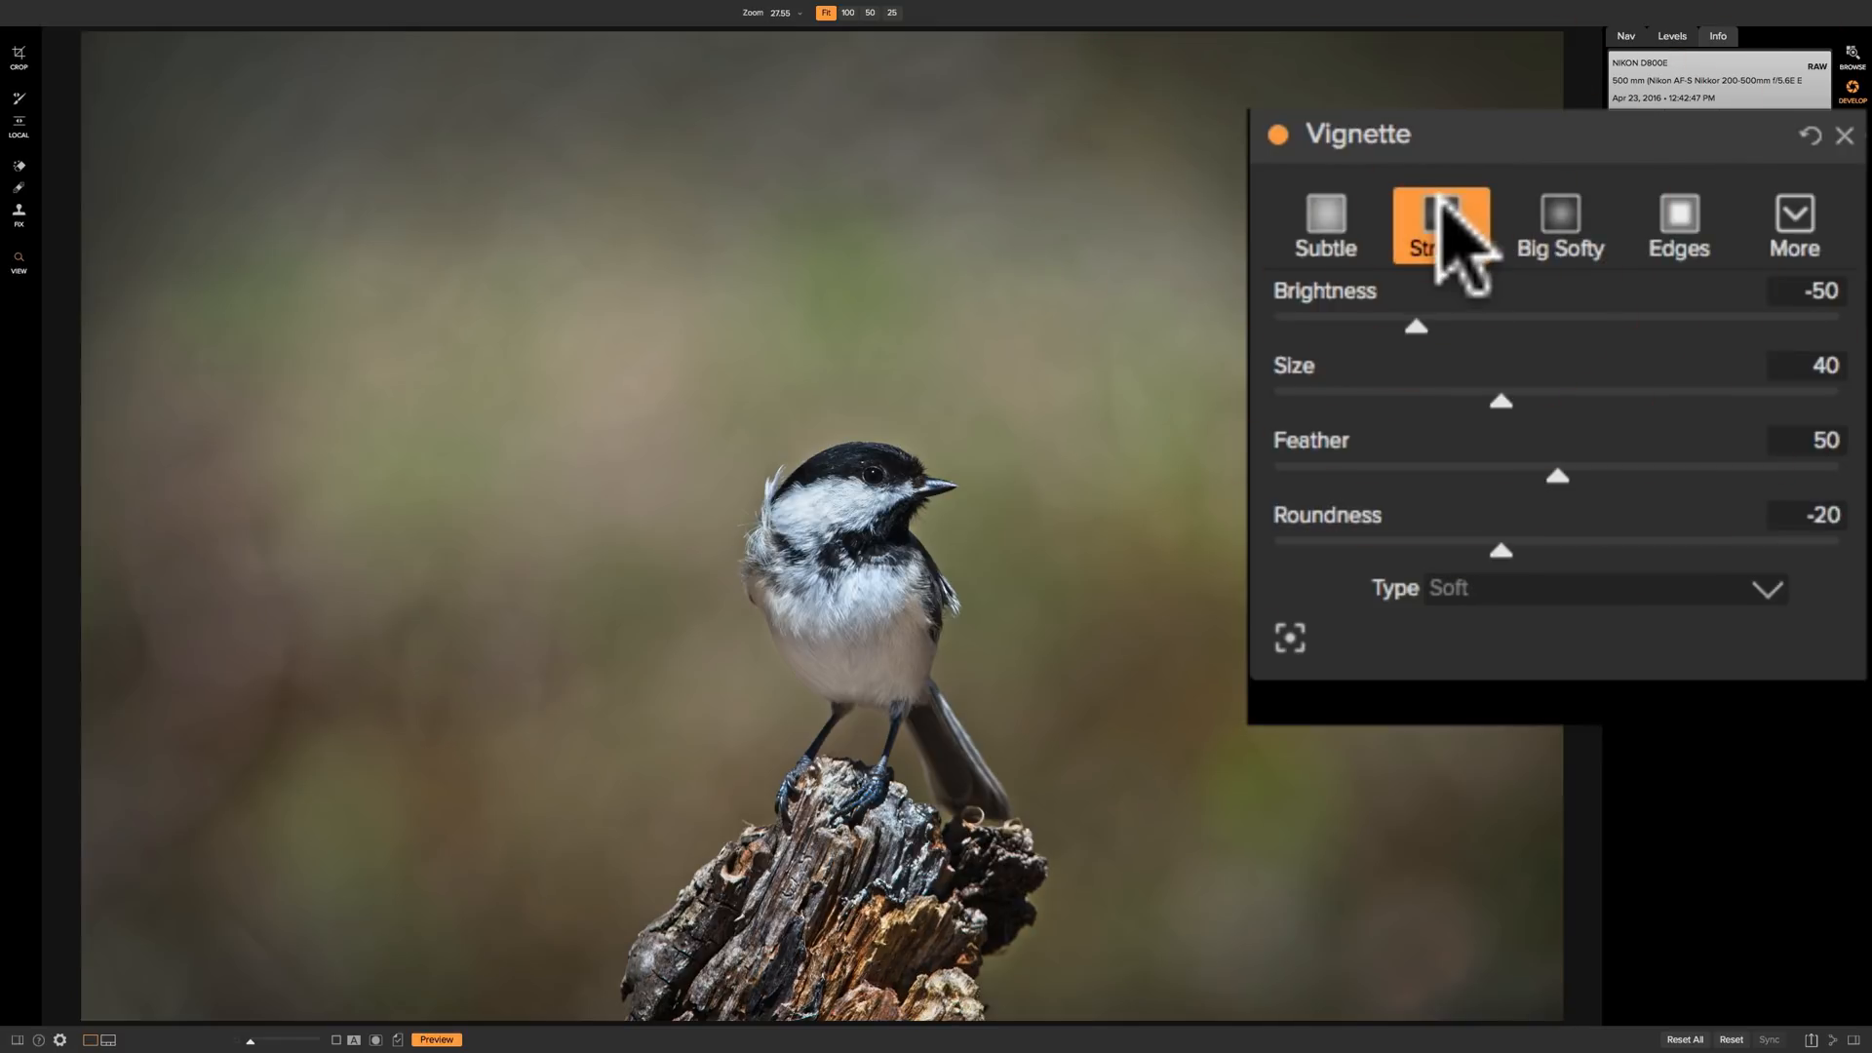
left_click(1558, 228)
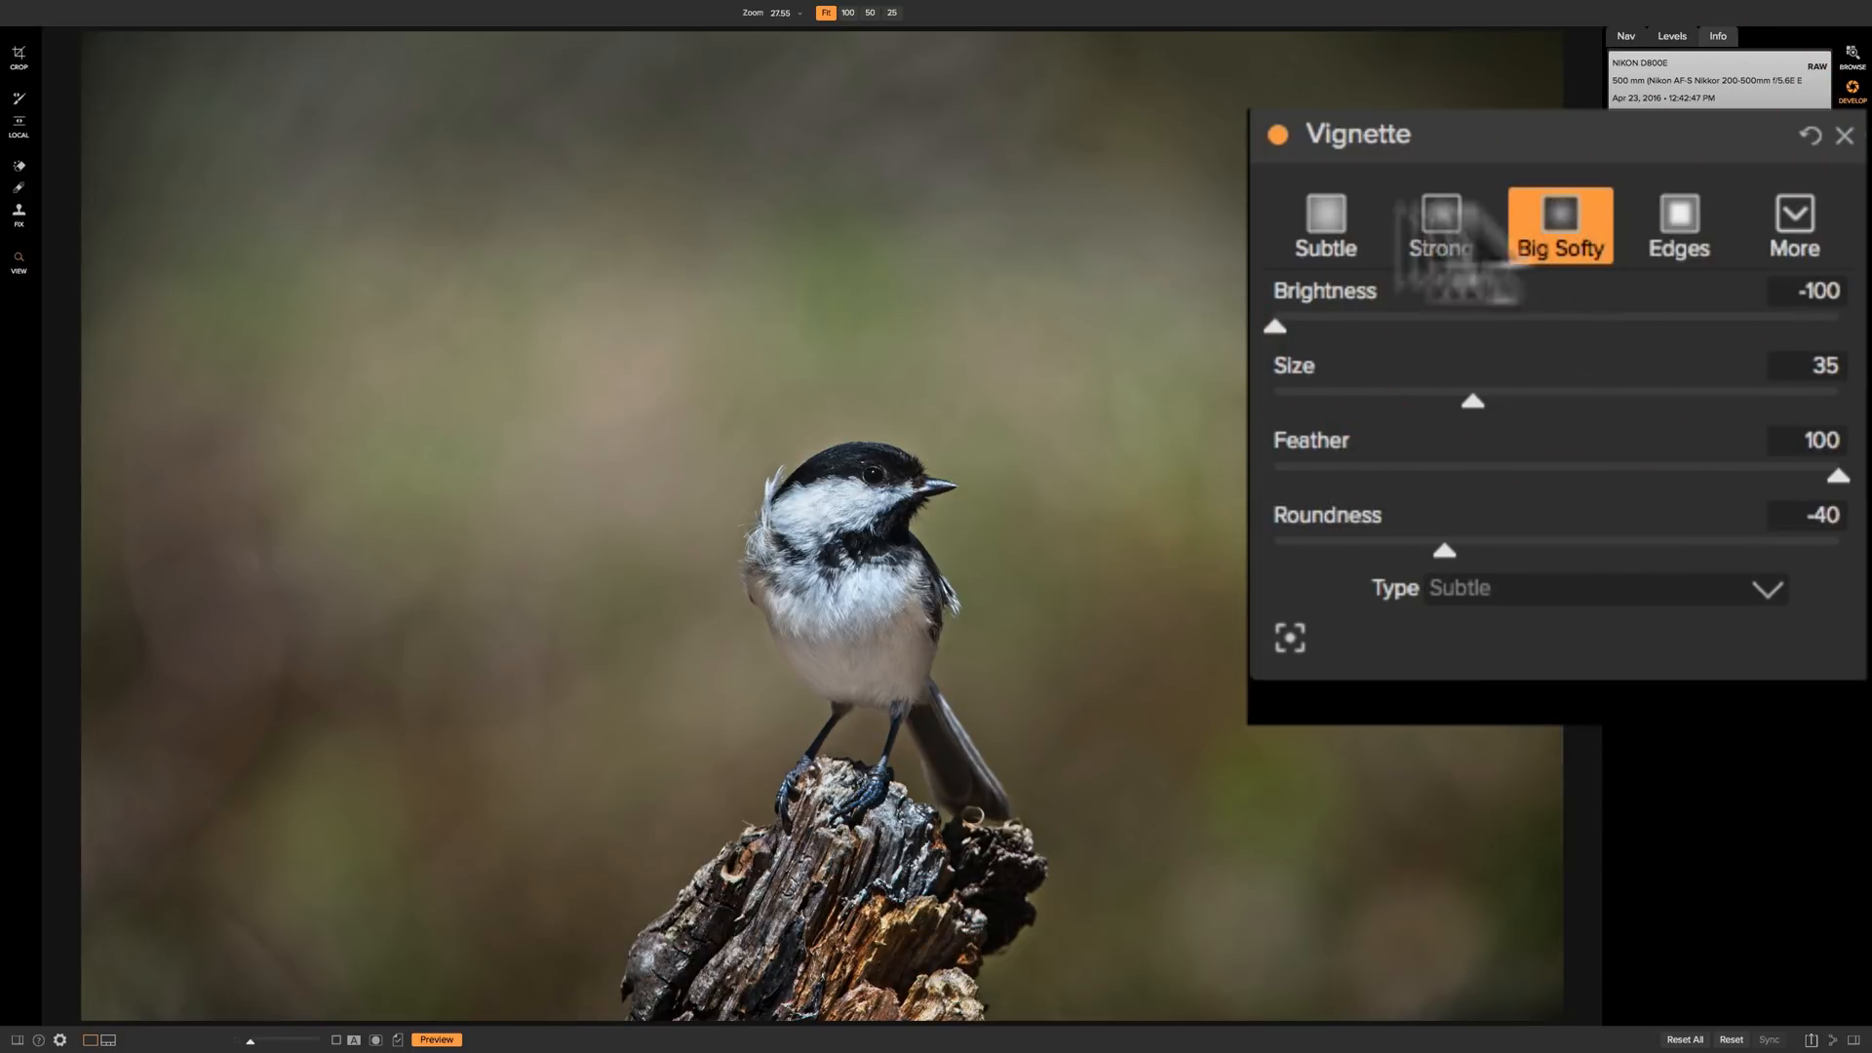
mouse_move(1677, 225)
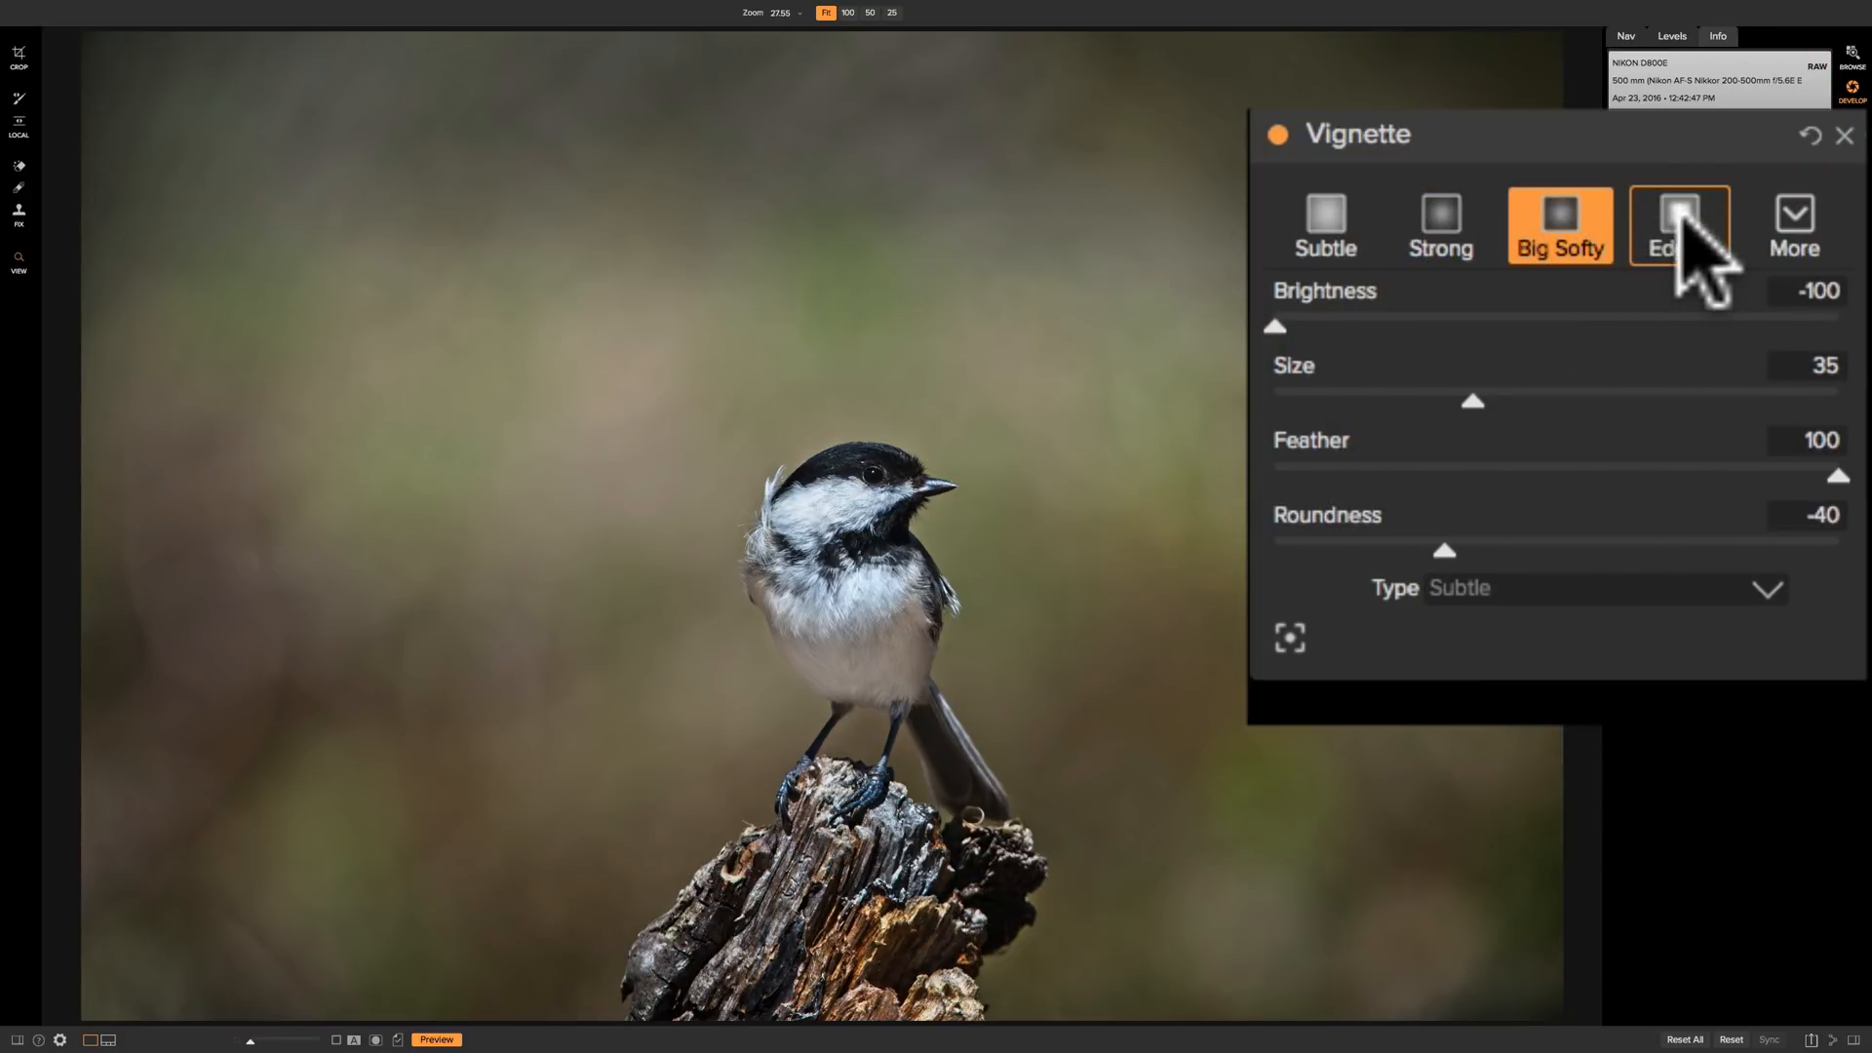
left_click(1677, 225)
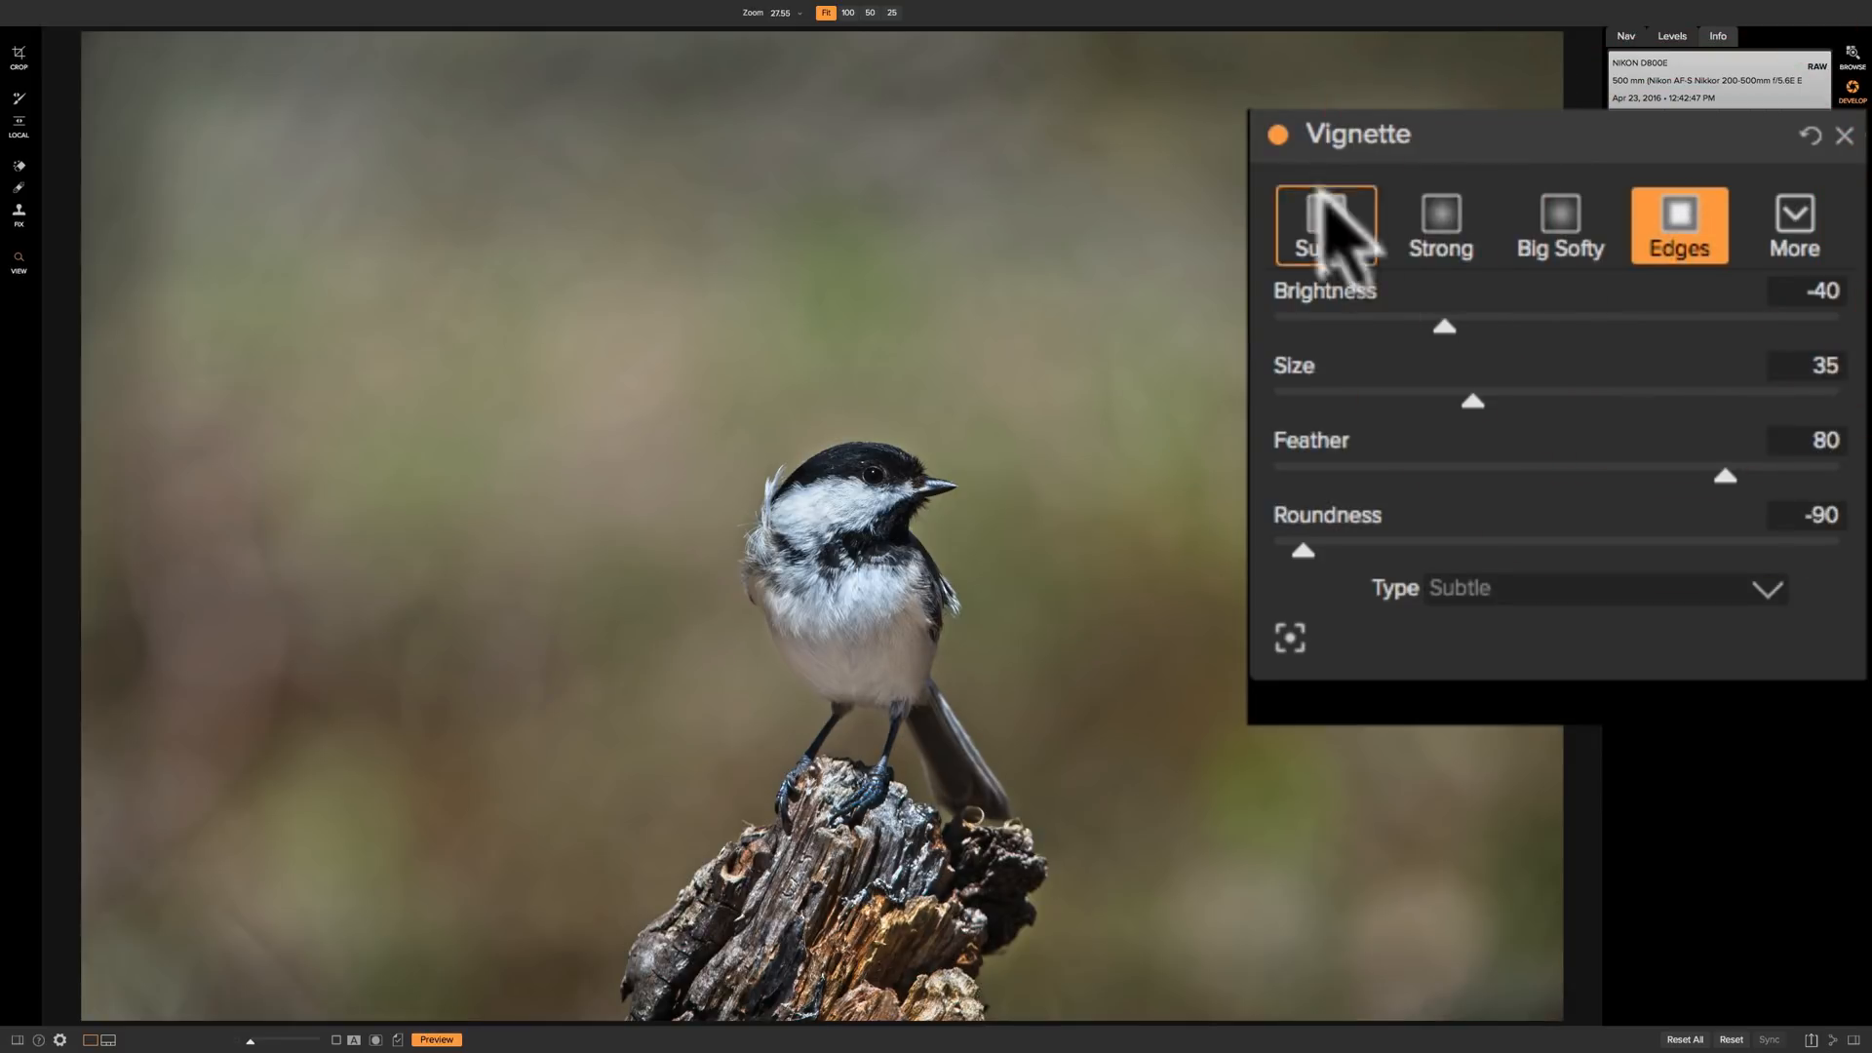
mouse_move(1713, 358)
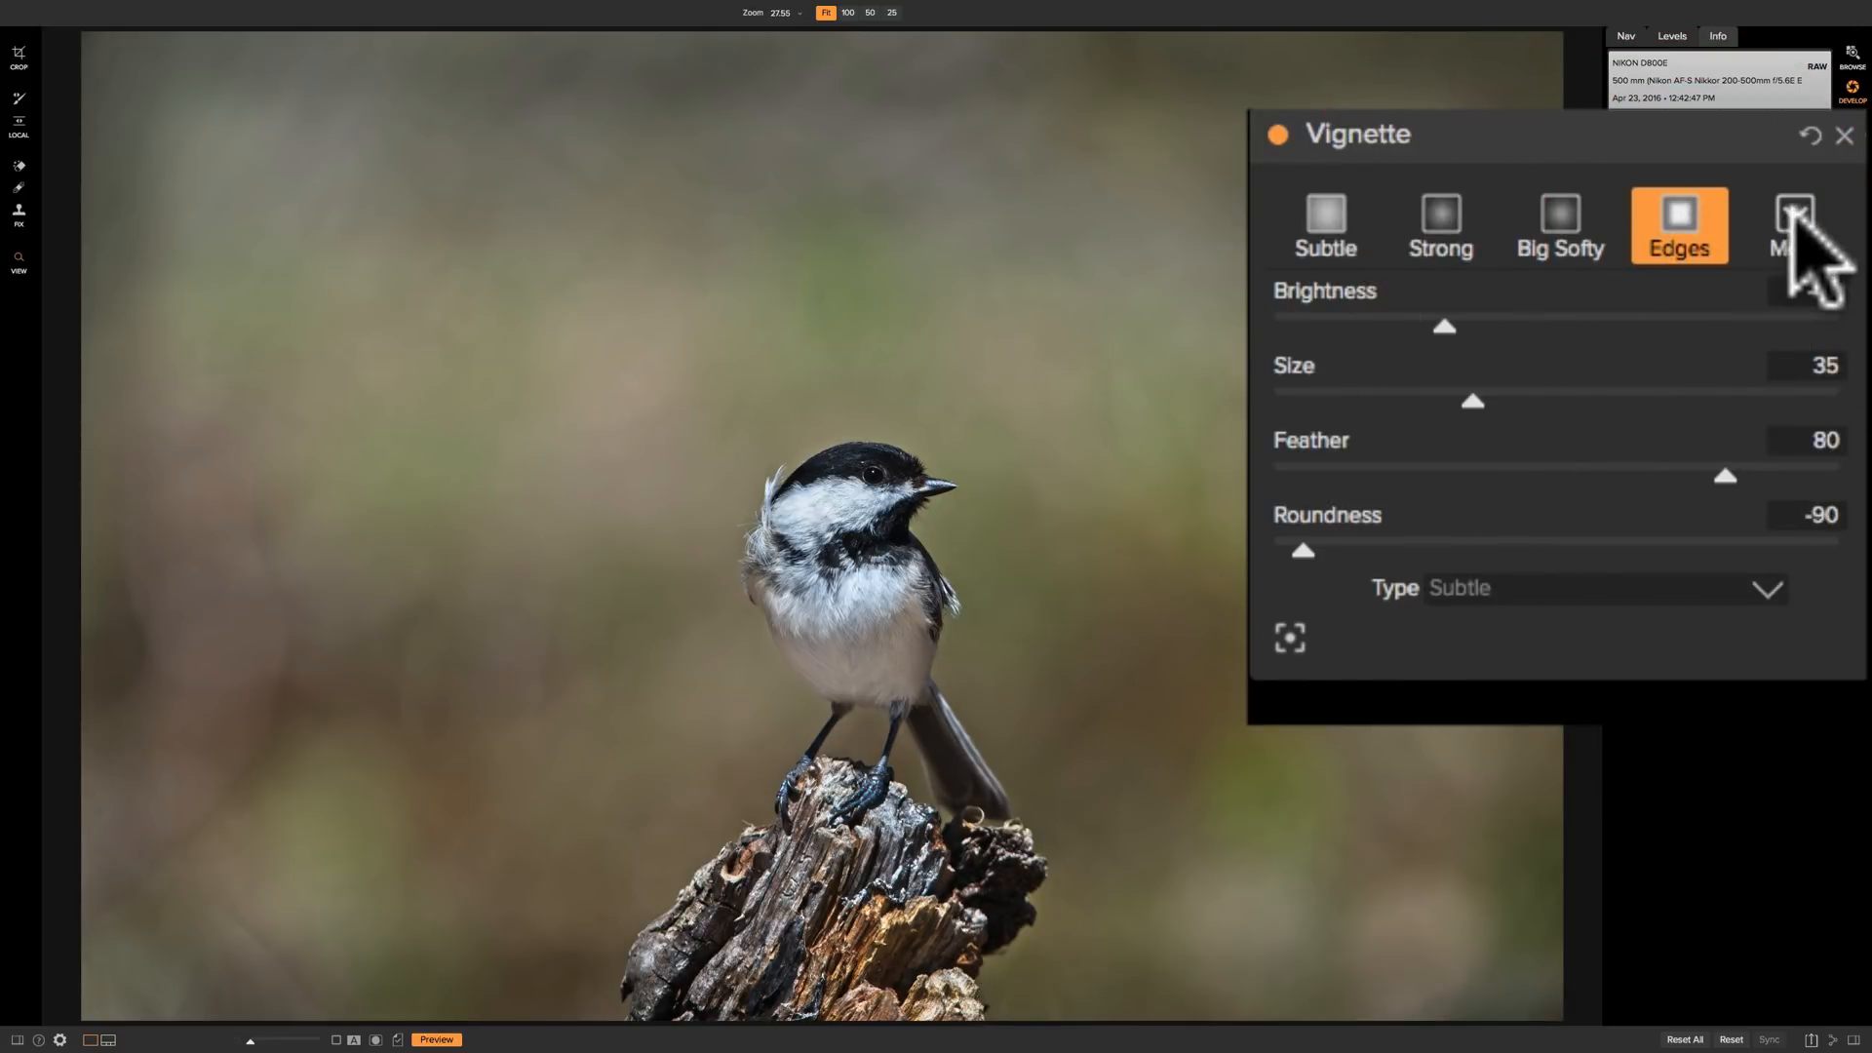
left_click(1794, 224)
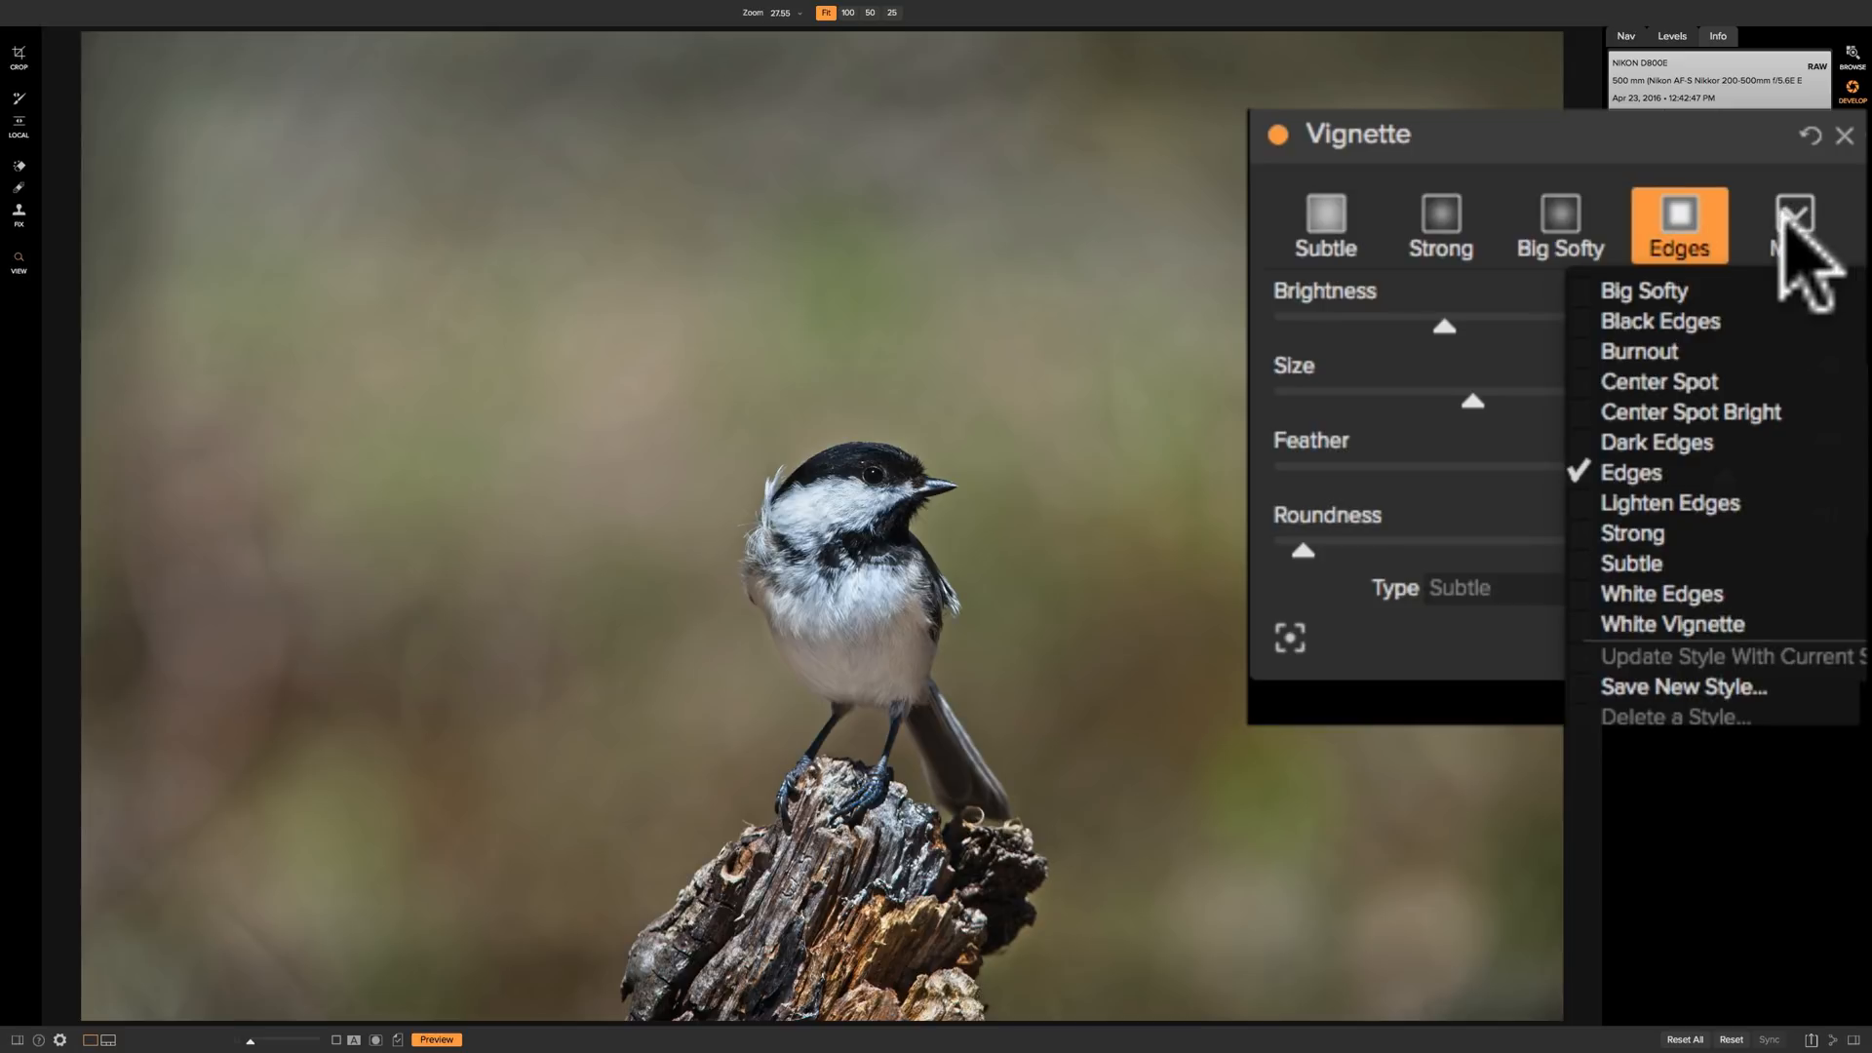
mouse_move(1641, 290)
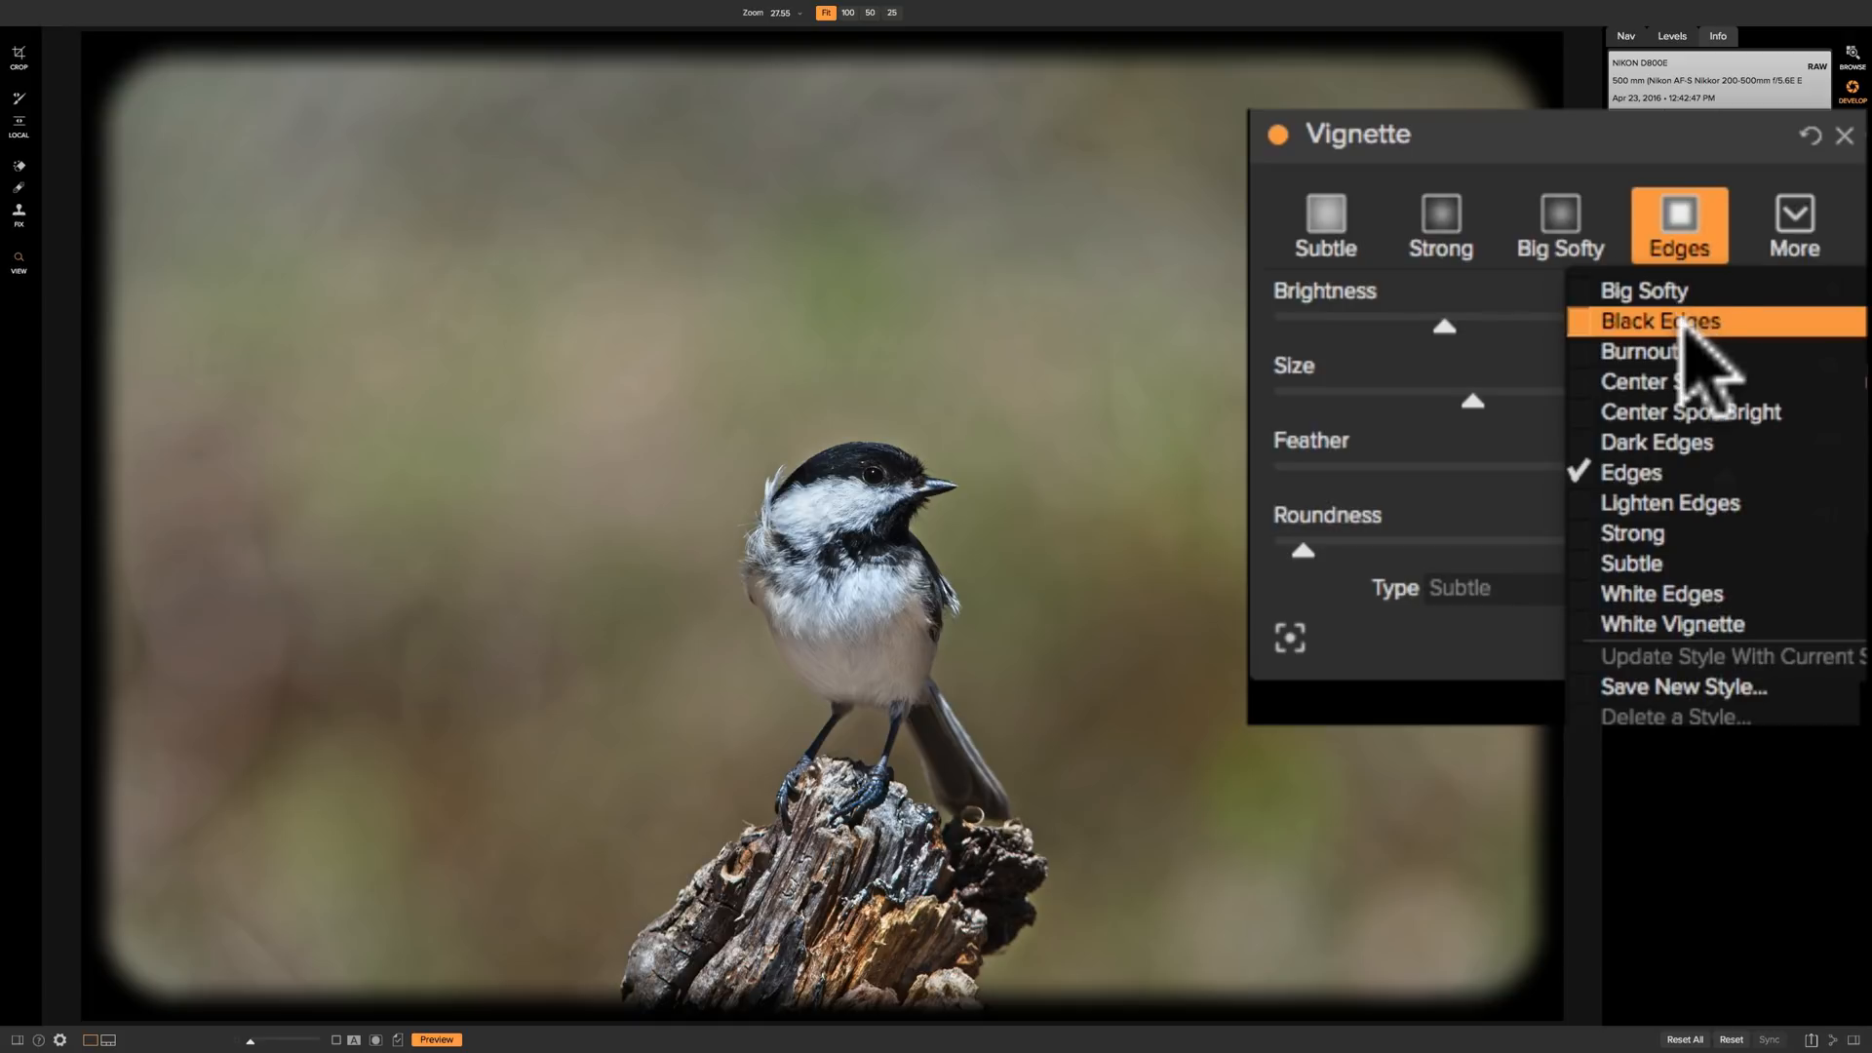
mouse_move(1695, 381)
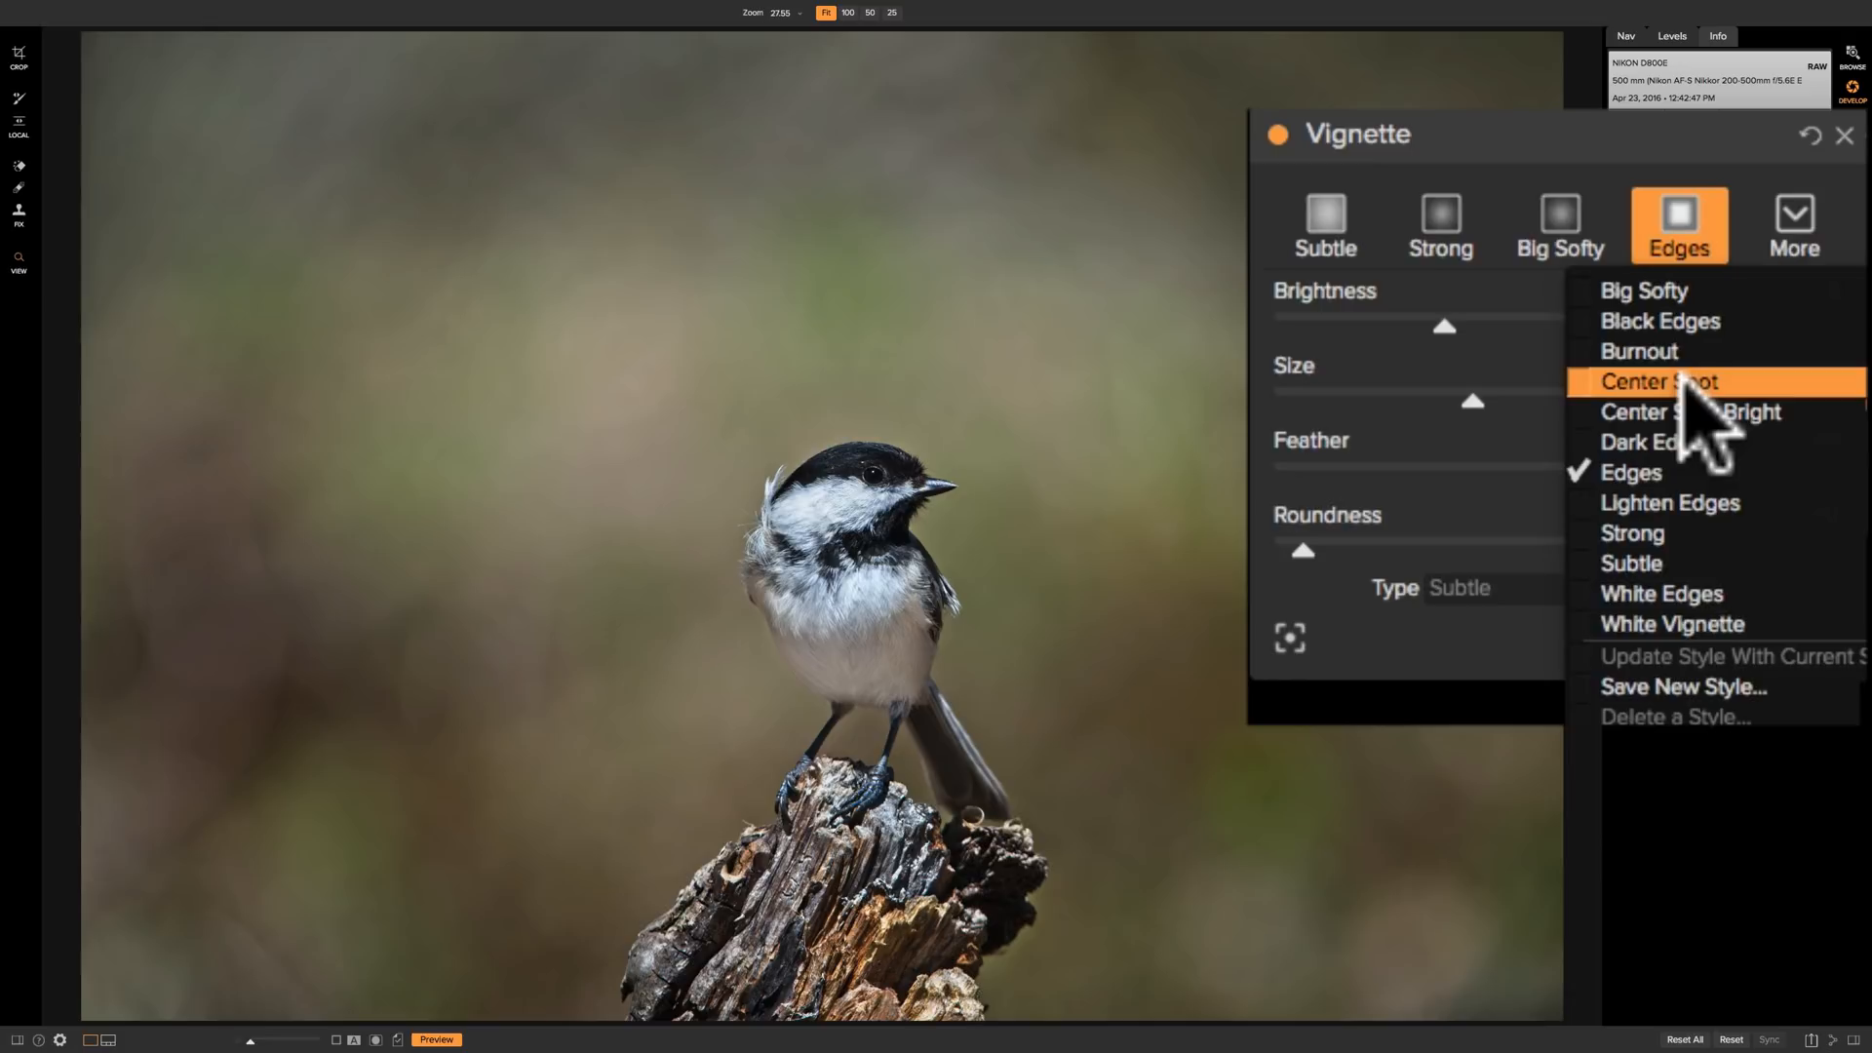
mouse_move(1696, 411)
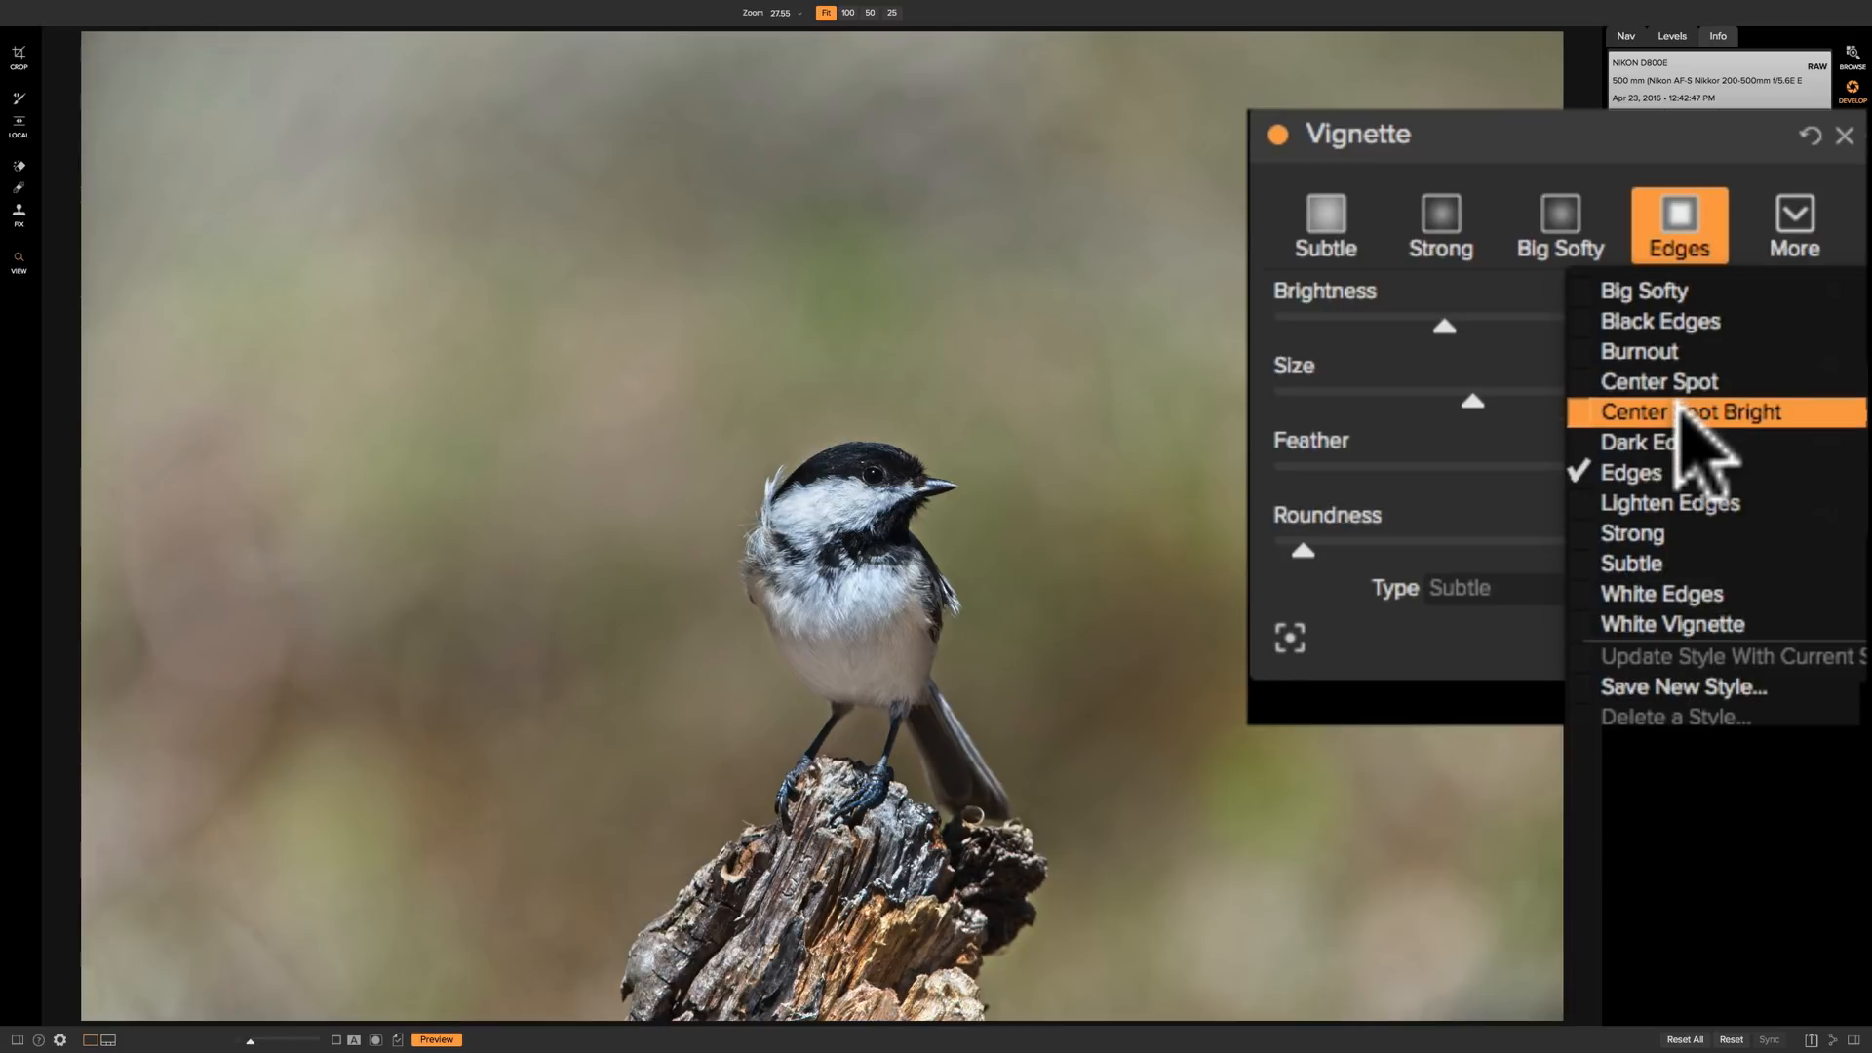
mouse_move(1695, 454)
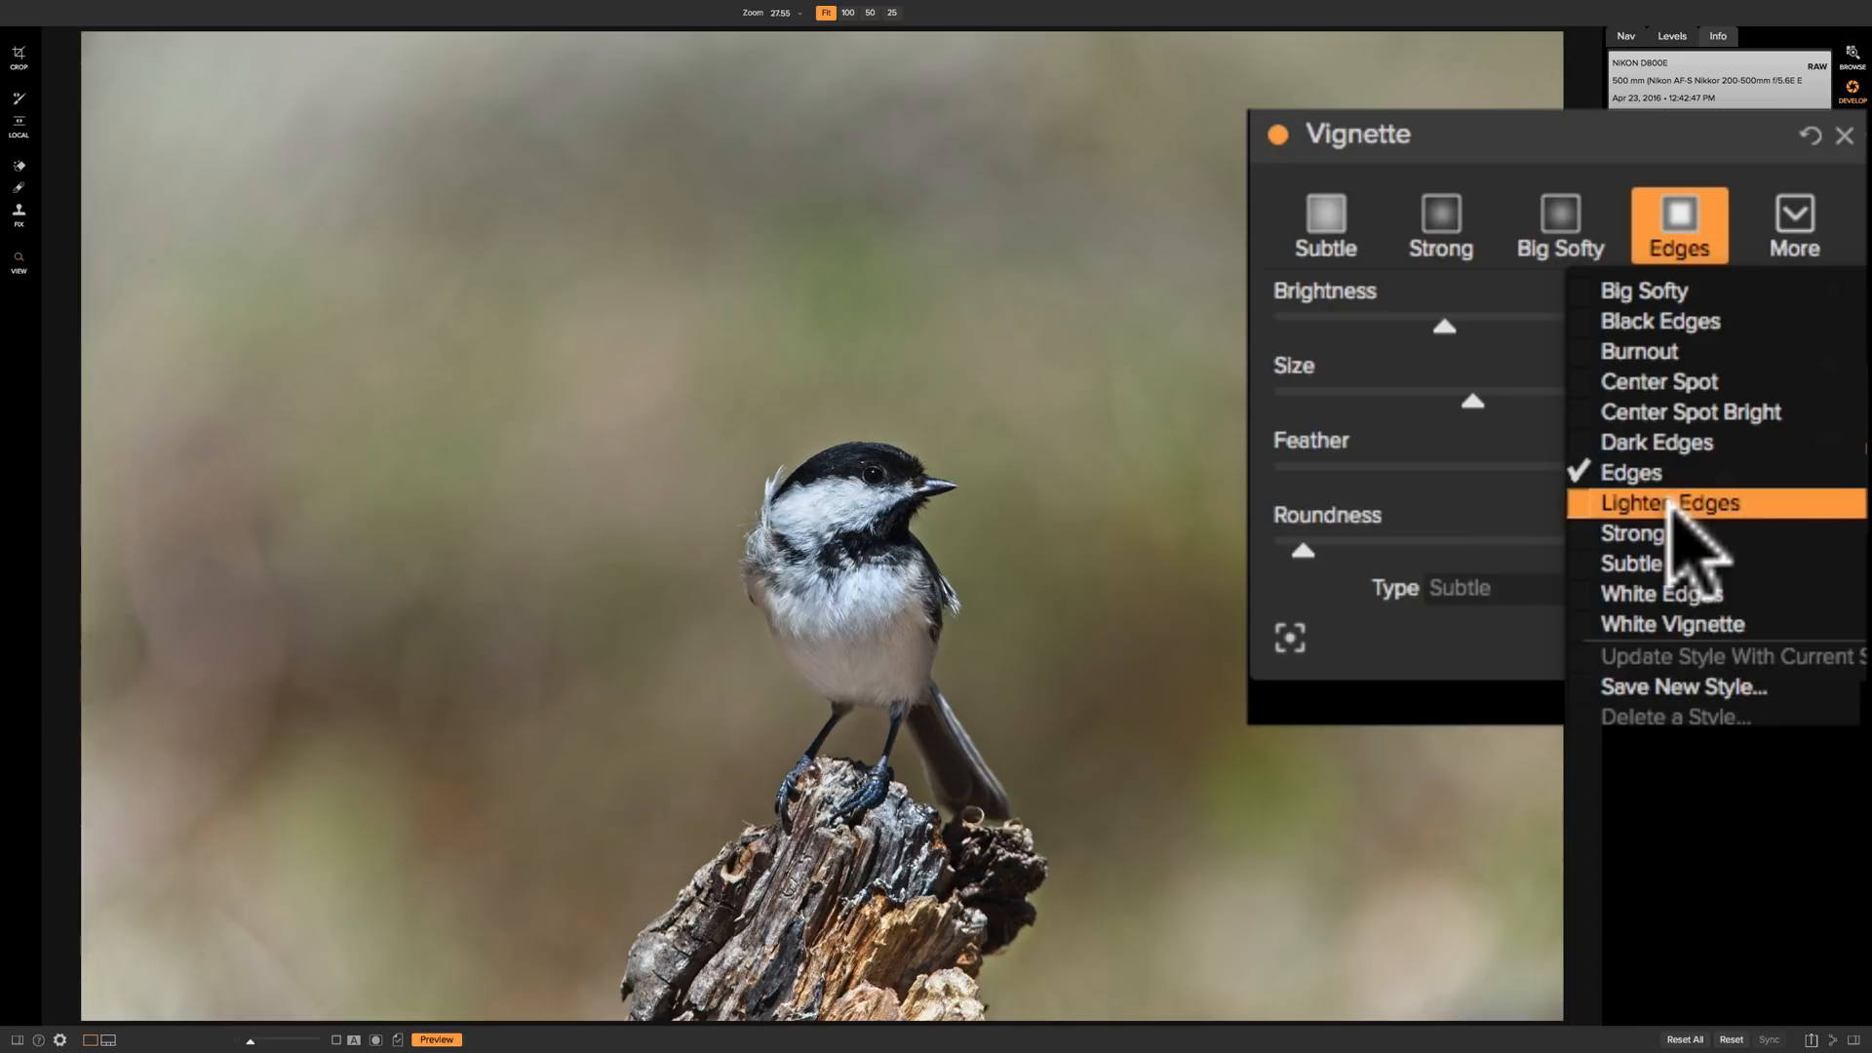
mouse_move(1671, 532)
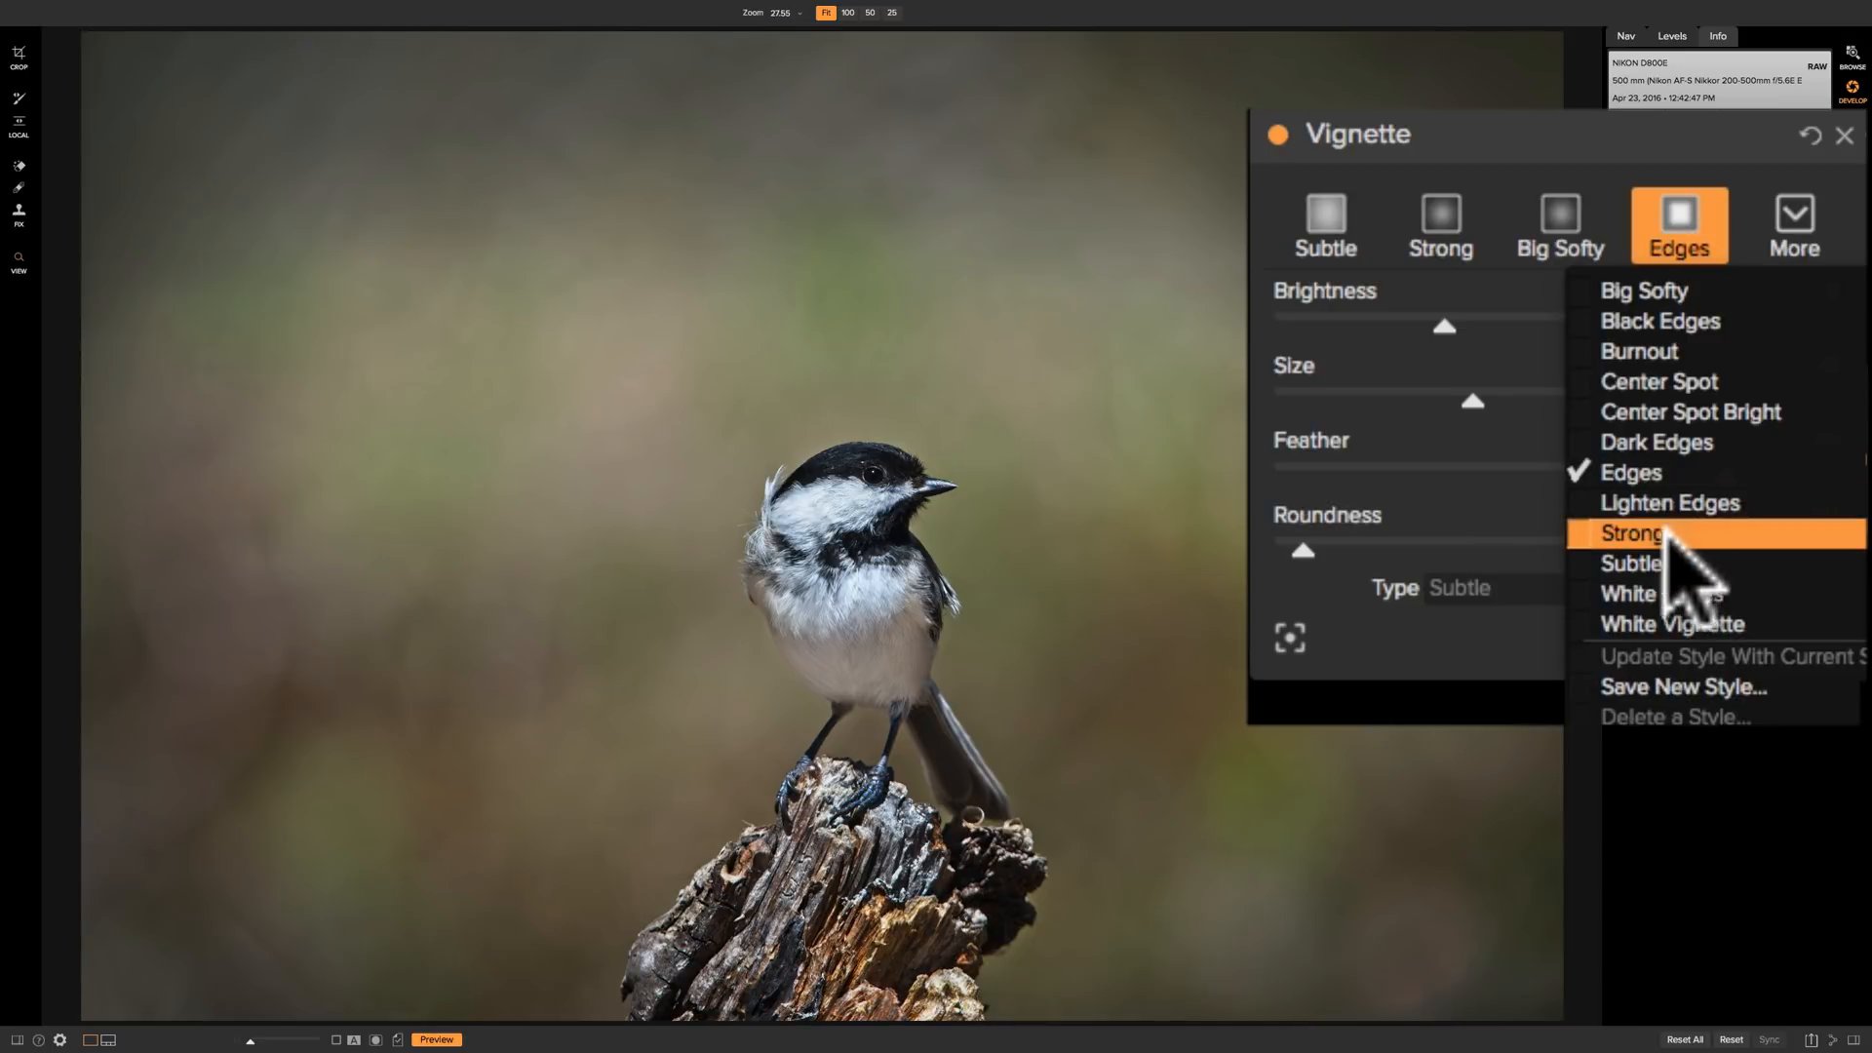
mouse_move(1684, 564)
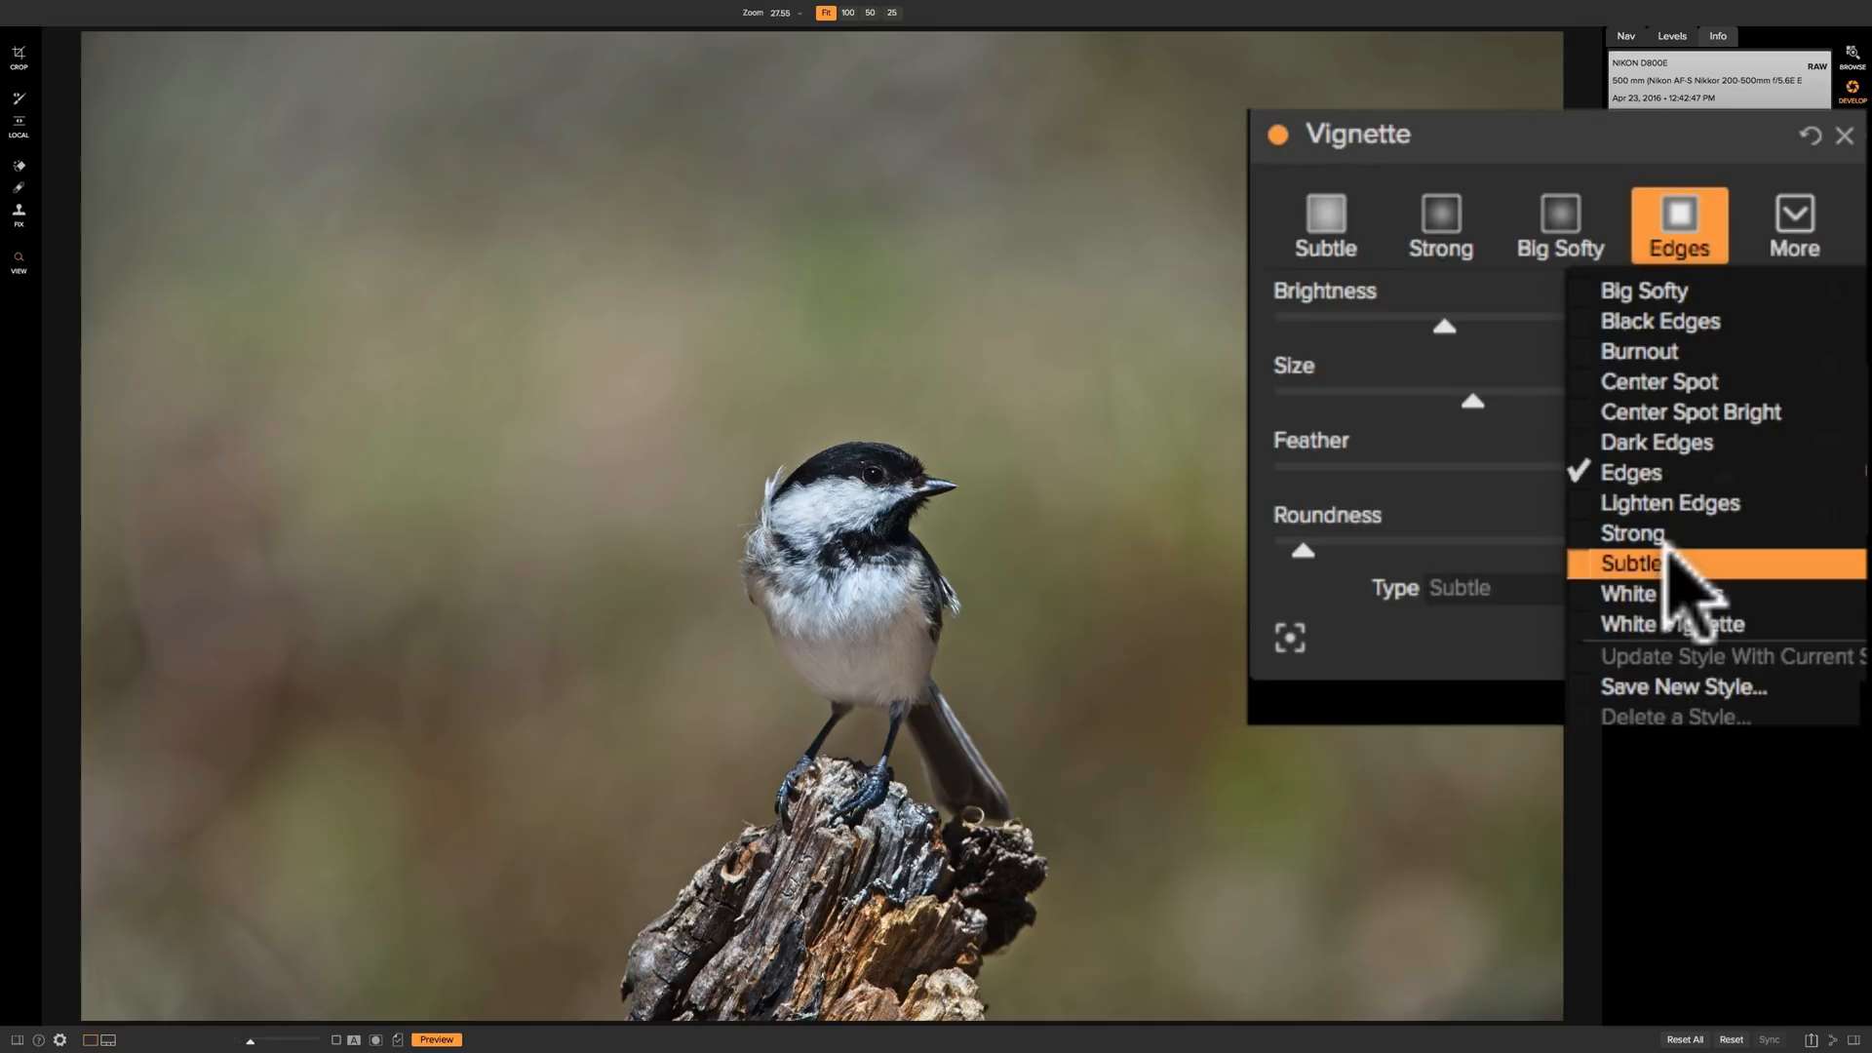
mouse_move(1671, 594)
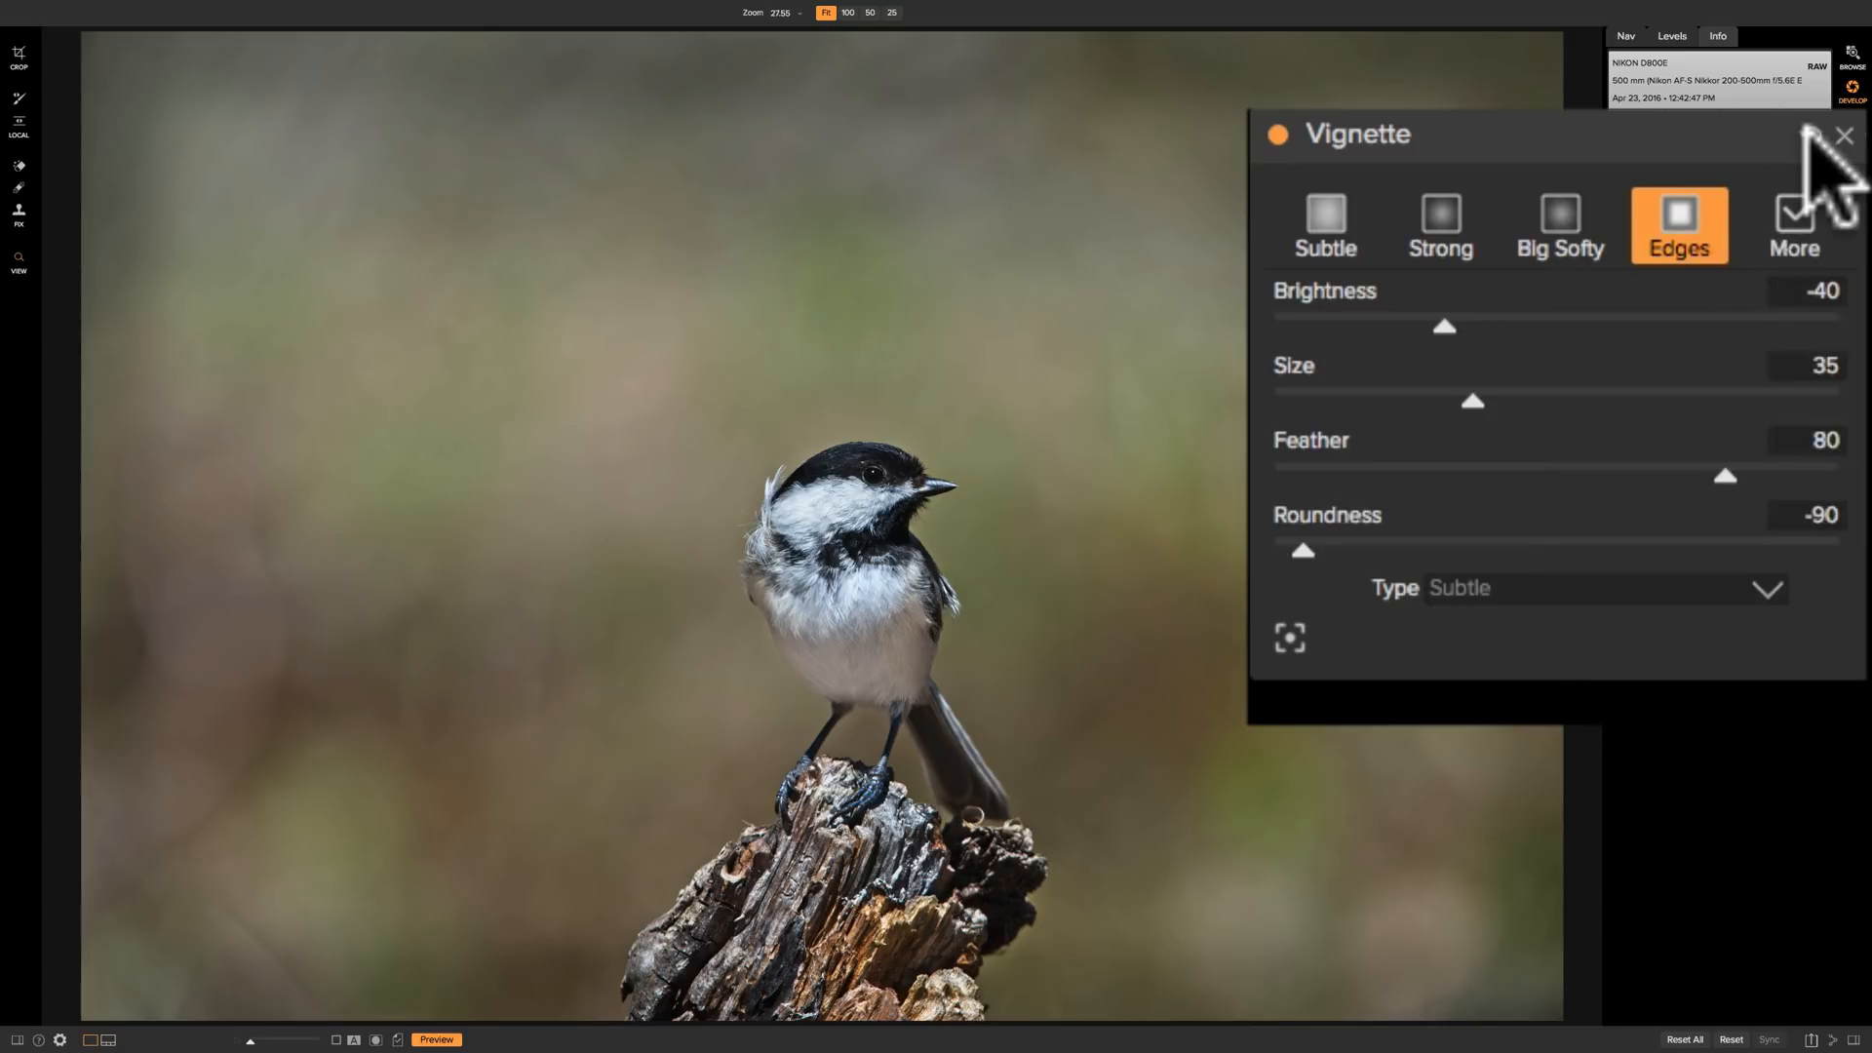
Reset the vignette and test the Brightness slider lighter and darker around the bird
left_click(1676, 225)
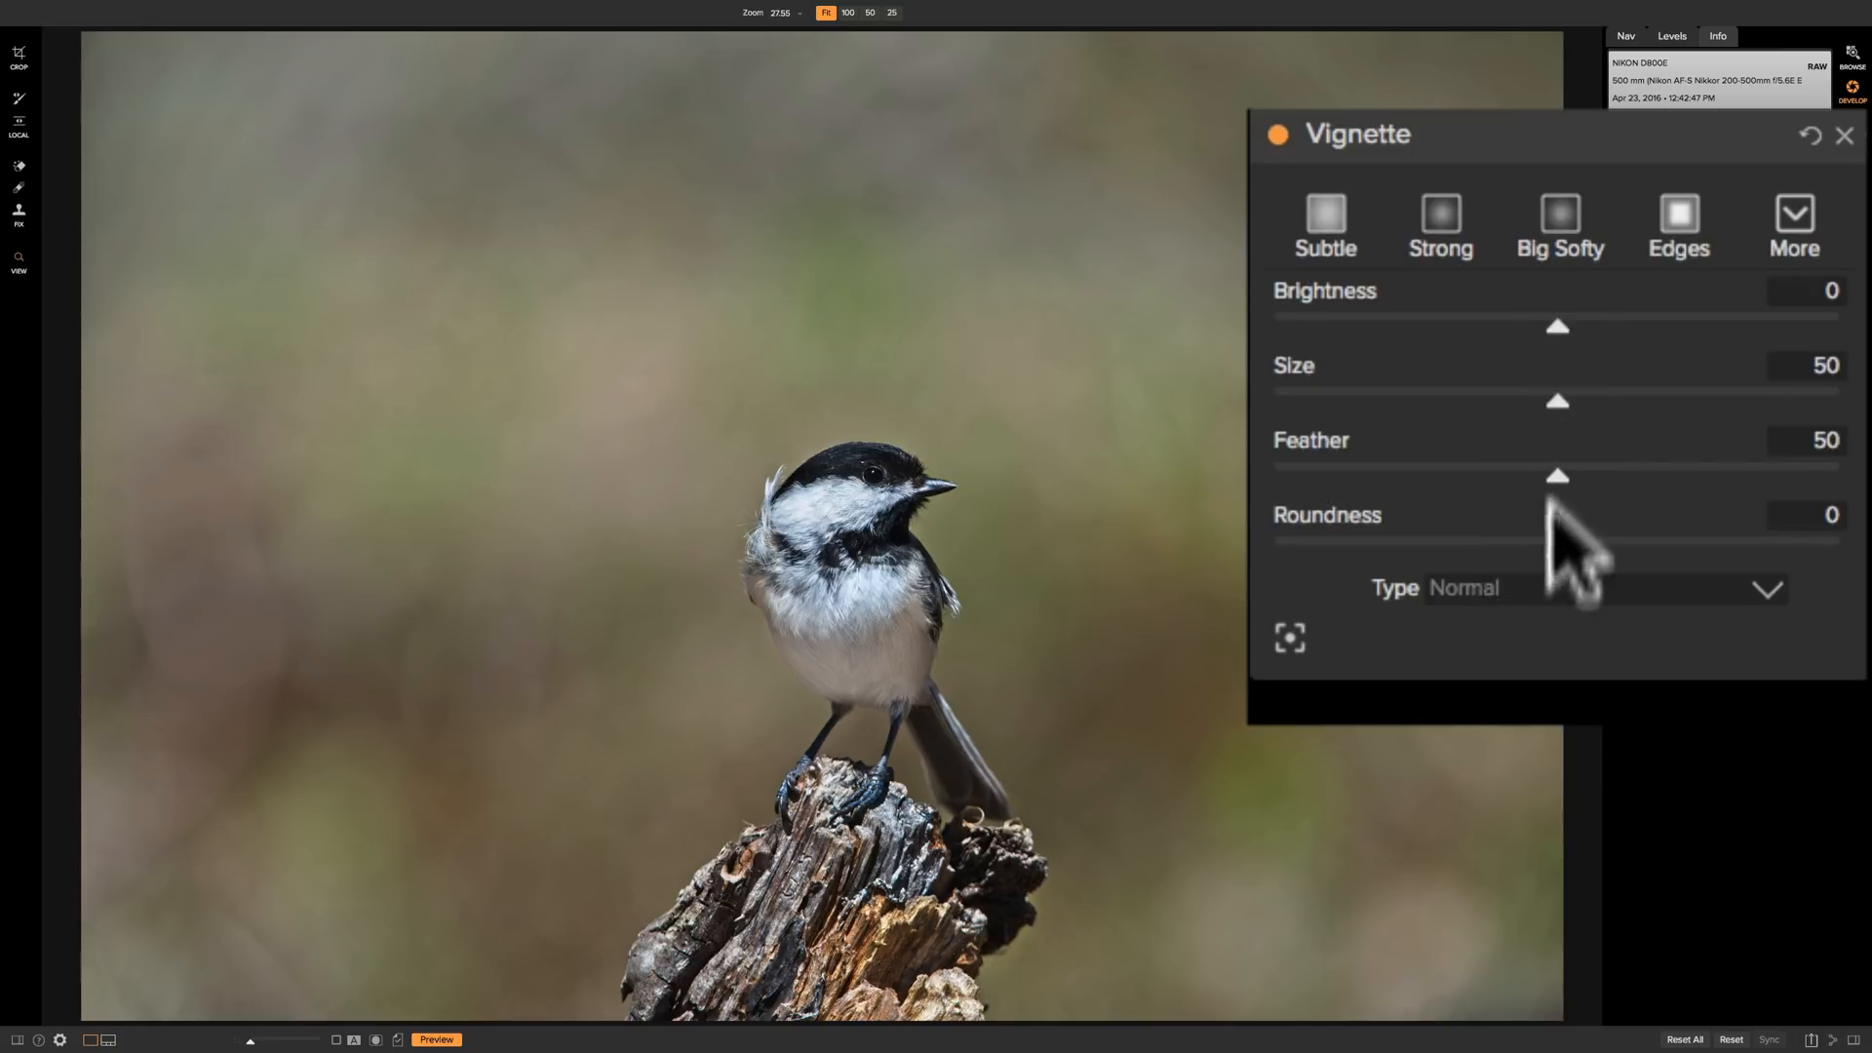
mouse_move(1576, 543)
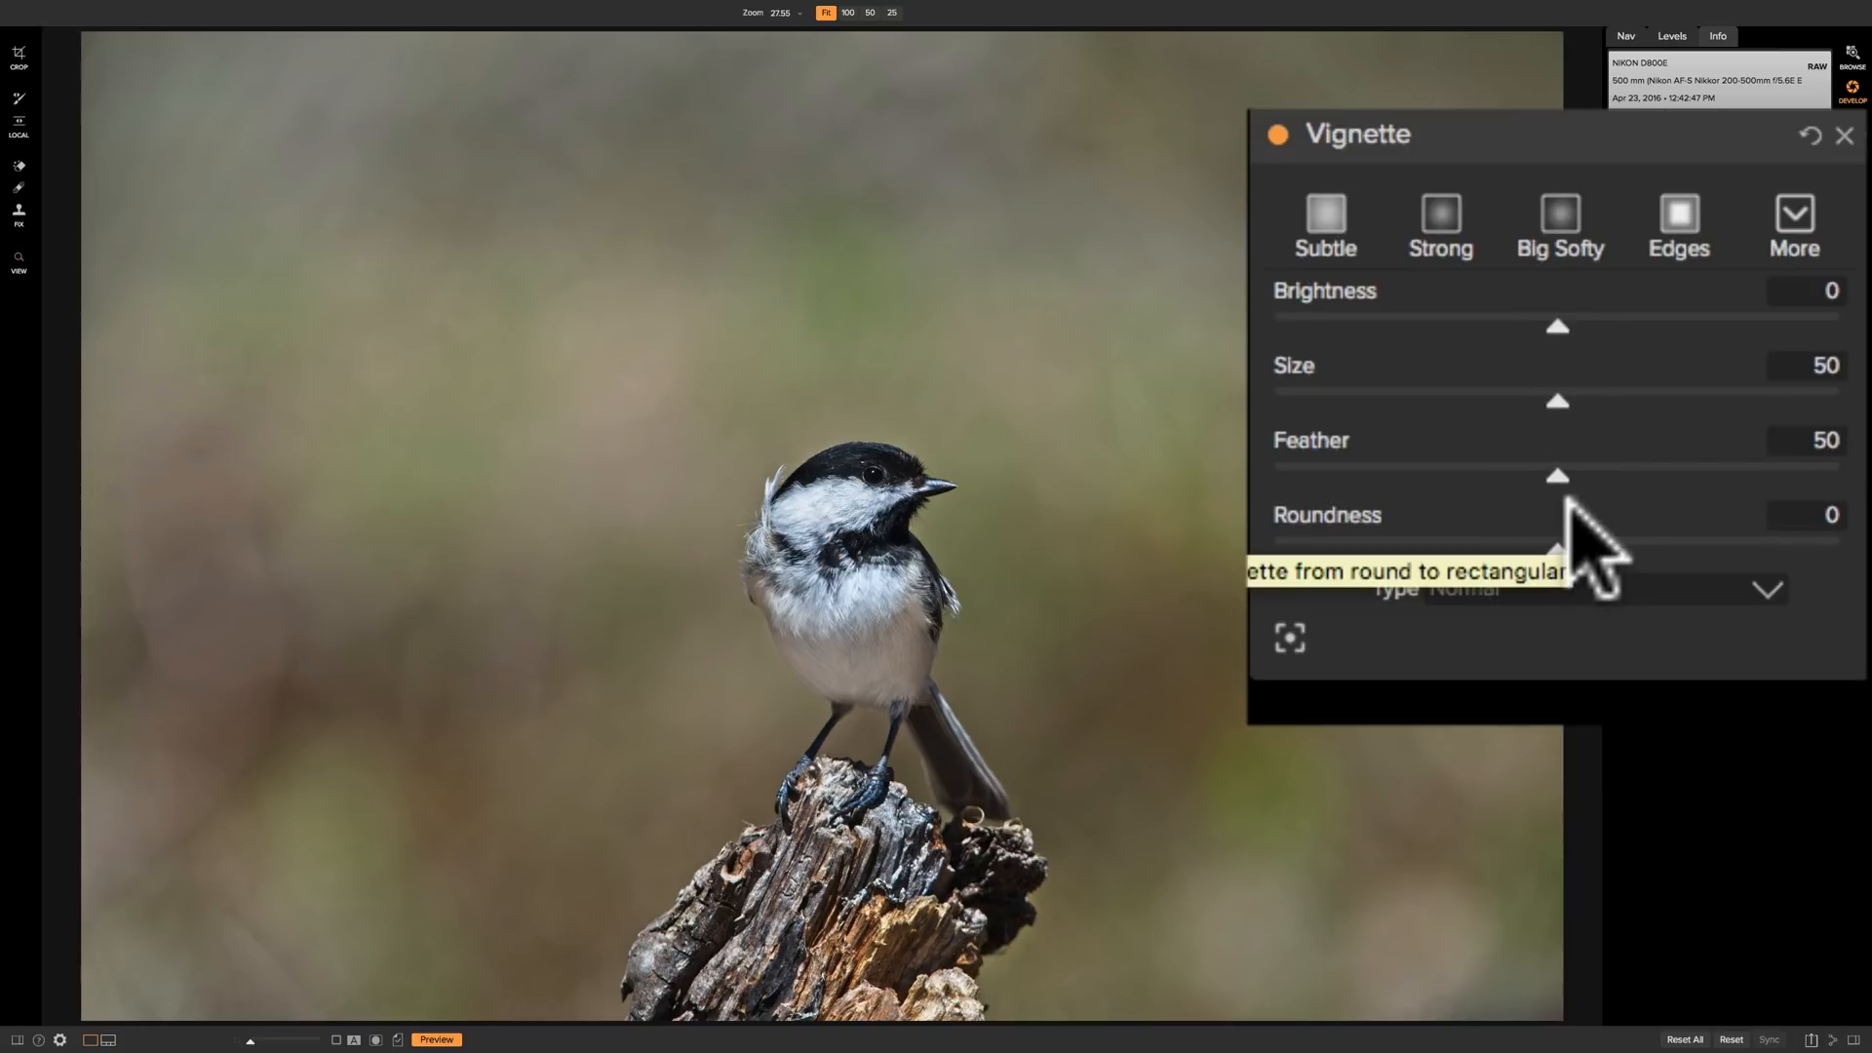
mouse_move(1558, 357)
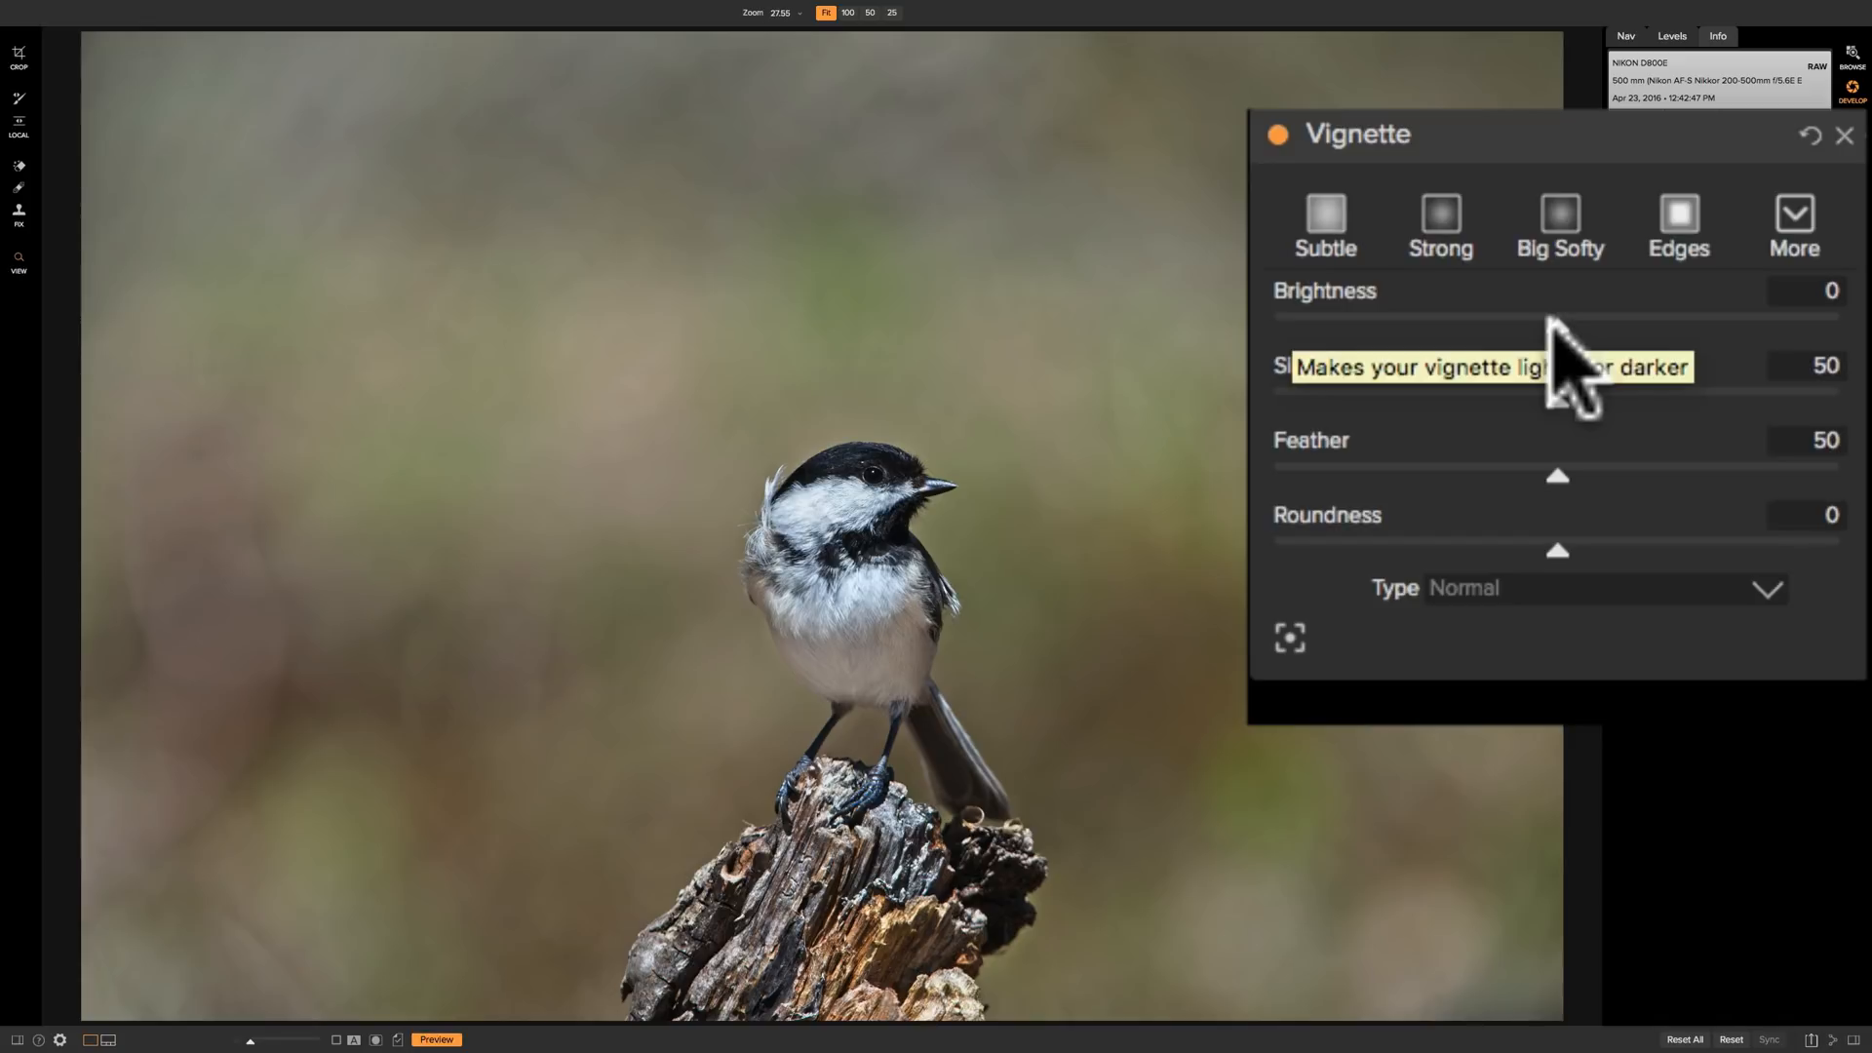
left_click_drag(1558, 324, 1642, 324)
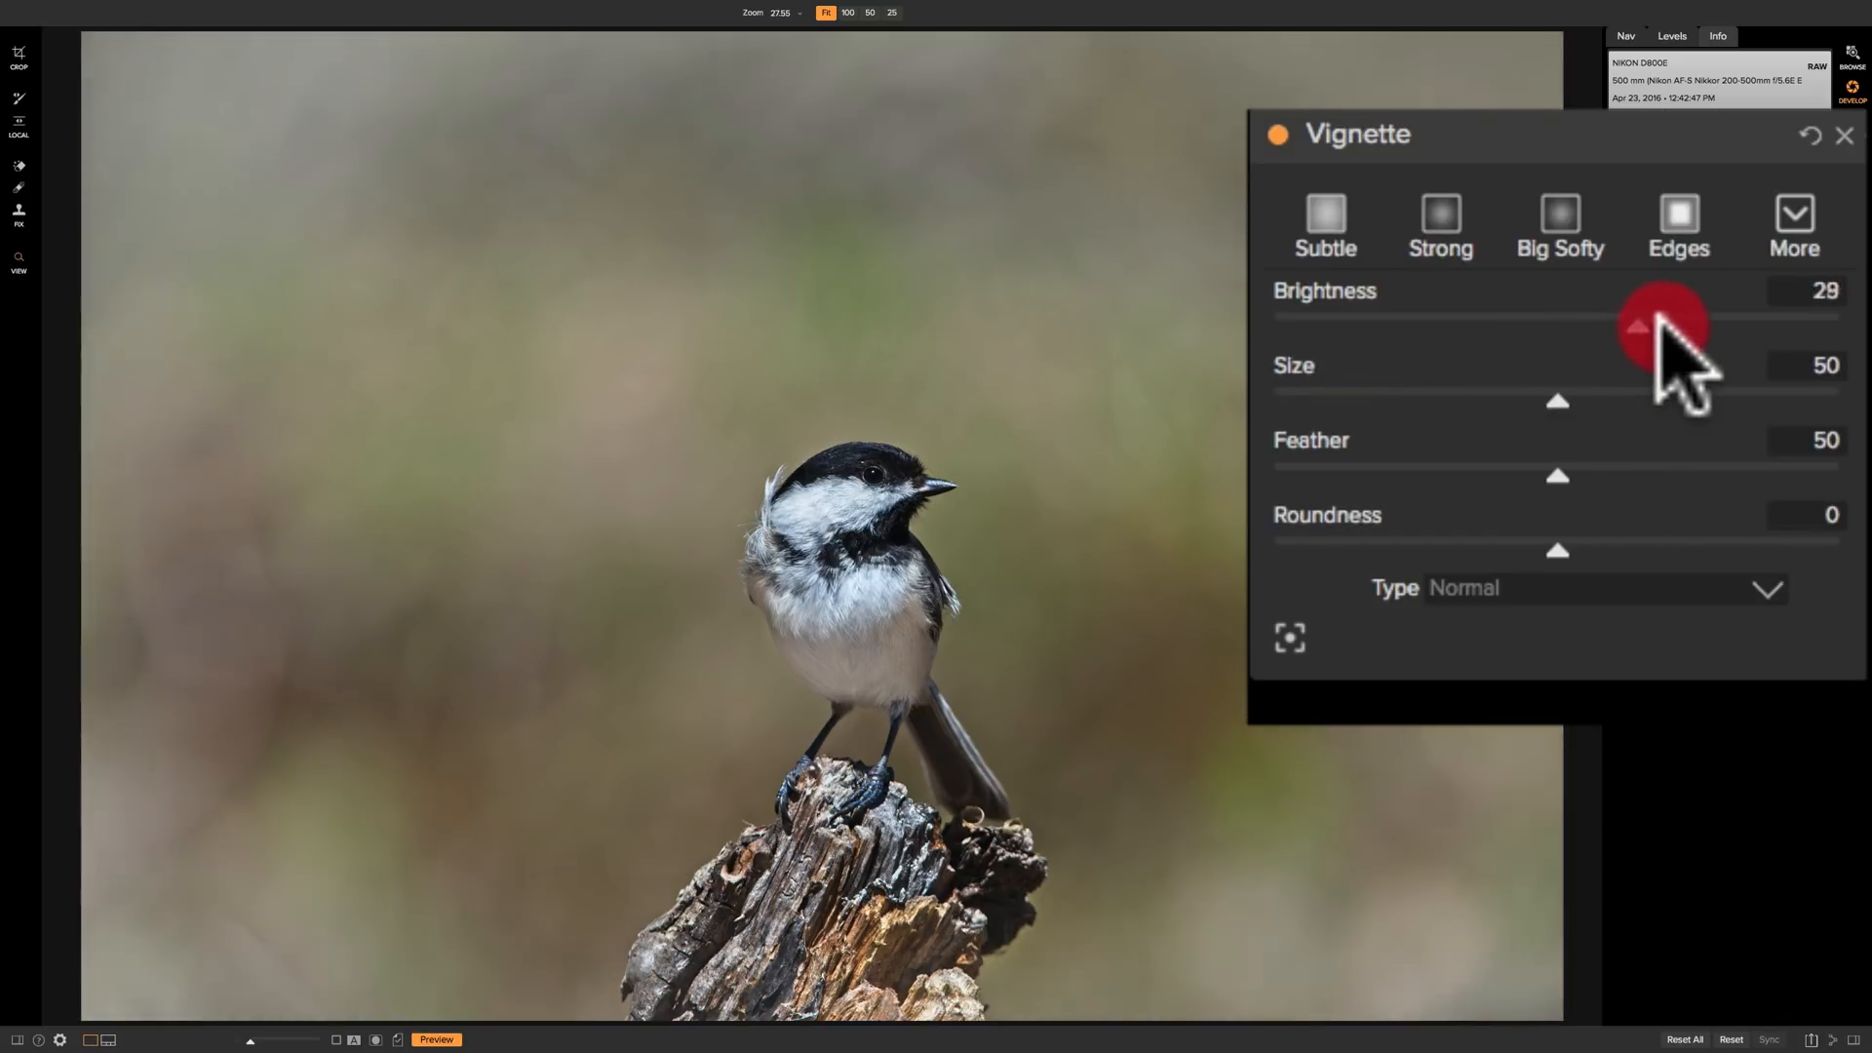
left_click_drag(1638, 325, 1719, 325)
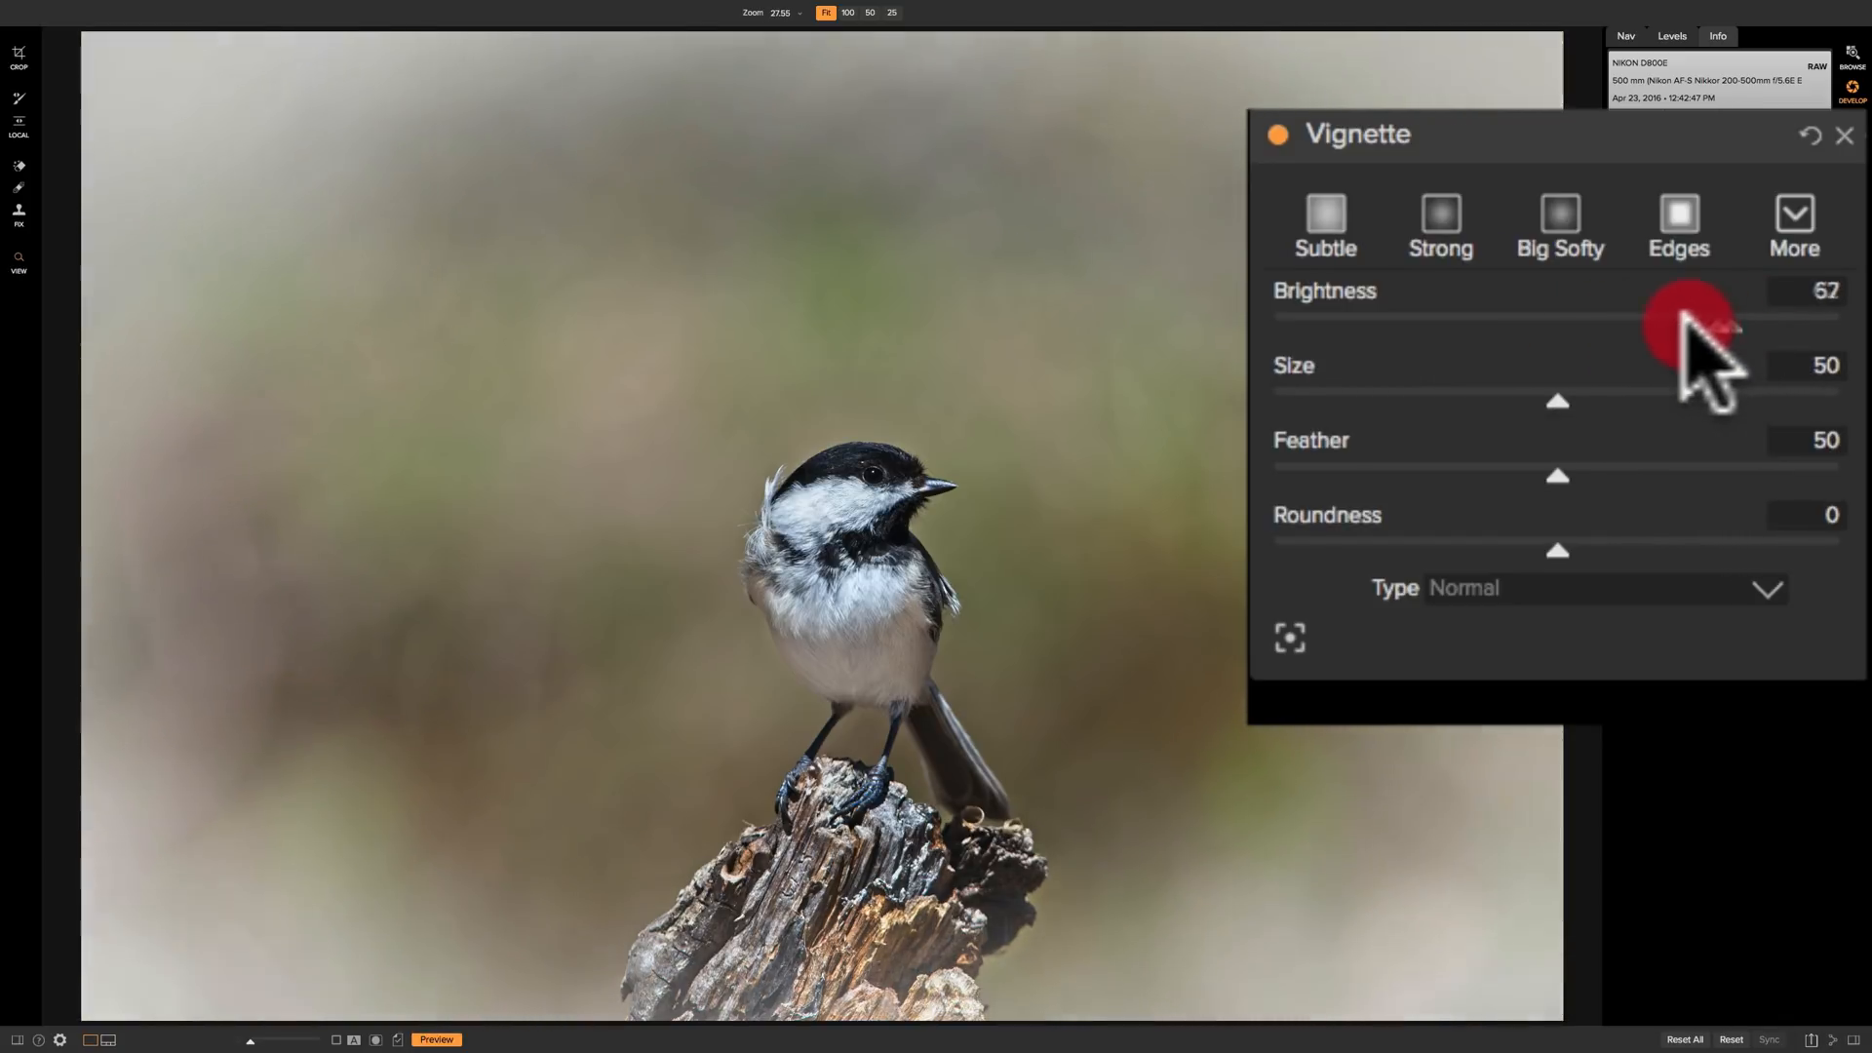
left_click_drag(1684, 315, 1372, 315)
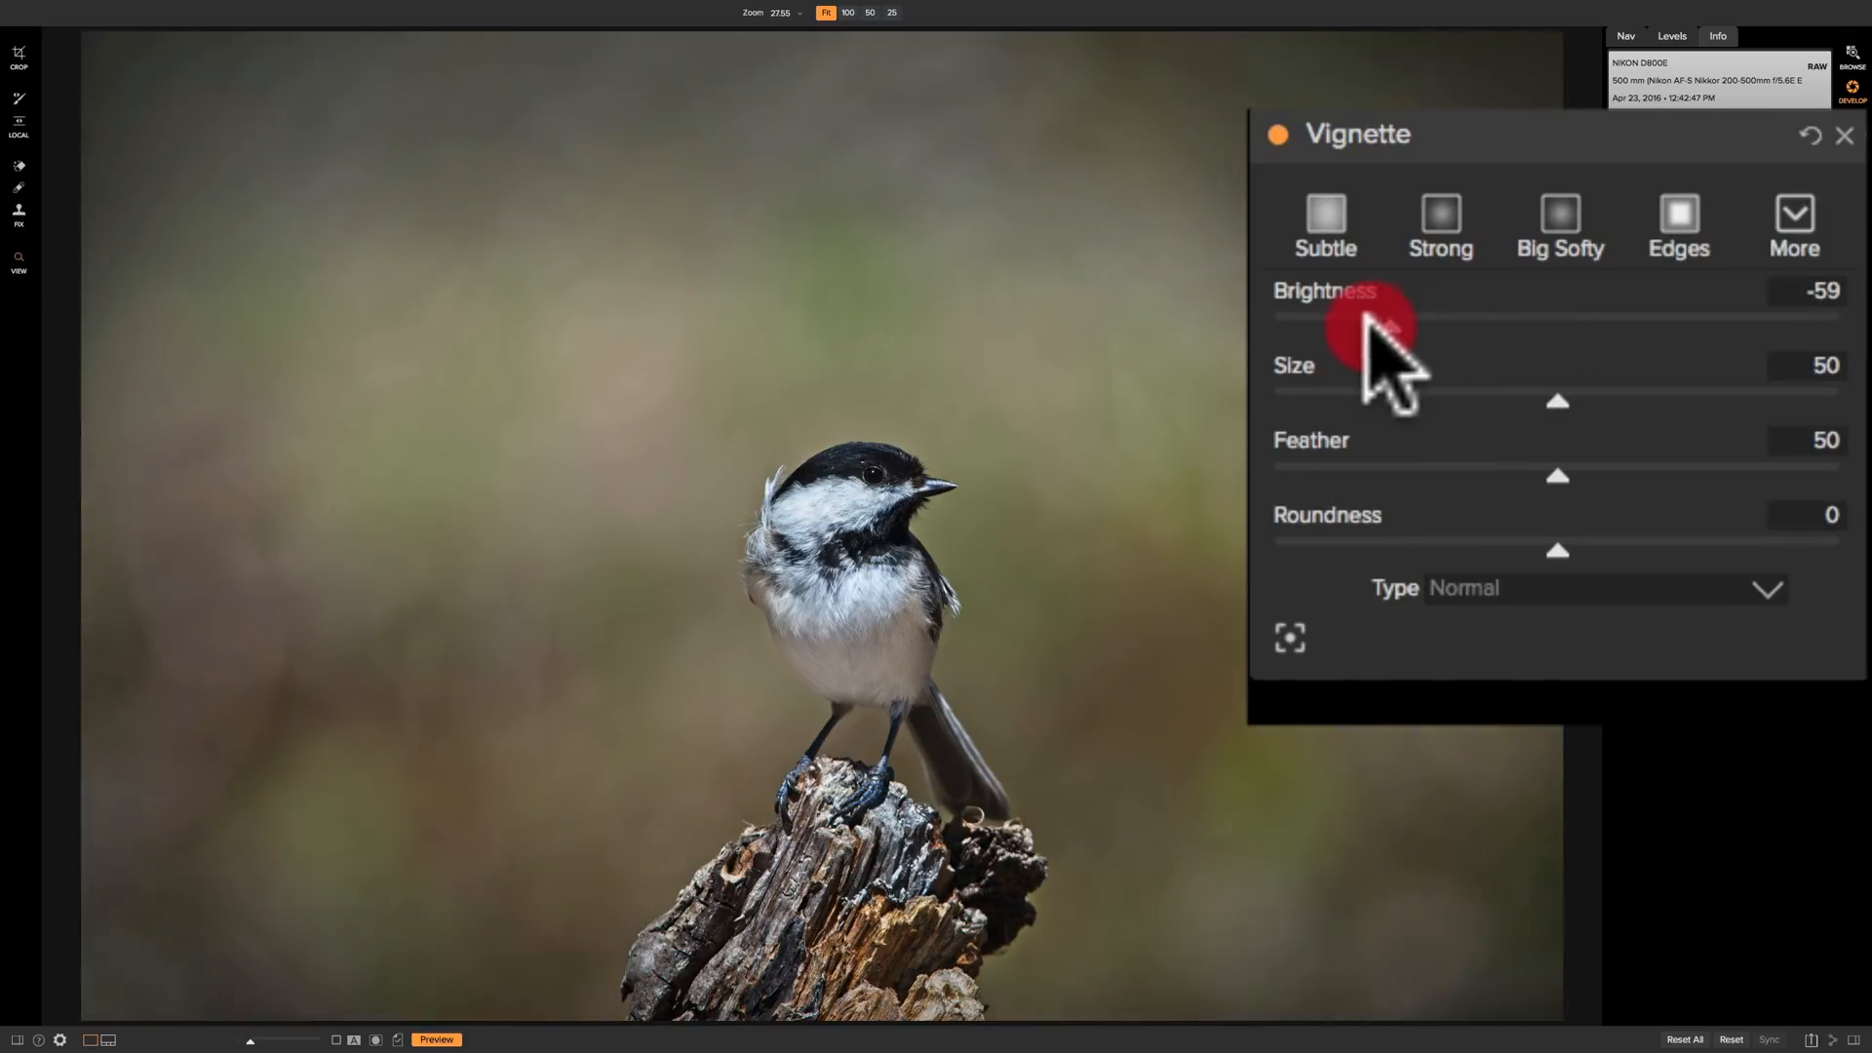
left_click_drag(1379, 319, 1569, 319)
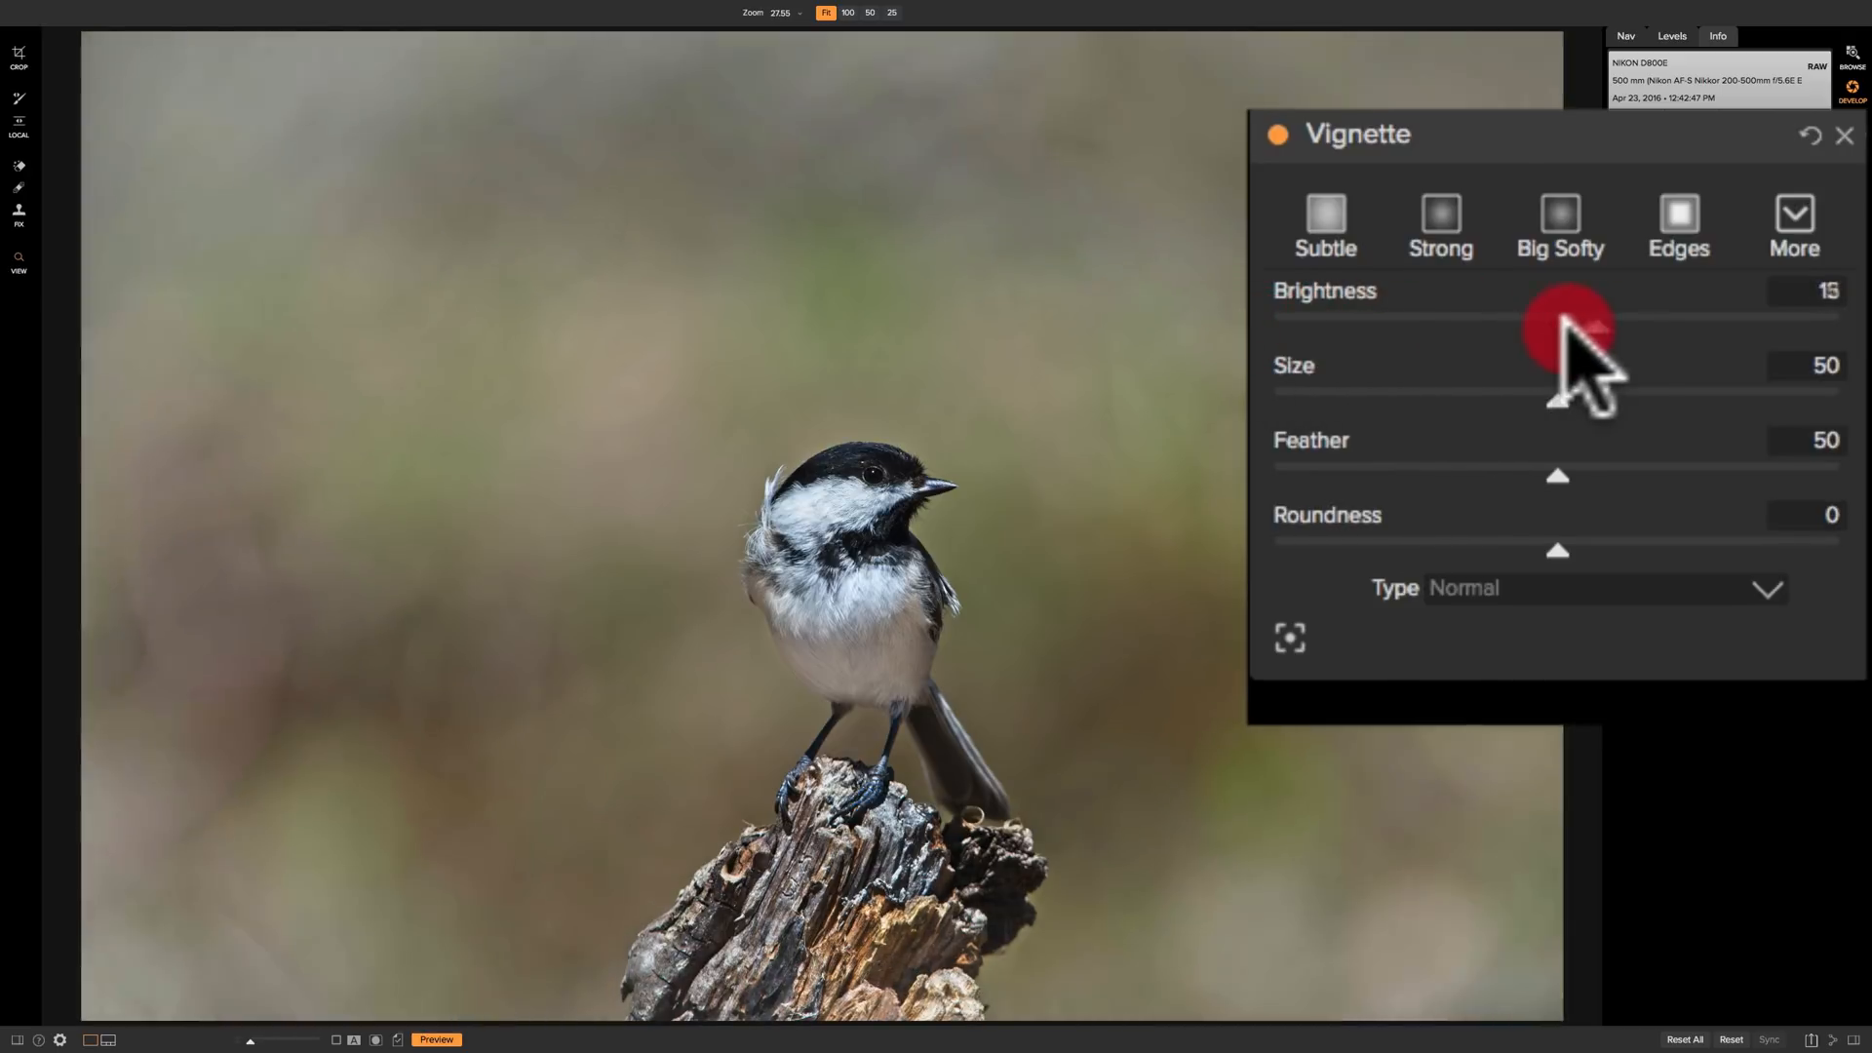
Swing Brightness through strong darkening back to neutral, ending at 86 for light washed-out edges
left_click_drag(1558, 325, 1308, 324)
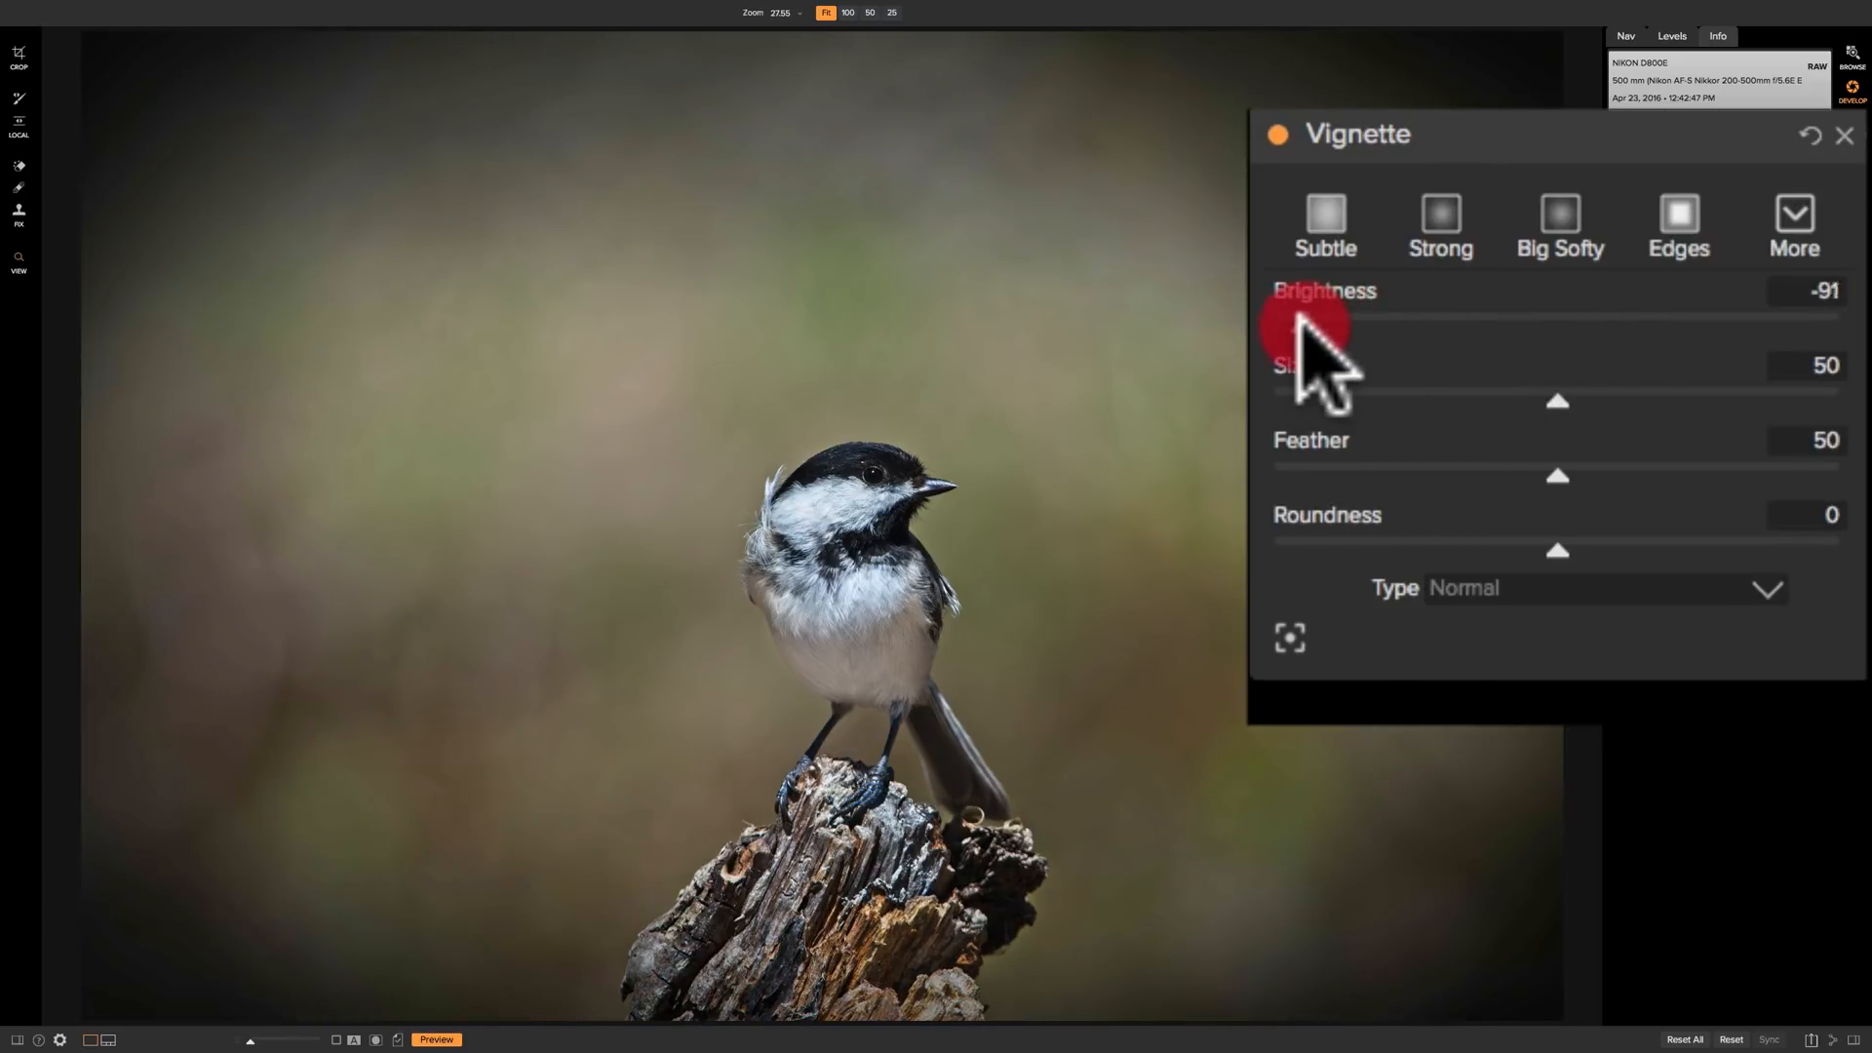
left_click_drag(1295, 334, 1337, 335)
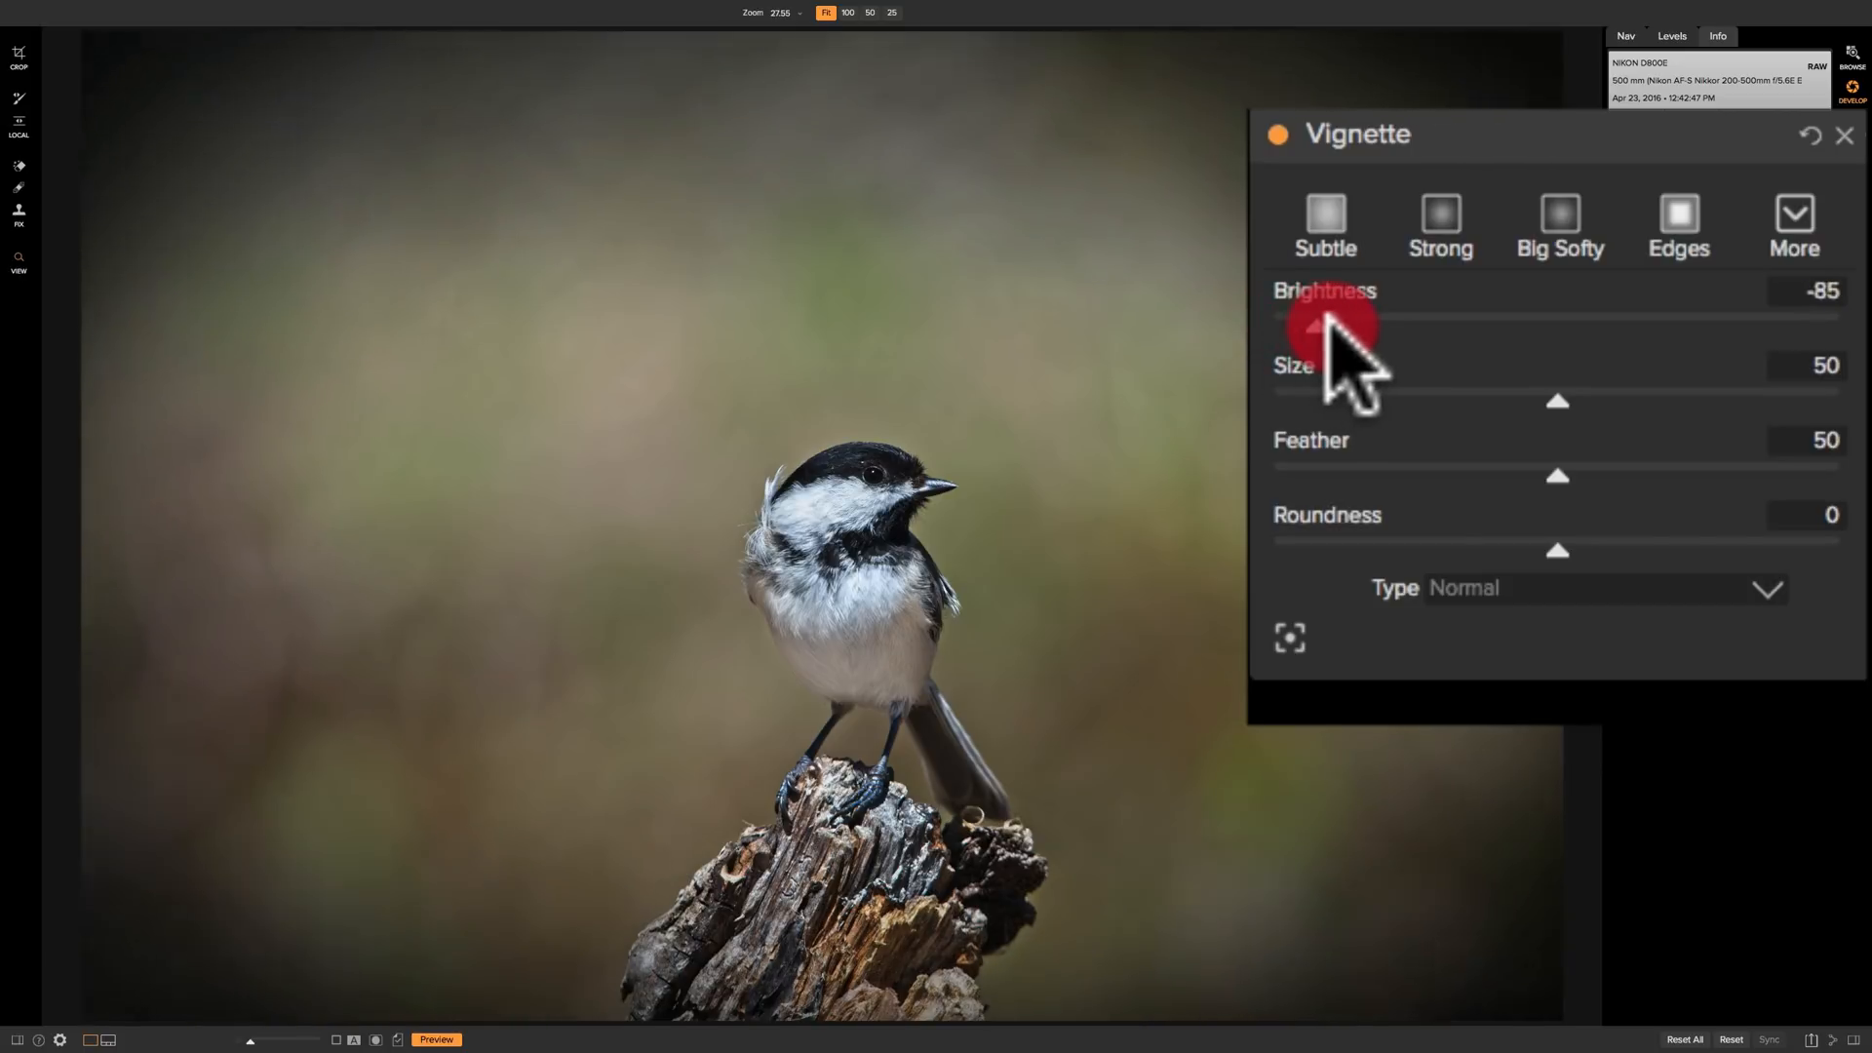
left_click_drag(1325, 324, 1575, 324)
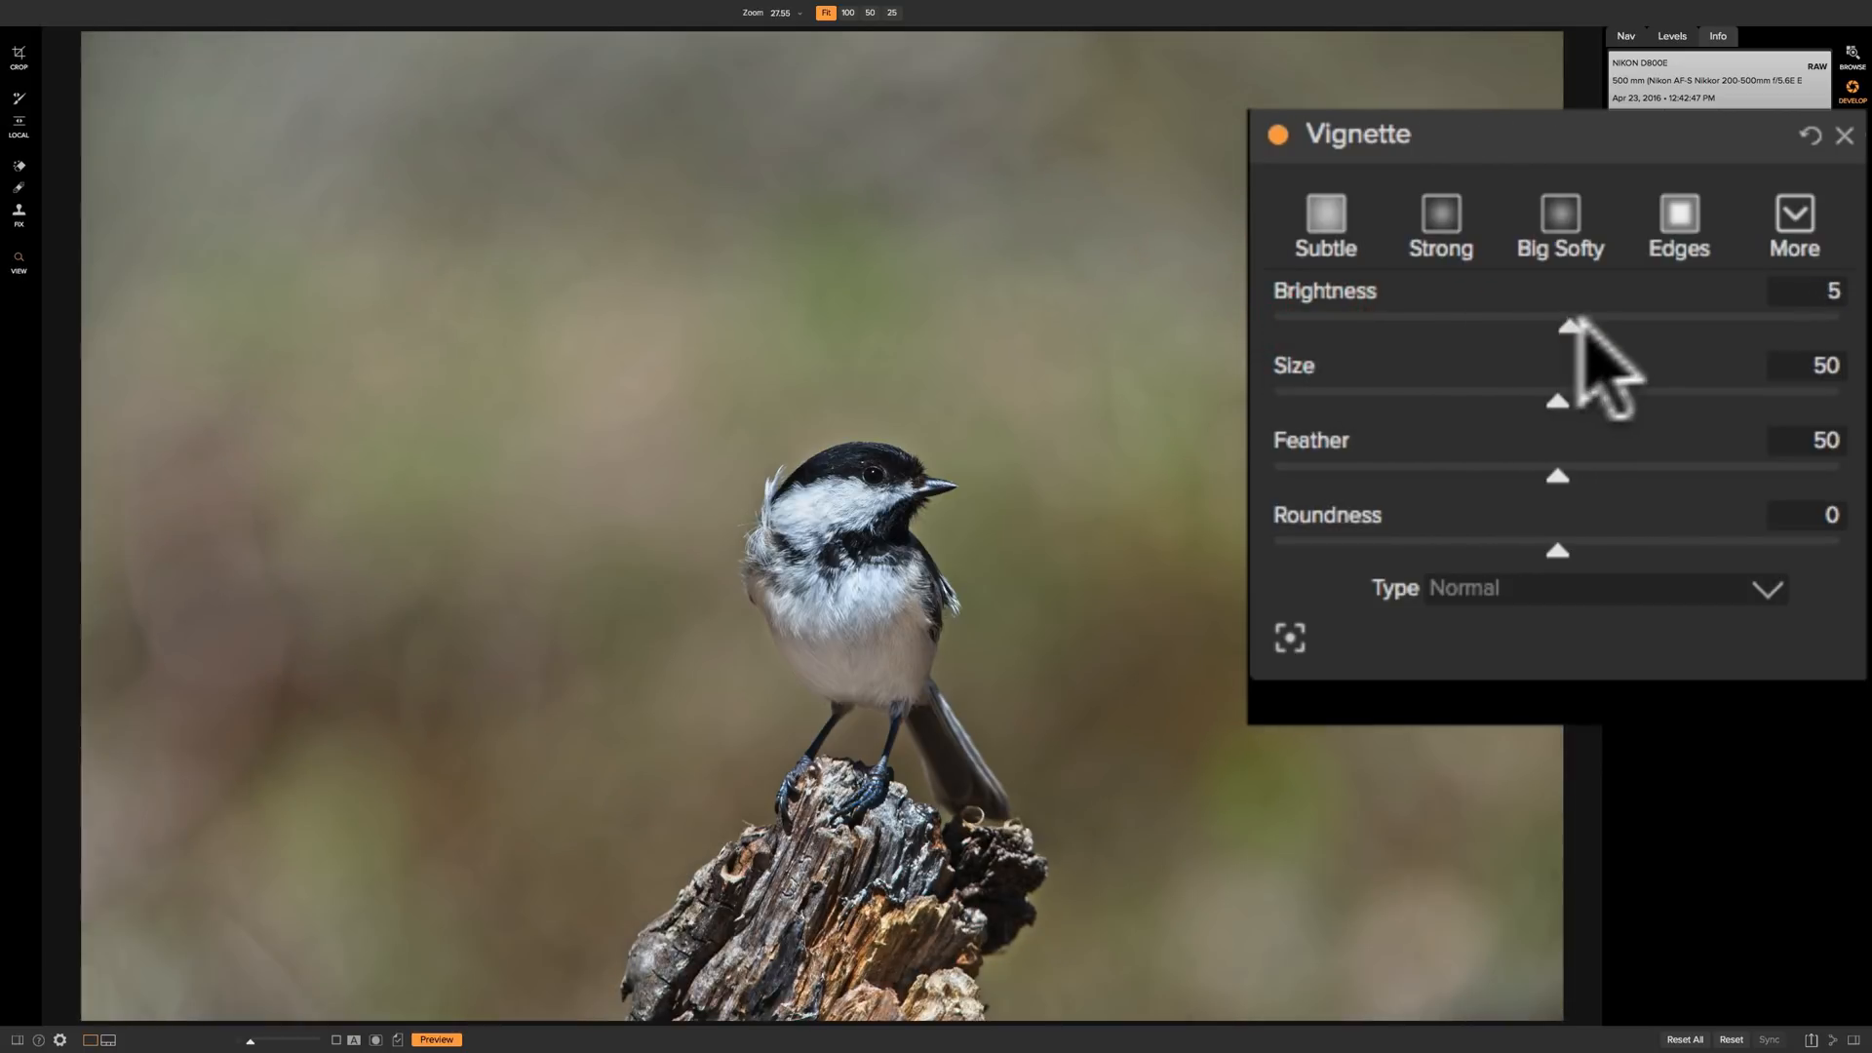
left_click_drag(1575, 327, 1791, 327)
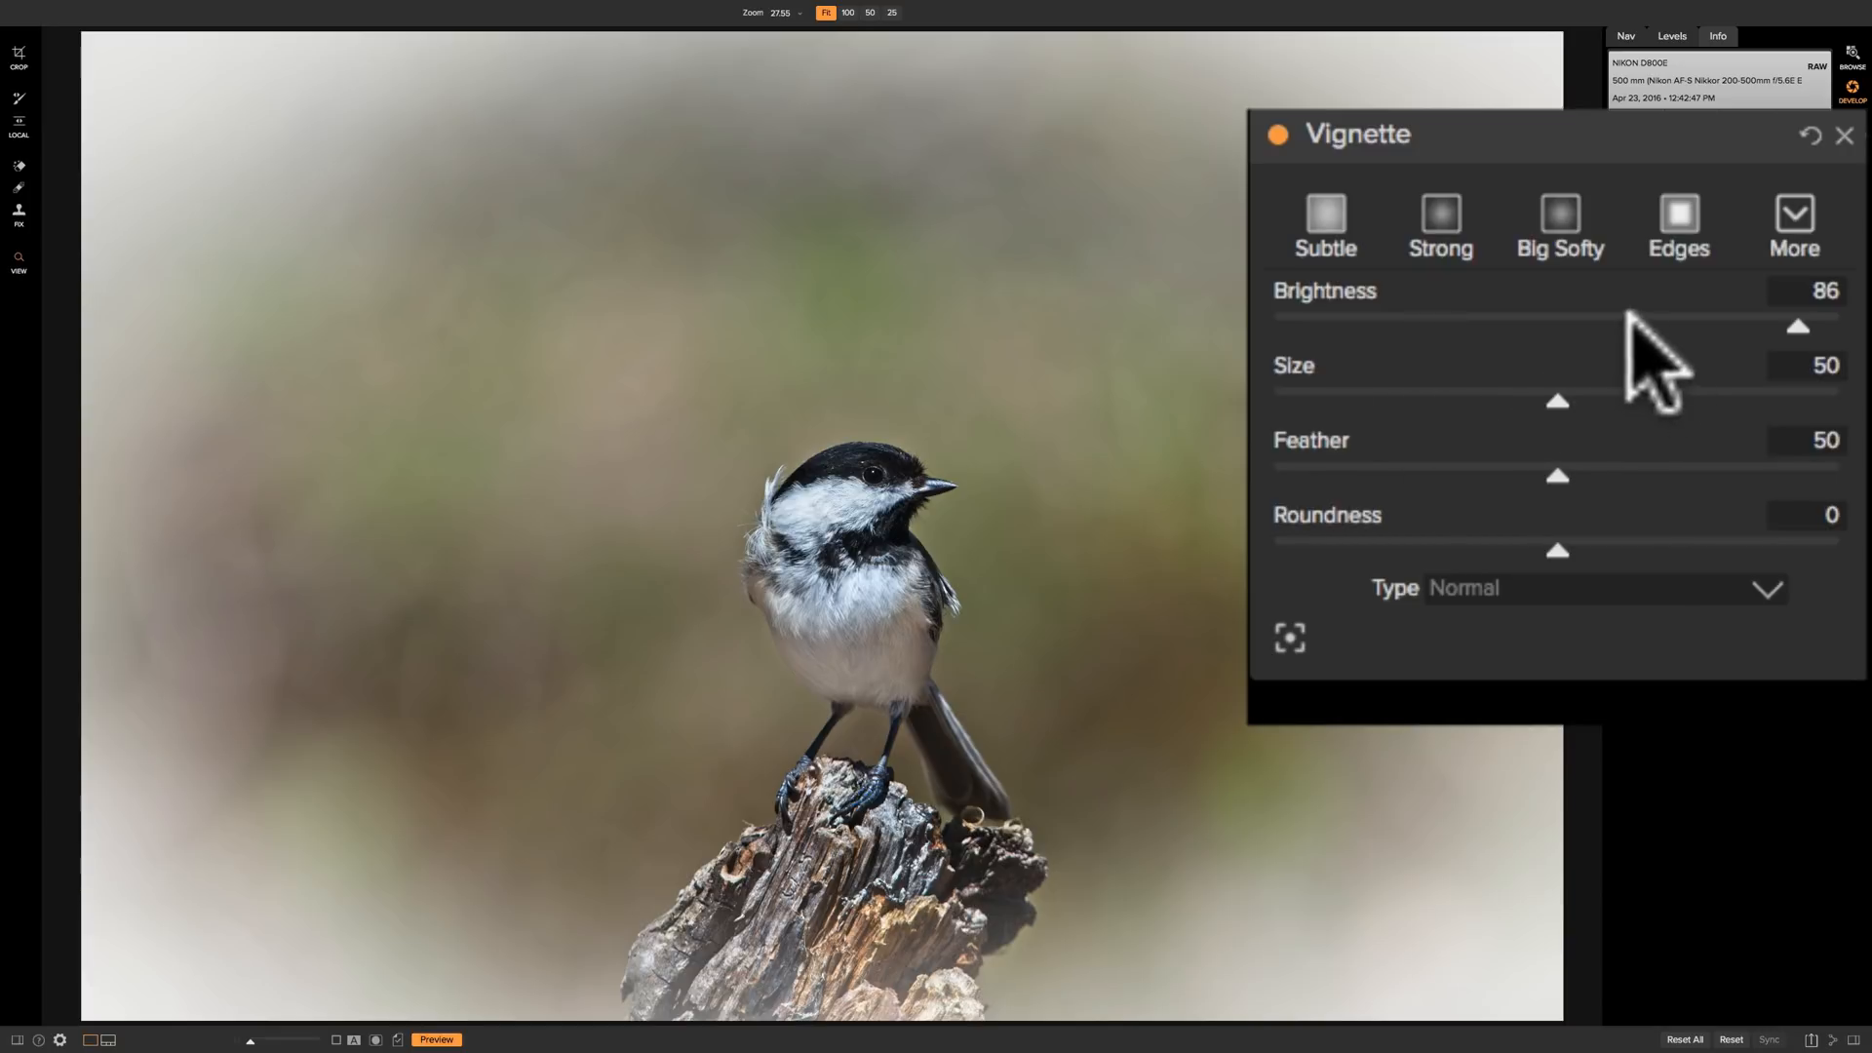
mouse_move(1532, 484)
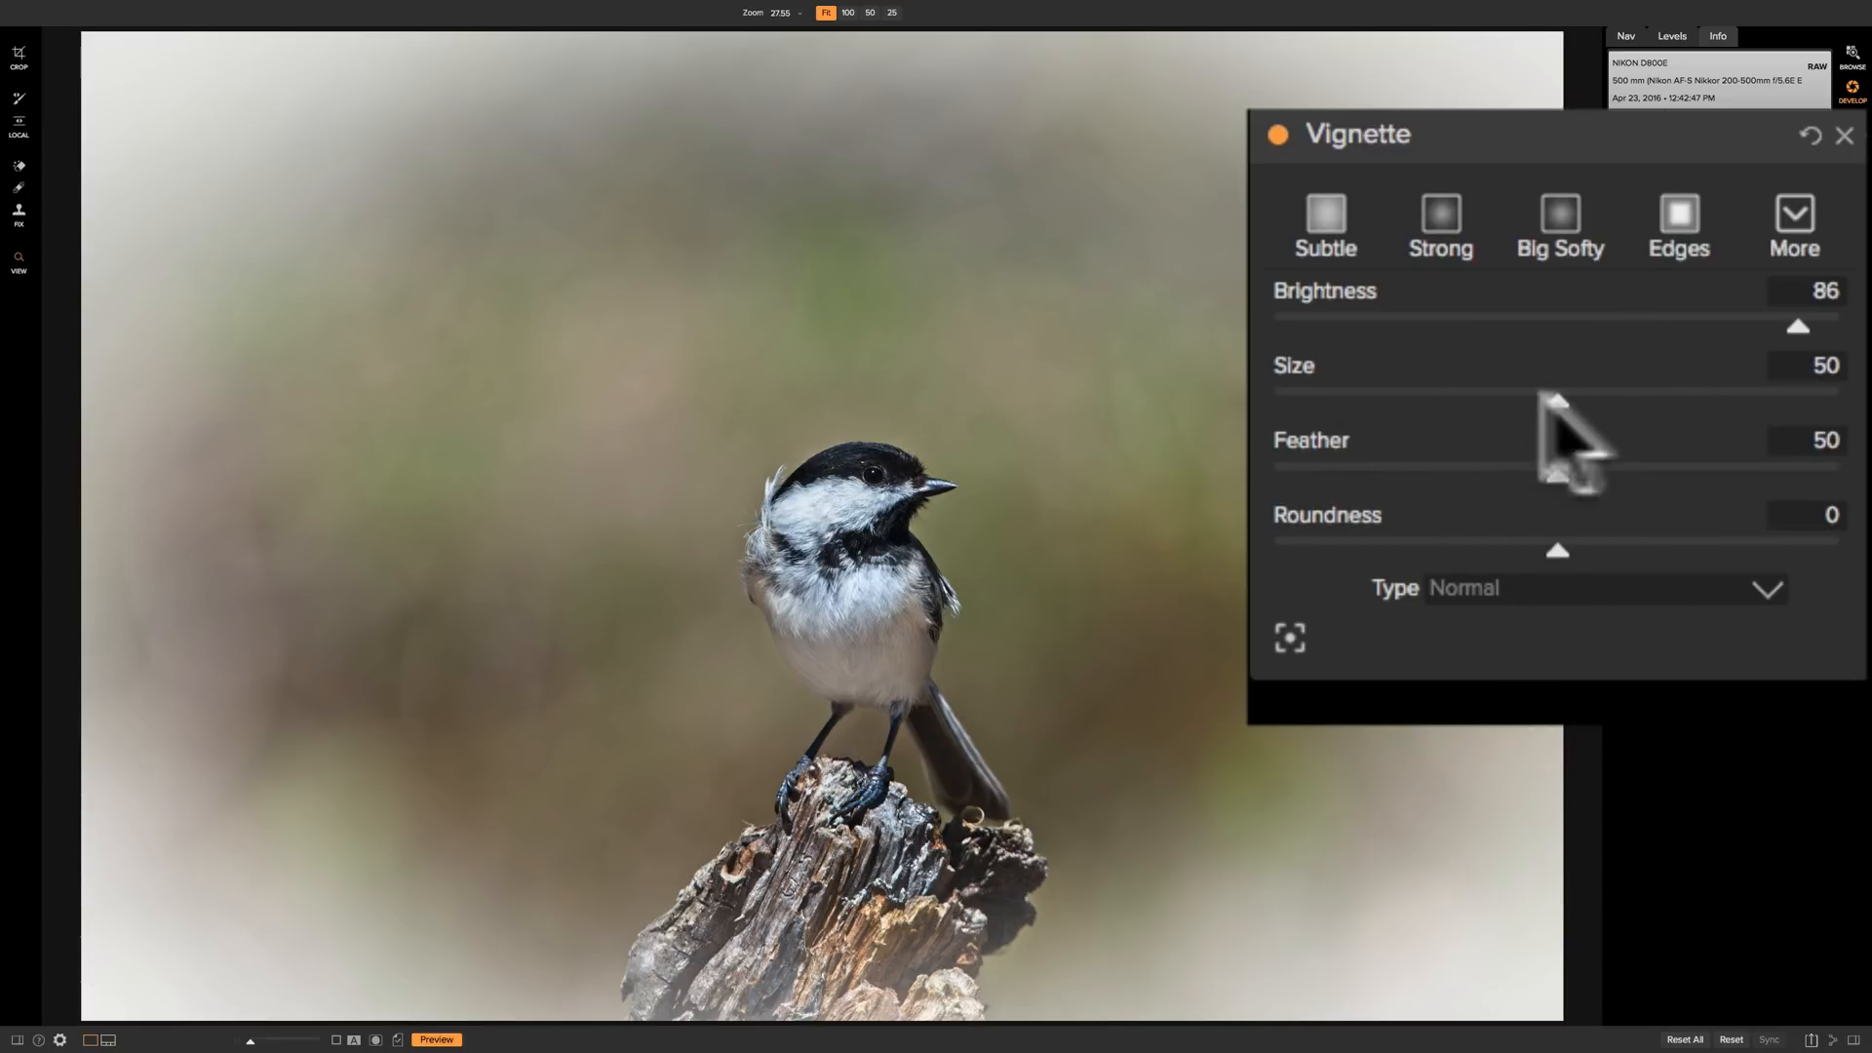
Test the vignette Size from large to a small oval, then return it to 50
left_click_drag(1556, 392, 1707, 392)
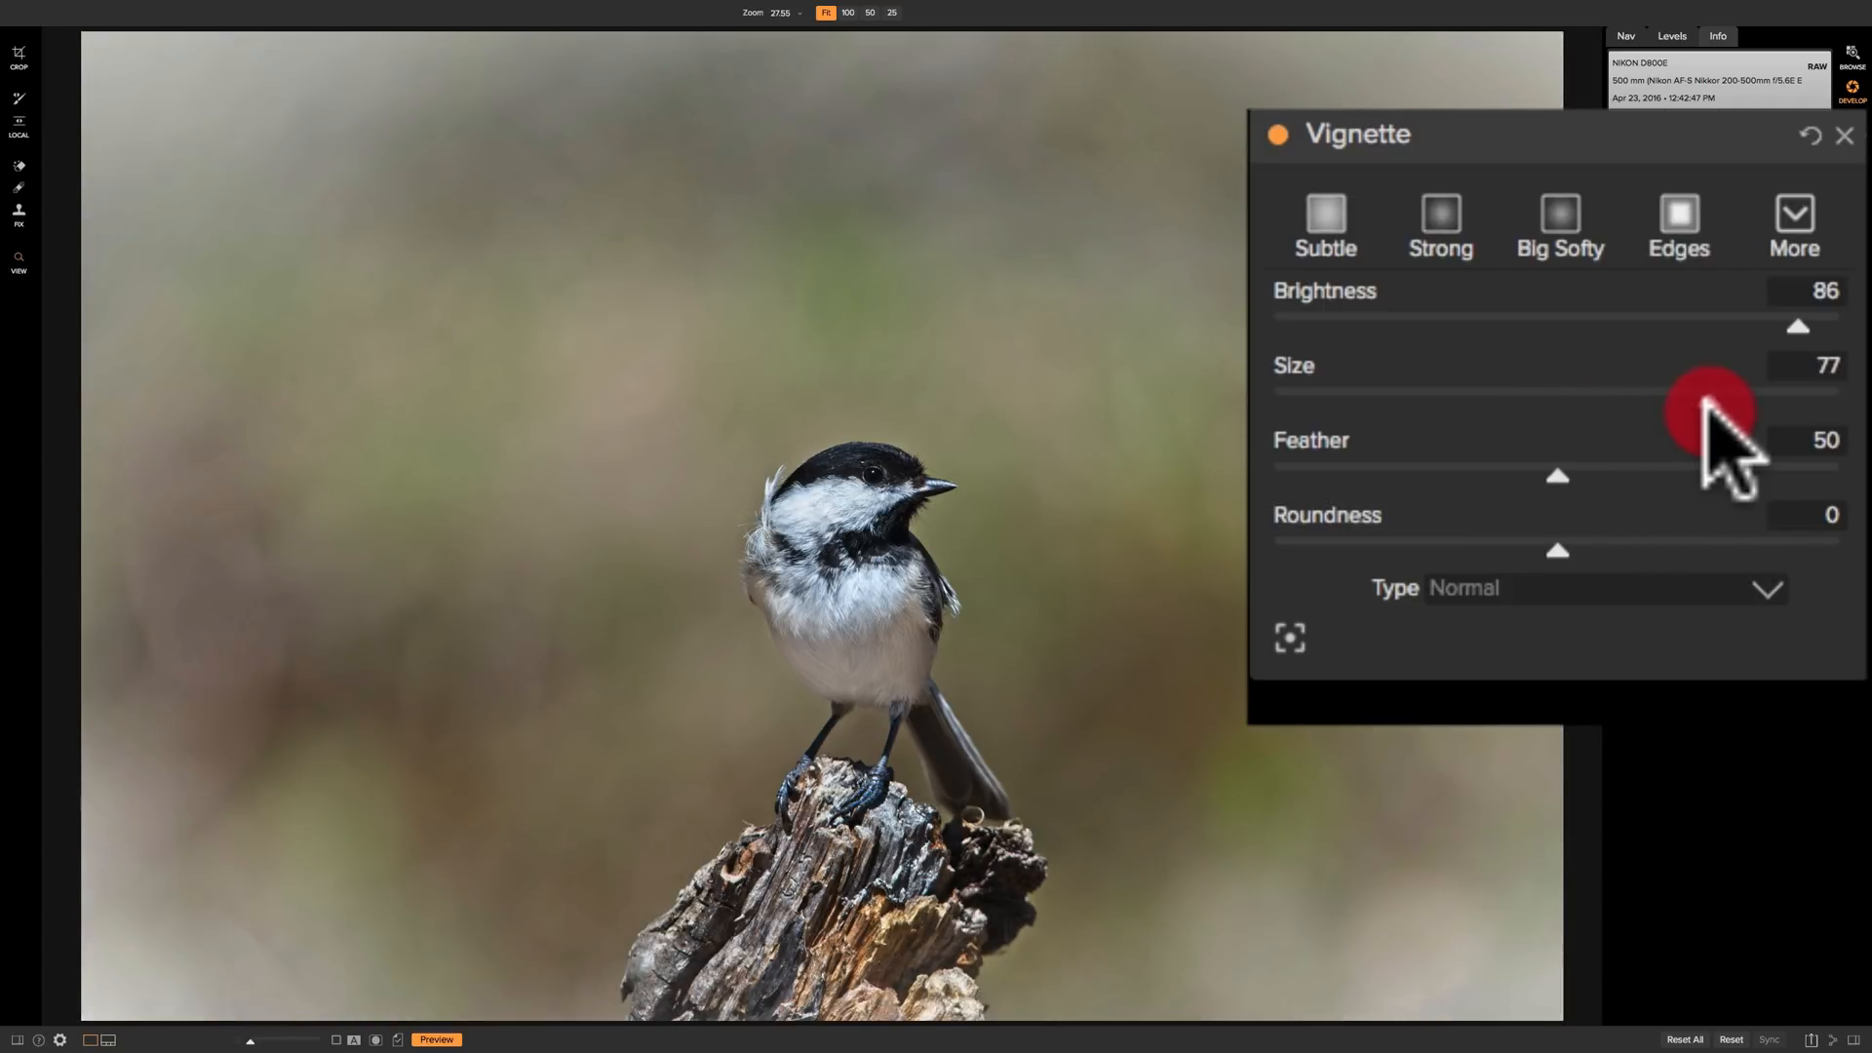
left_click_drag(1713, 403, 1647, 403)
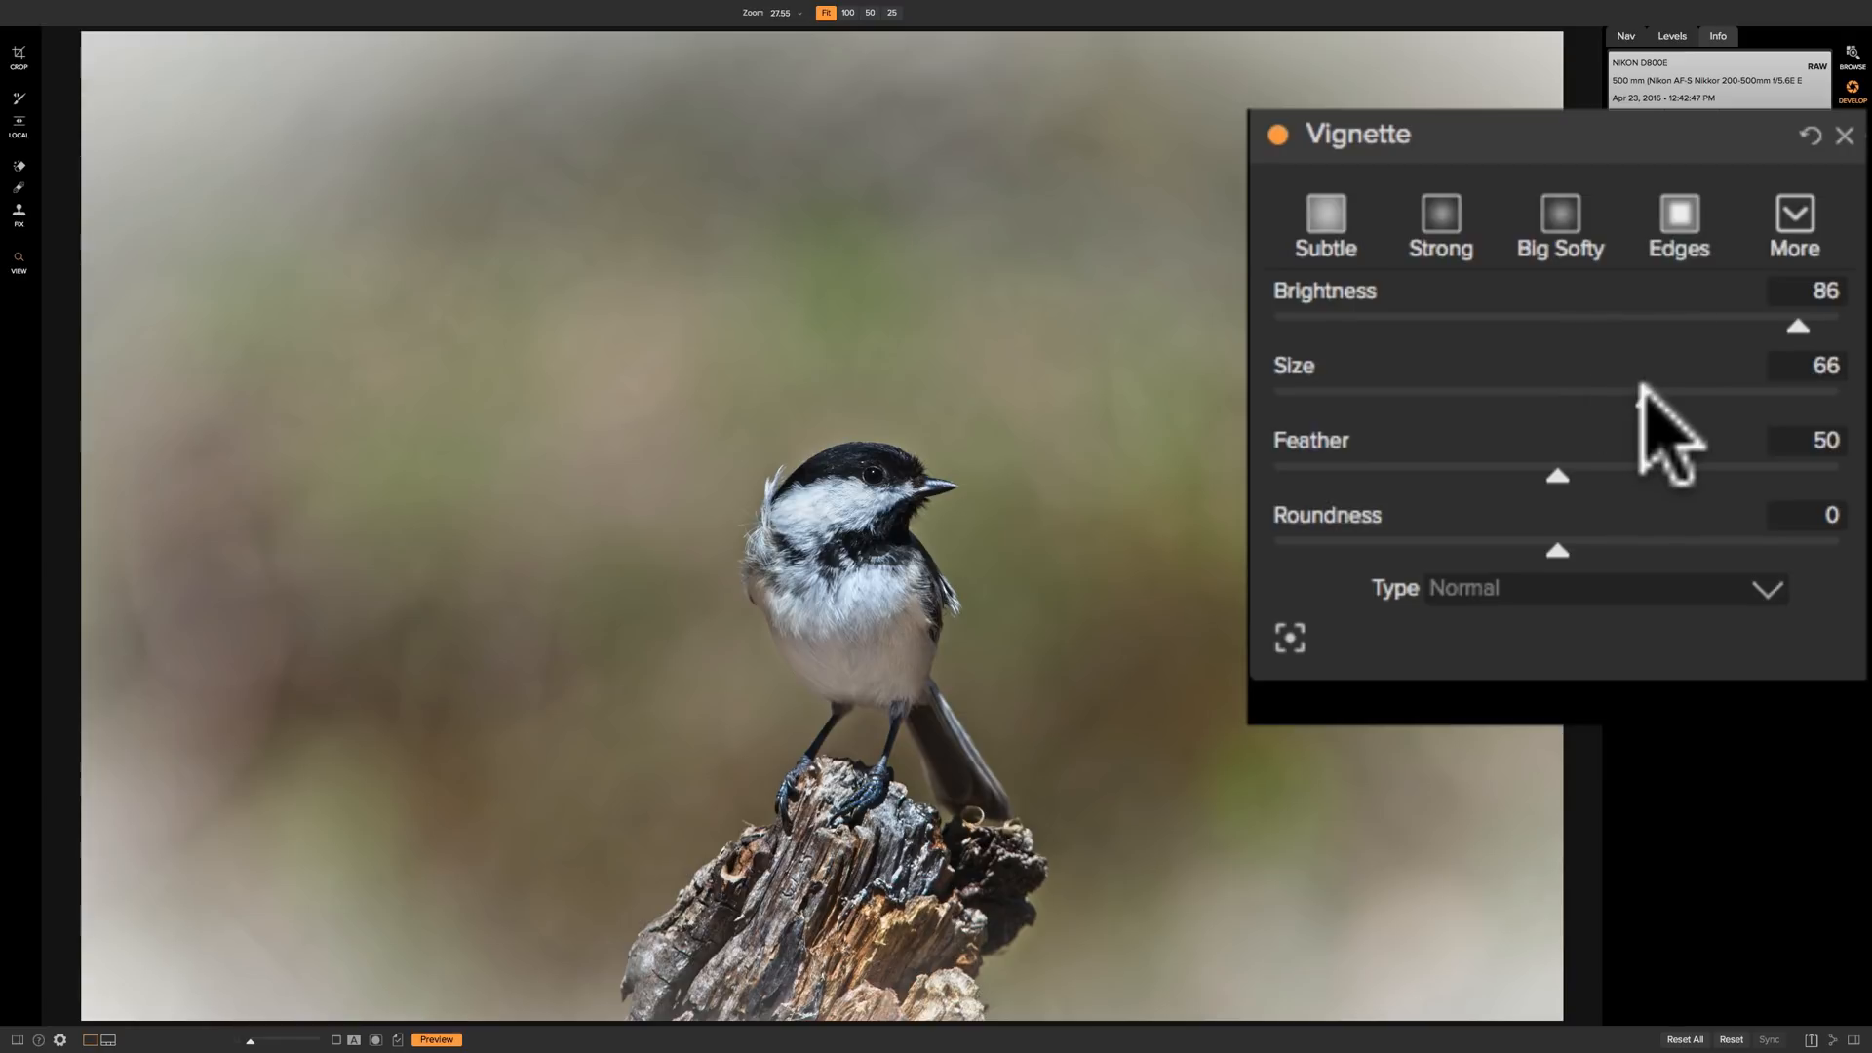
left_click_drag(1636, 390, 1350, 390)
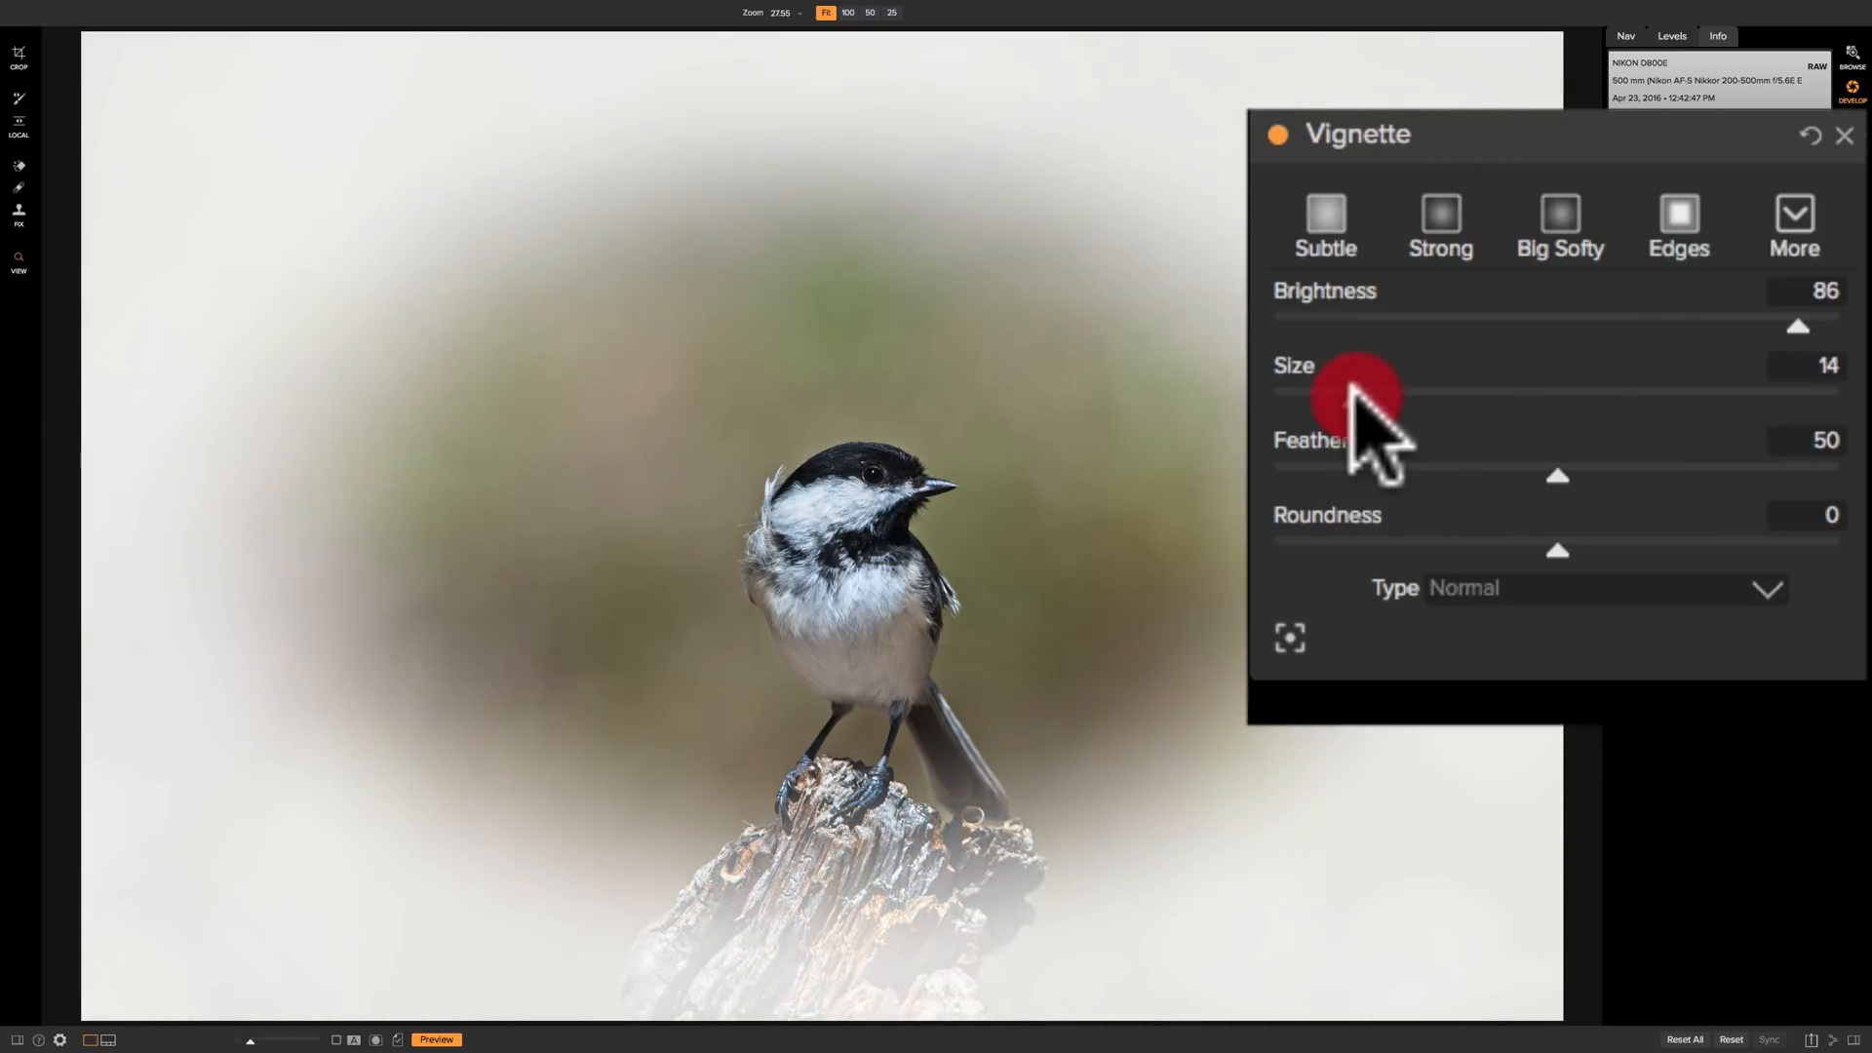
left_click_drag(1361, 398, 1337, 398)
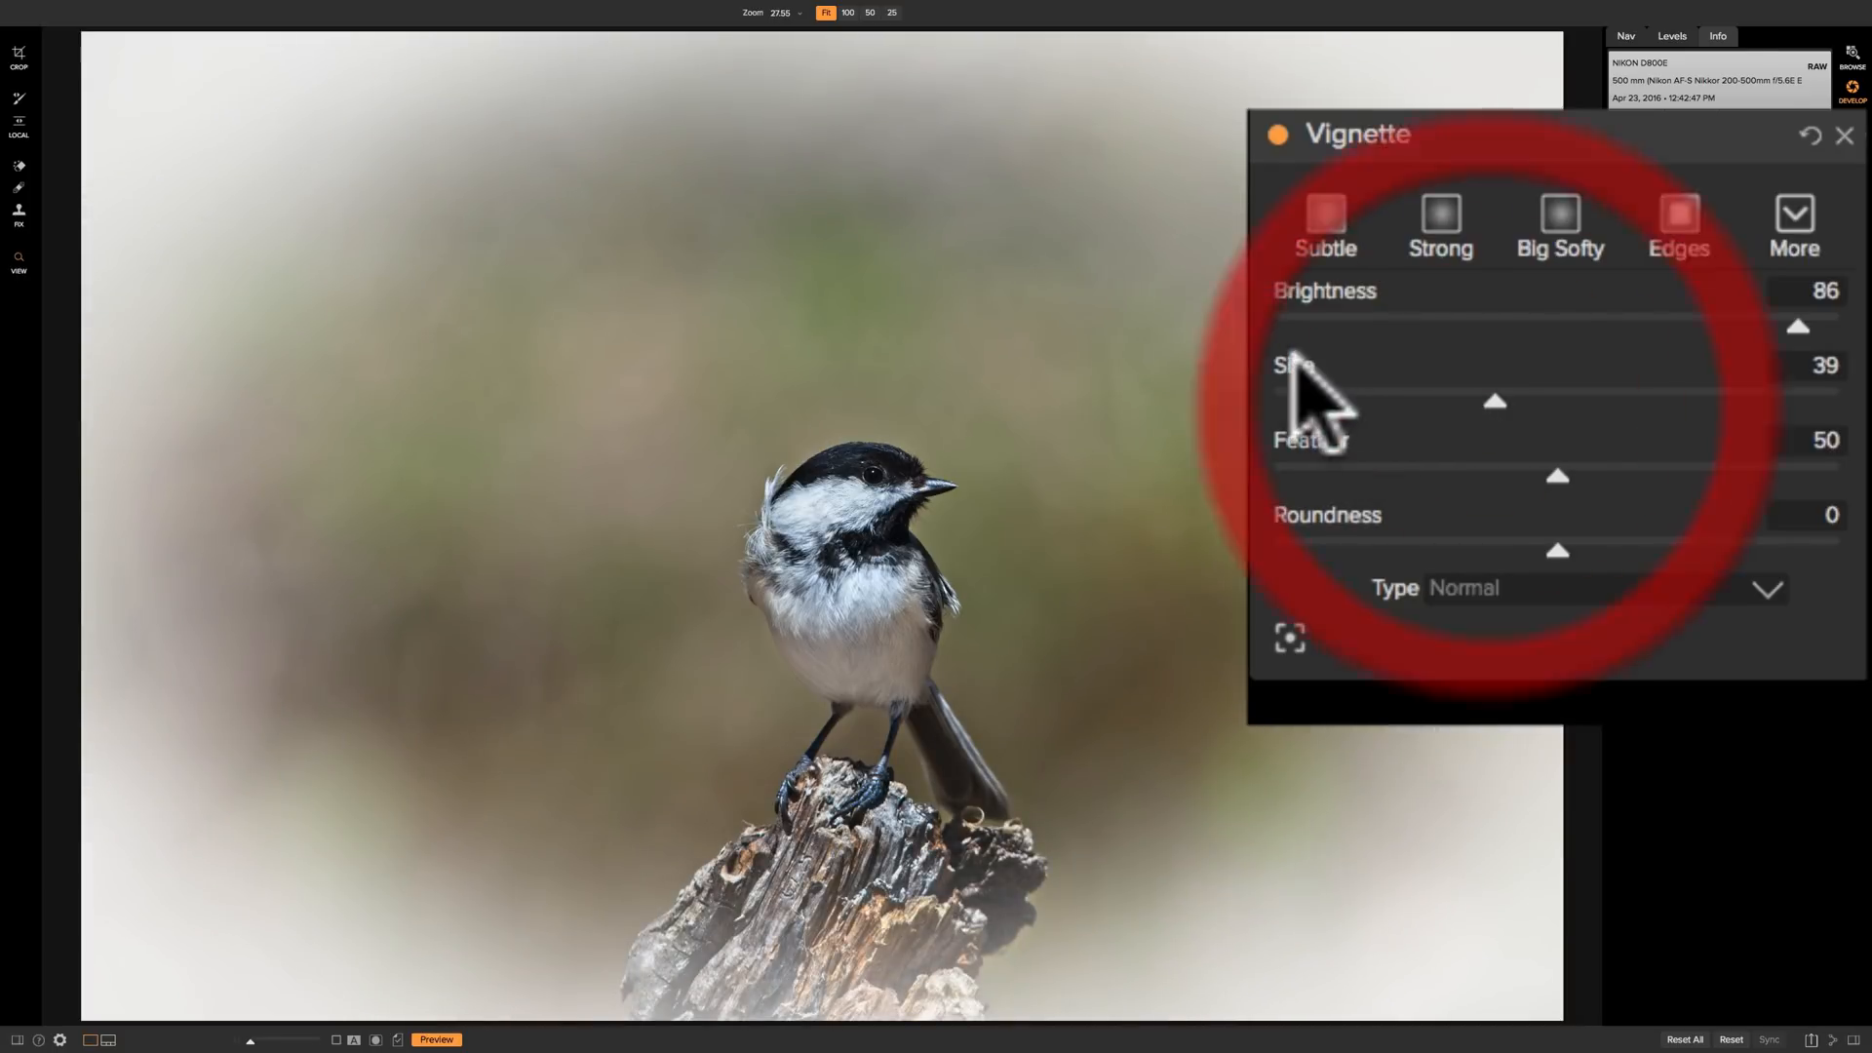
left_click_drag(1494, 401, 1557, 401)
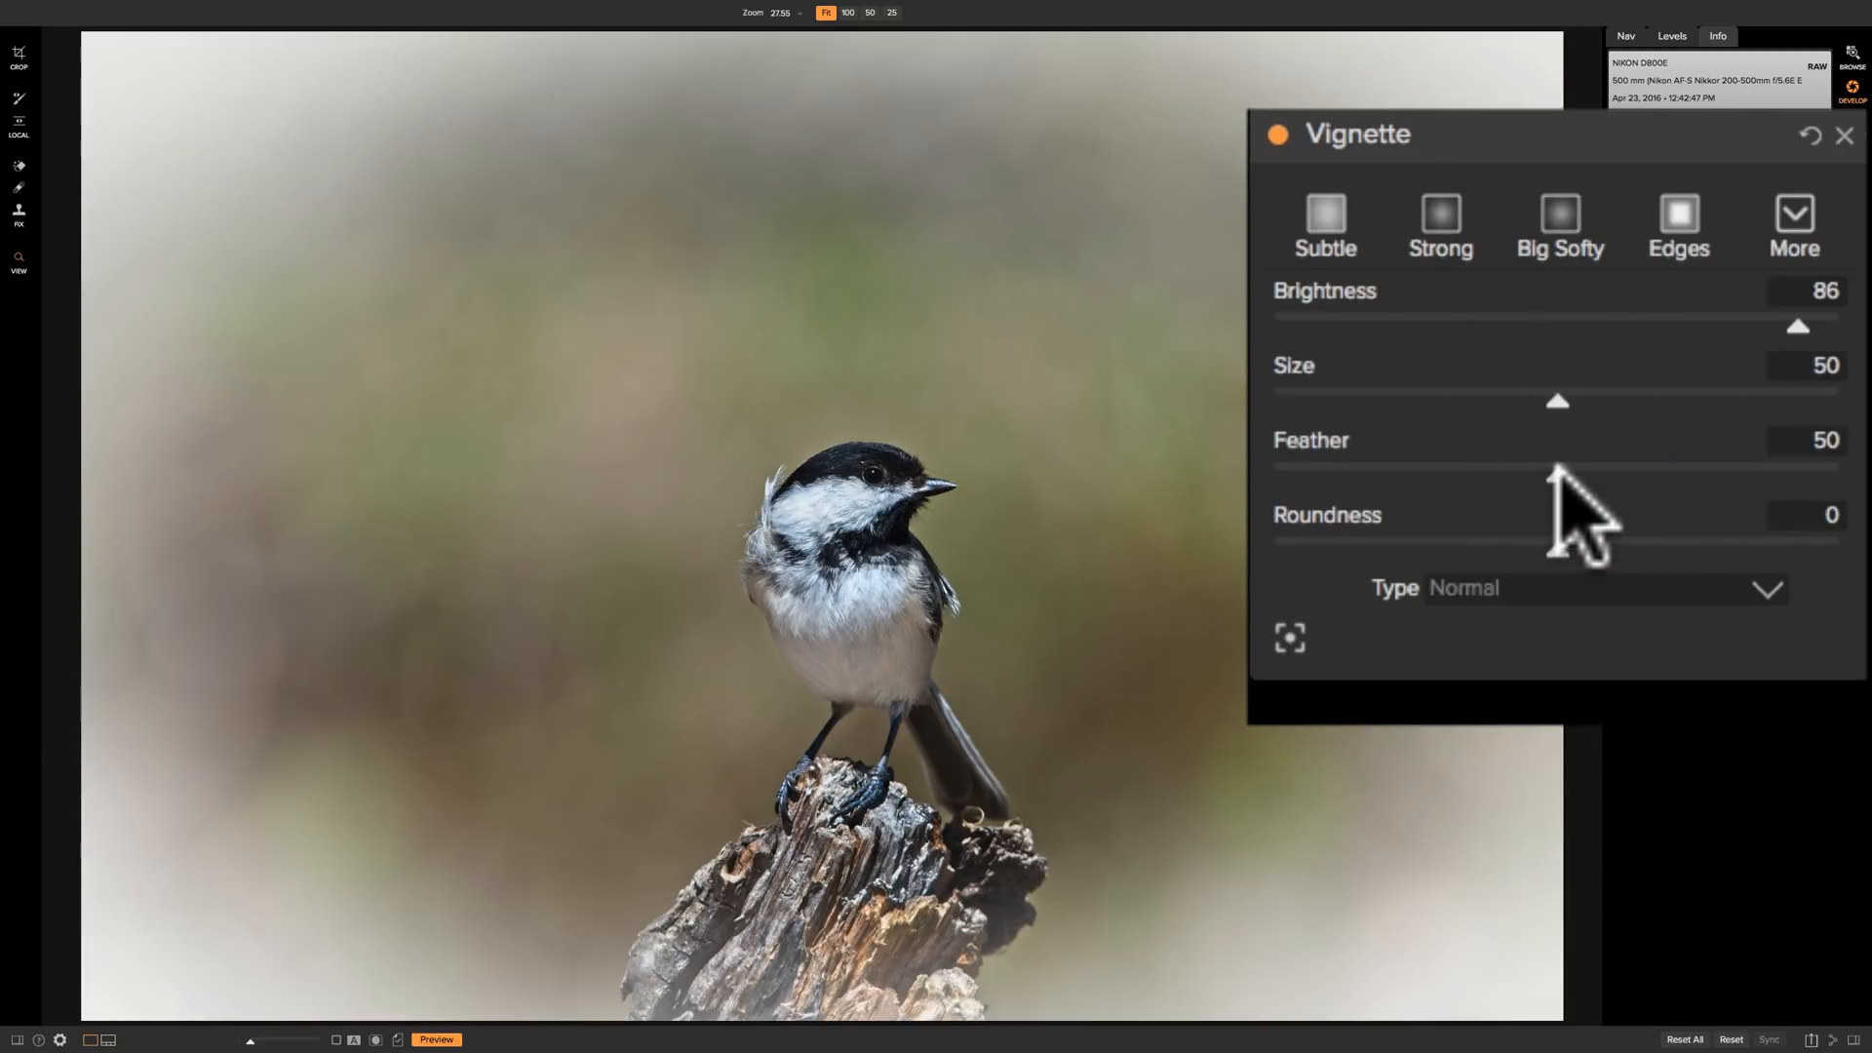
Run Feather from fully soft down to 0 for a hard-edged light oval
left_click_drag(1558, 475, 1839, 475)
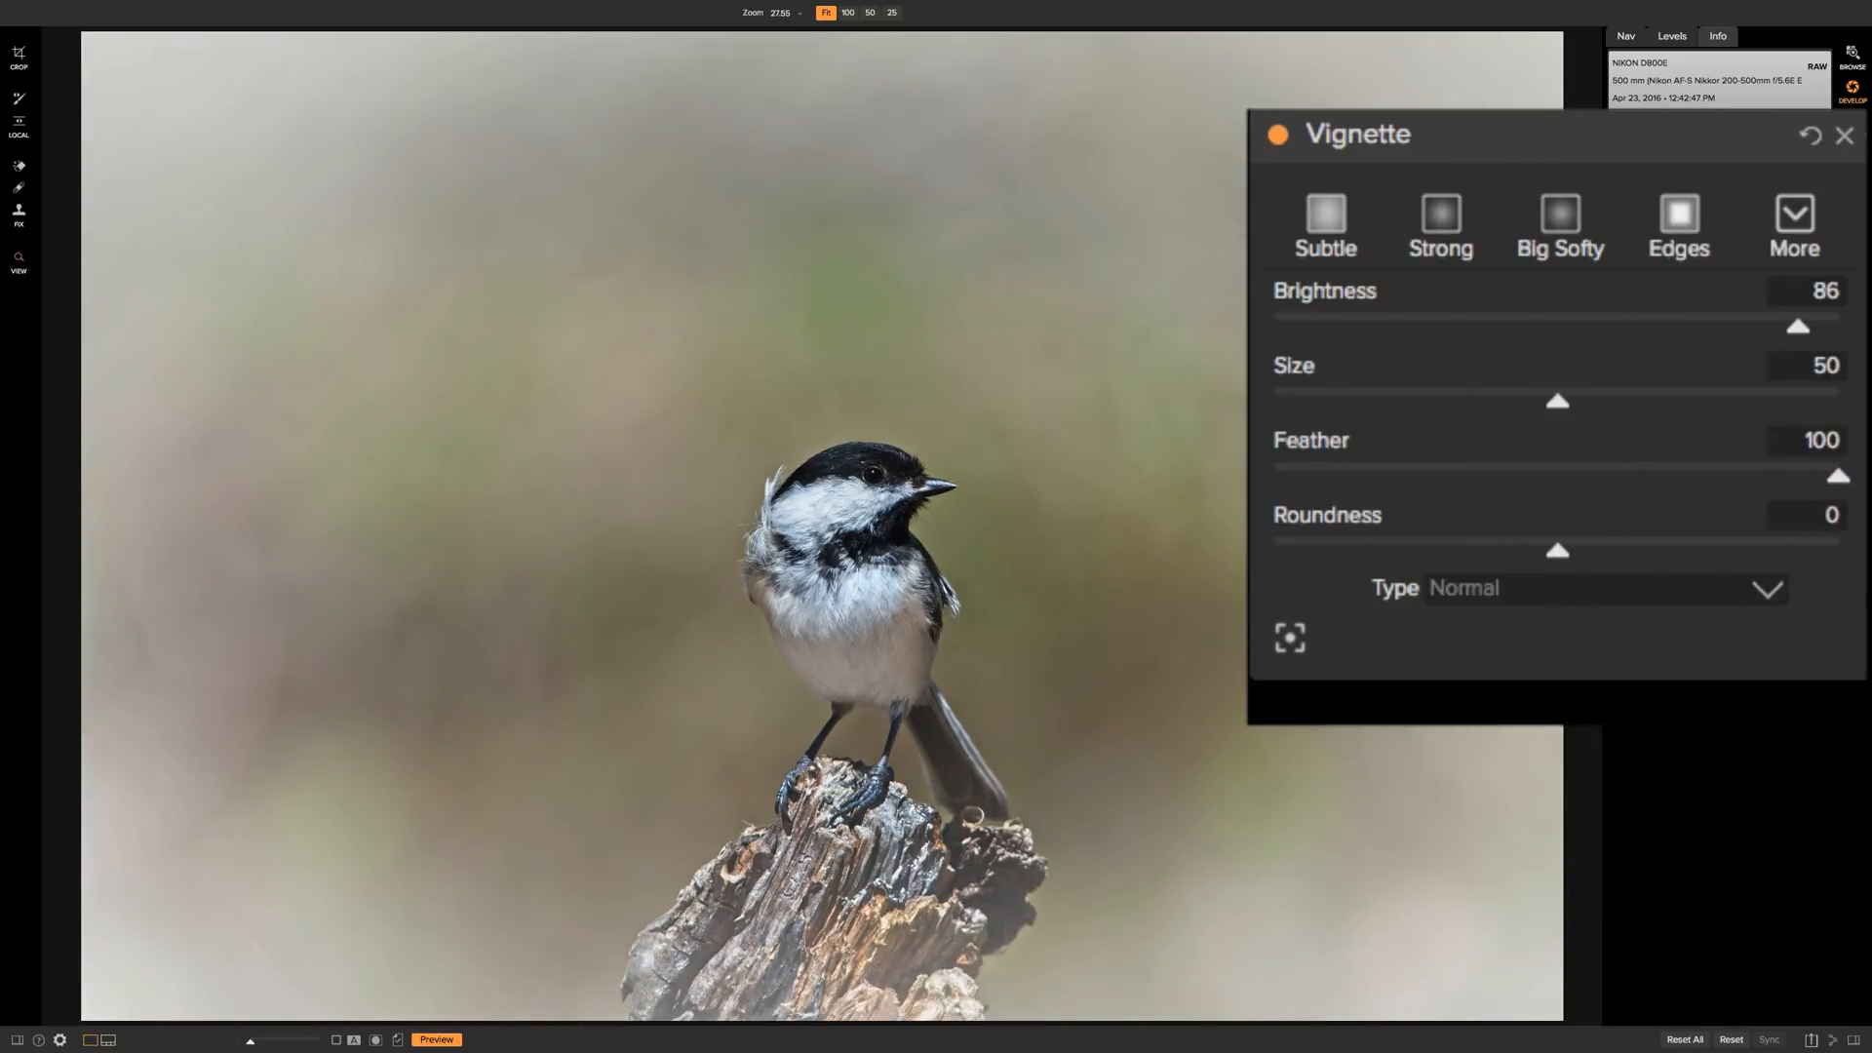
left_click_drag(1839, 475, 1522, 475)
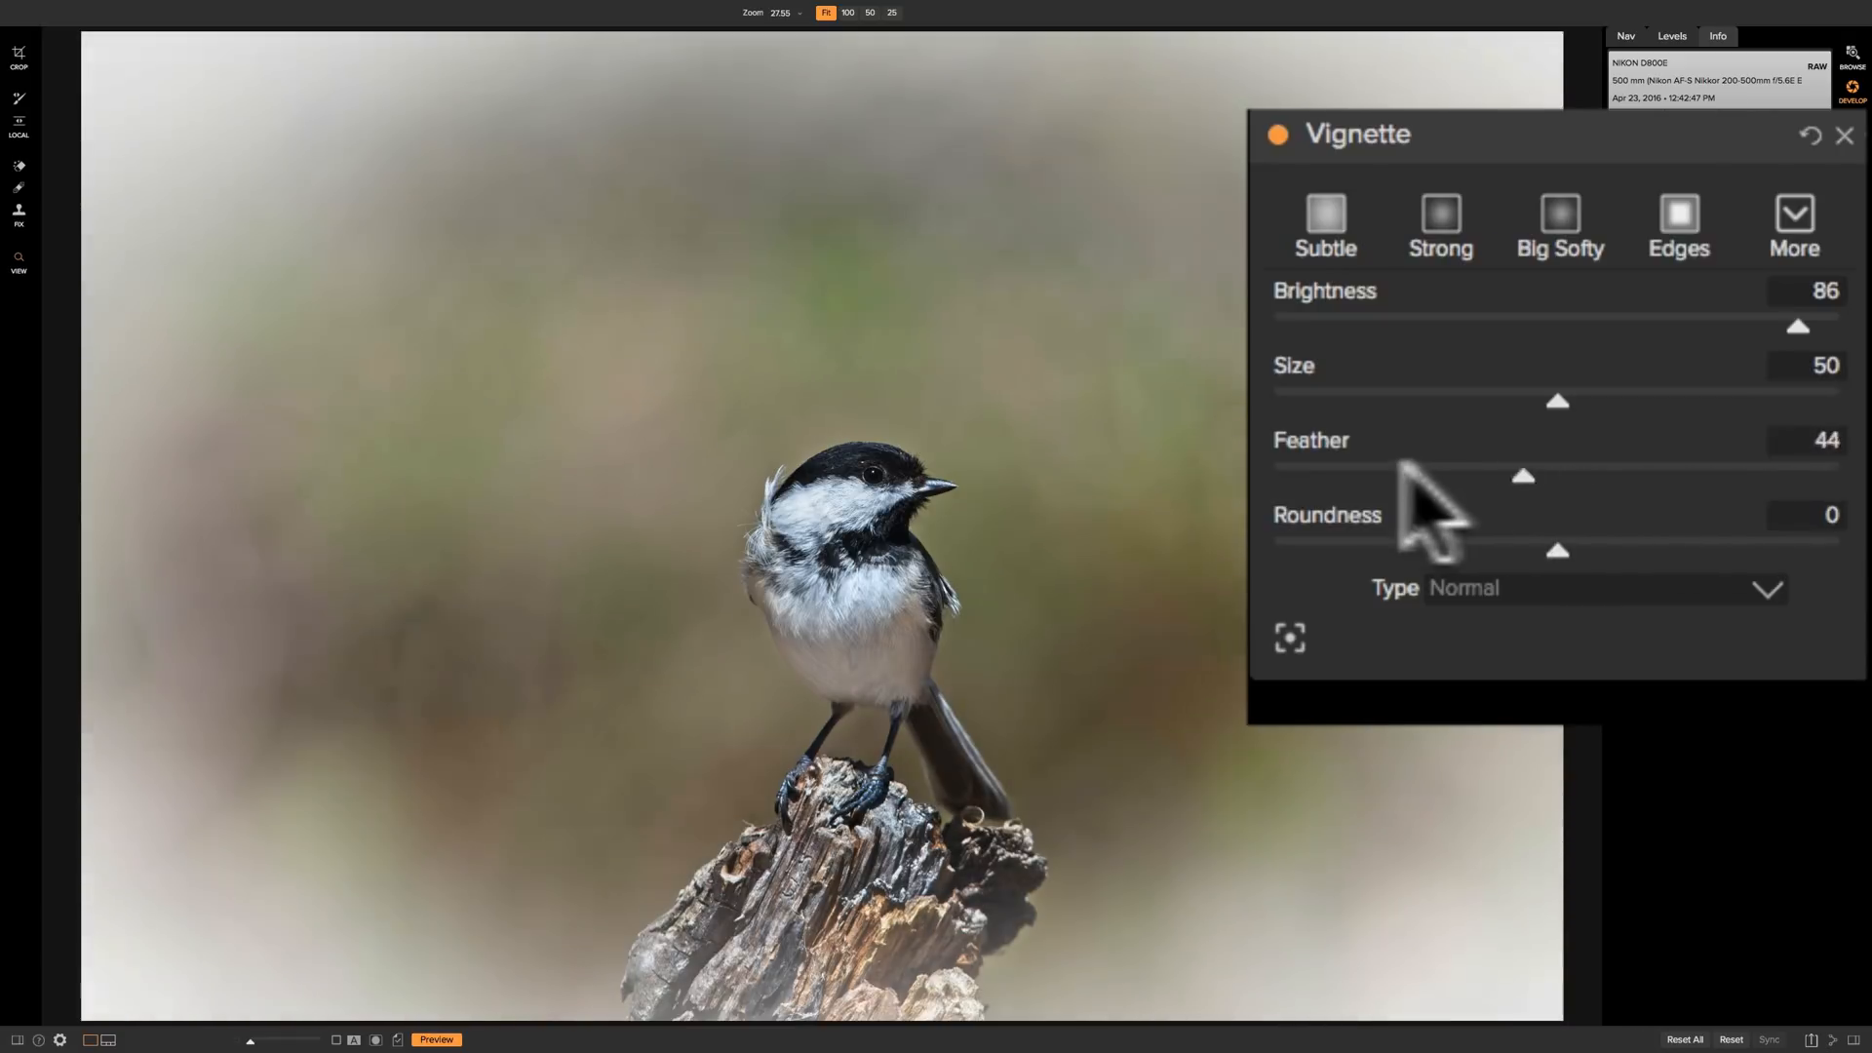
left_click_drag(1525, 474, 1276, 475)
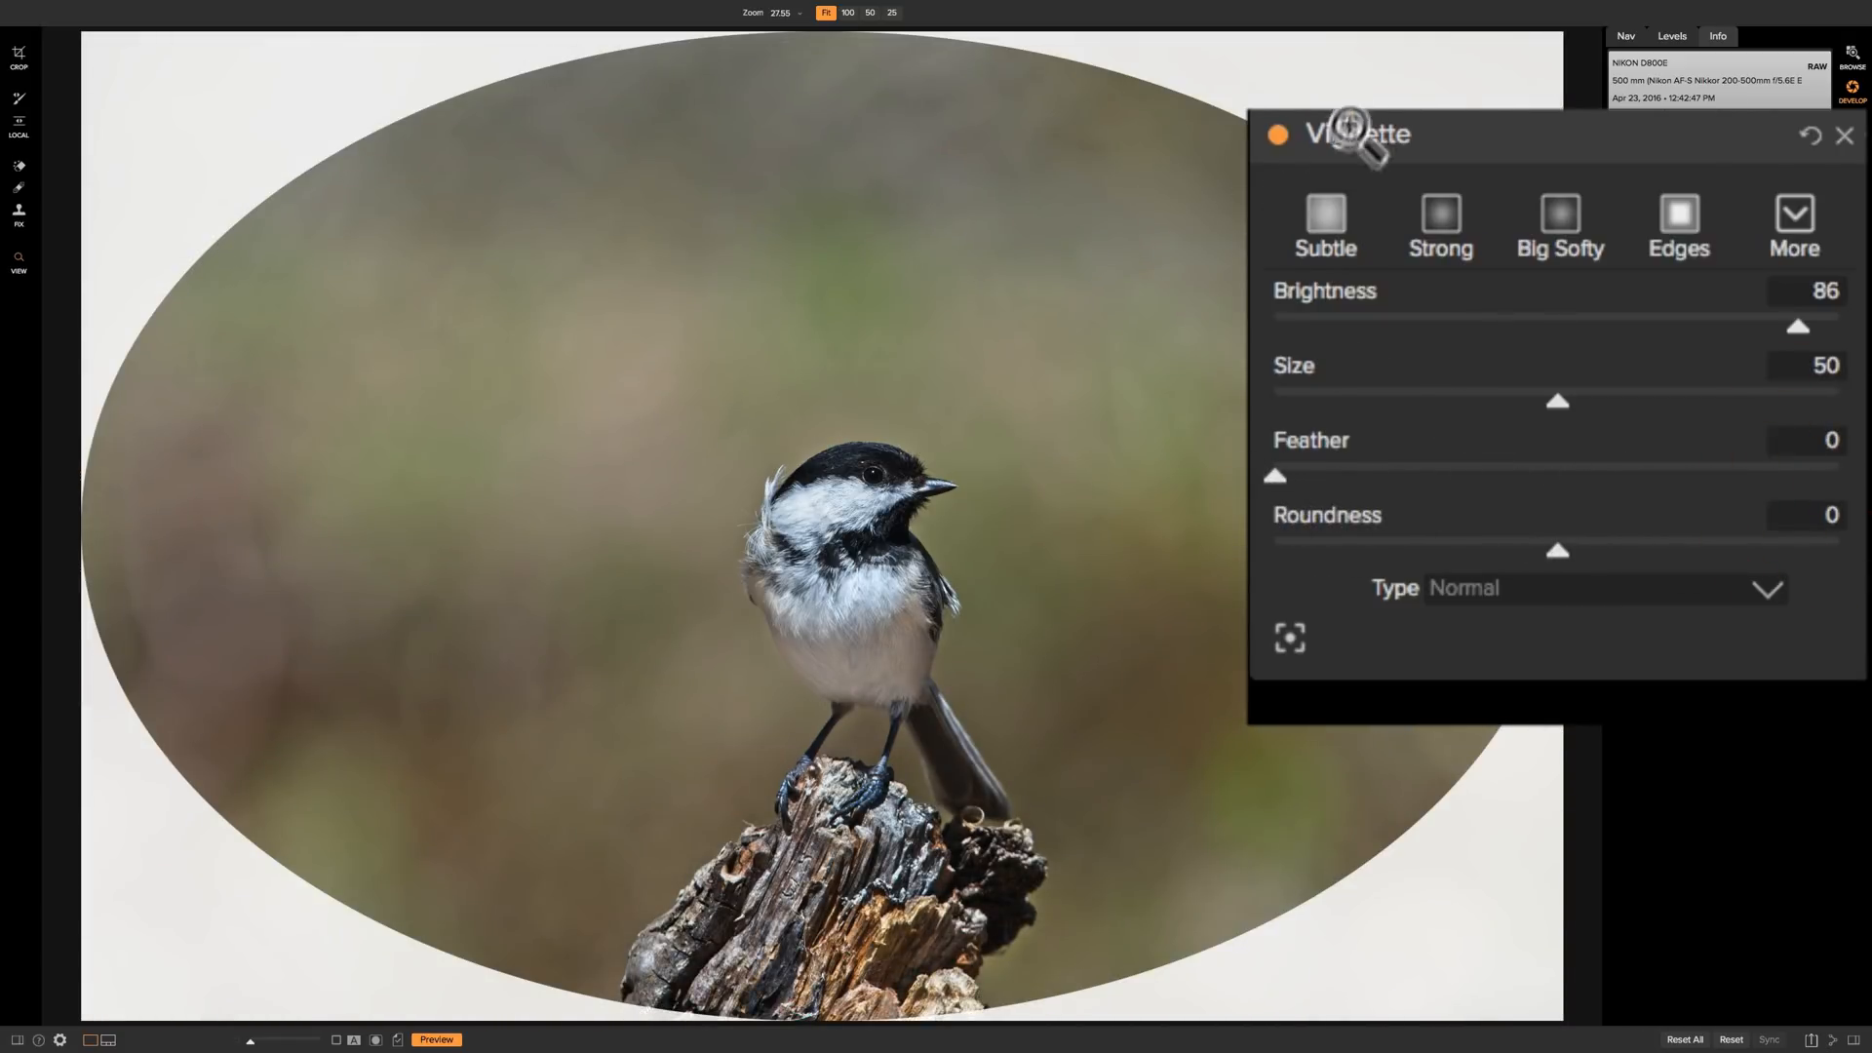
mouse_move(1453, 251)
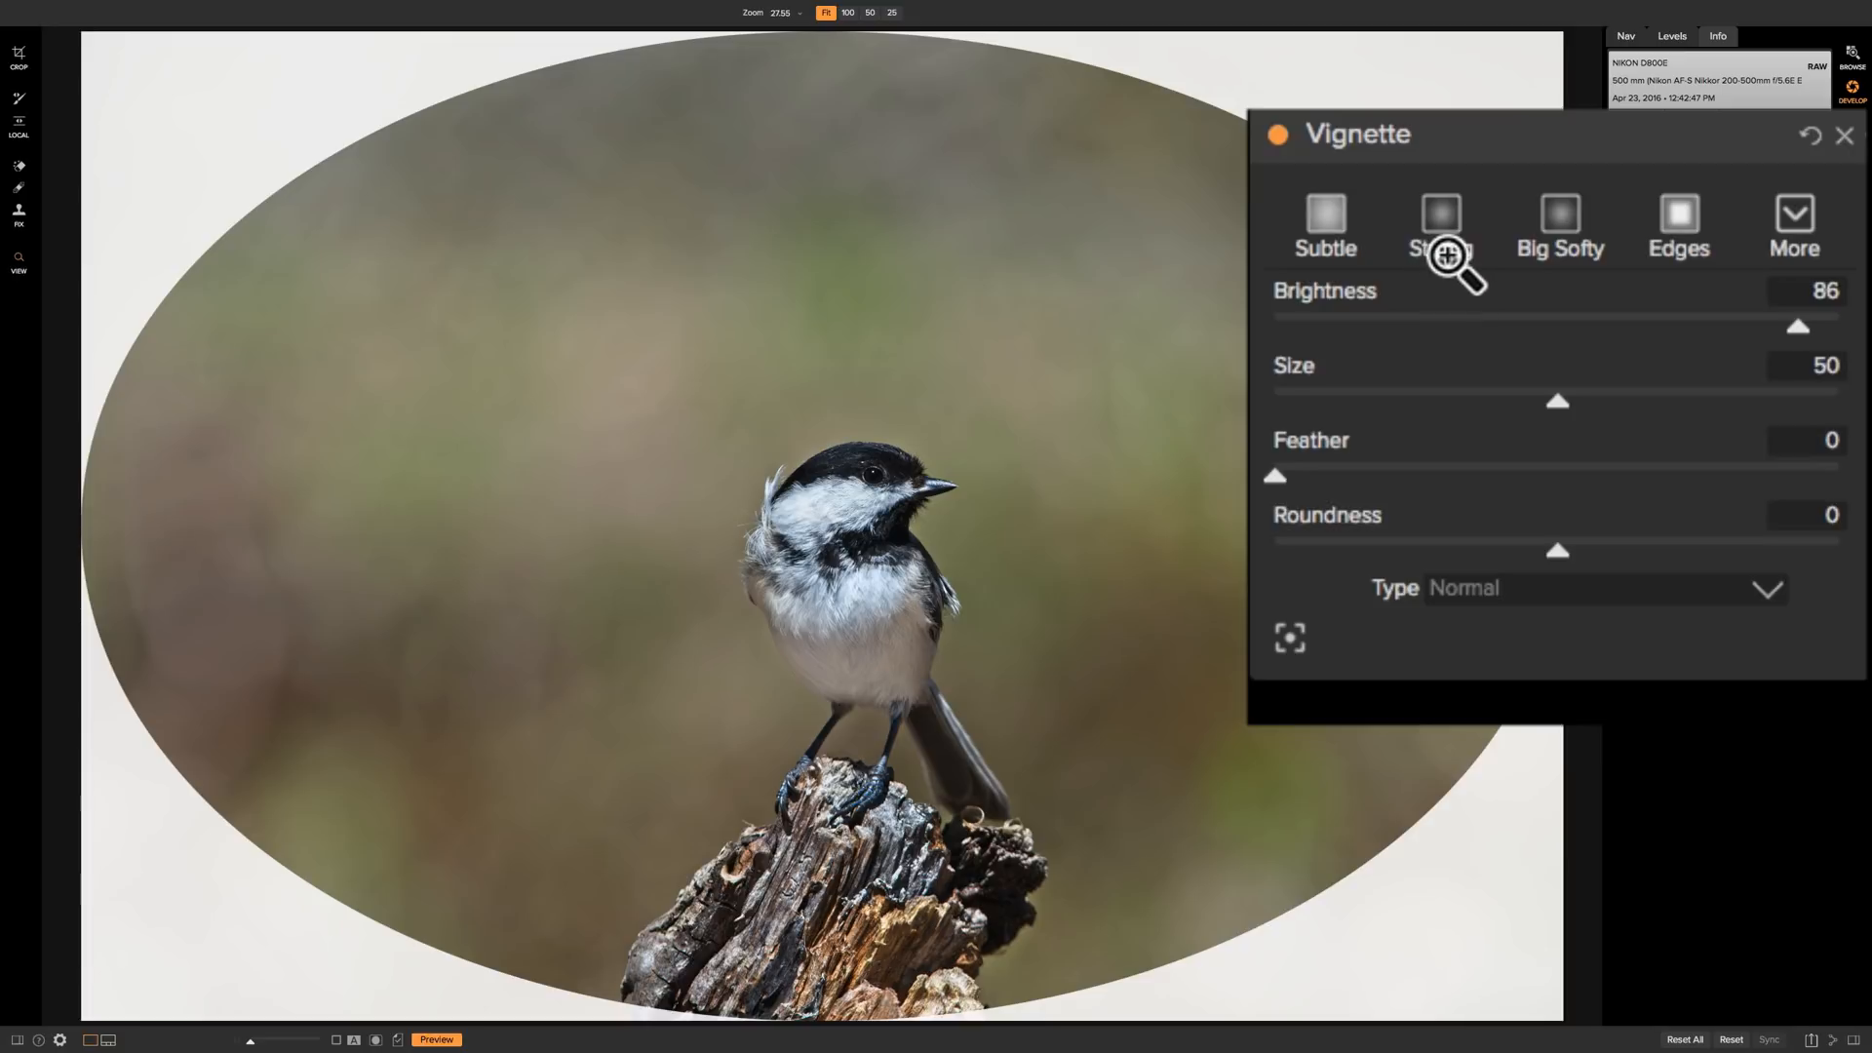
mouse_move(1394, 313)
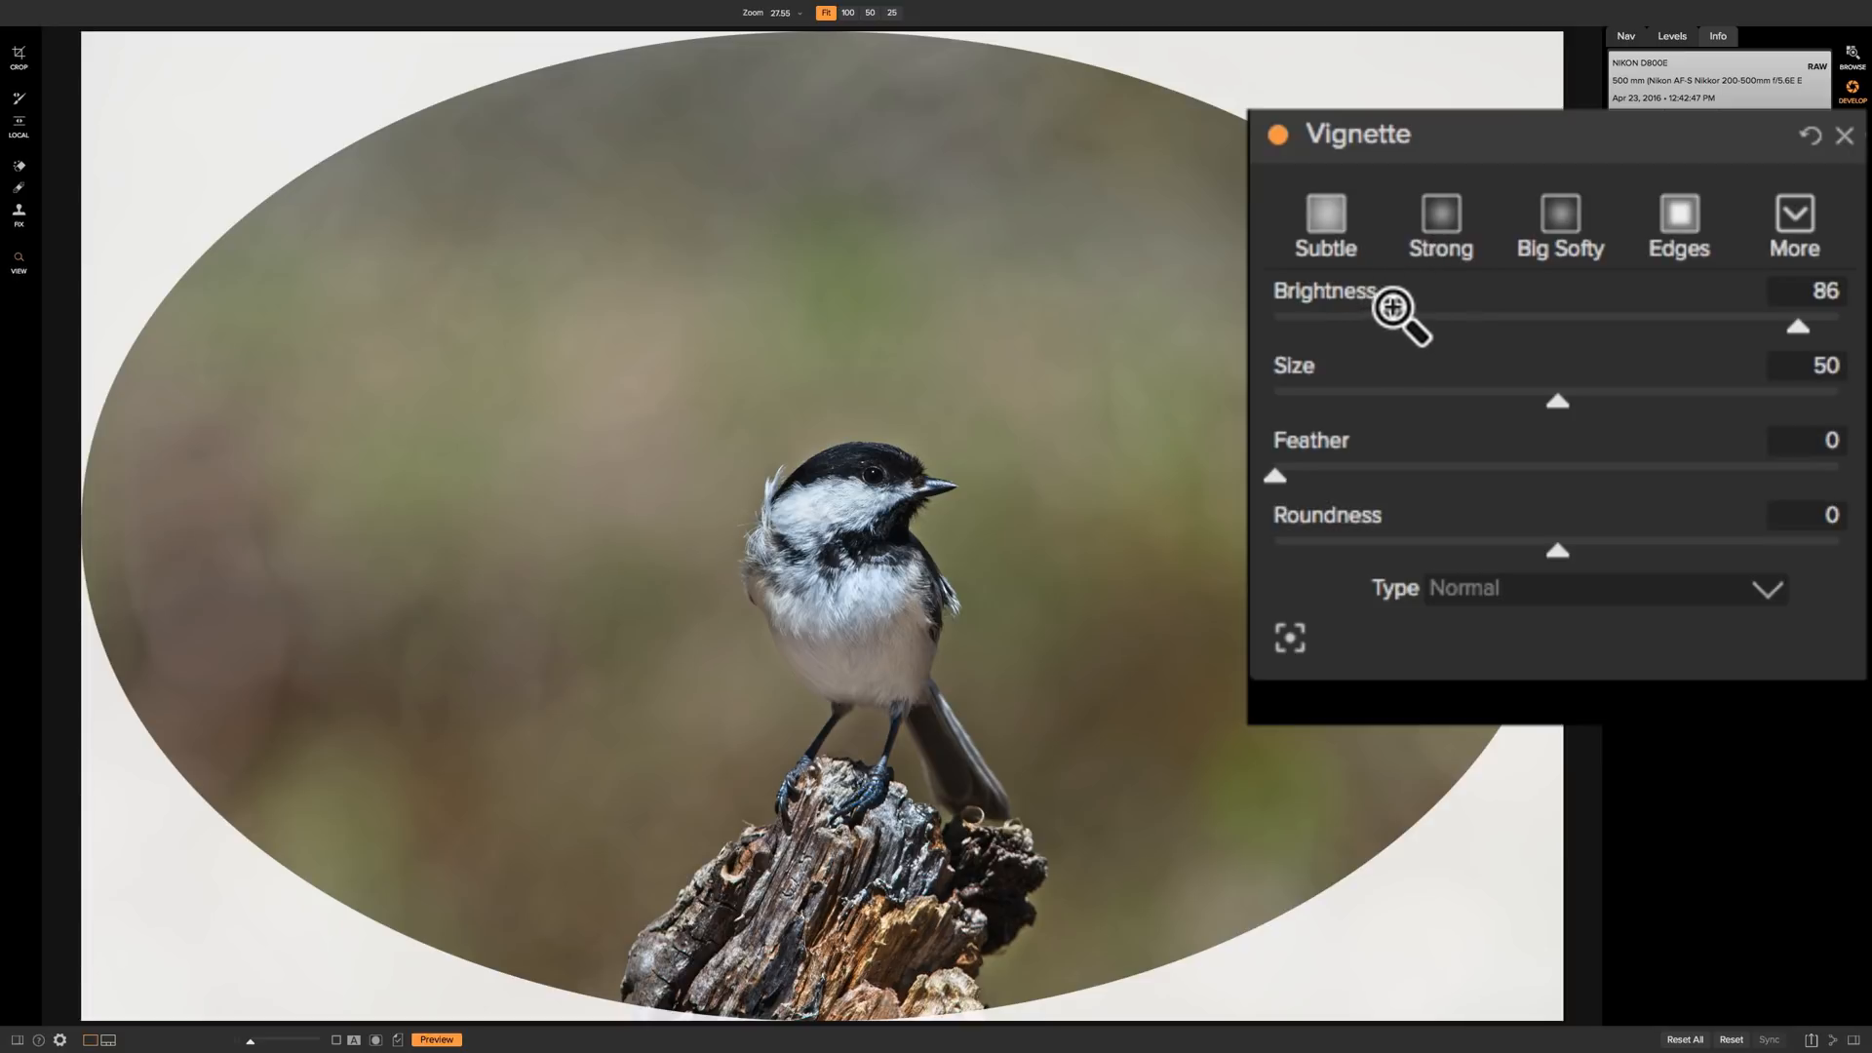
mouse_move(1325, 573)
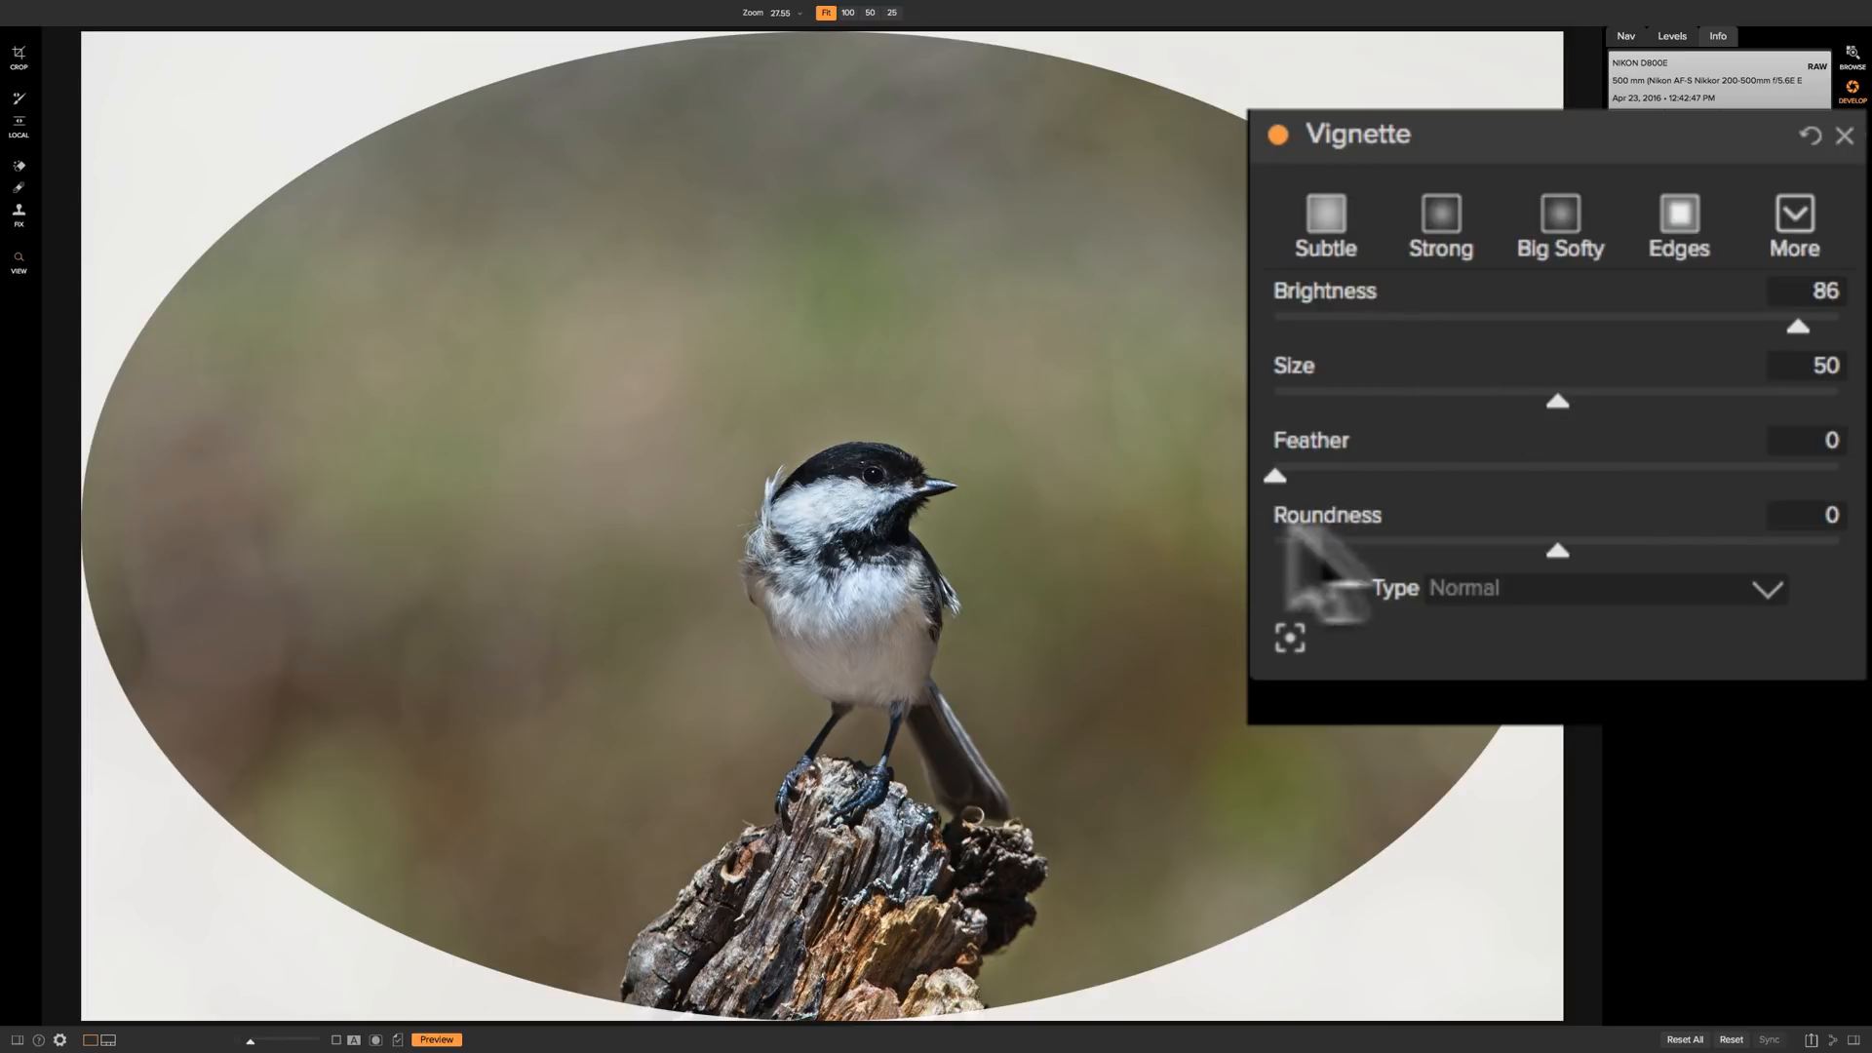
Sweep Roundness from full circle to rounded rectangle, then set it to -12
left_click_drag(1558, 549, 1684, 549)
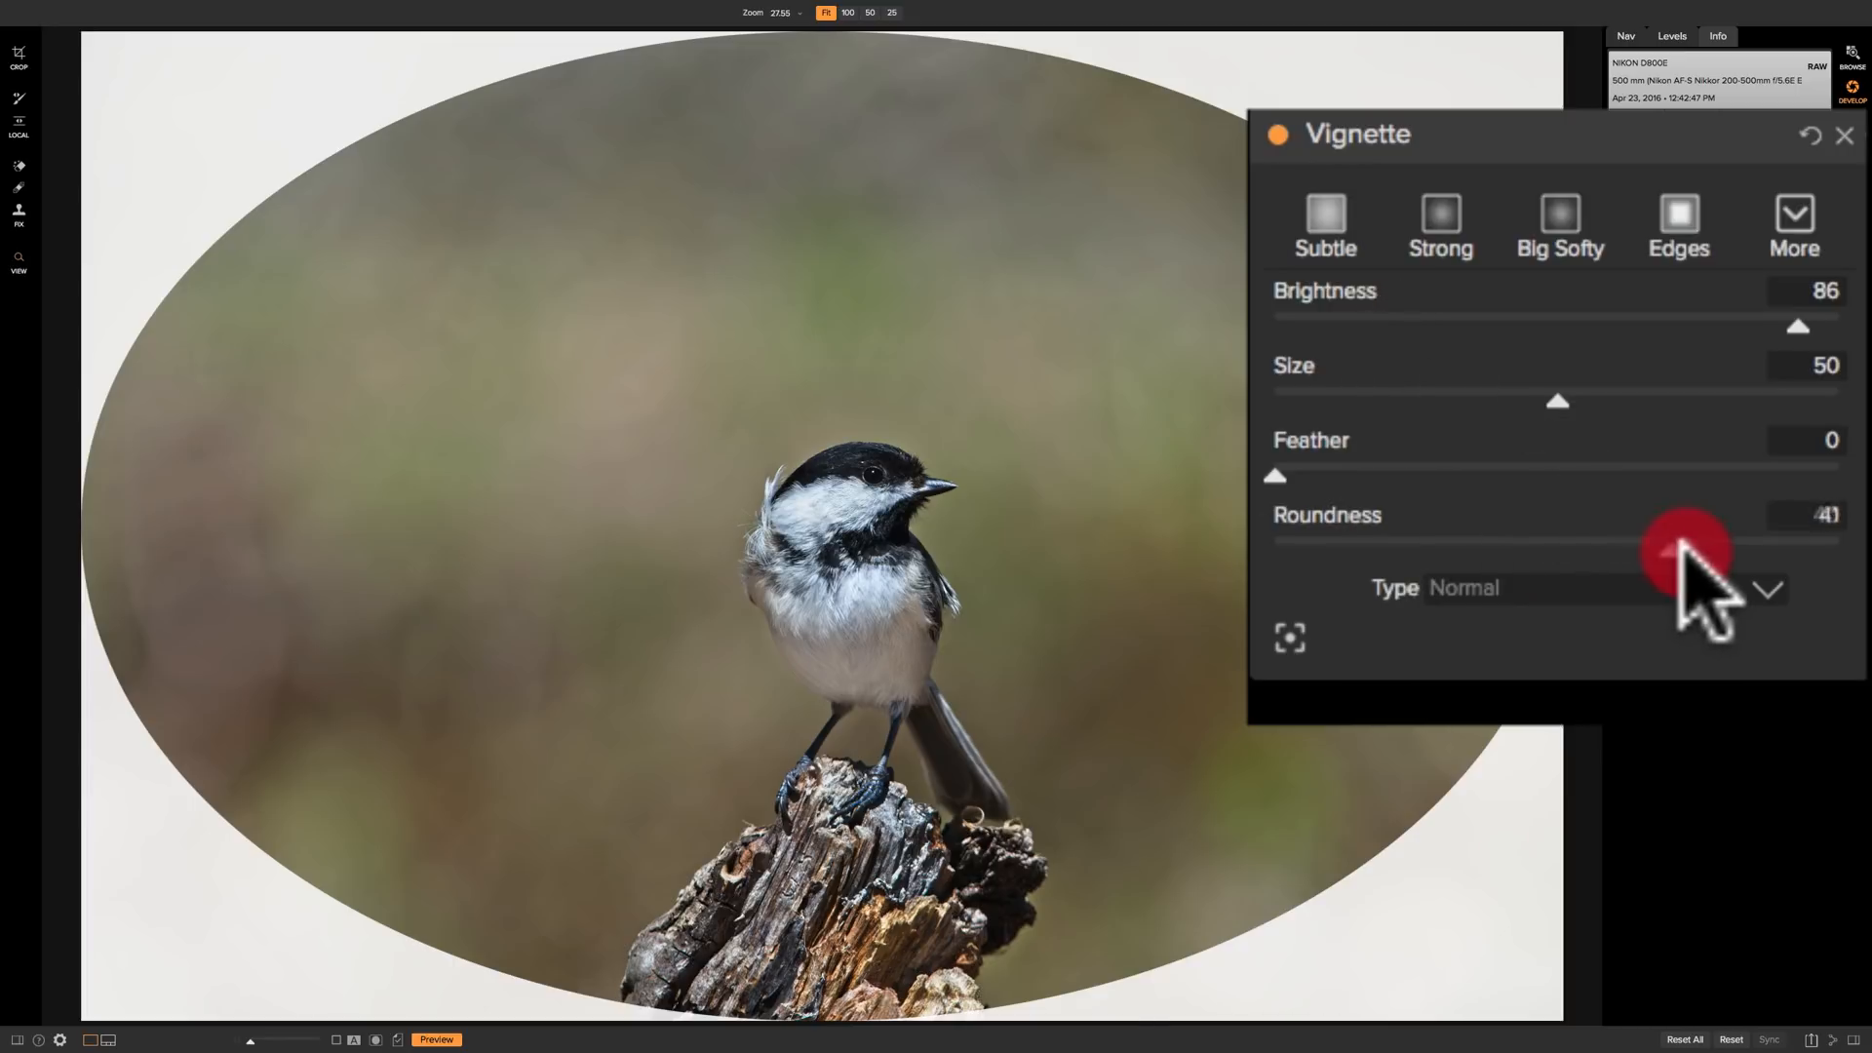
left_click_drag(1686, 550, 1839, 550)
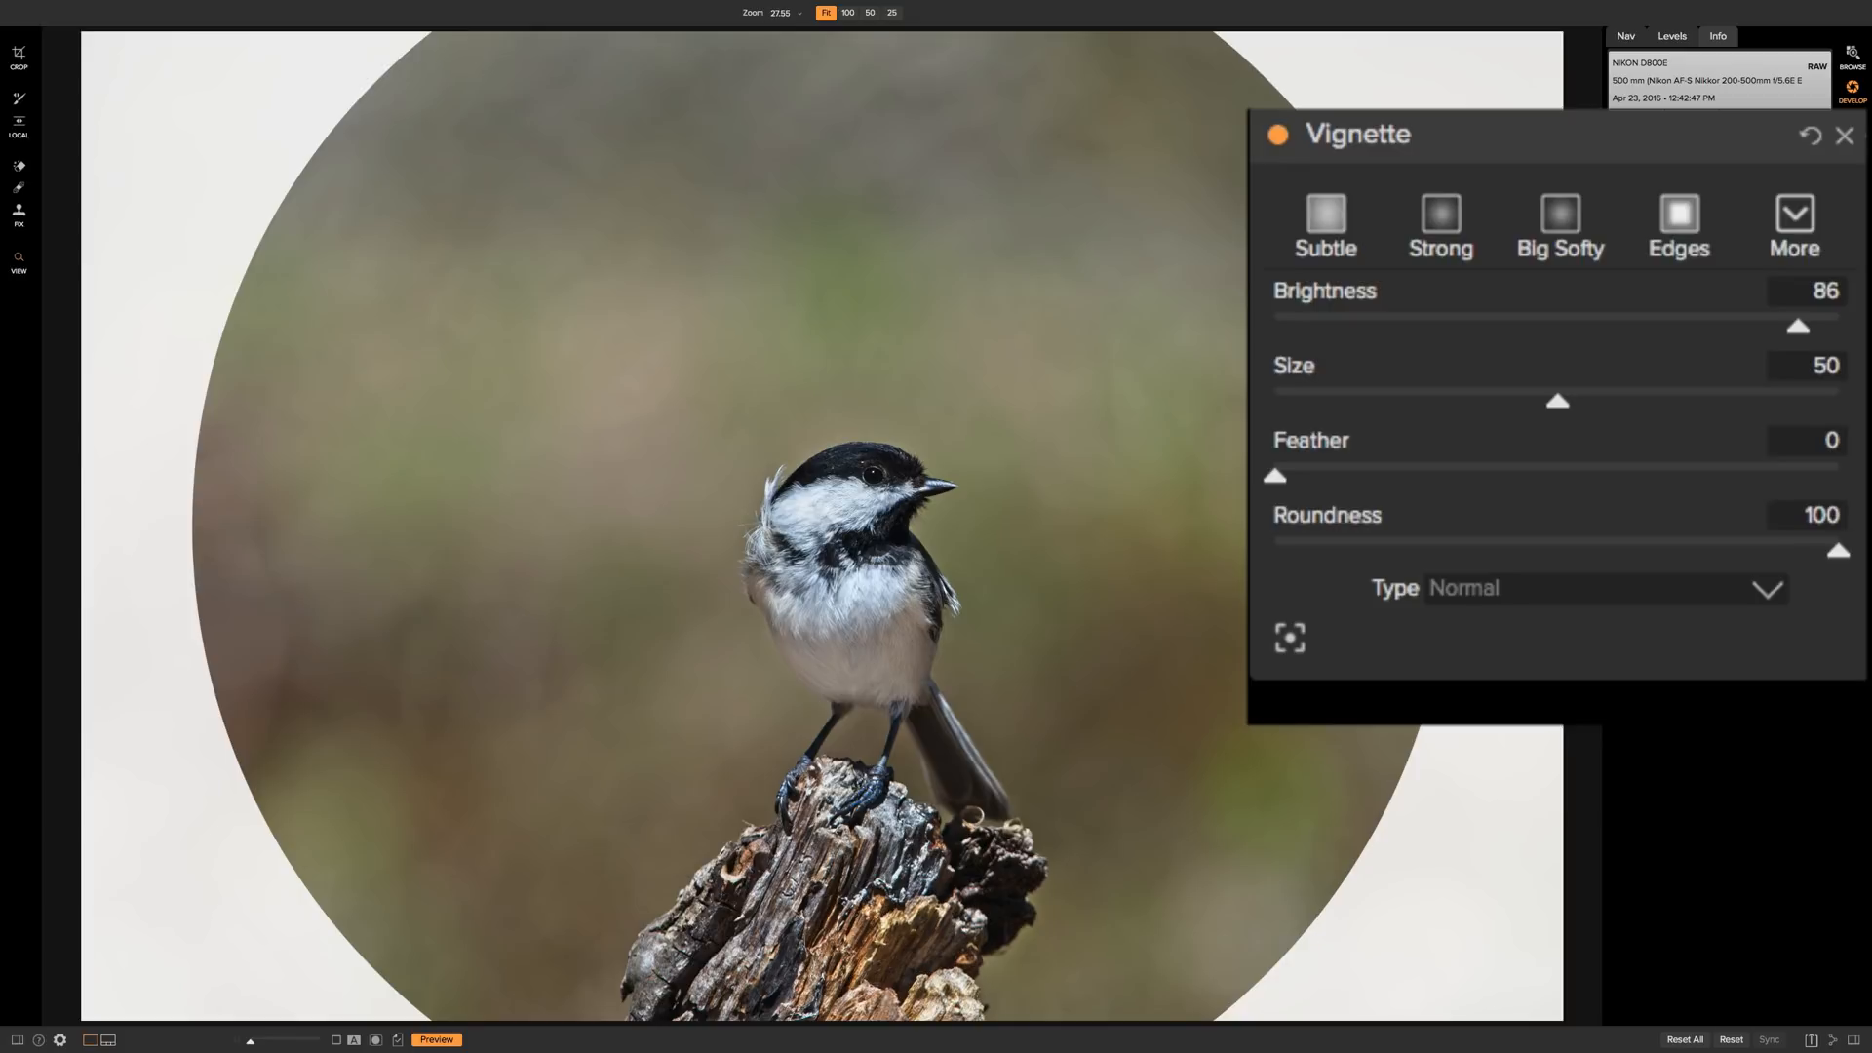
left_click_drag(1835, 550, 1372, 550)
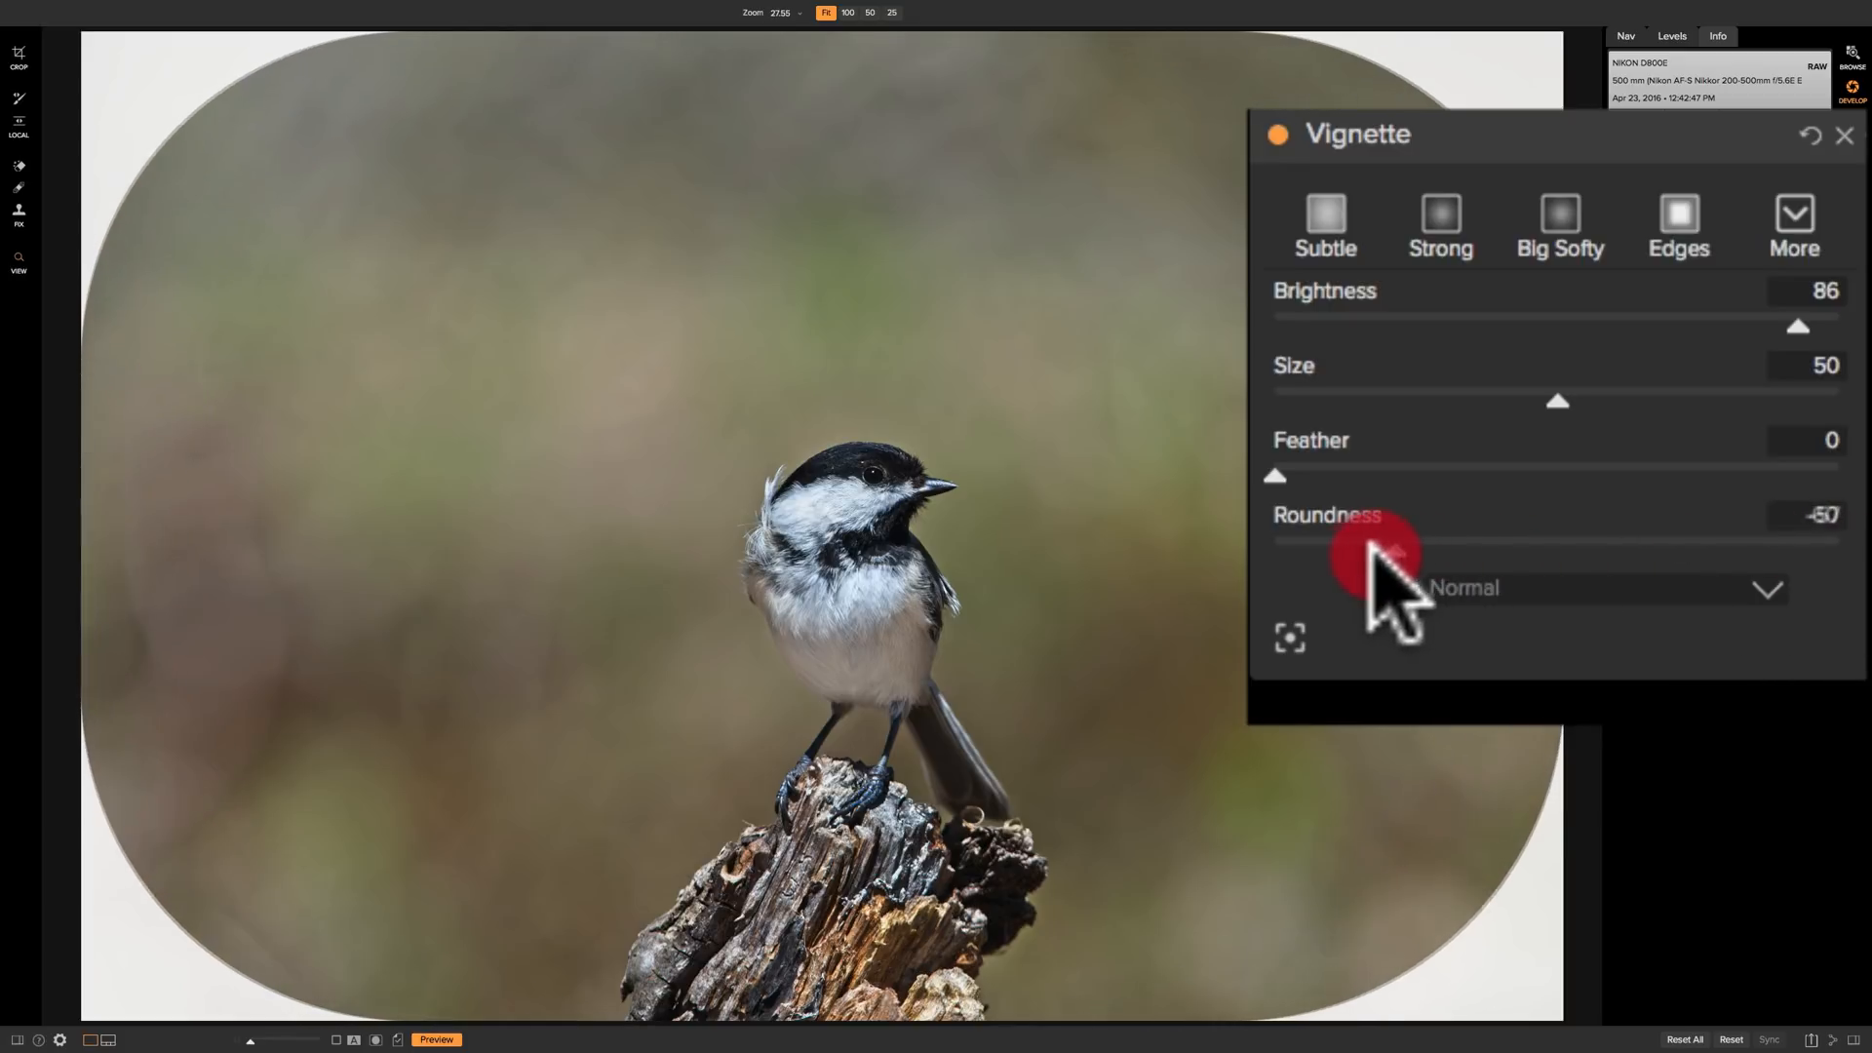
left_click_drag(1384, 539, 1325, 539)
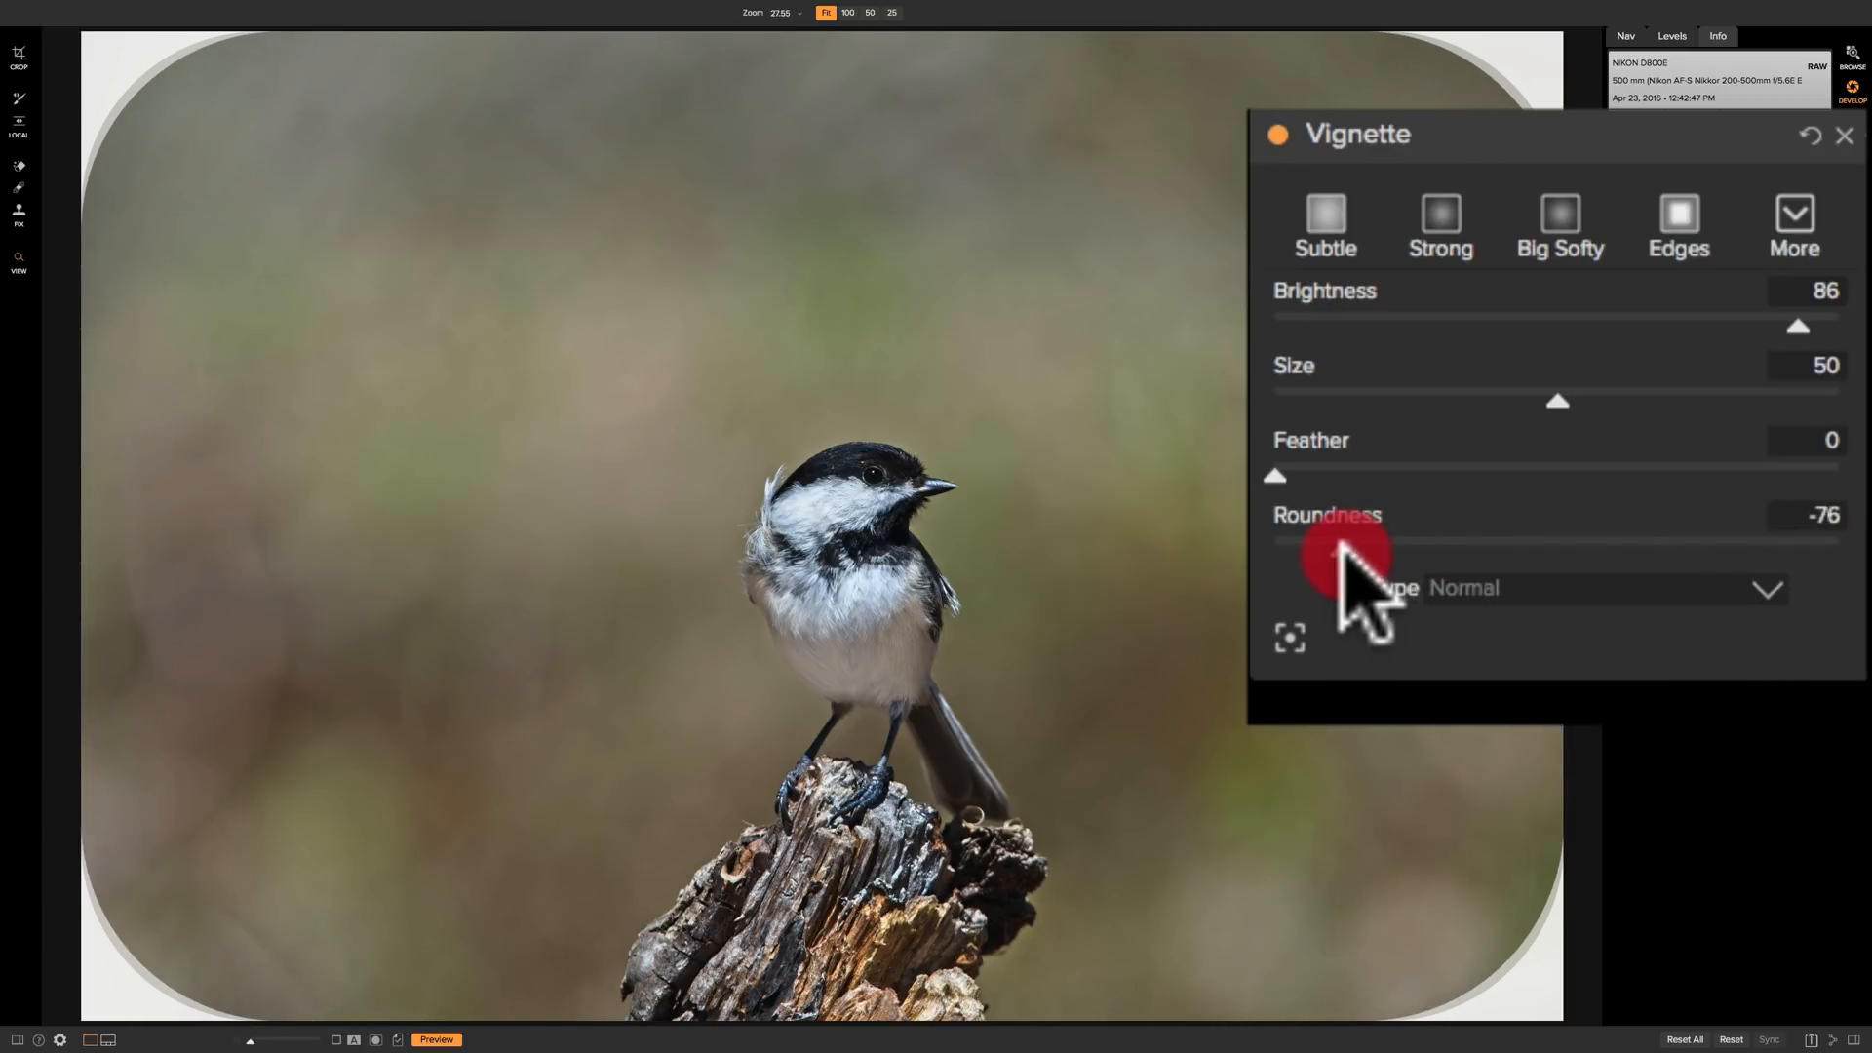
left_click_drag(1350, 539, 1278, 539)
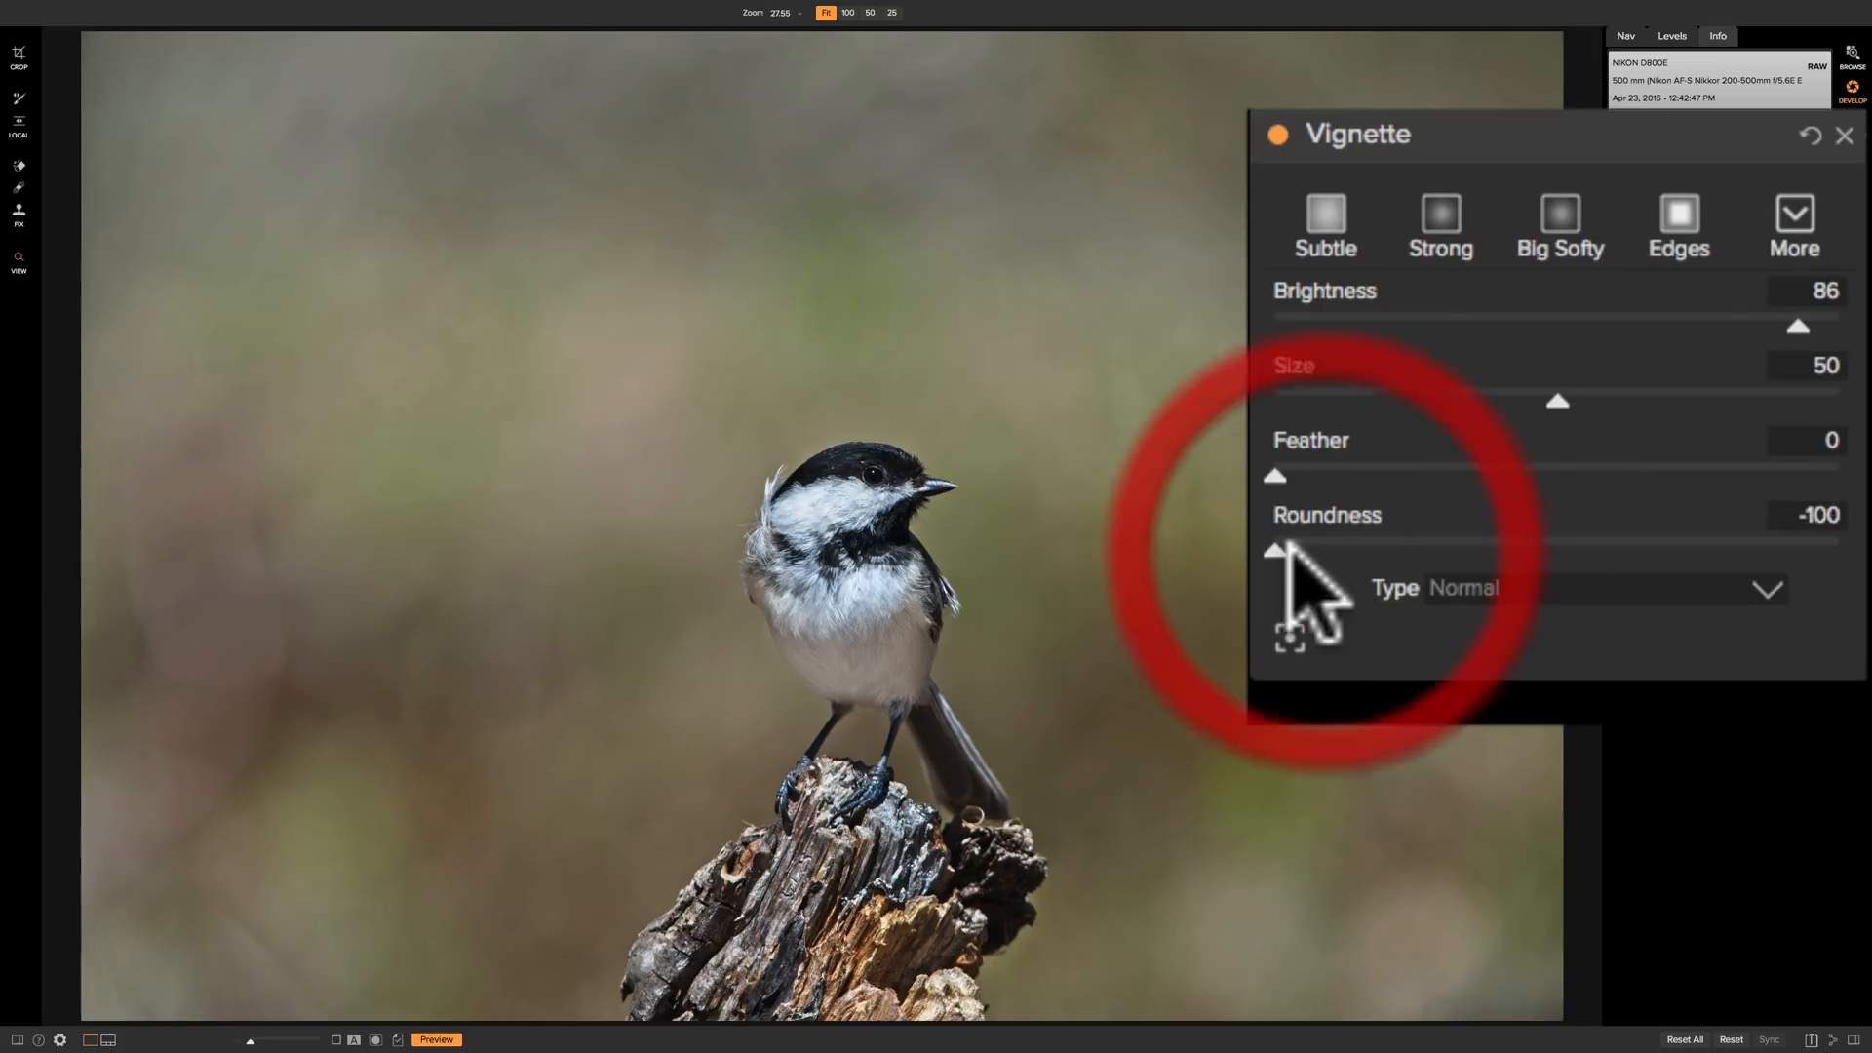
mouse_move(1313, 585)
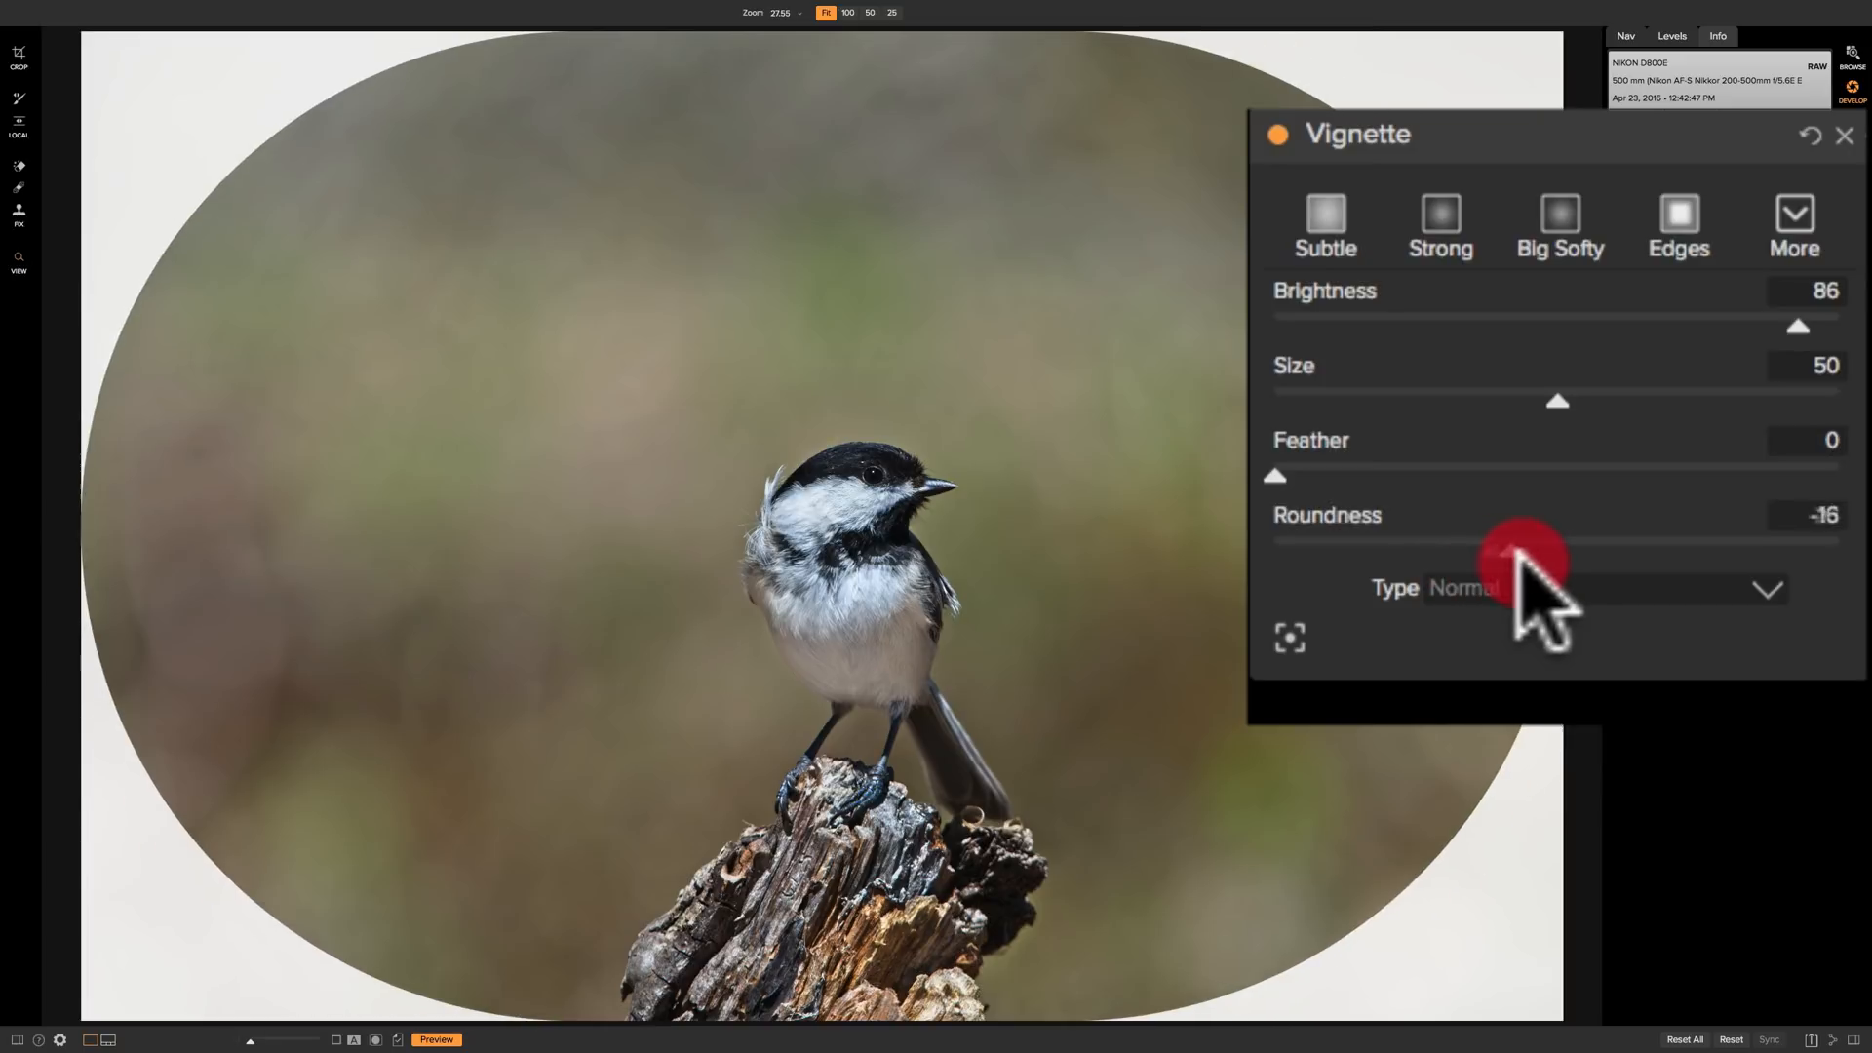
left_click_drag(1528, 561, 1540, 562)
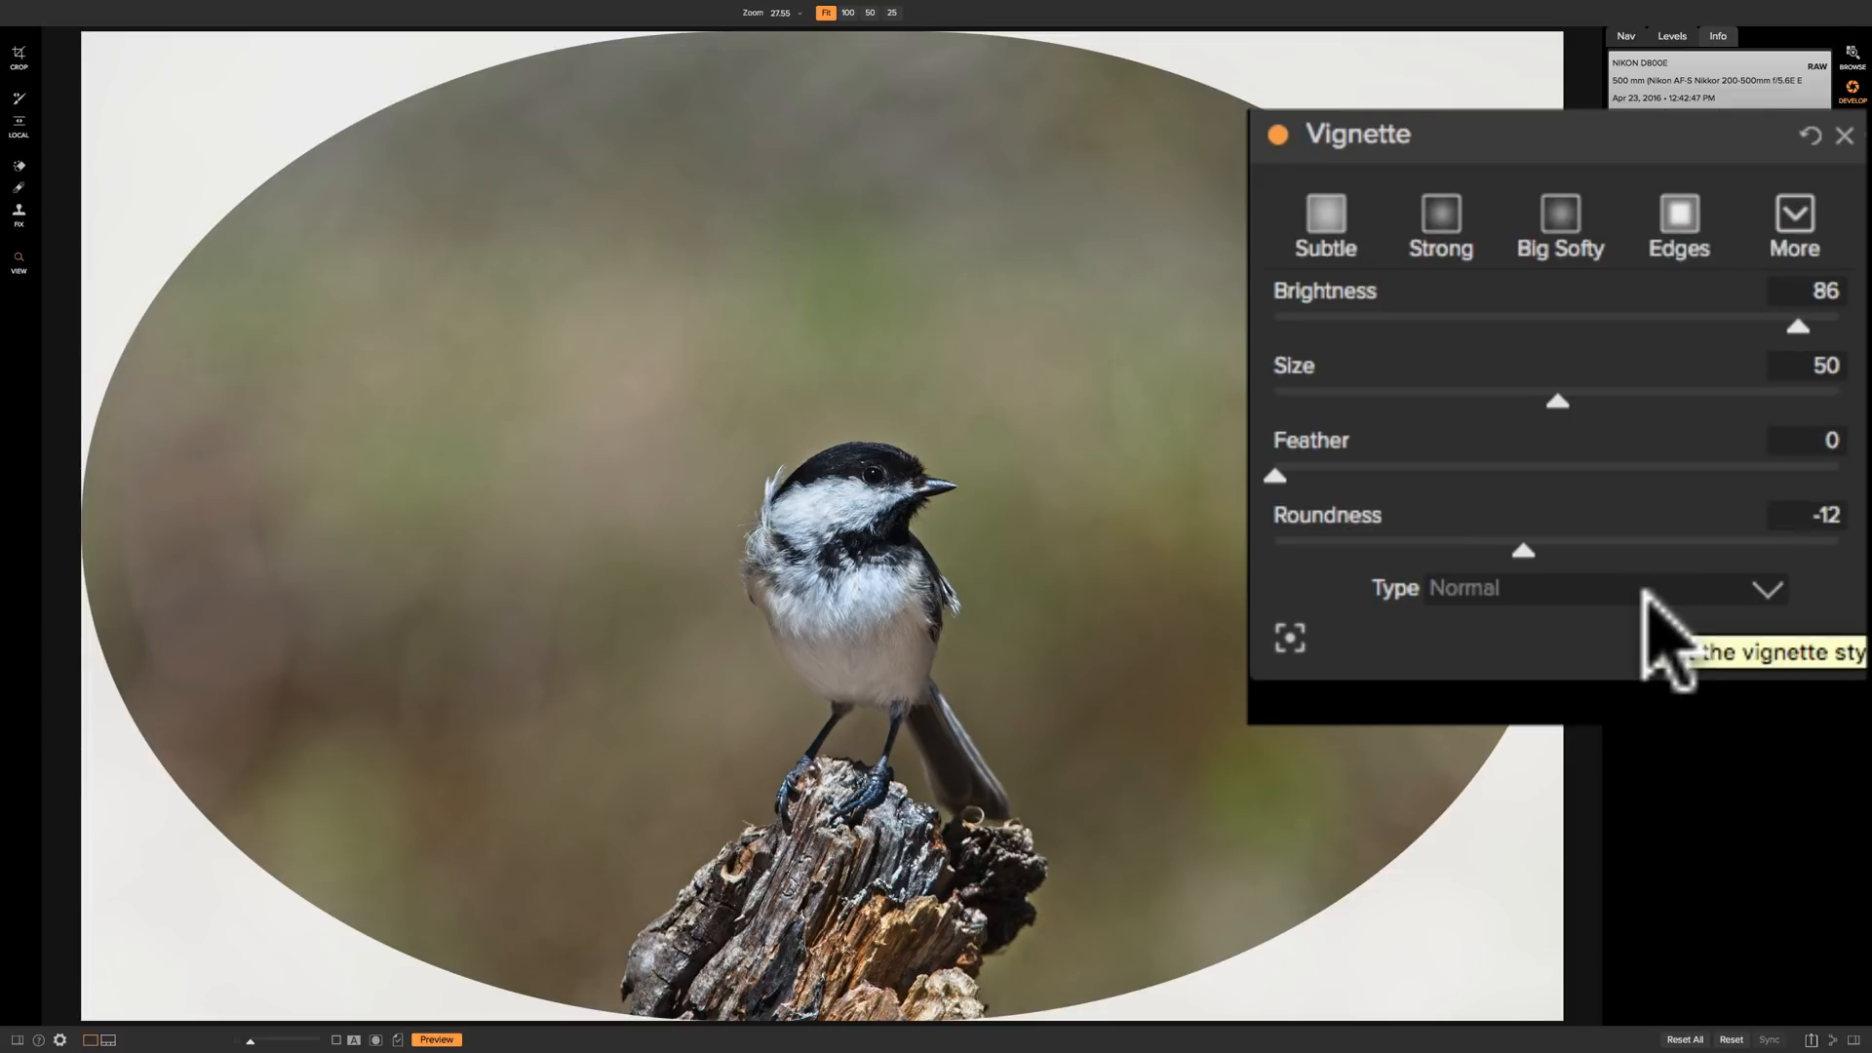
left_click(1600, 586)
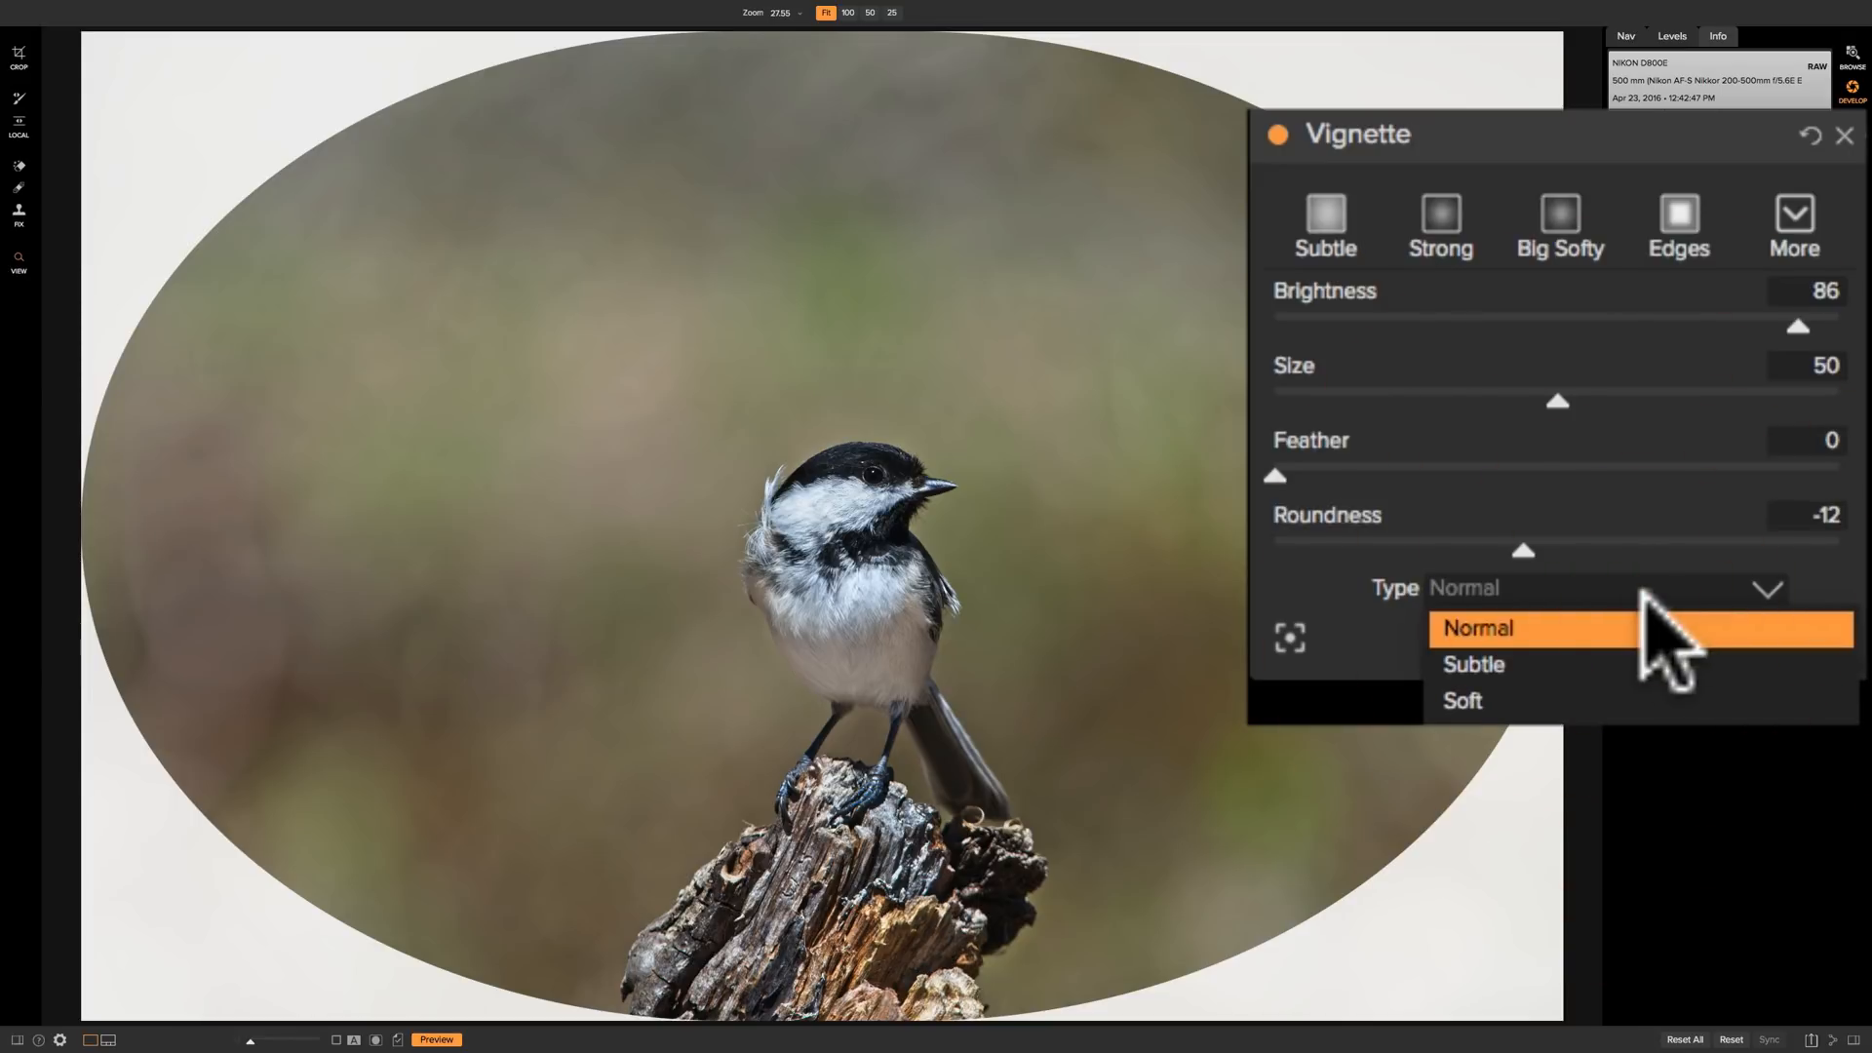
mouse_move(1528, 665)
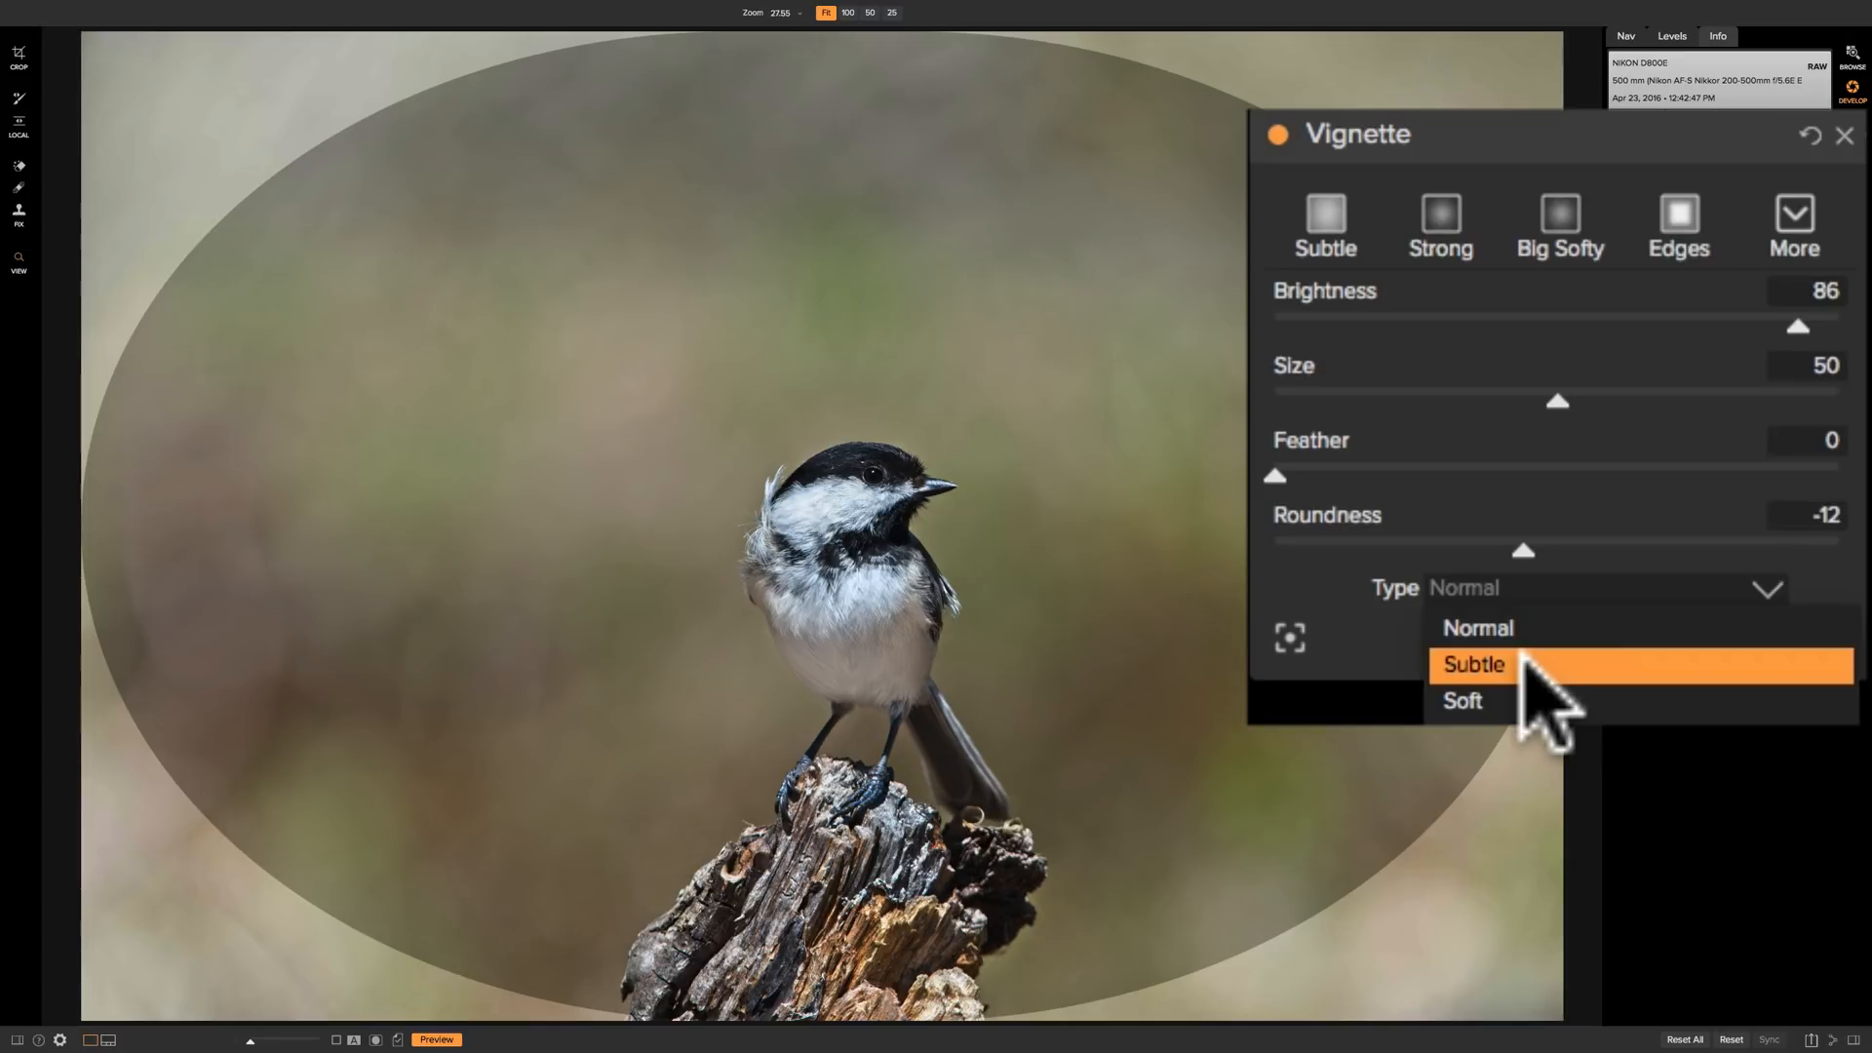
mouse_move(1479, 628)
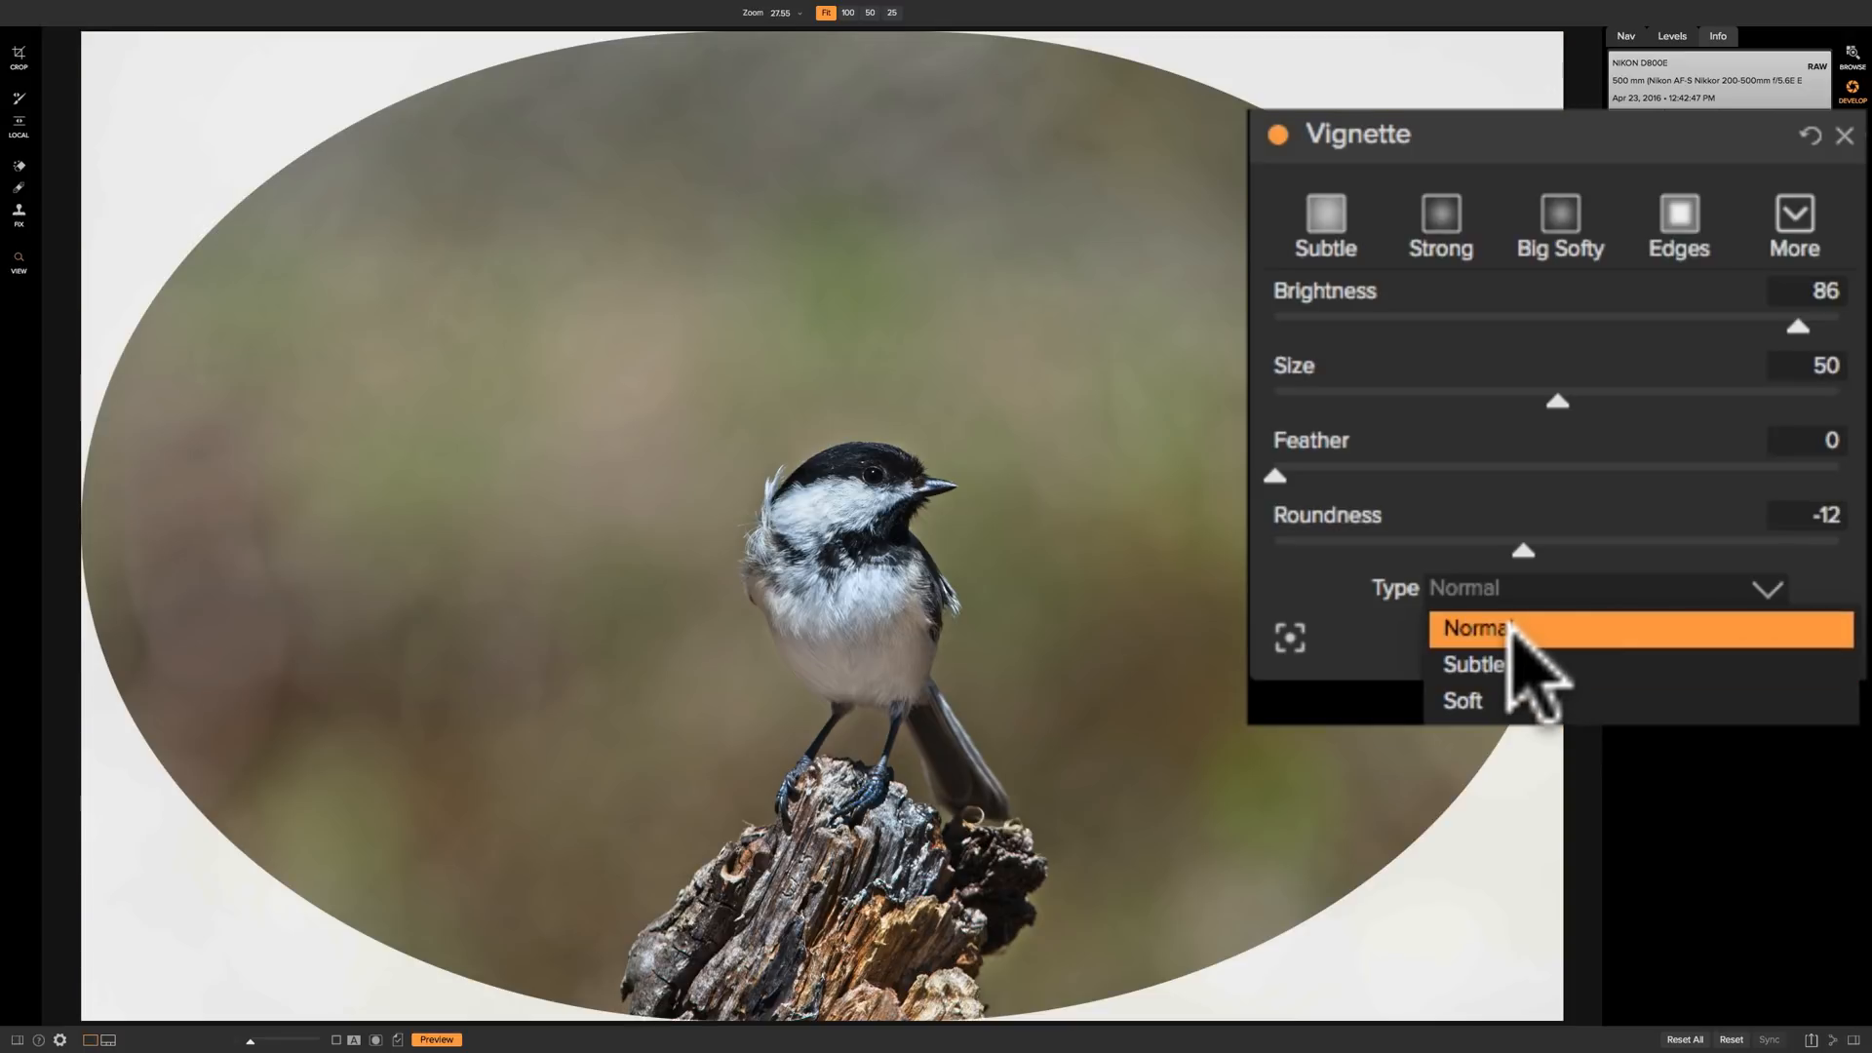
left_click(1477, 629)
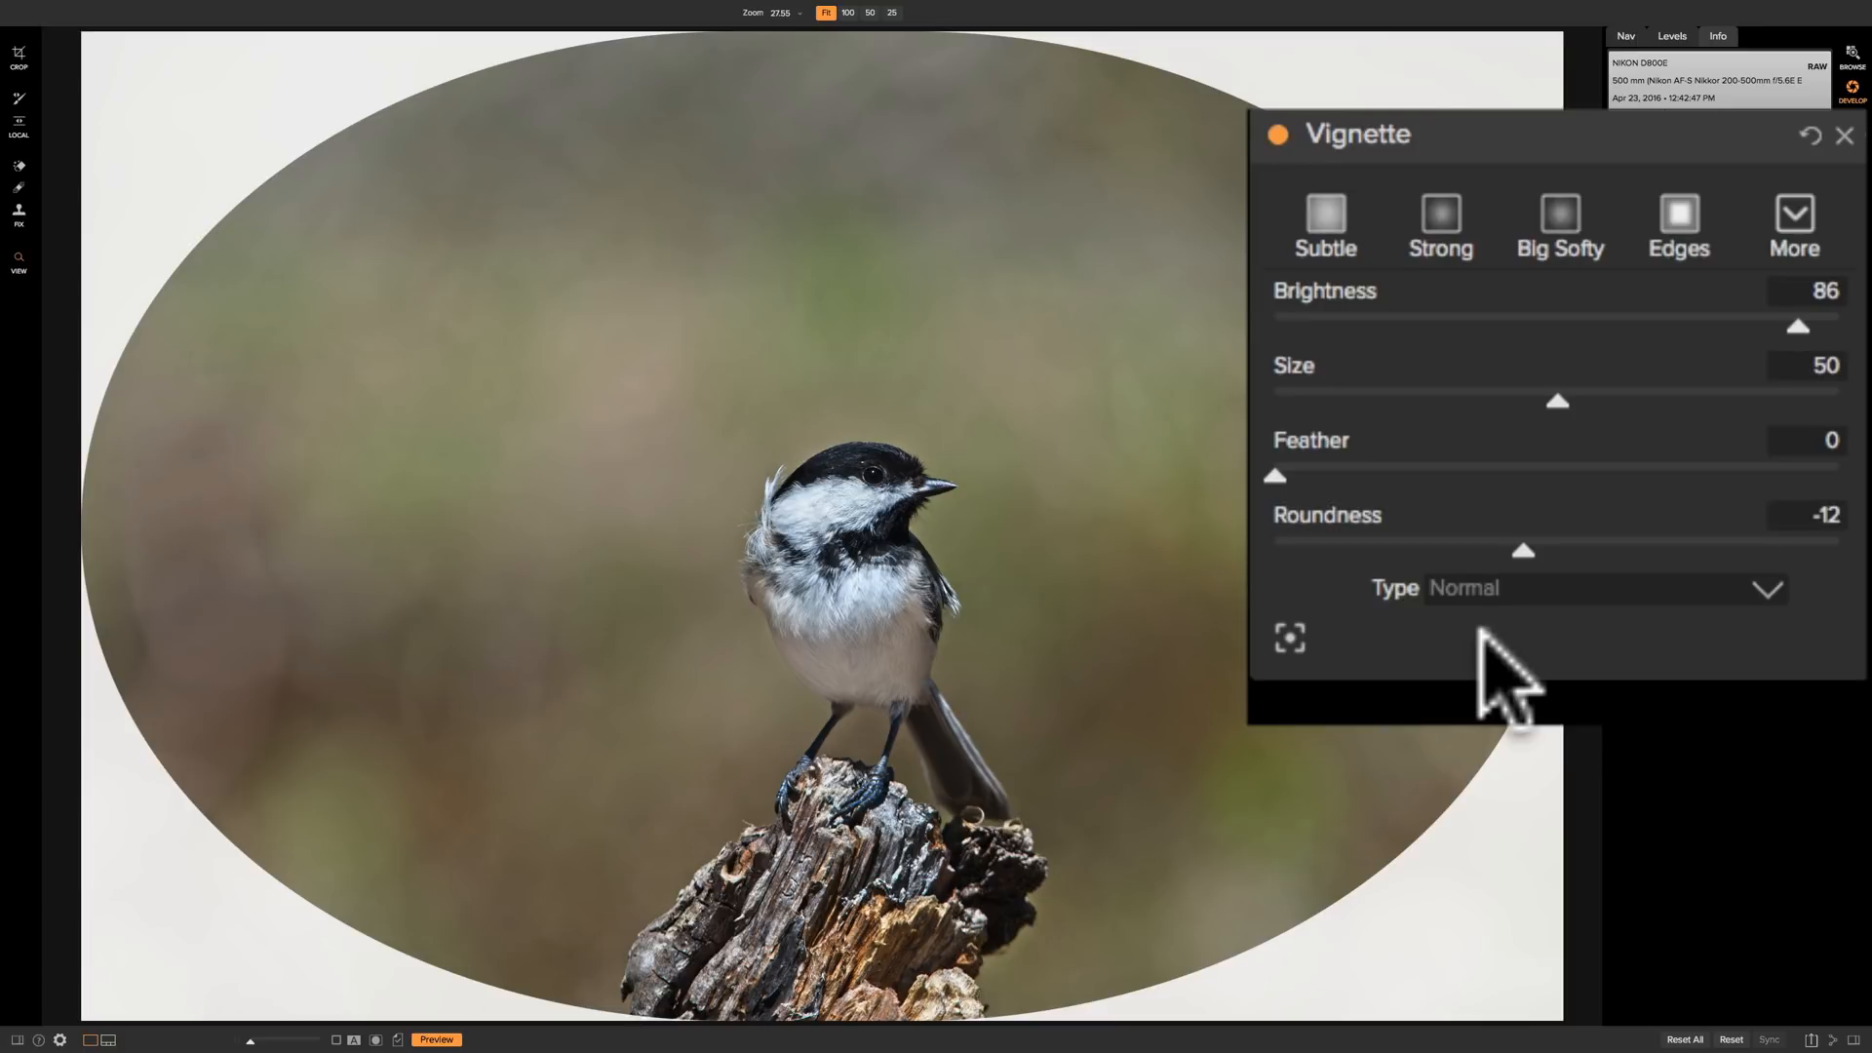
mouse_move(1302, 669)
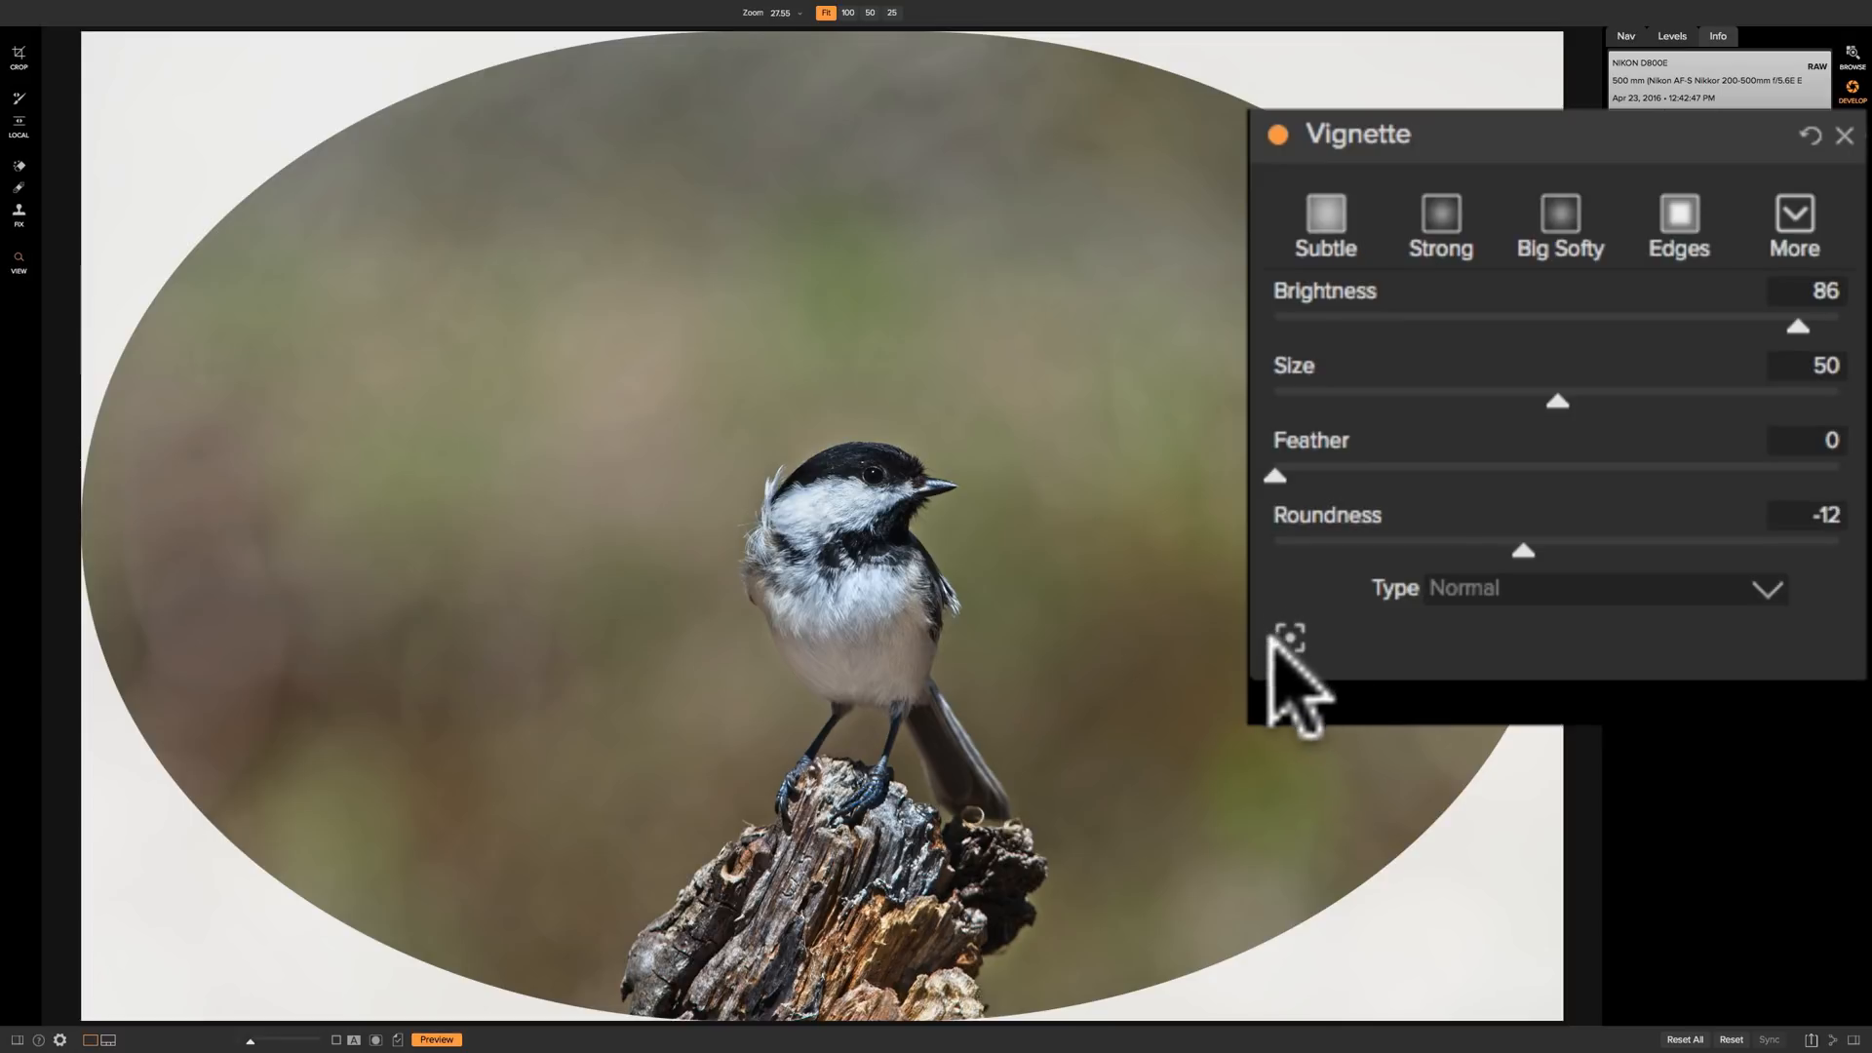
mouse_move(1314, 681)
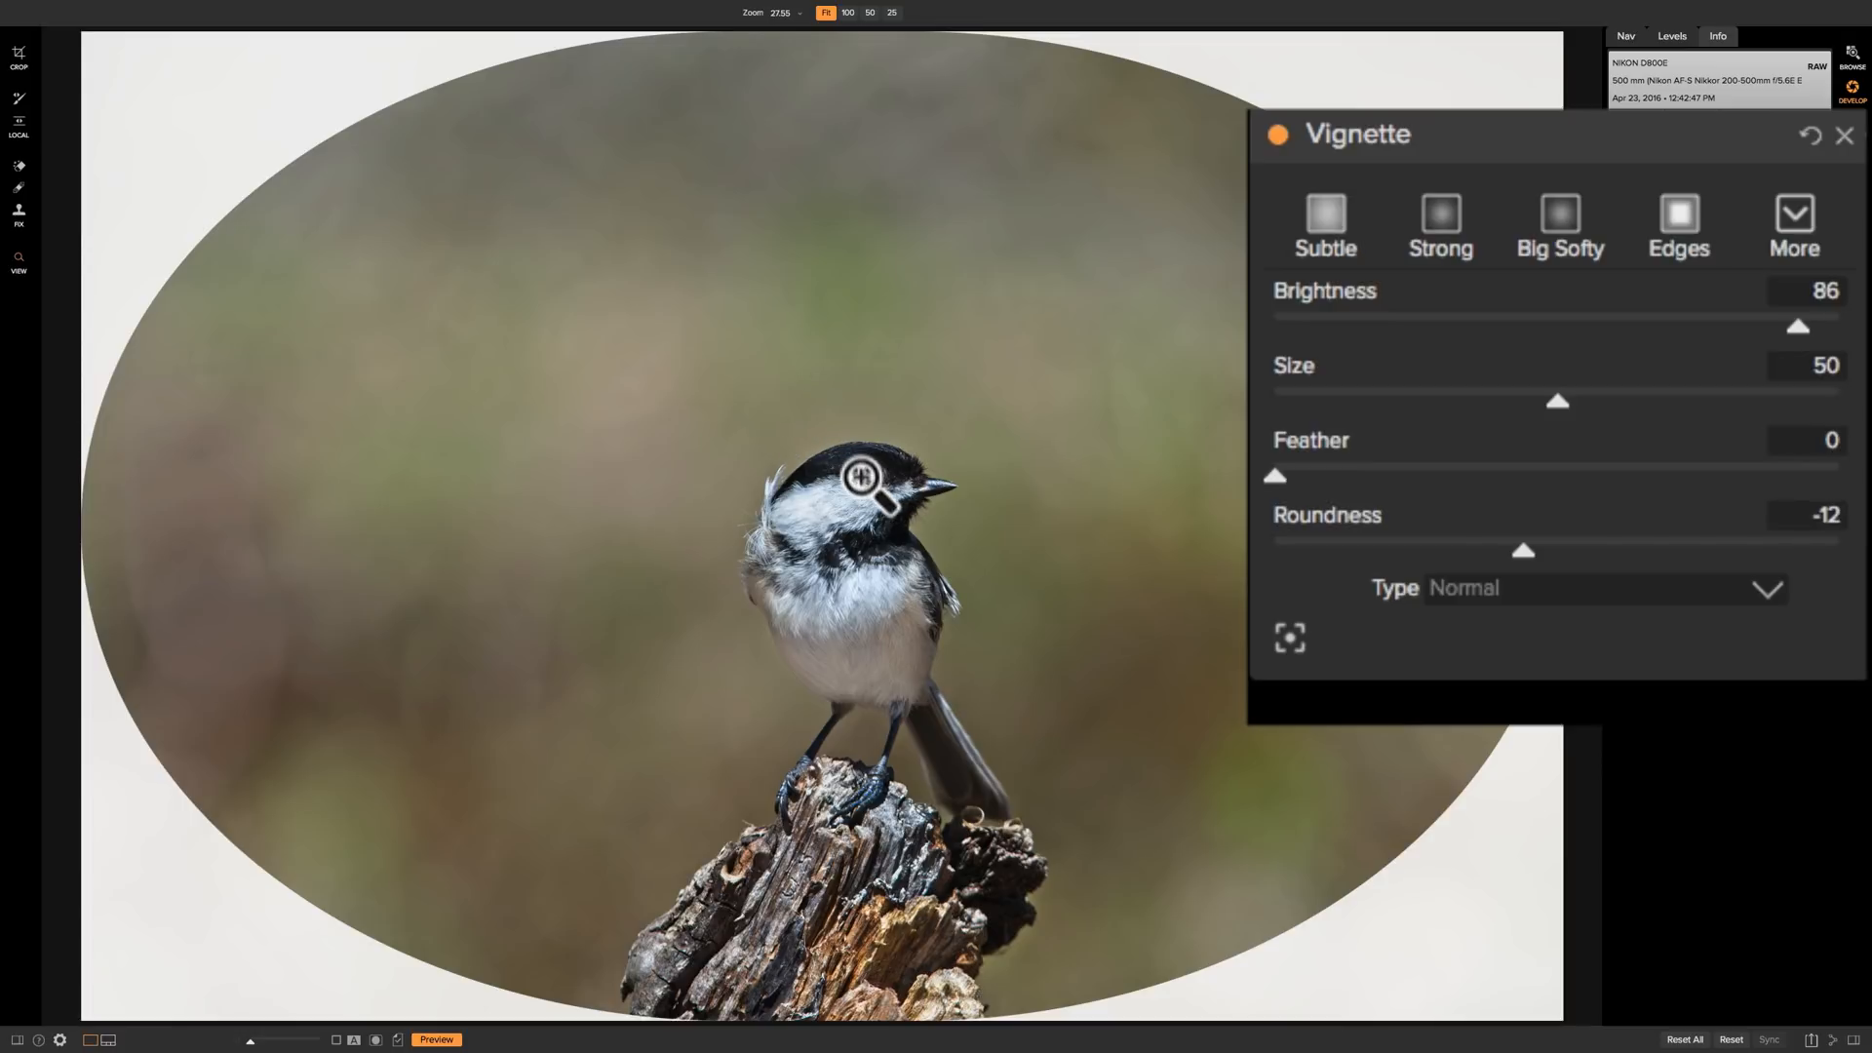
mouse_move(352, 539)
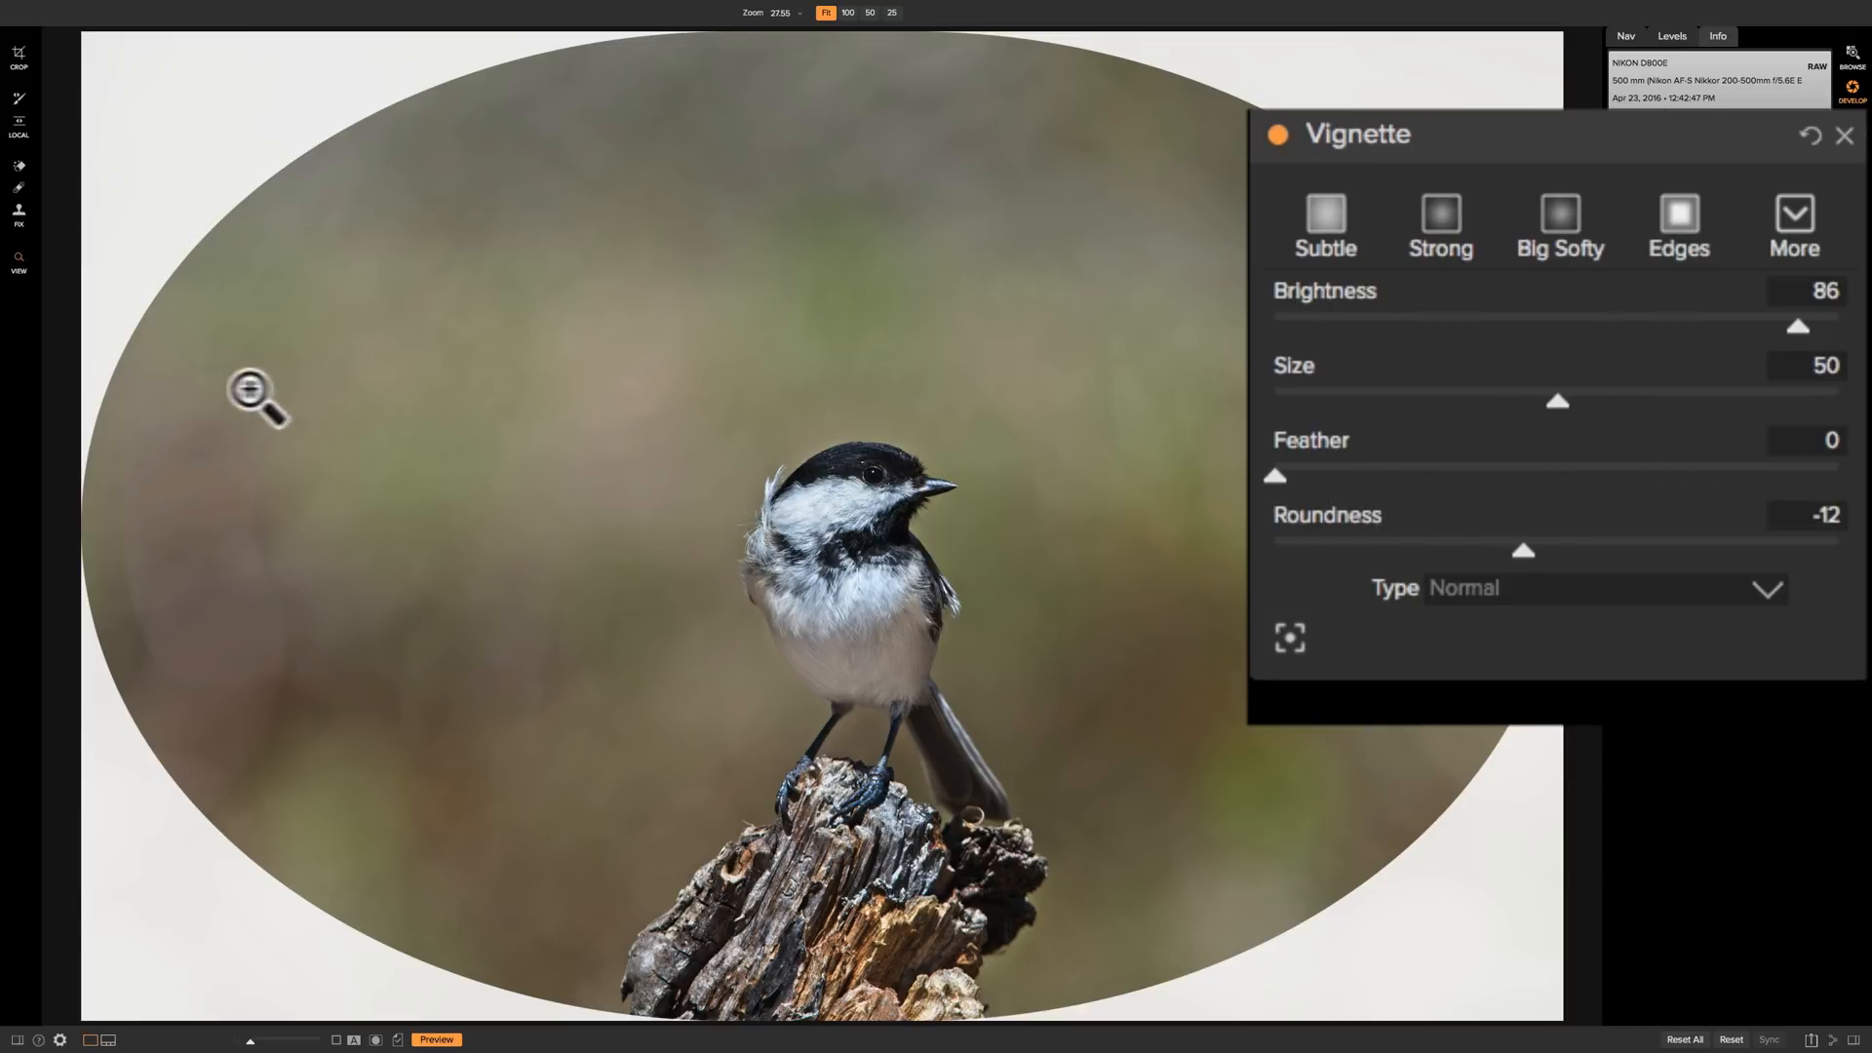
mouse_move(382, 655)
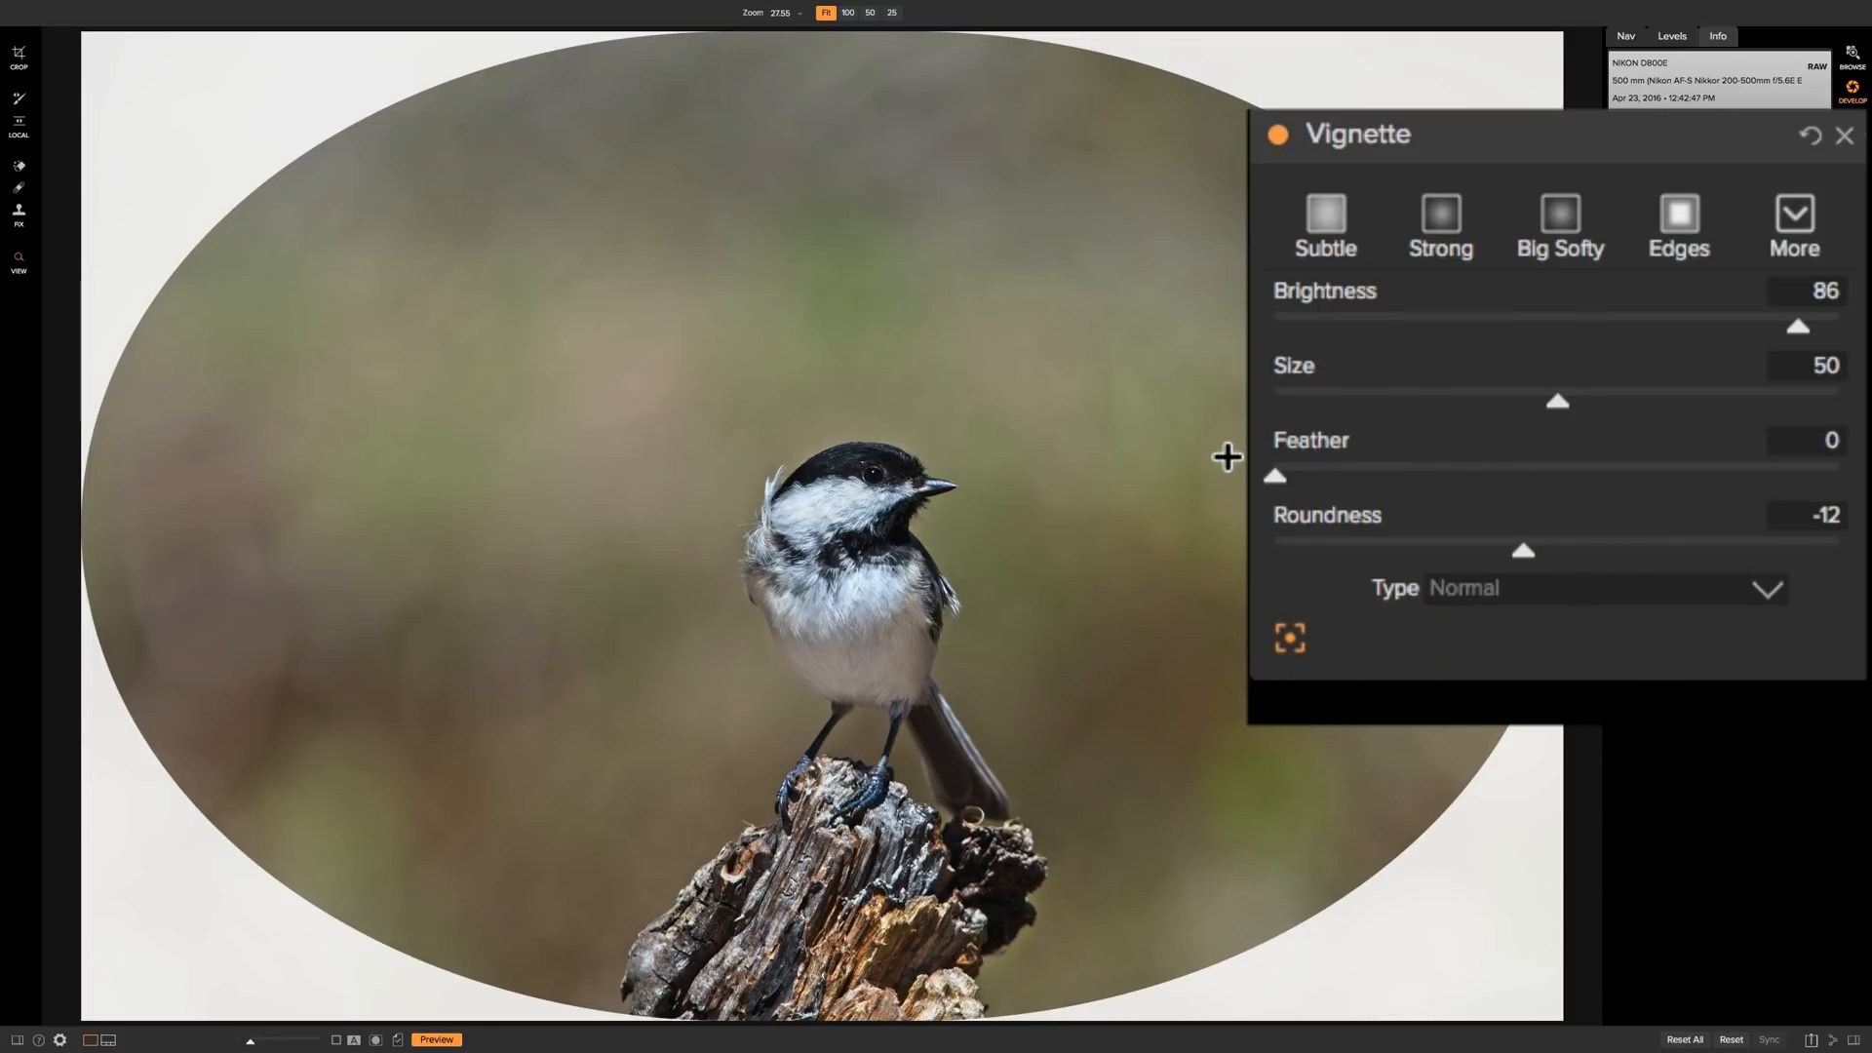
mouse_move(973, 458)
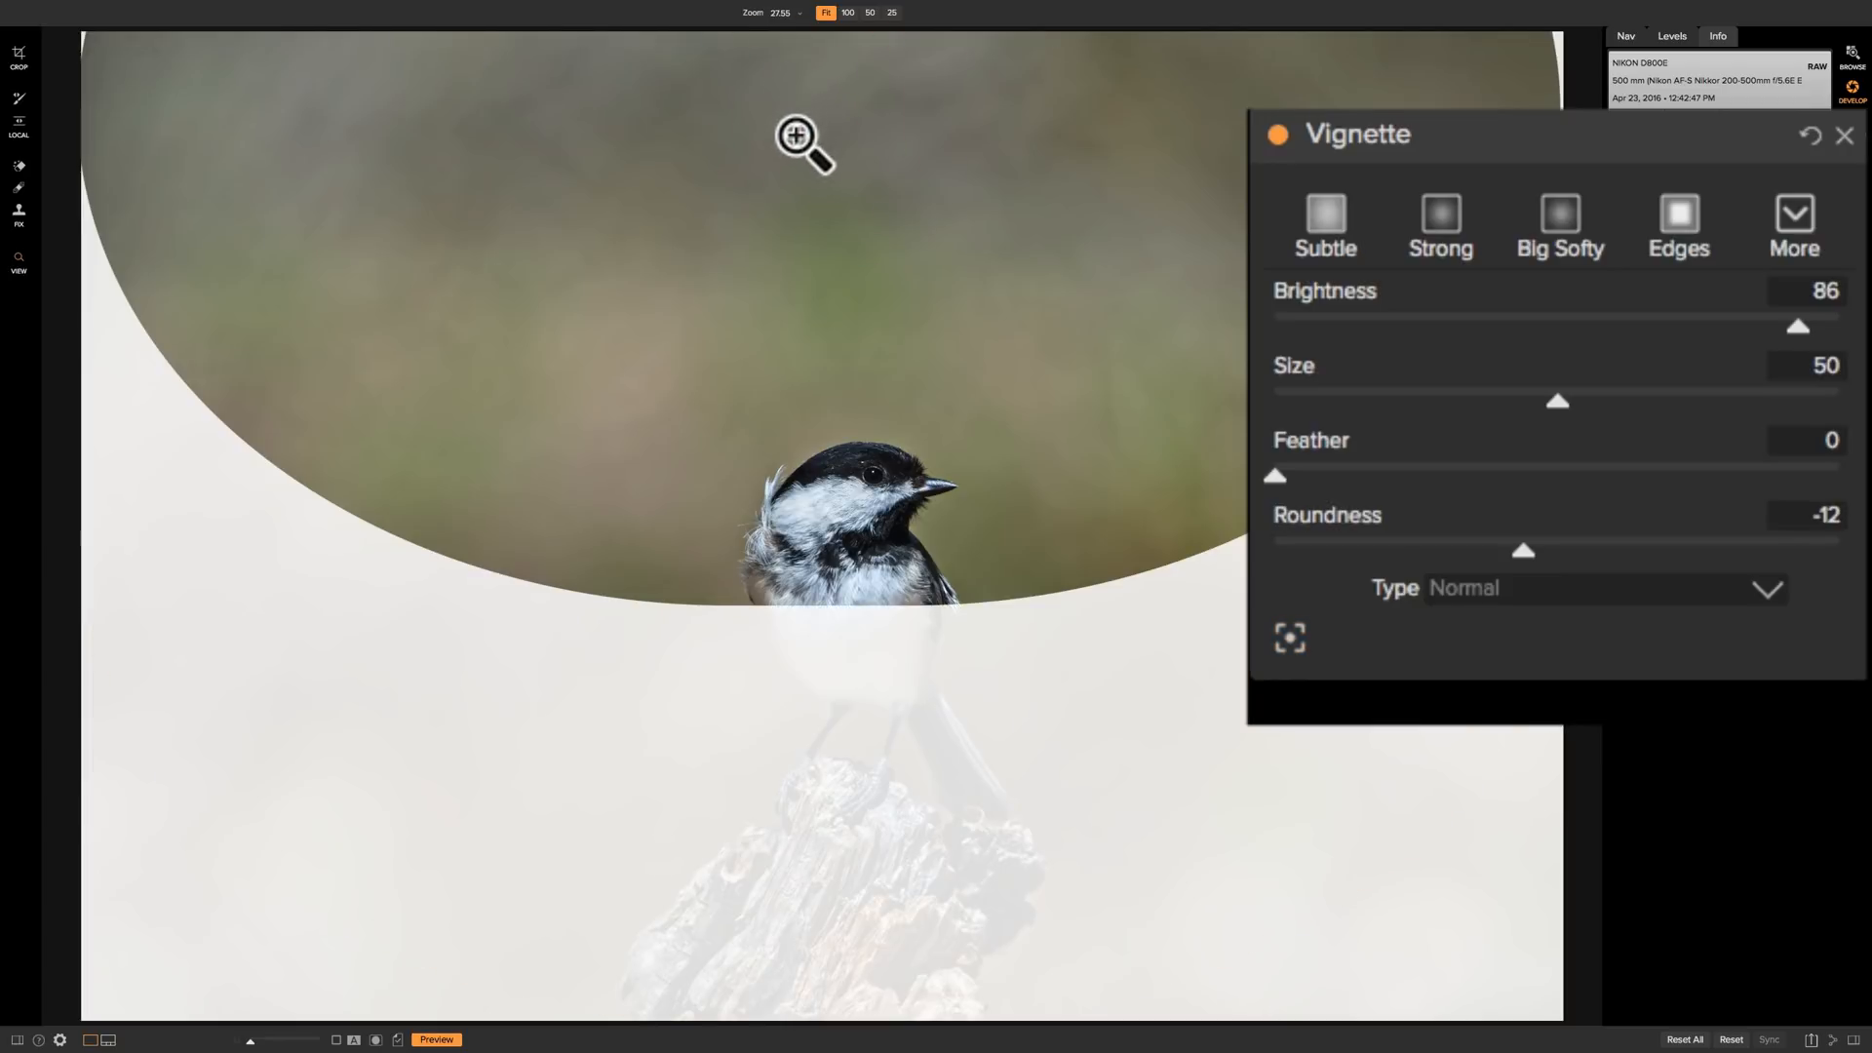
mouse_move(860, 118)
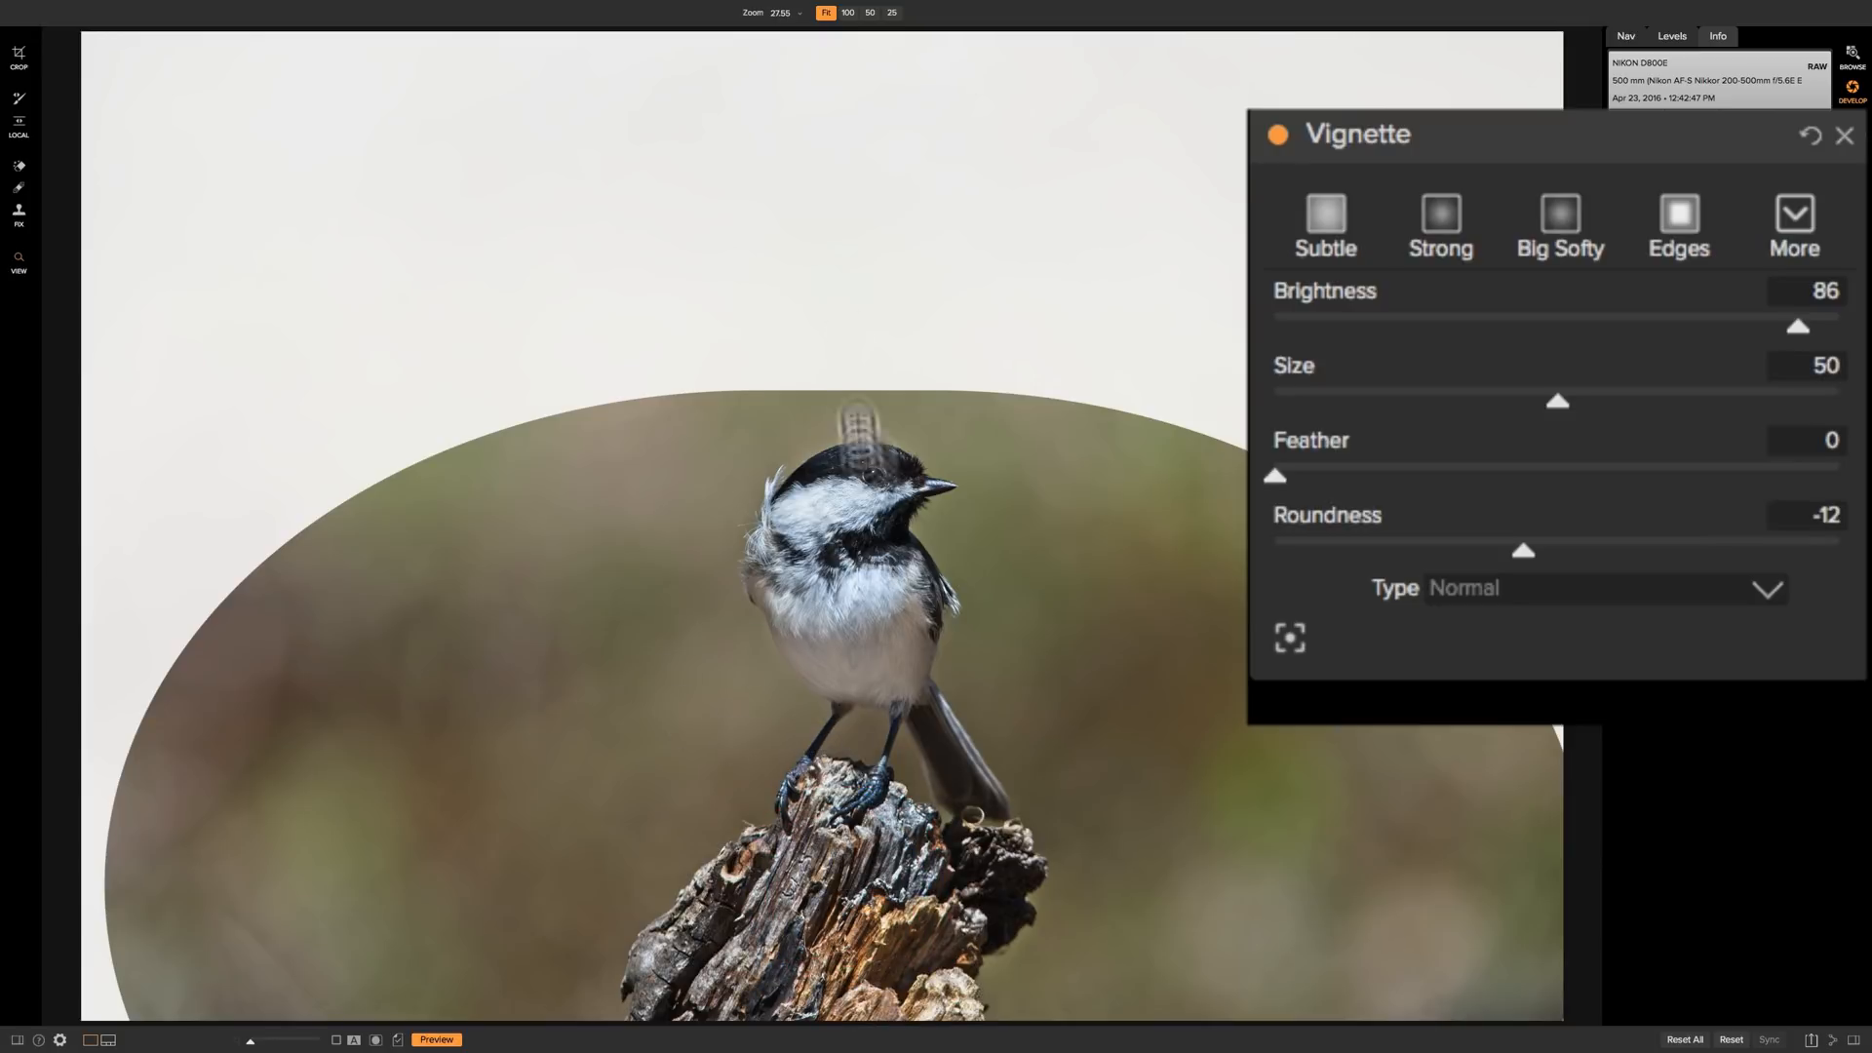
mouse_move(1272, 562)
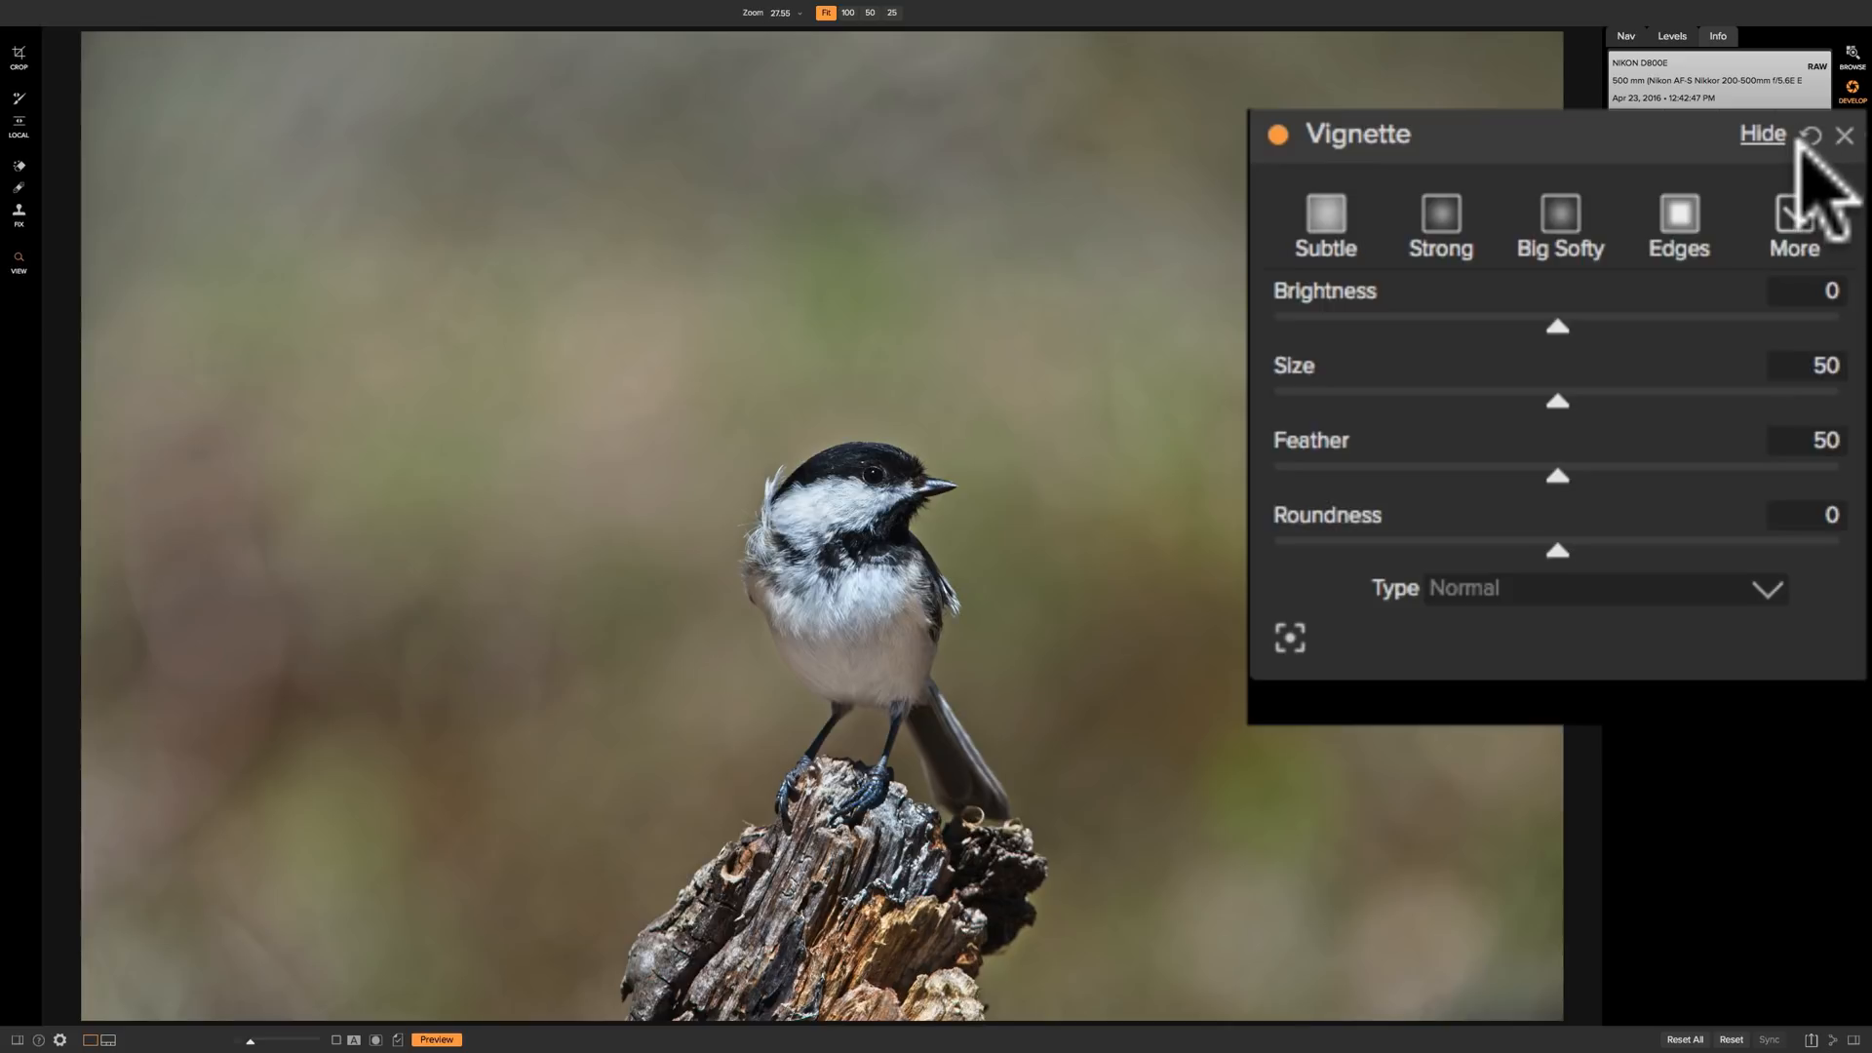
mouse_move(1803, 208)
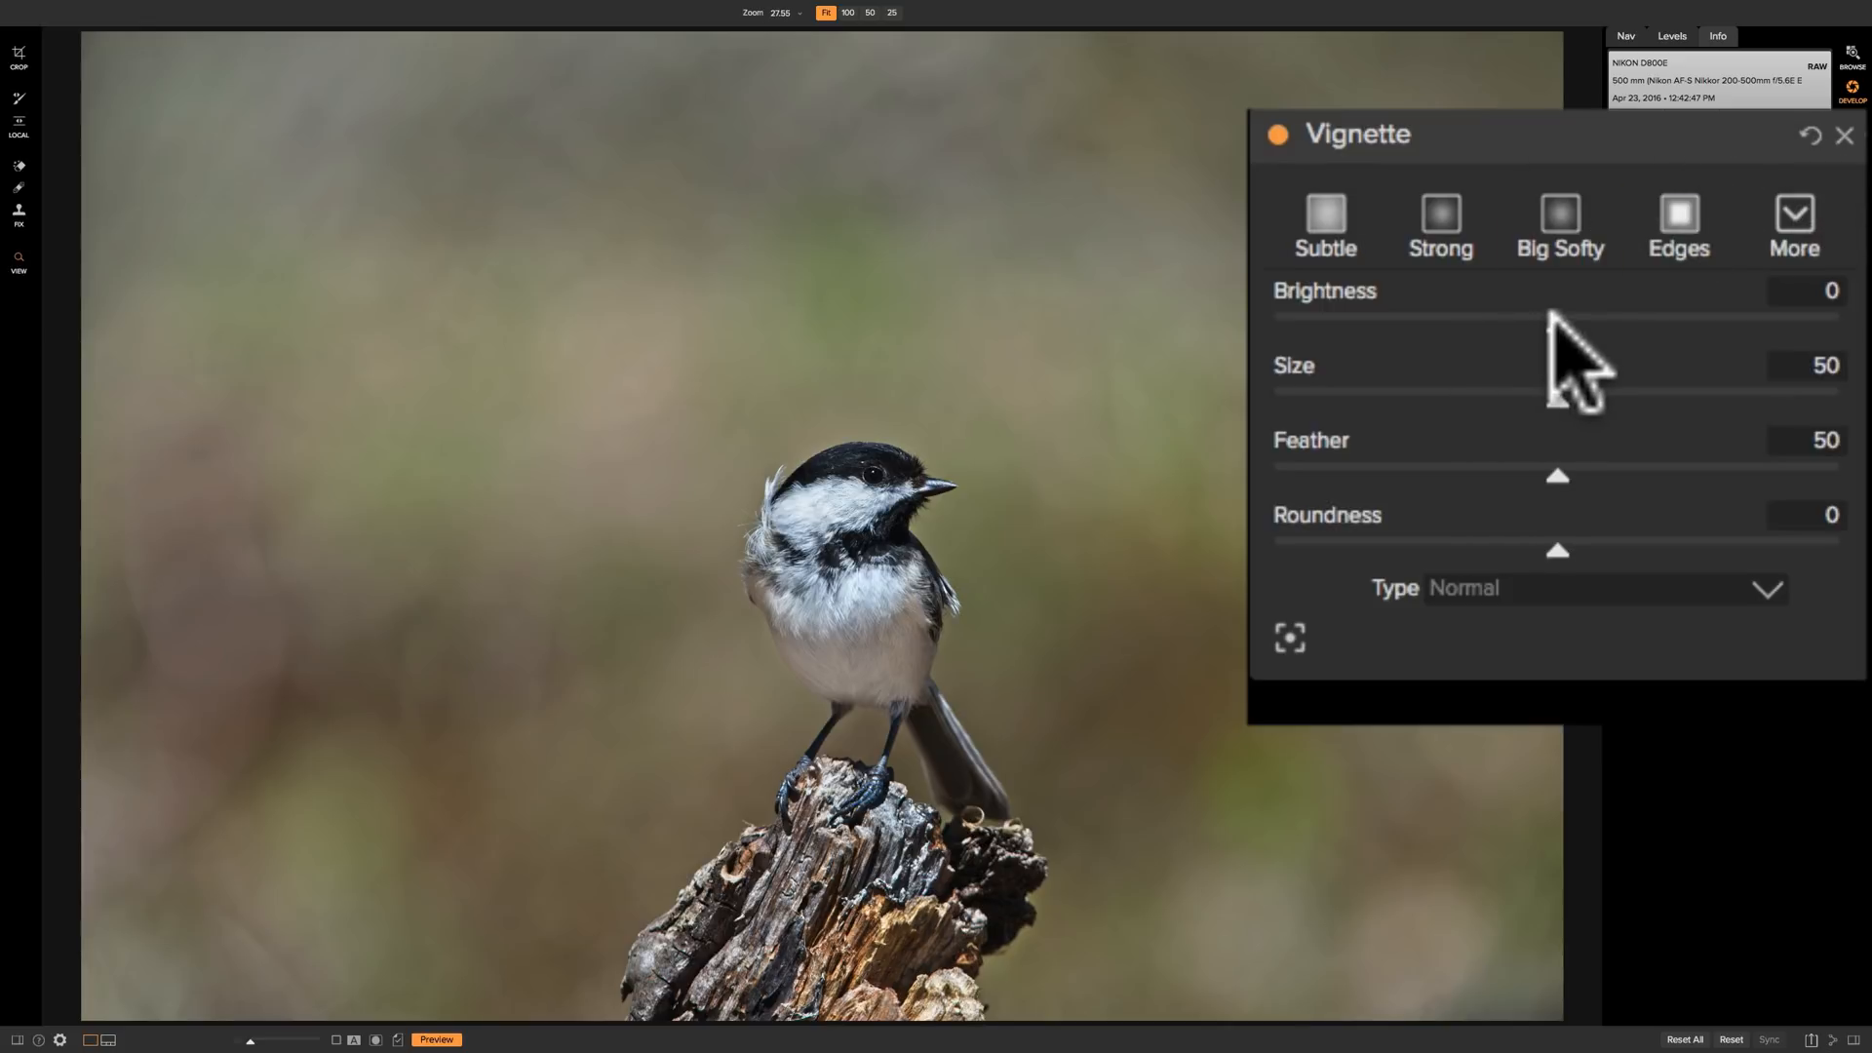
Darken the vignette edges to Brightness -51
left_click_drag(1558, 316, 1499, 316)
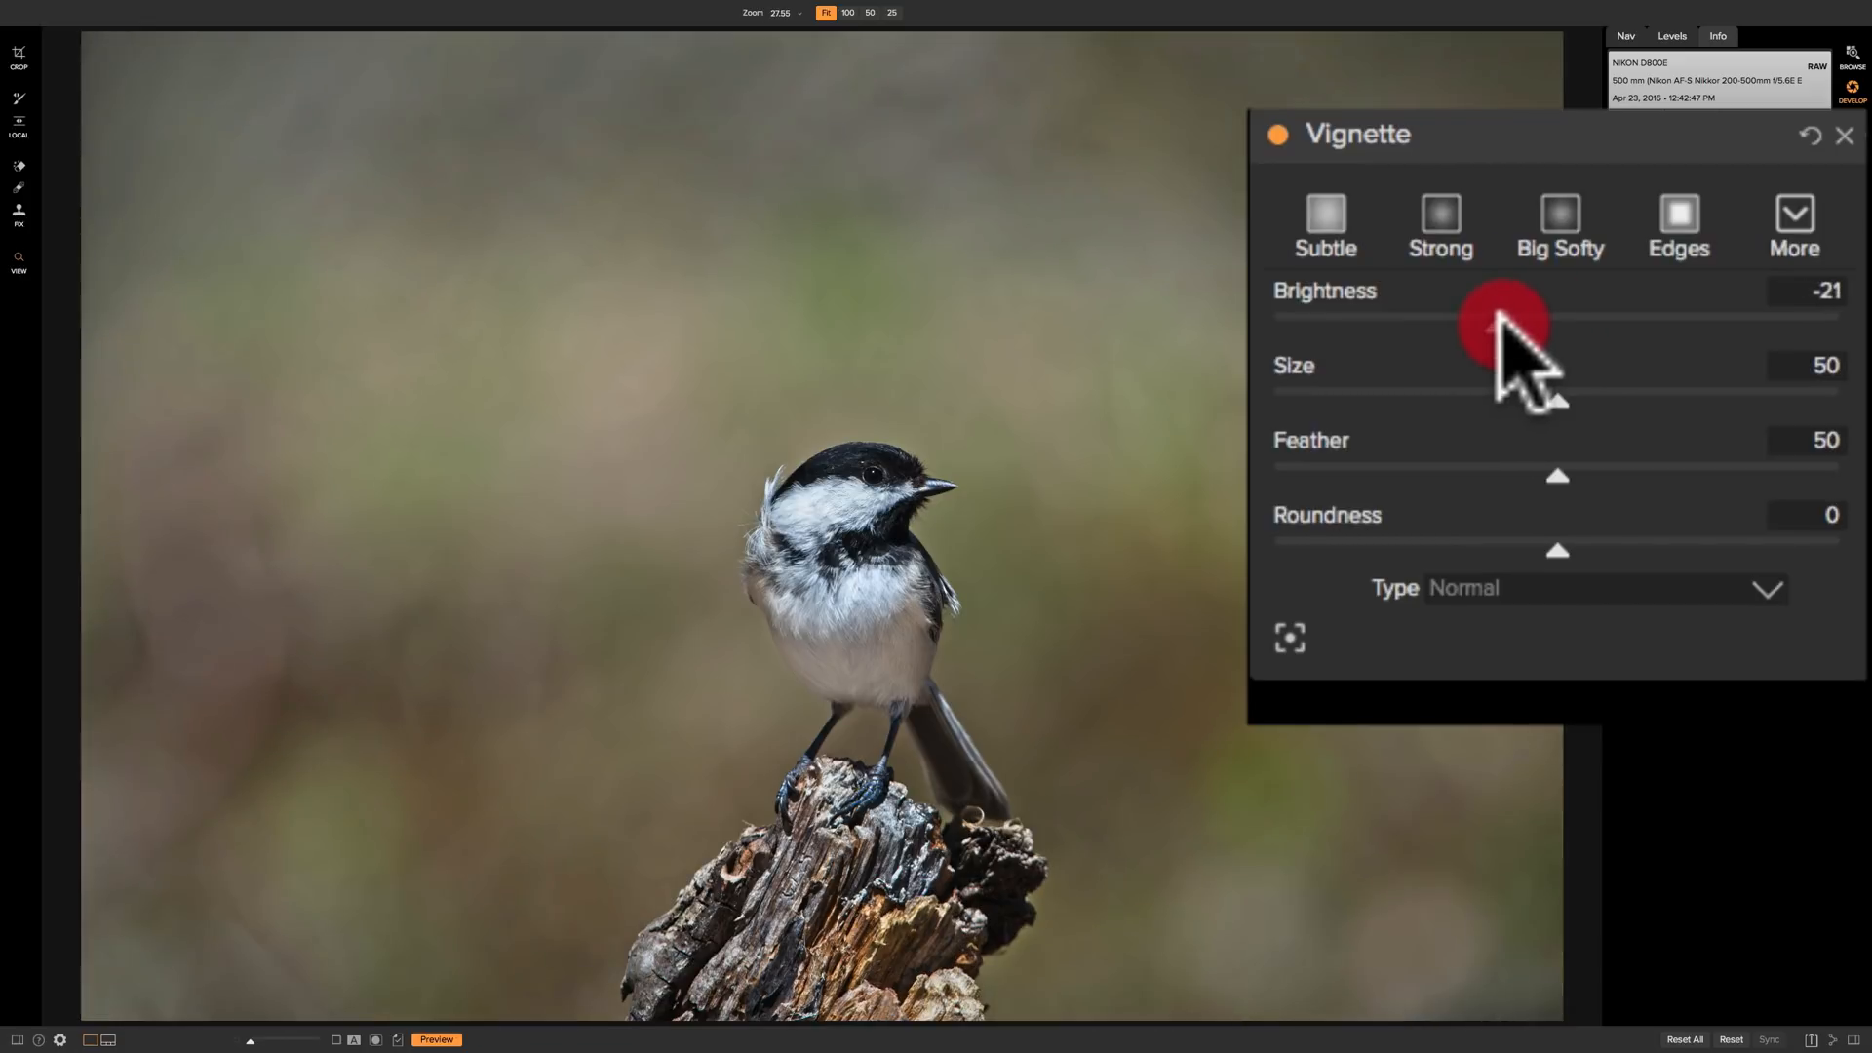
left_click_drag(1498, 323, 1444, 314)
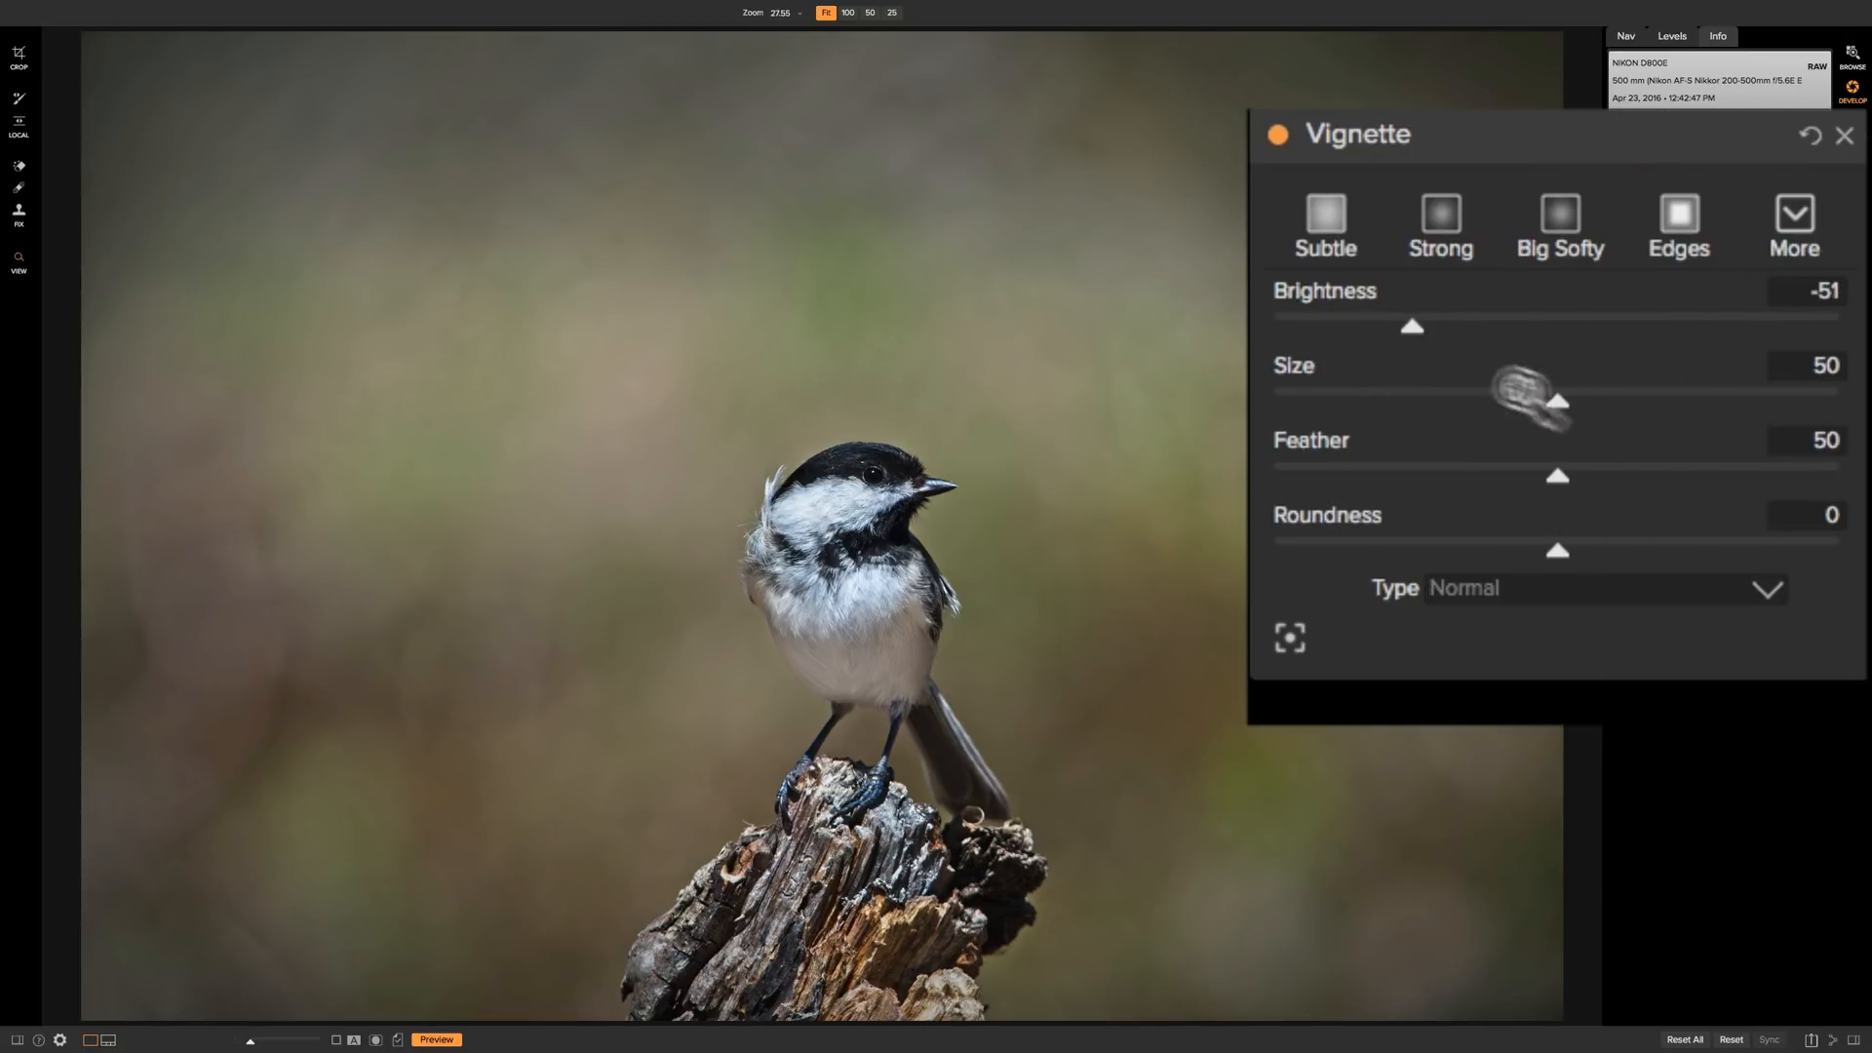
Test larger and smaller vignette sizes, then return Size to 50
left_click_drag(1558, 400, 1654, 399)
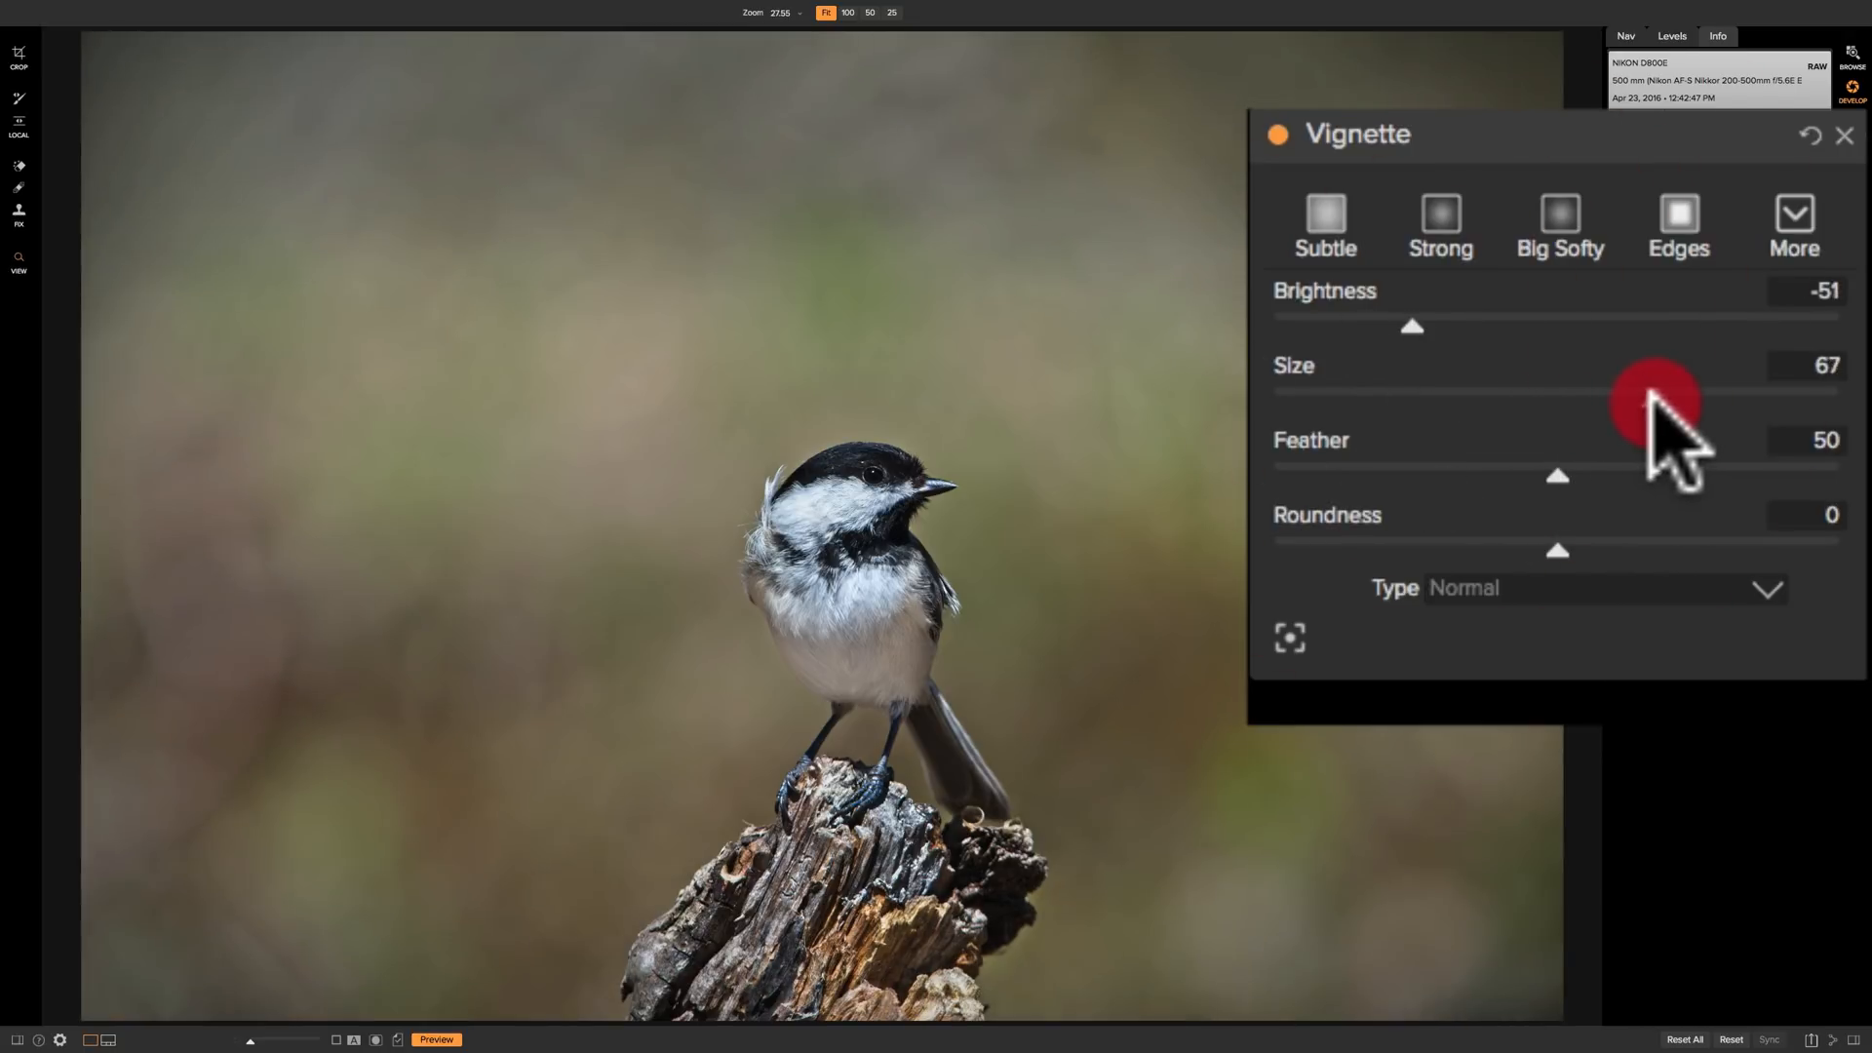
left_click_drag(1654, 400, 1511, 399)
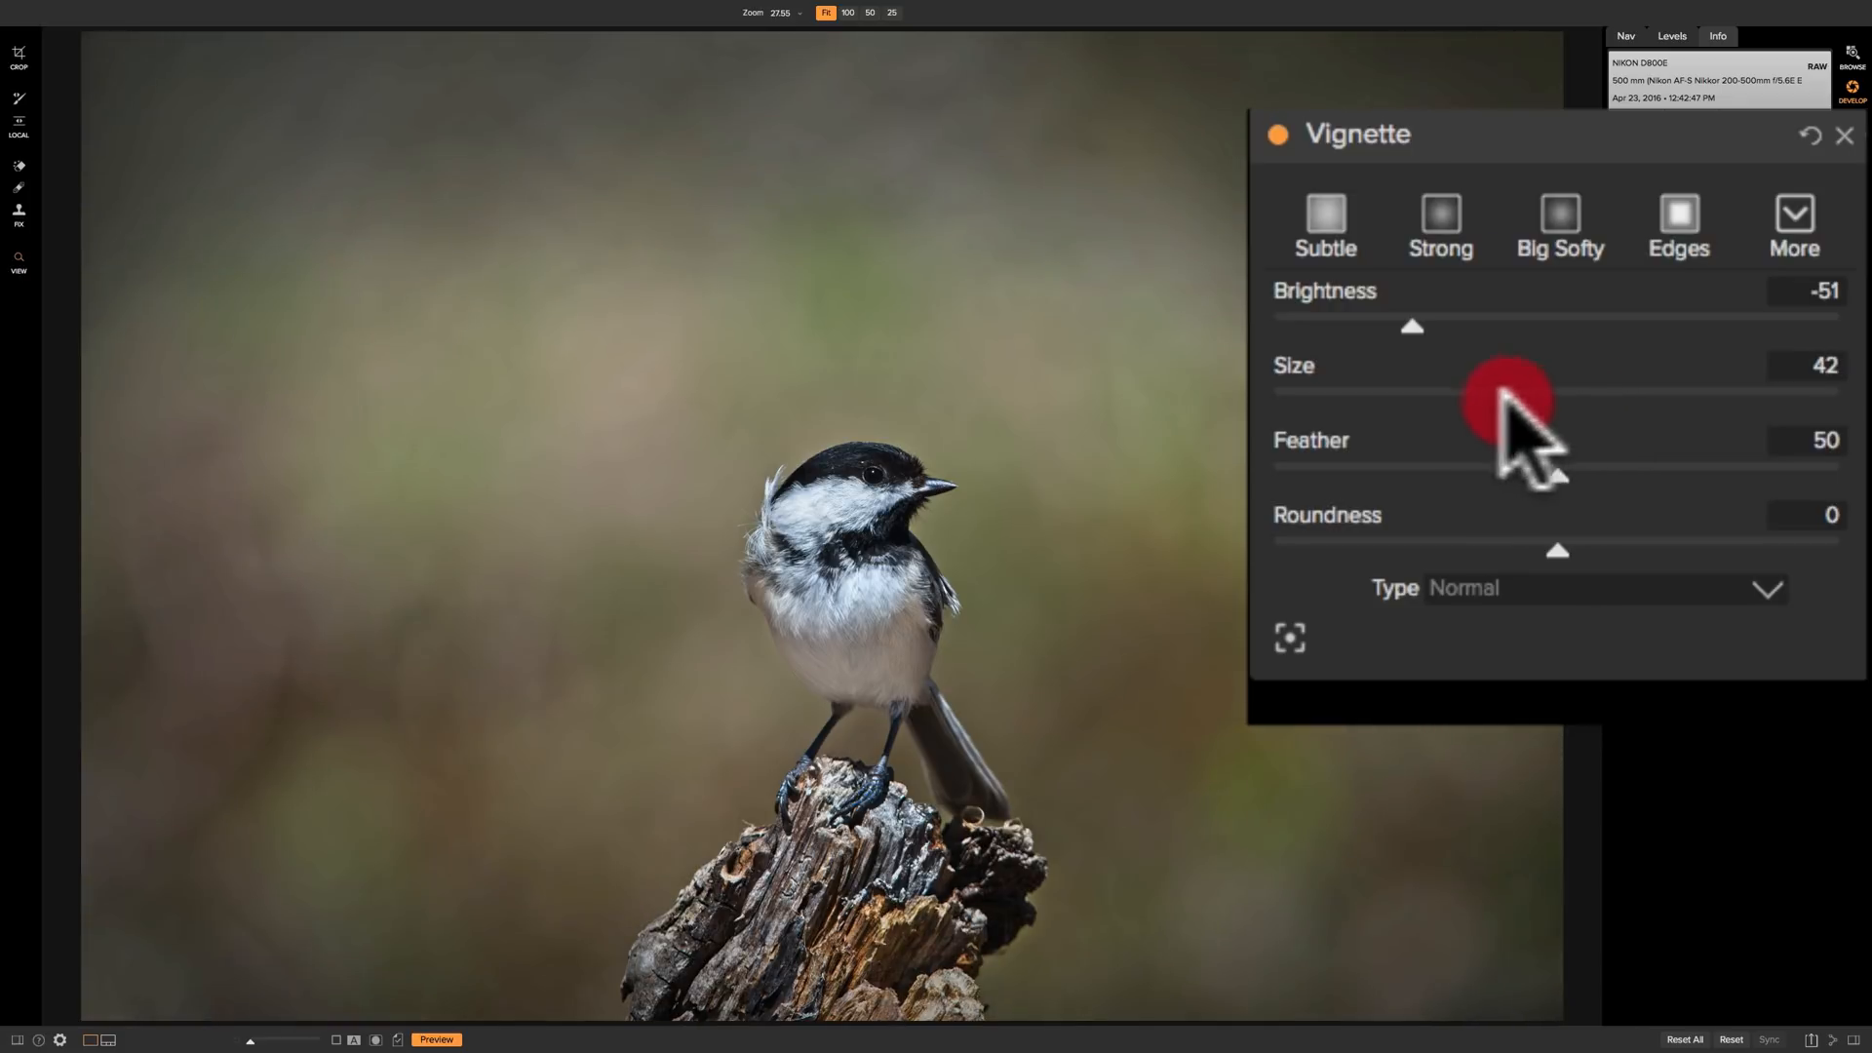
left_click_drag(1508, 401, 1516, 401)
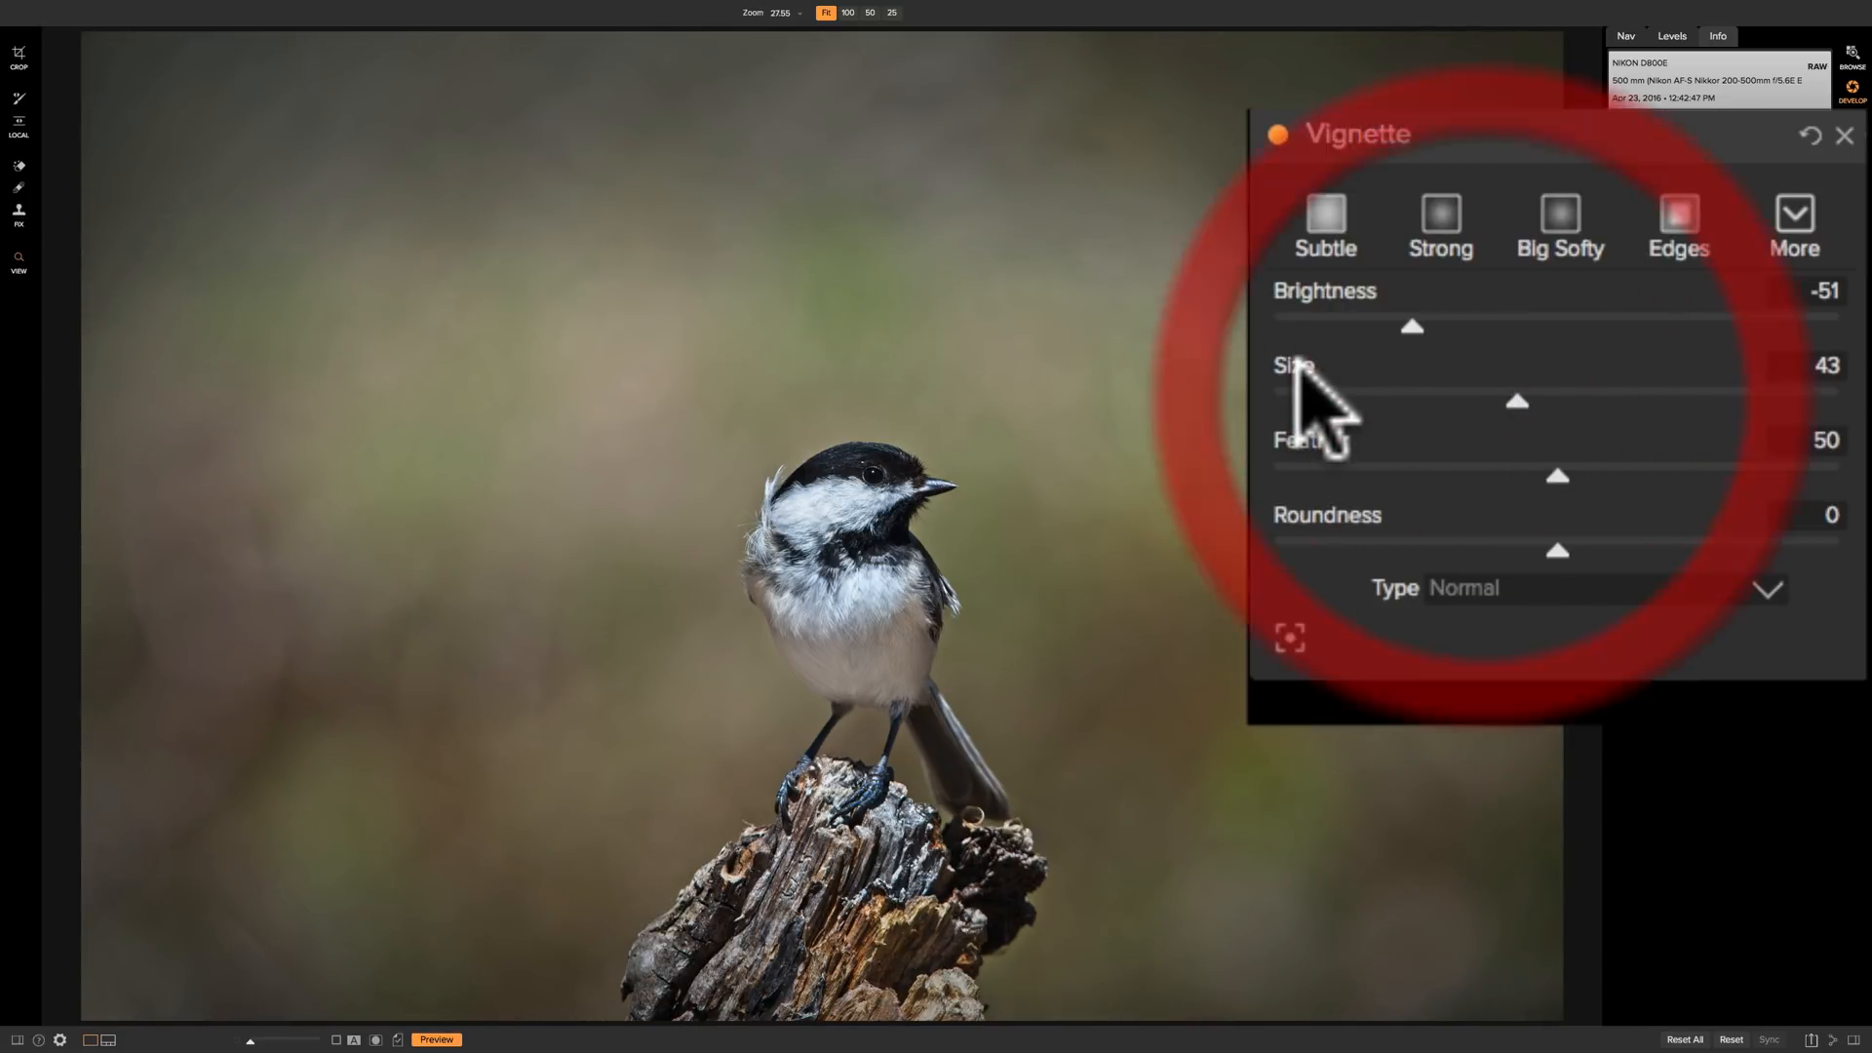
left_click_drag(1516, 400, 1558, 400)
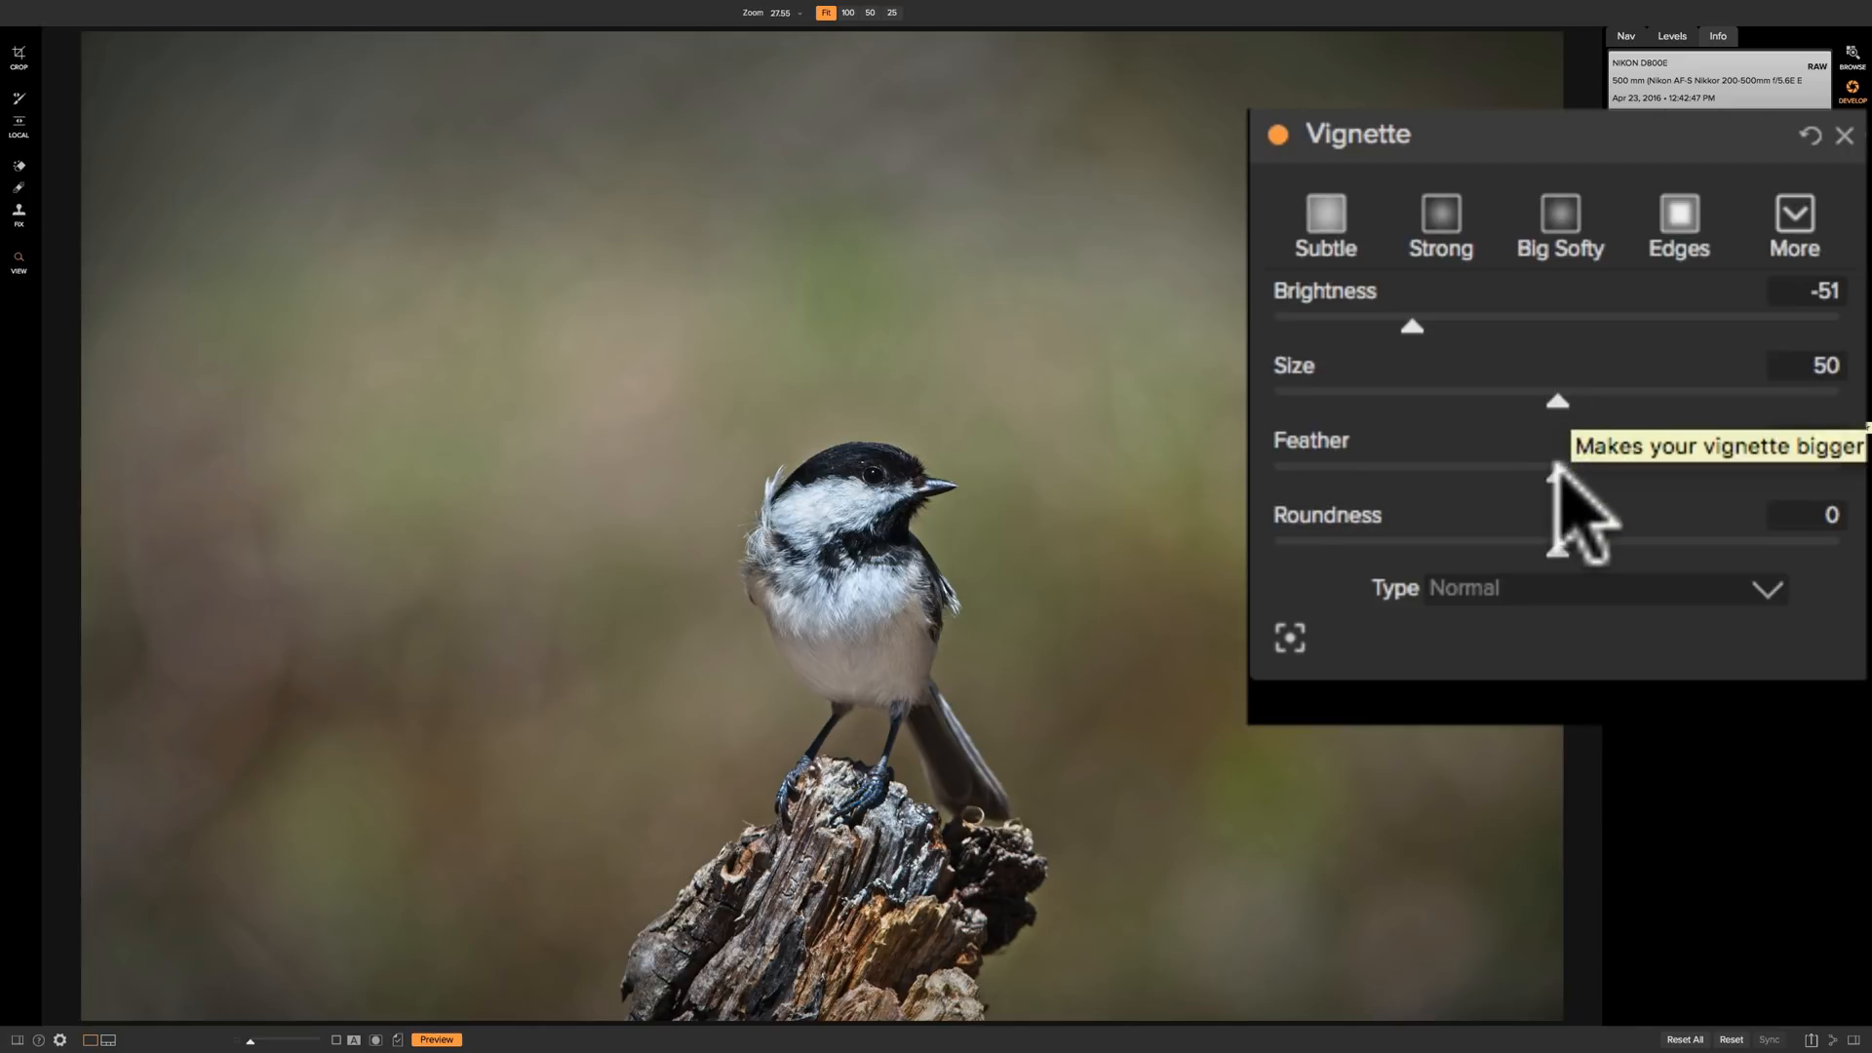
Test softer and harder feathering, return Feather to 50, and nudge Roundness
left_click_drag(1558, 484, 1605, 484)
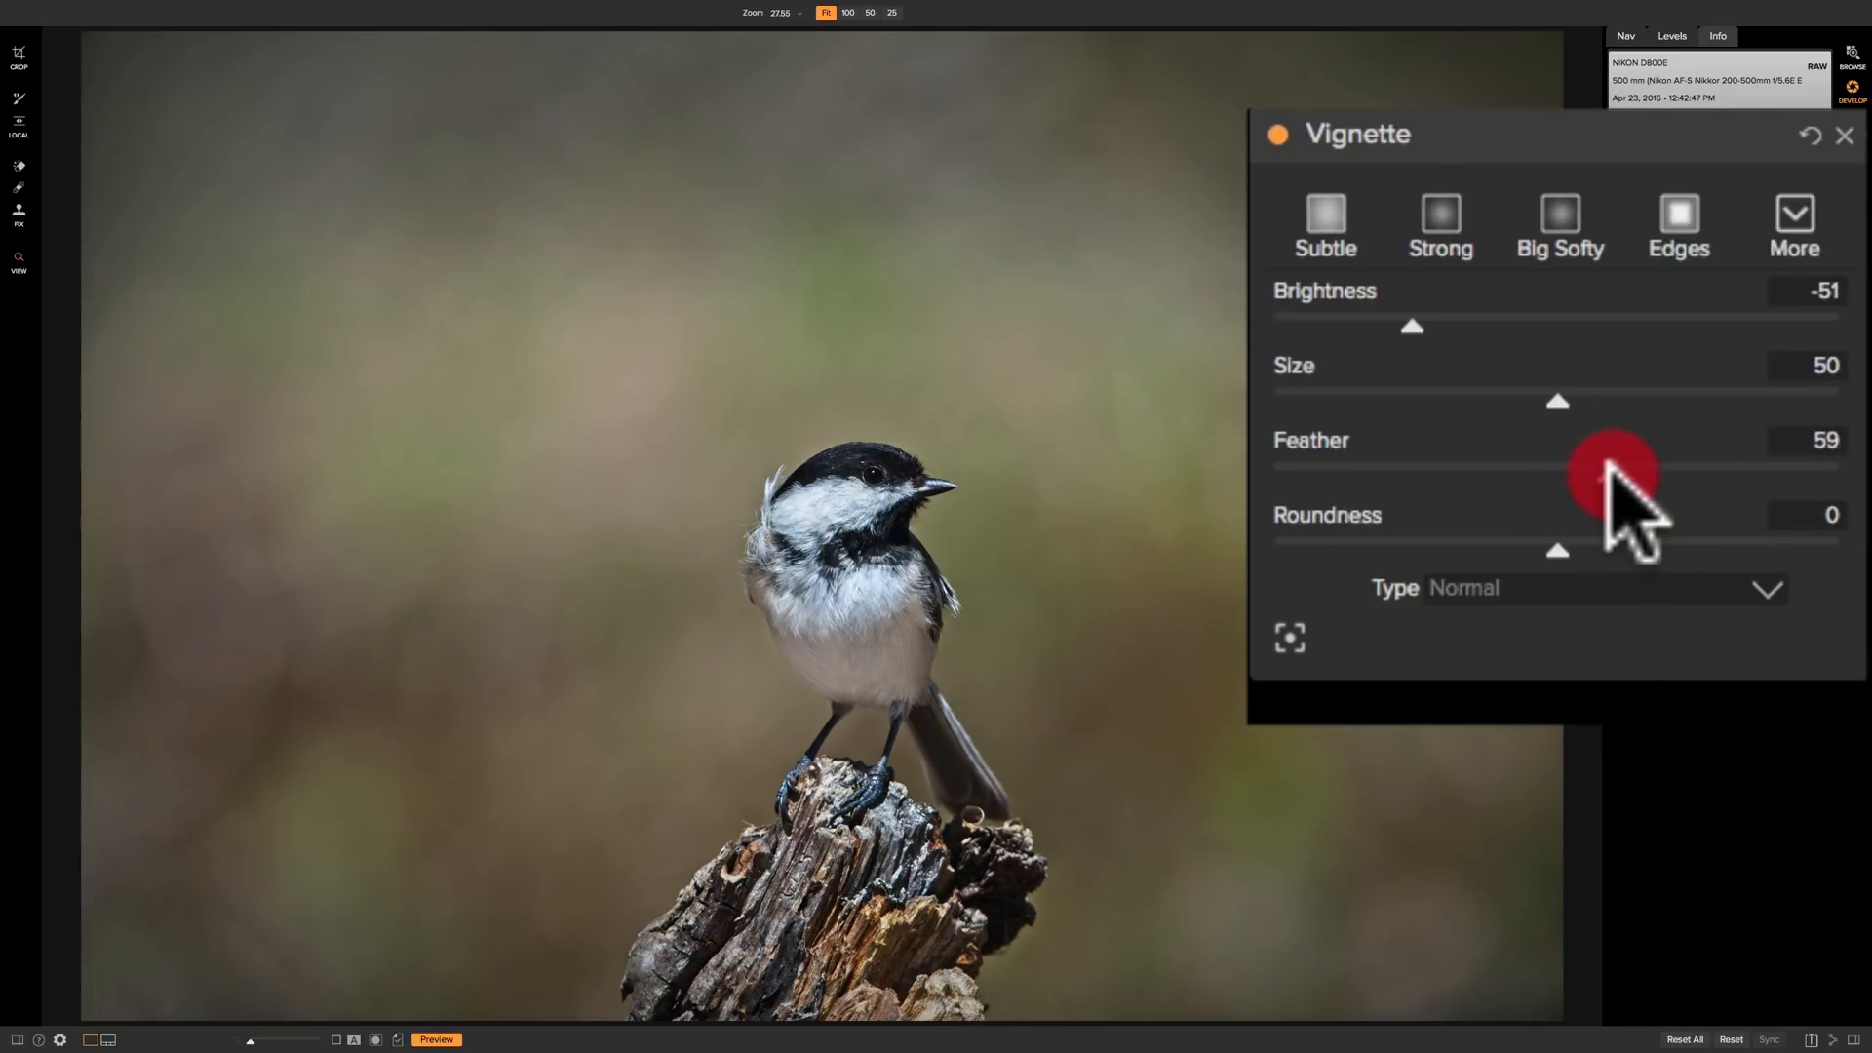
left_click_drag(1612, 475, 1501, 475)
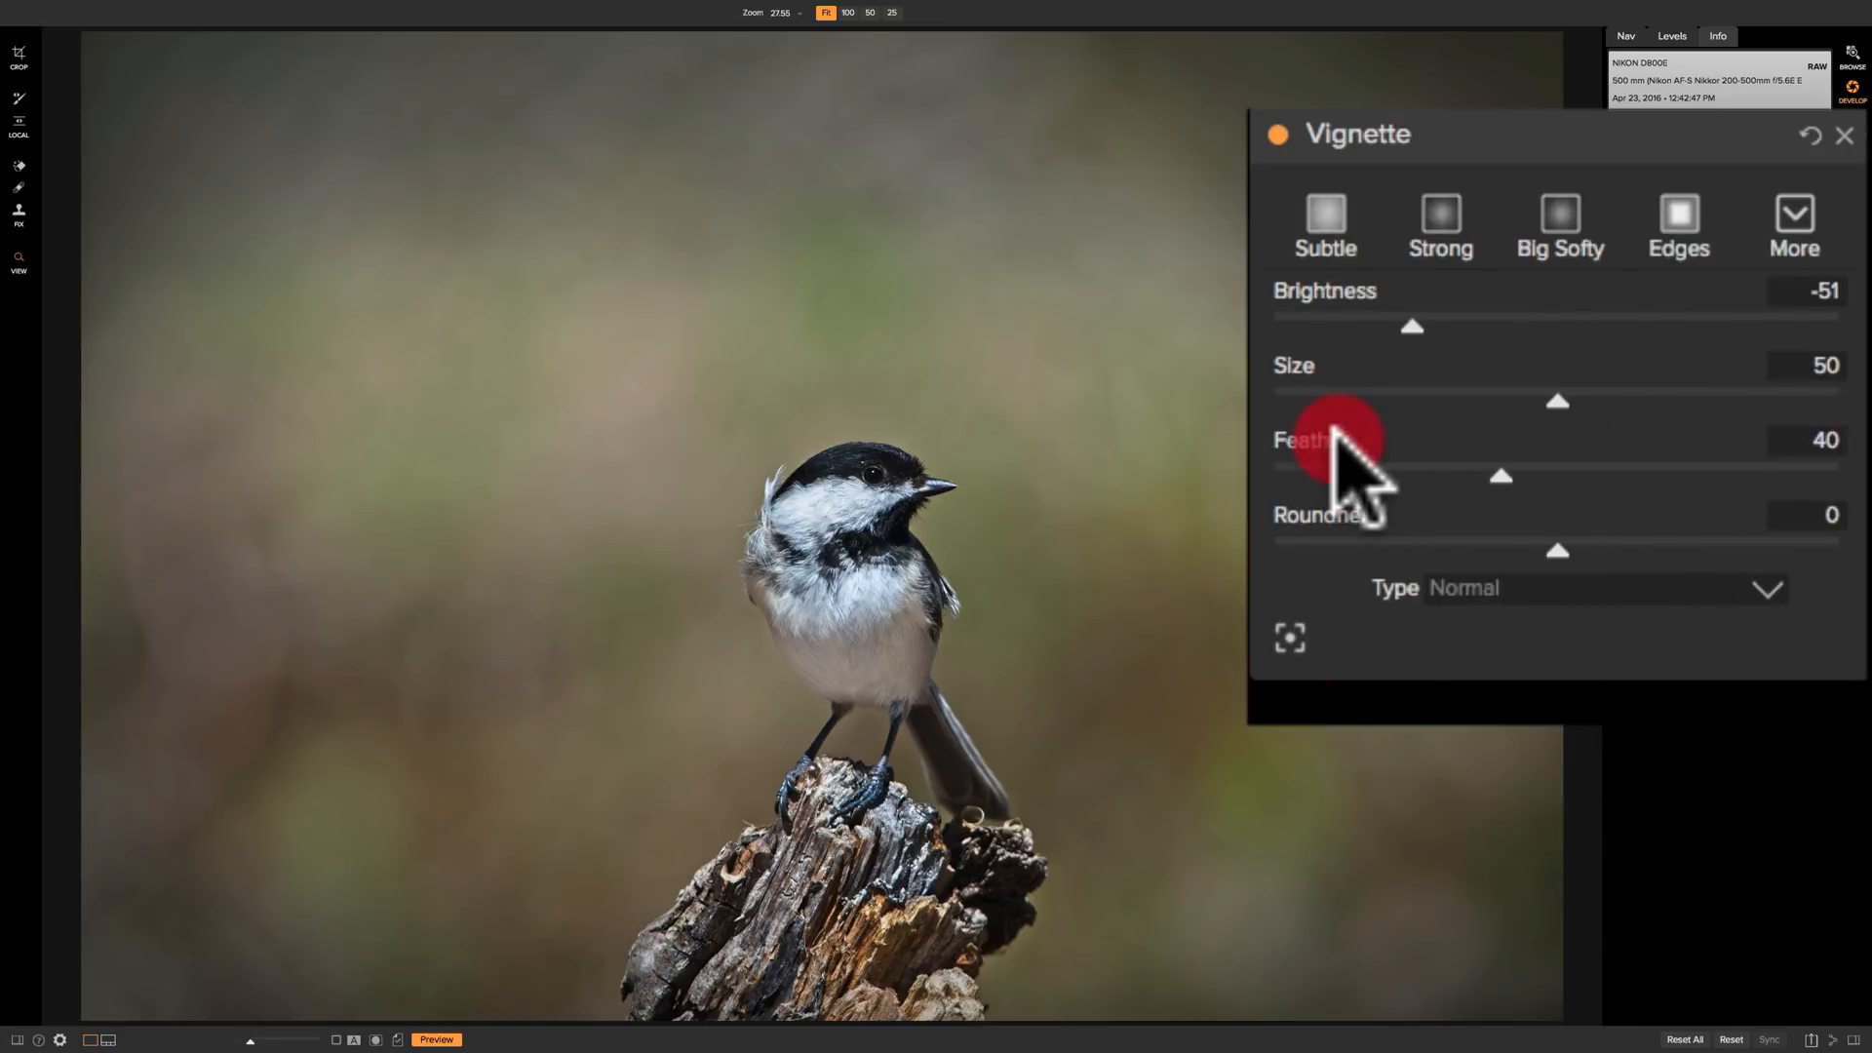
left_click_drag(1501, 477, 1558, 477)
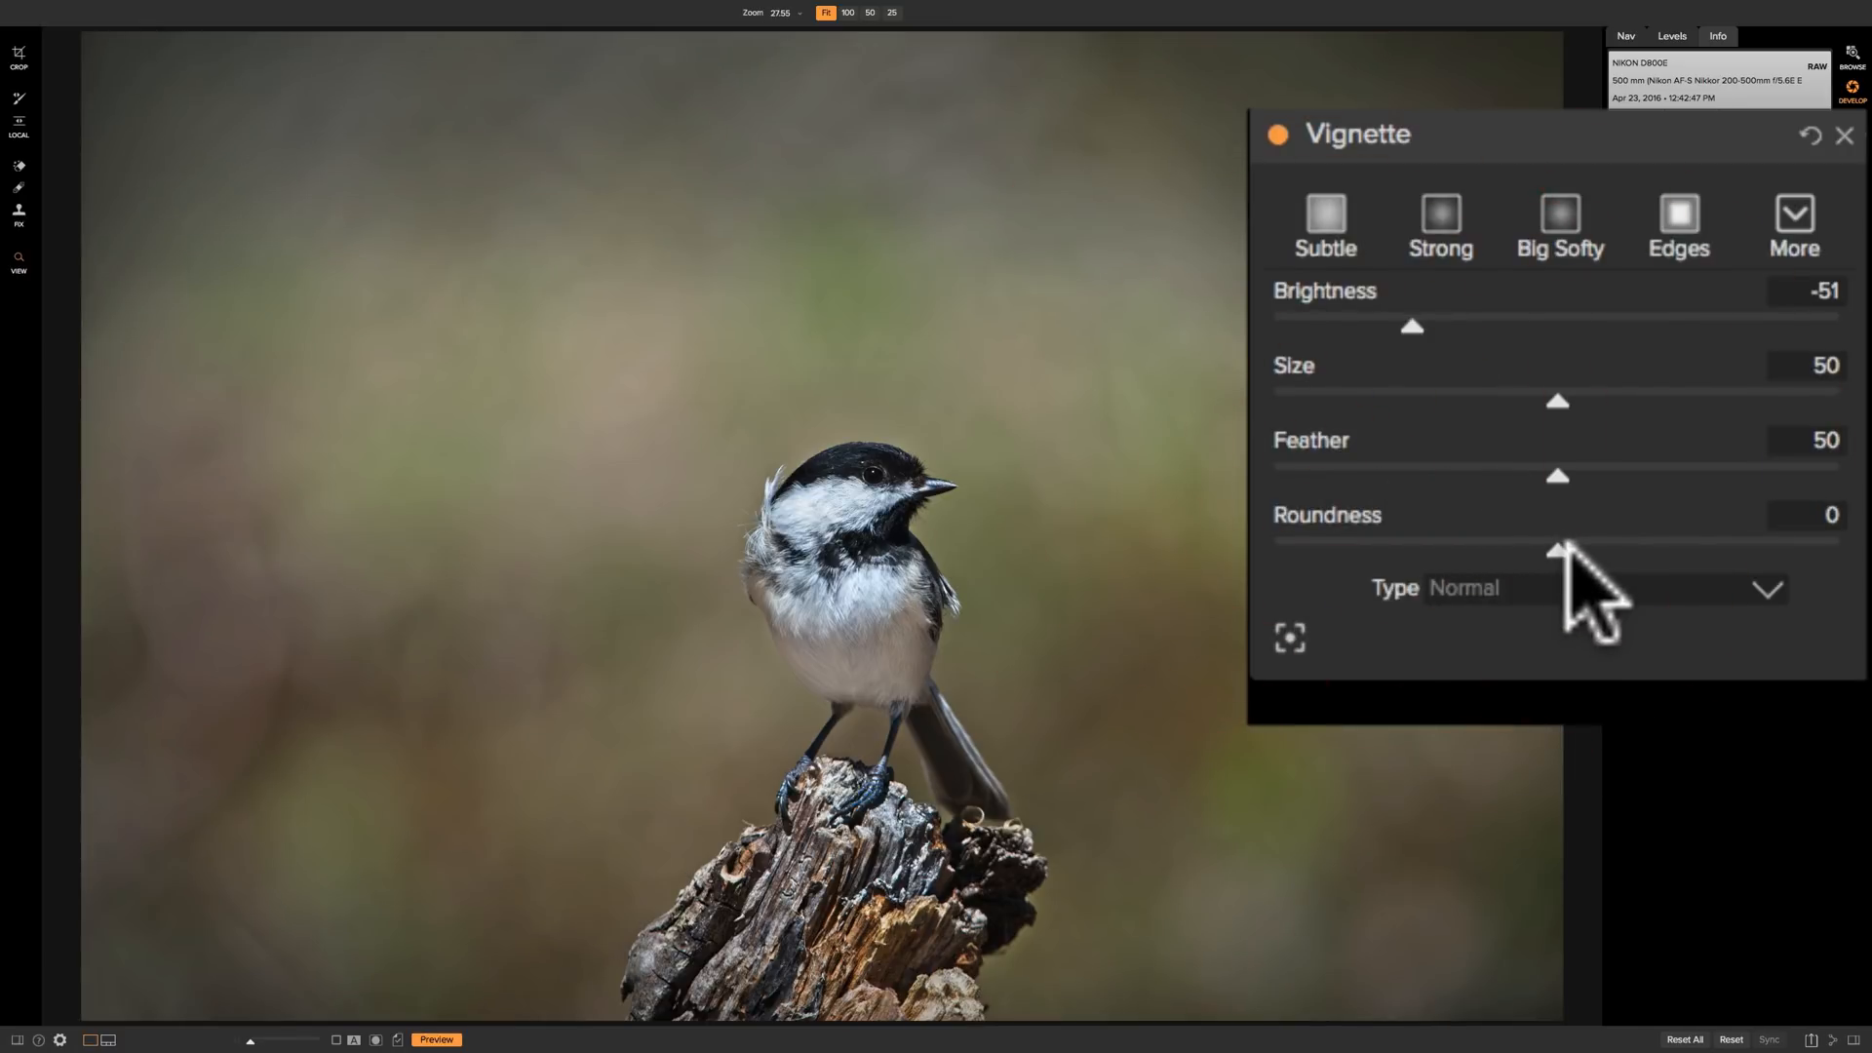
left_click_drag(1558, 546, 1486, 546)
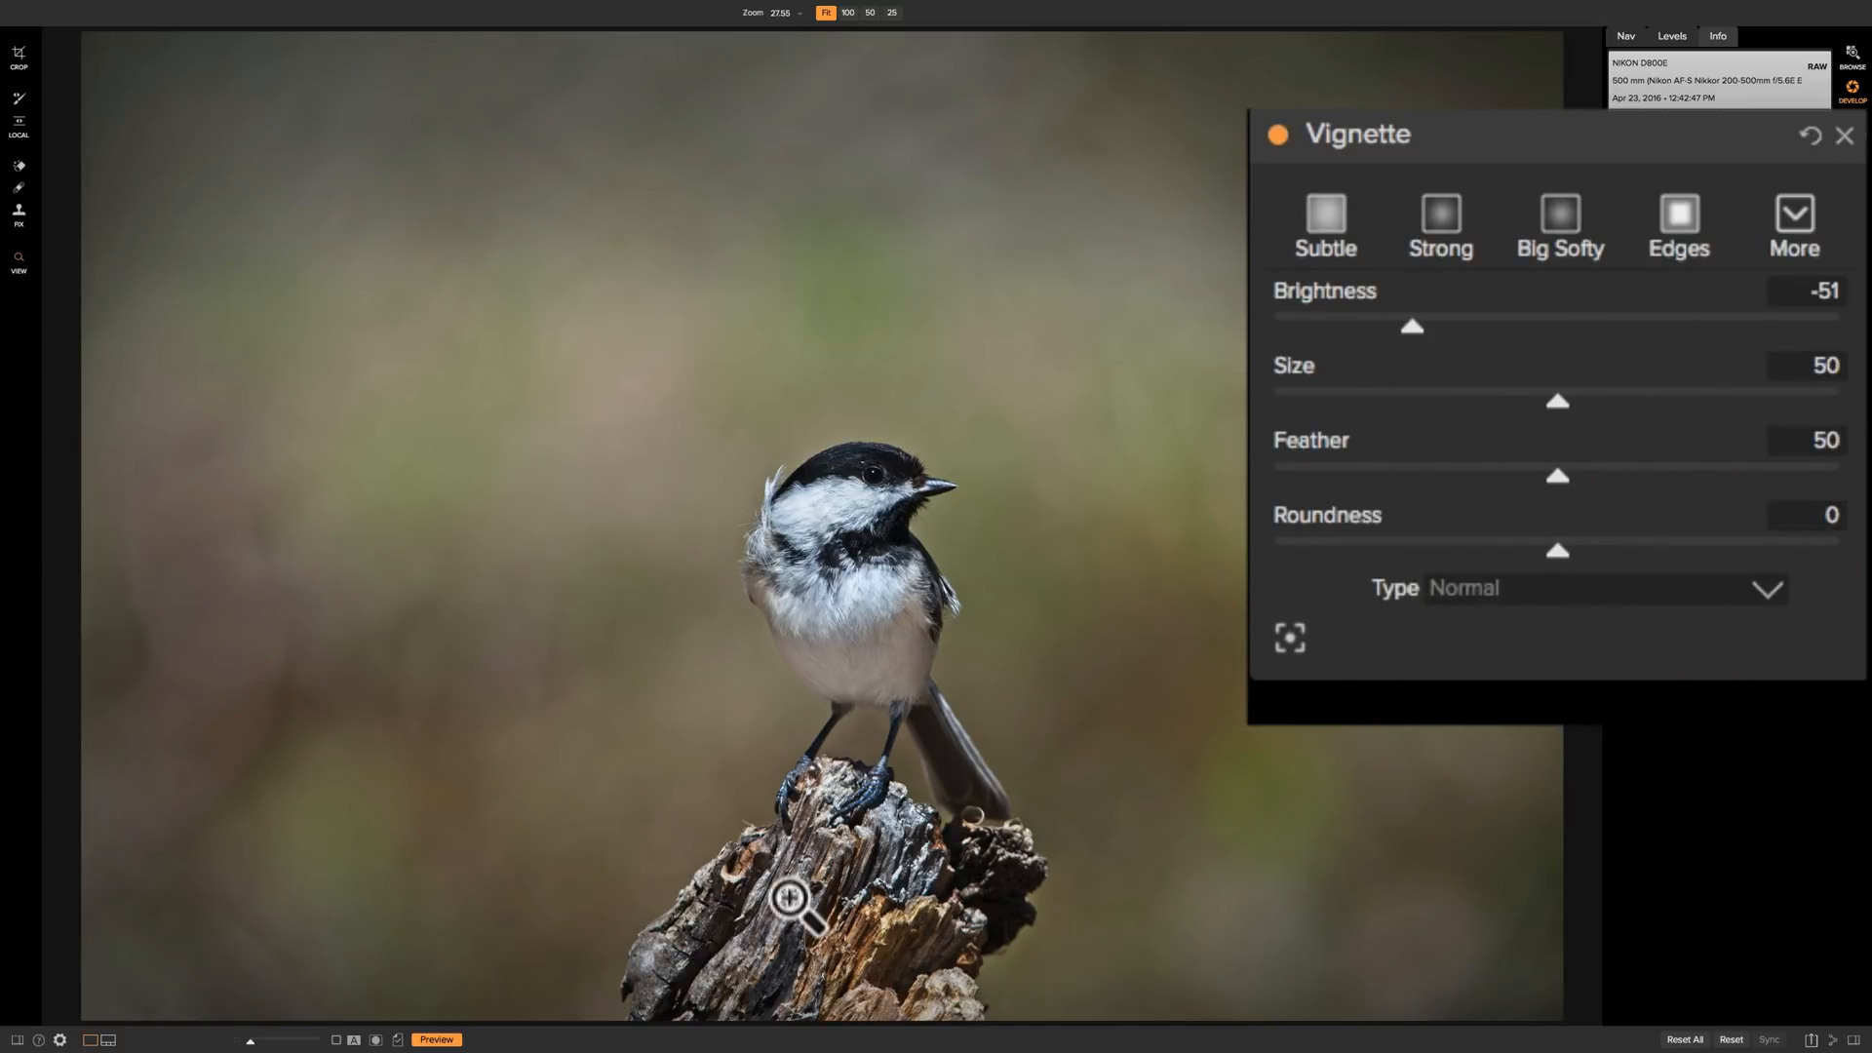
mouse_move(961, 842)
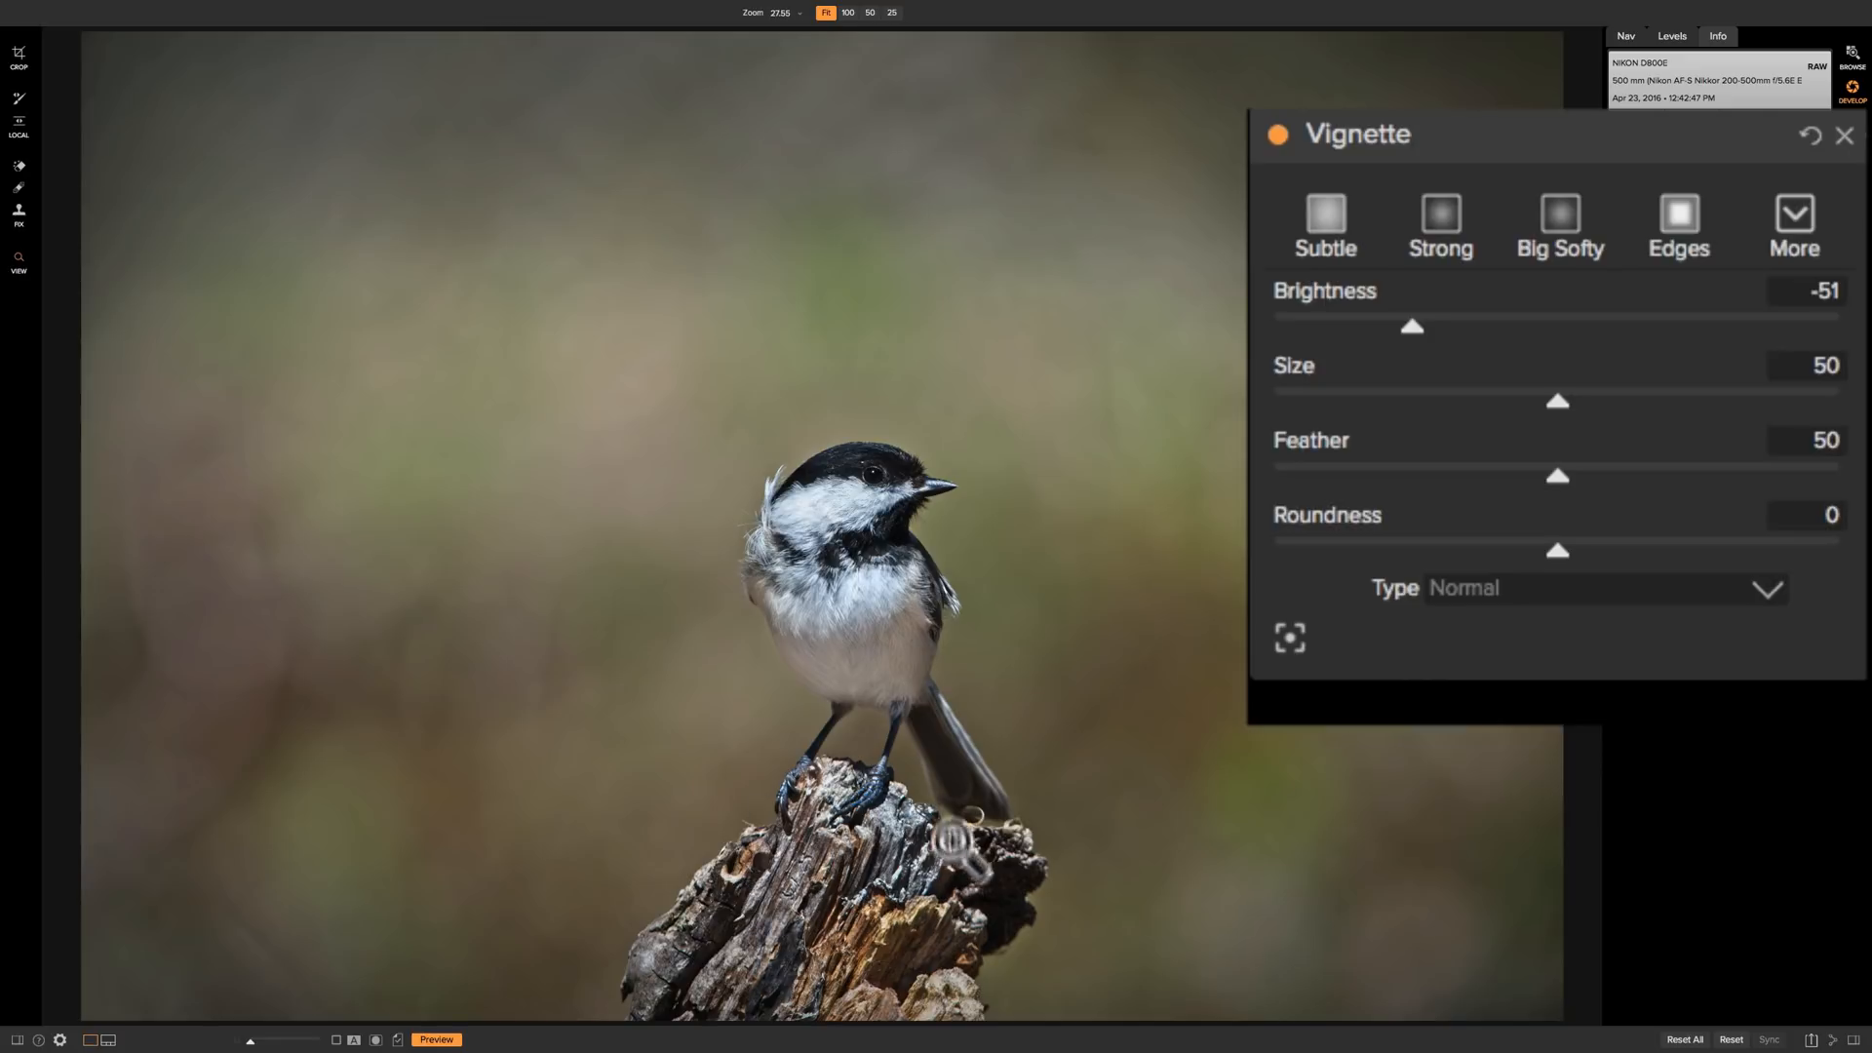
mouse_move(857, 696)
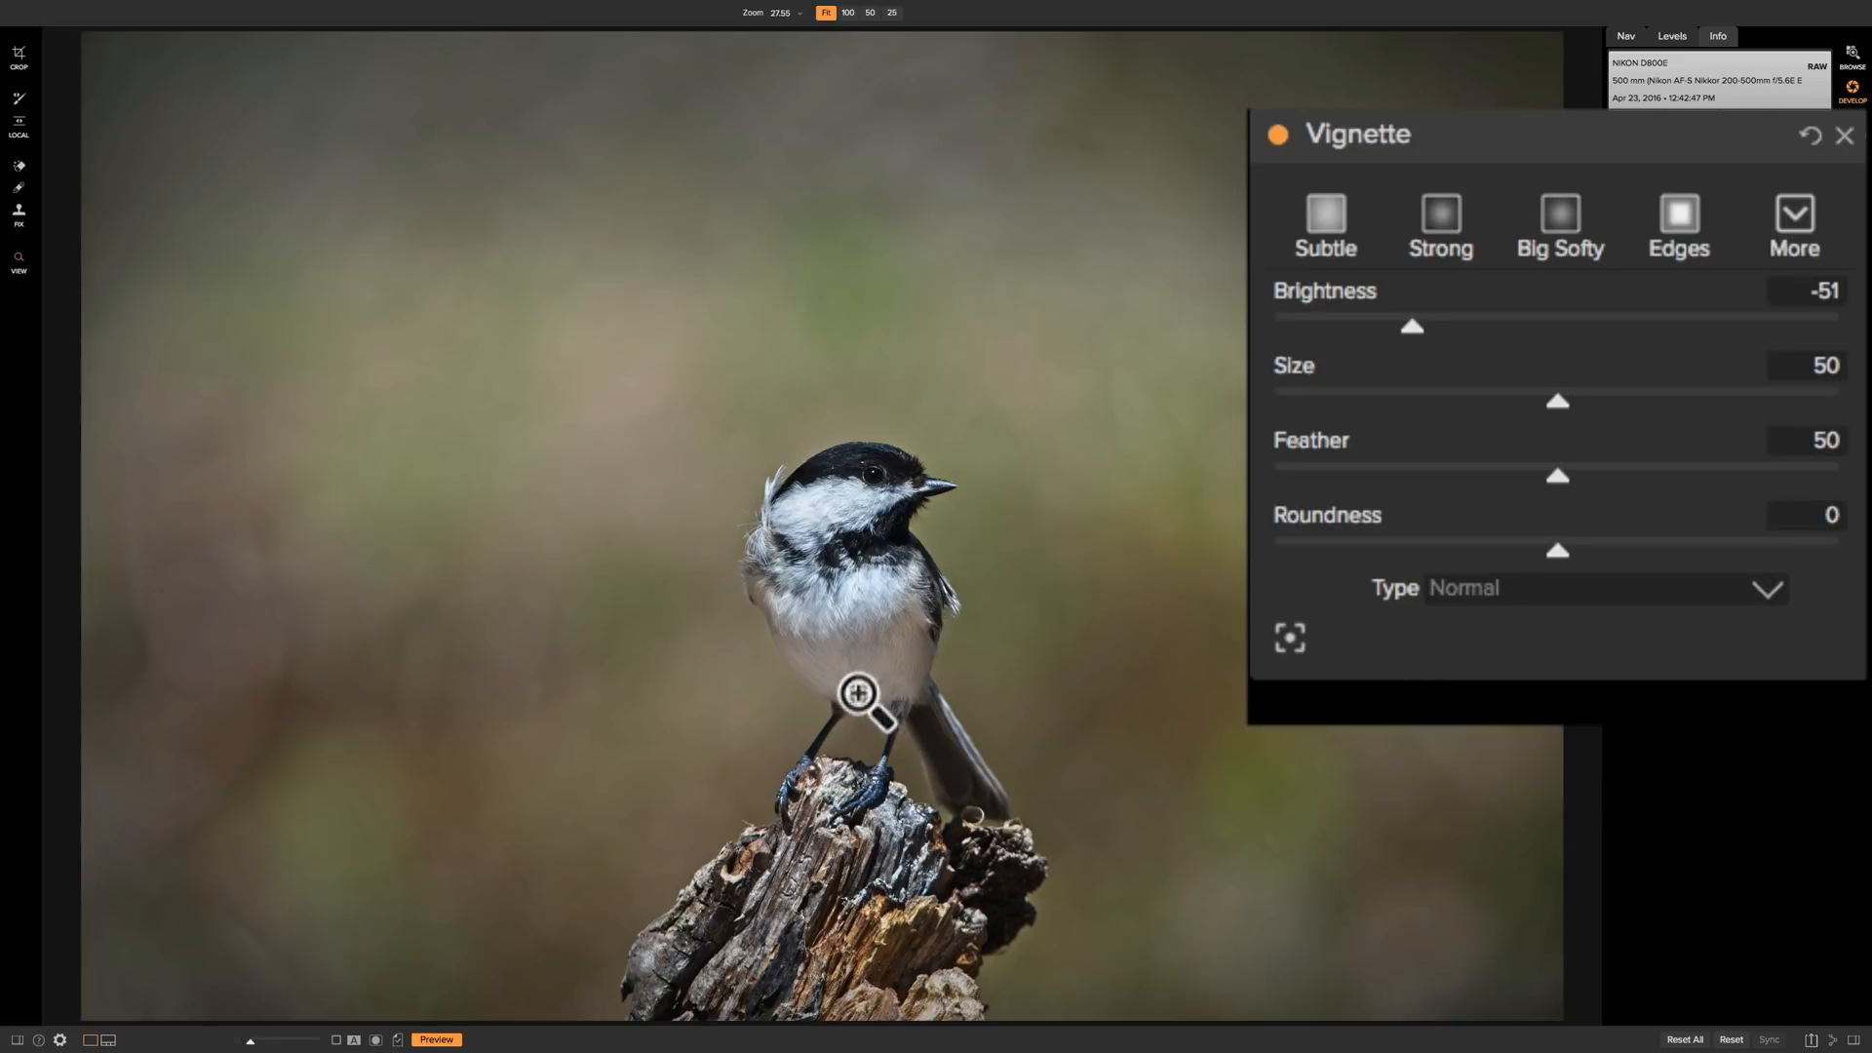
mouse_move(818, 895)
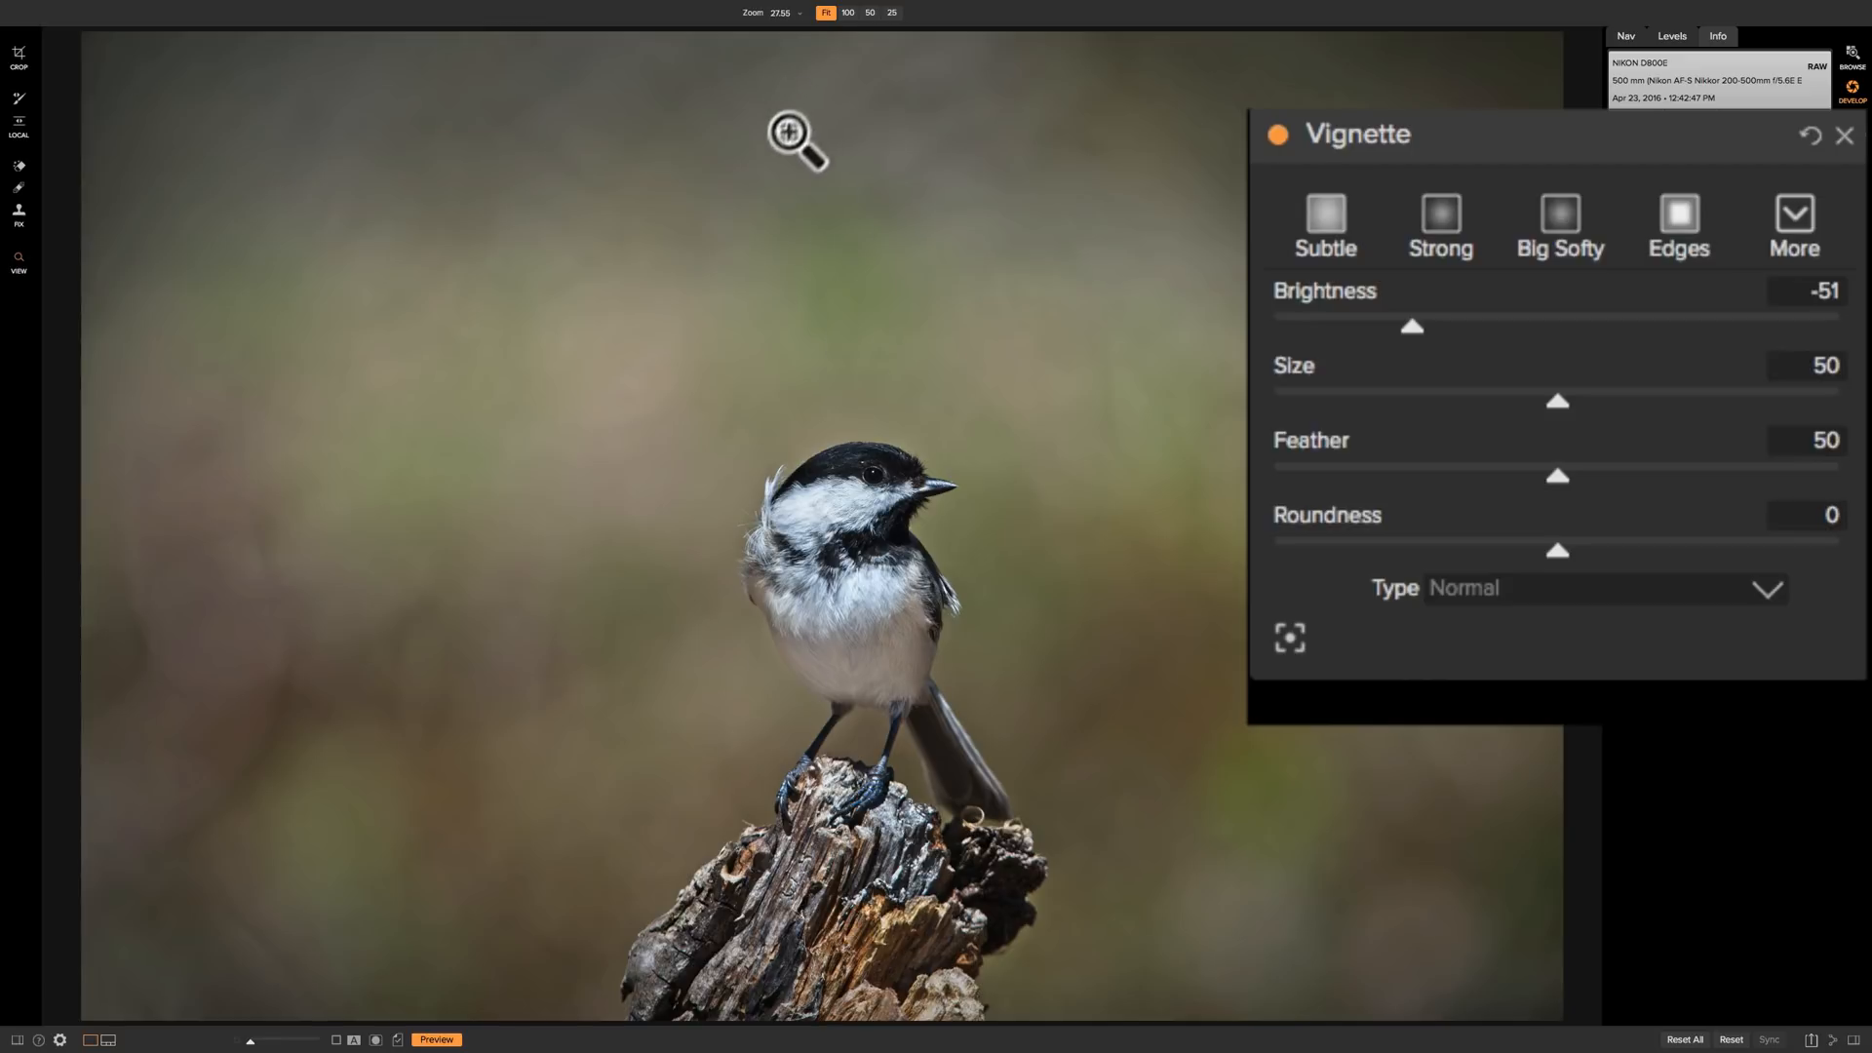
mouse_move(862, 253)
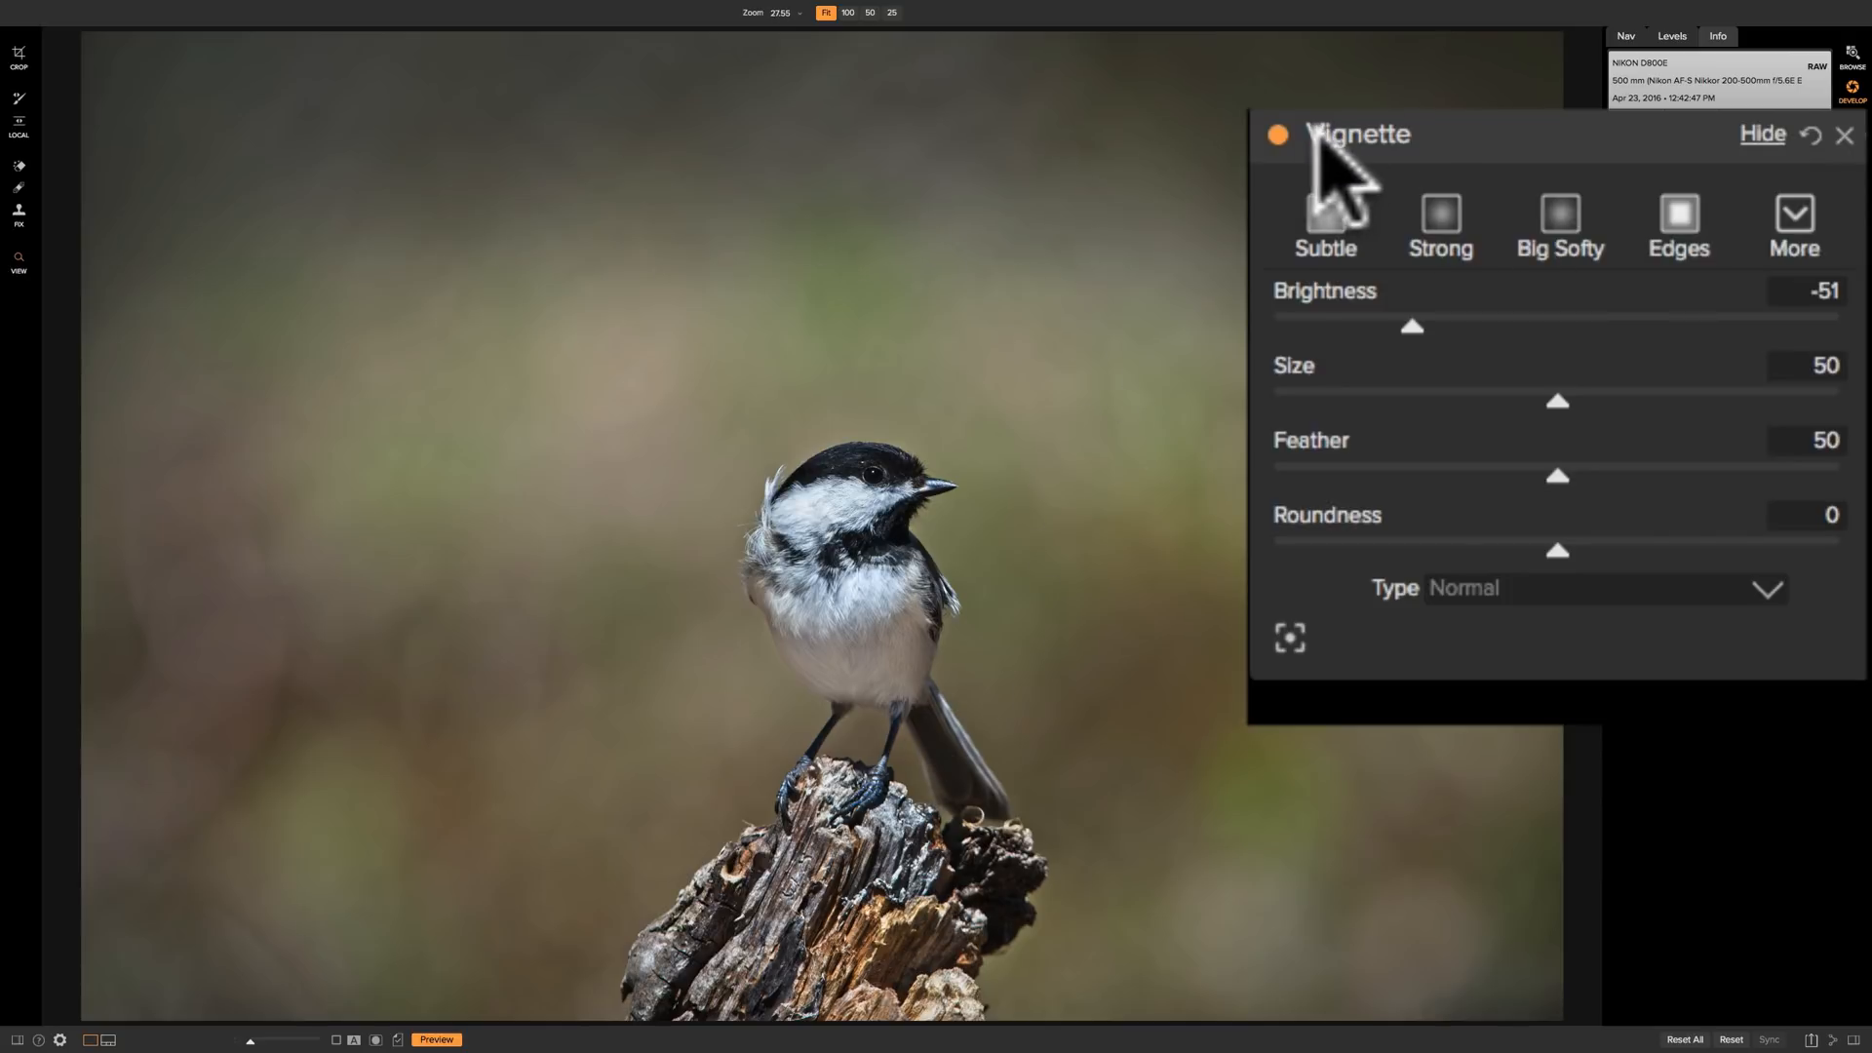
left_click(1276, 133)
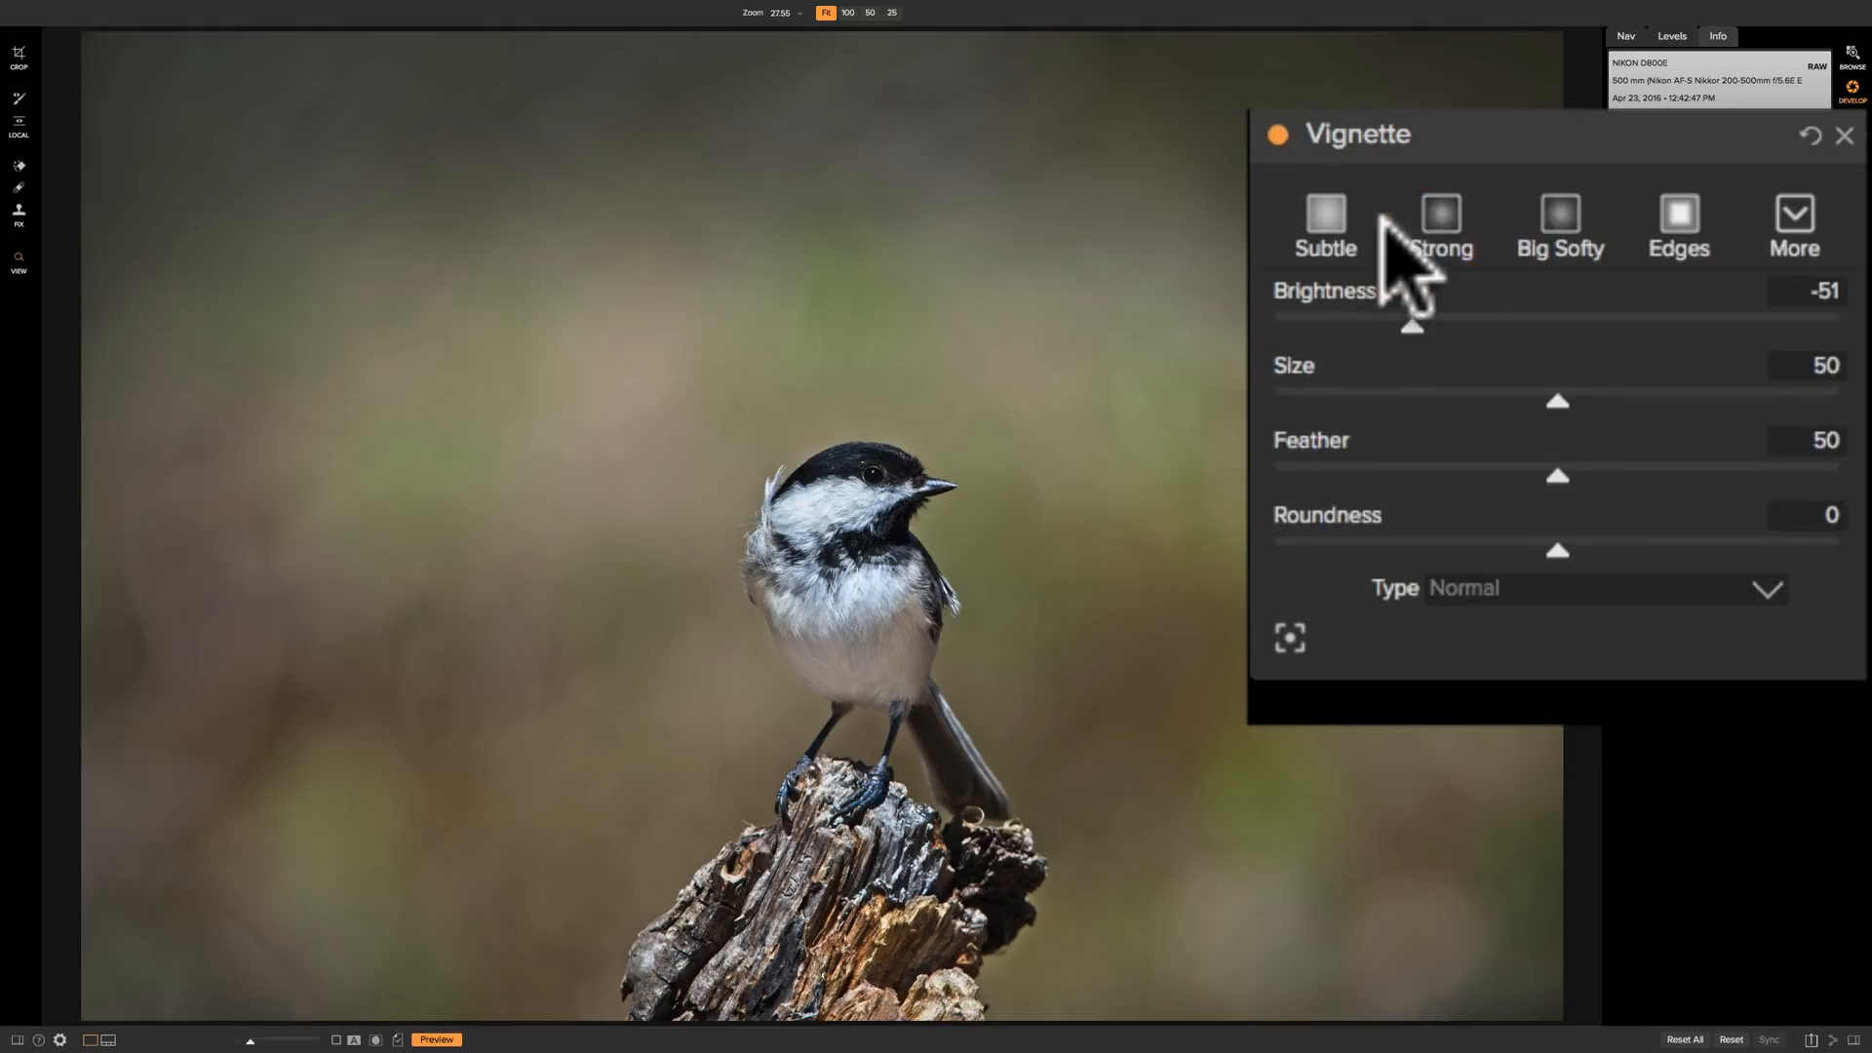
mouse_move(1415, 394)
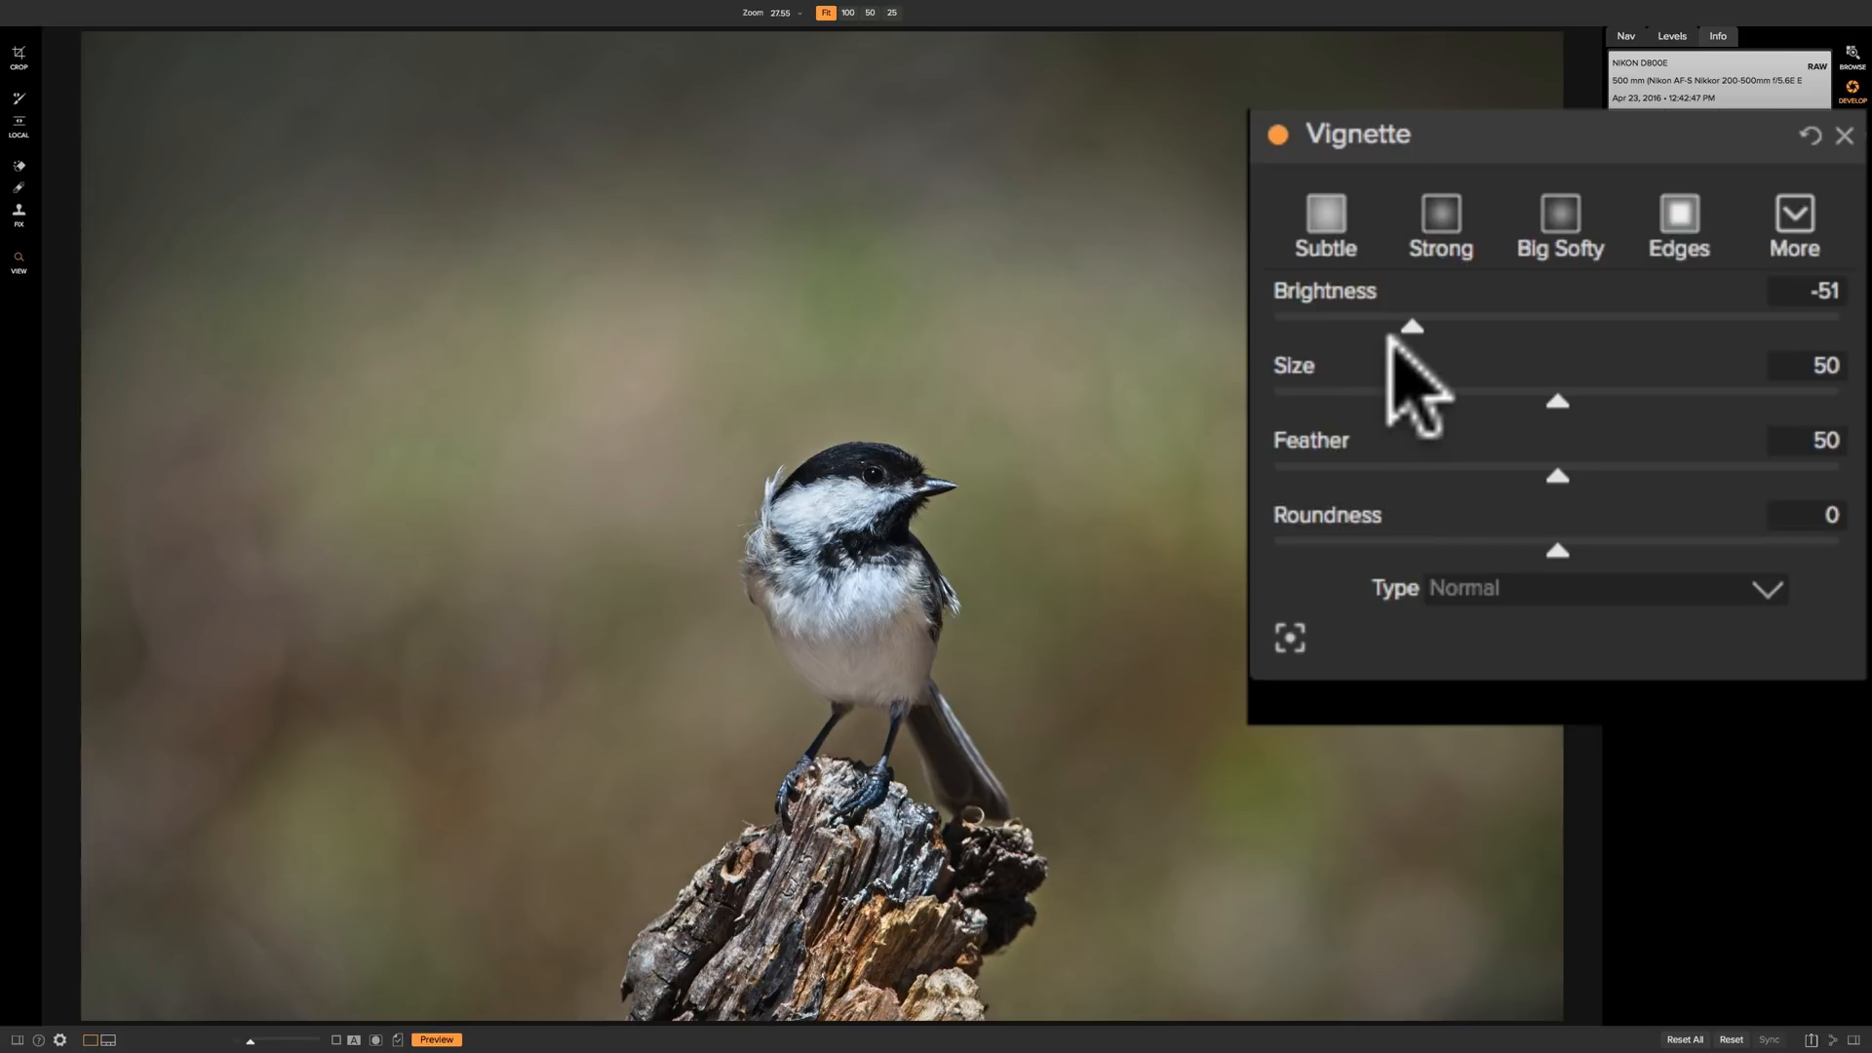
Lighten the vignette to about -34 brightness and raise Feather to about 68 for a softer edge
left_click_drag(1410, 324, 1439, 323)
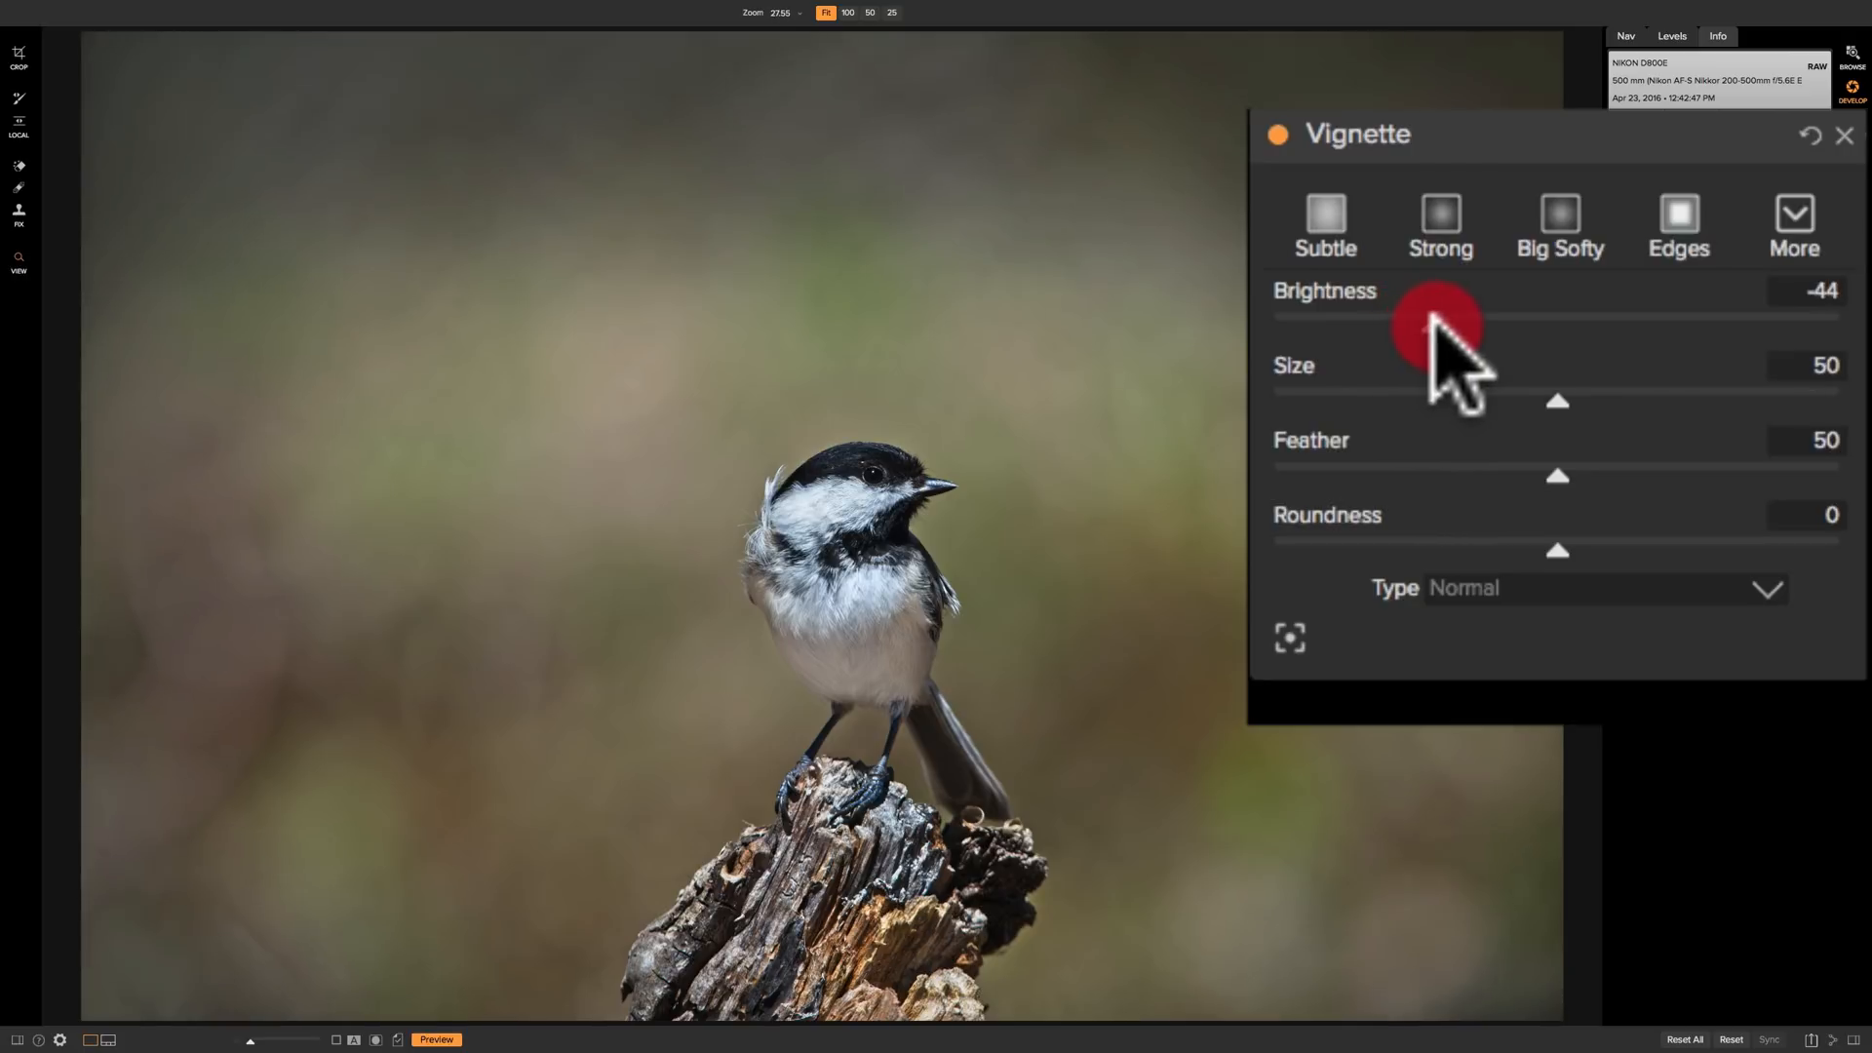
left_click_drag(1439, 320, 1475, 320)
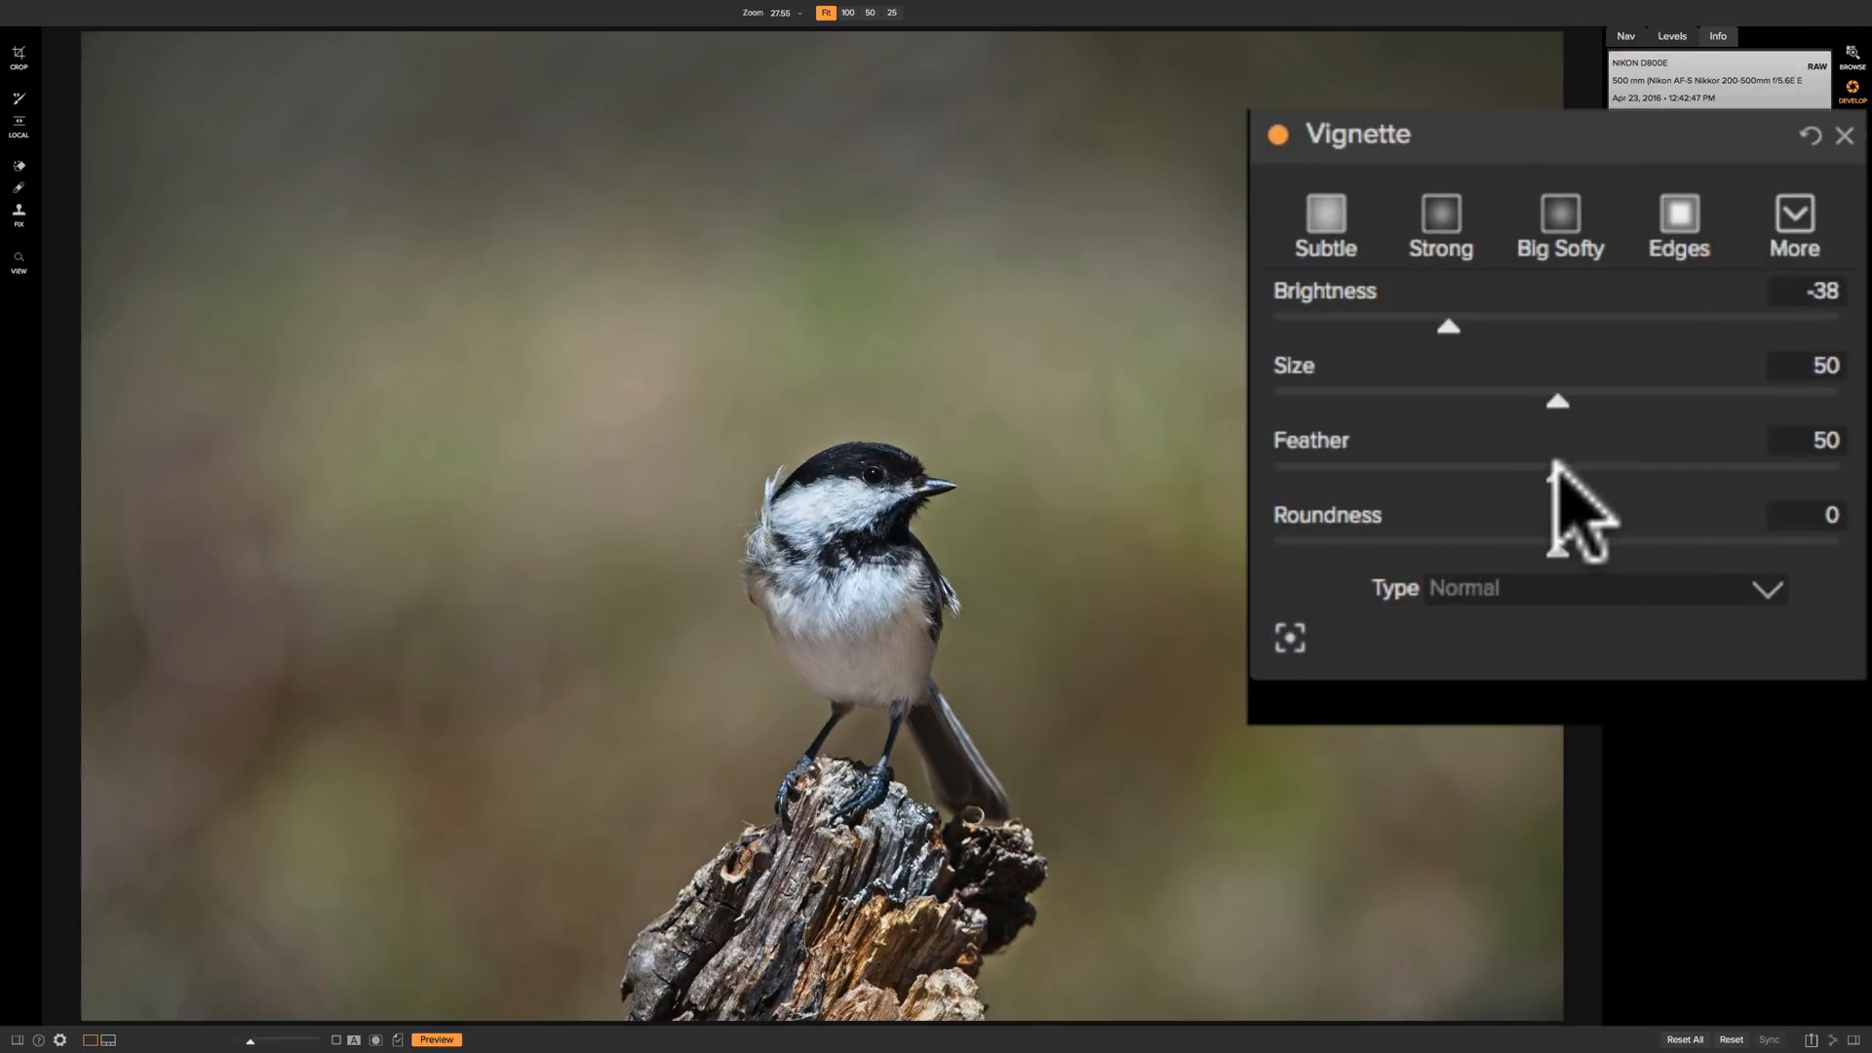
left_click_drag(1558, 475, 1642, 474)
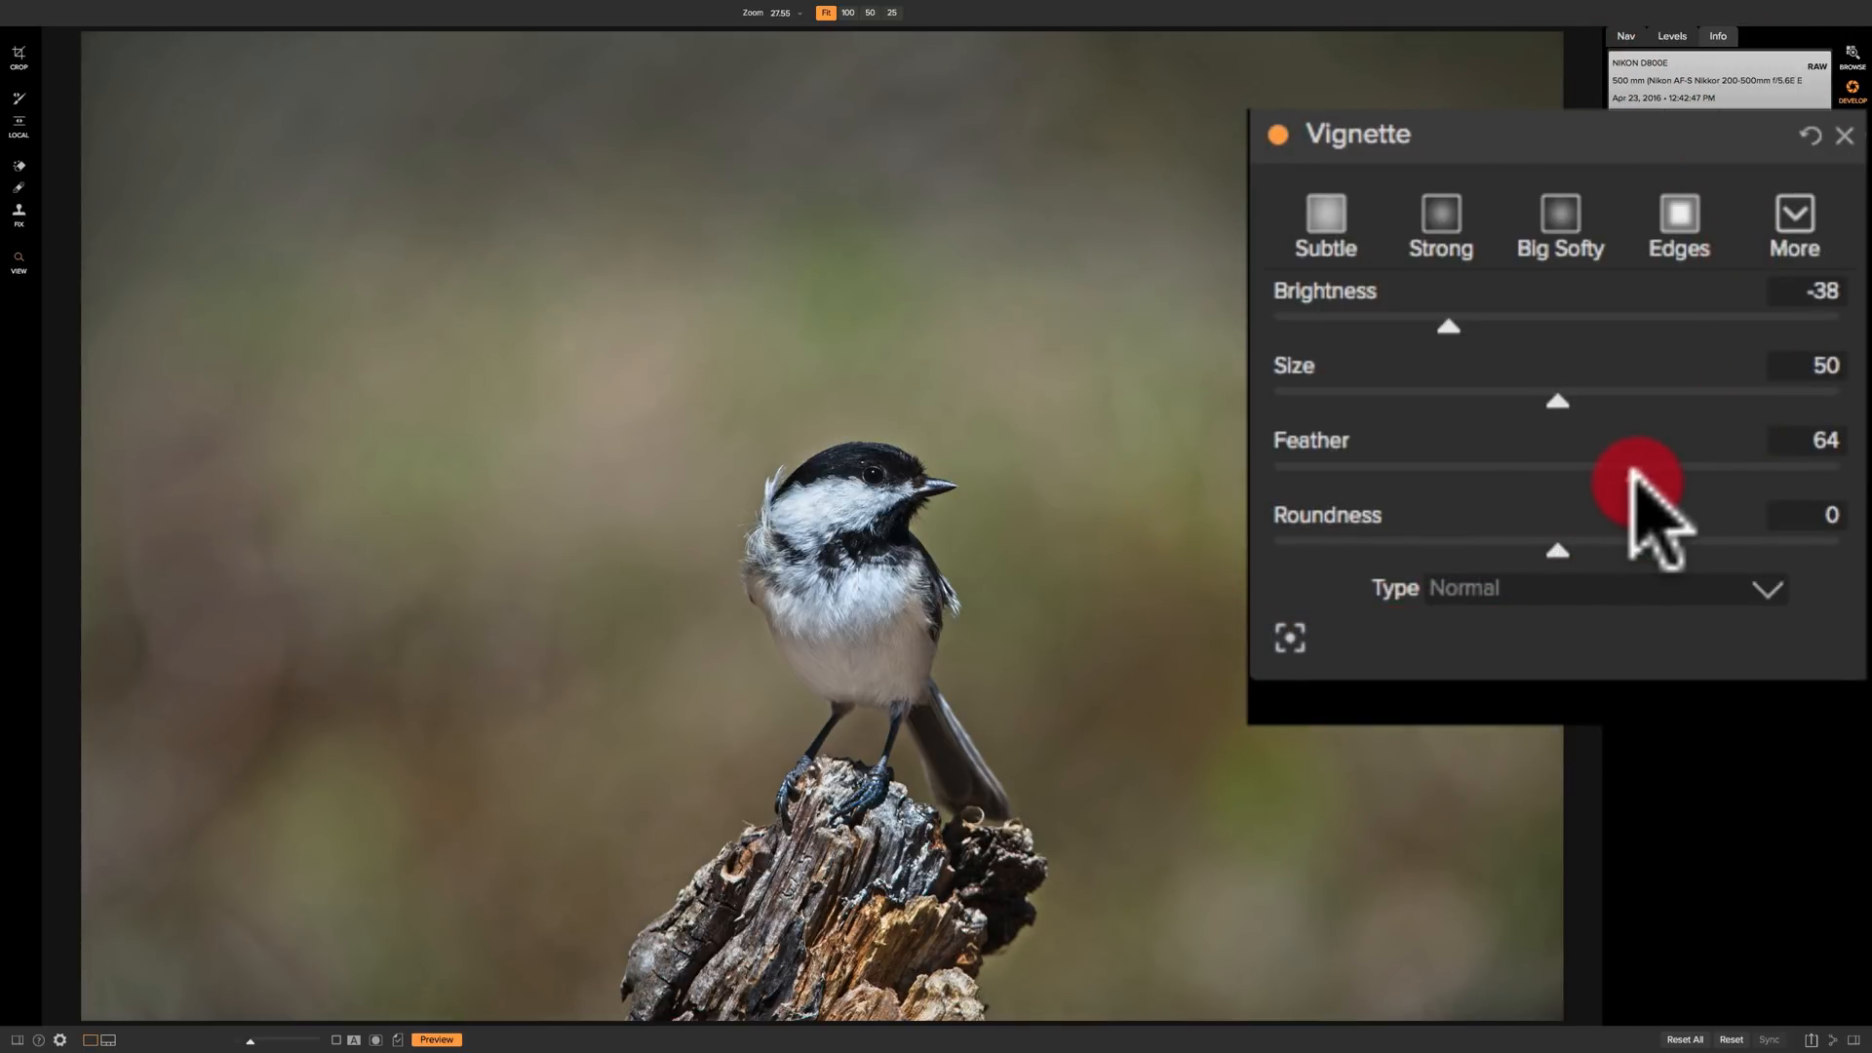
left_click_drag(1636, 477, 1448, 325)
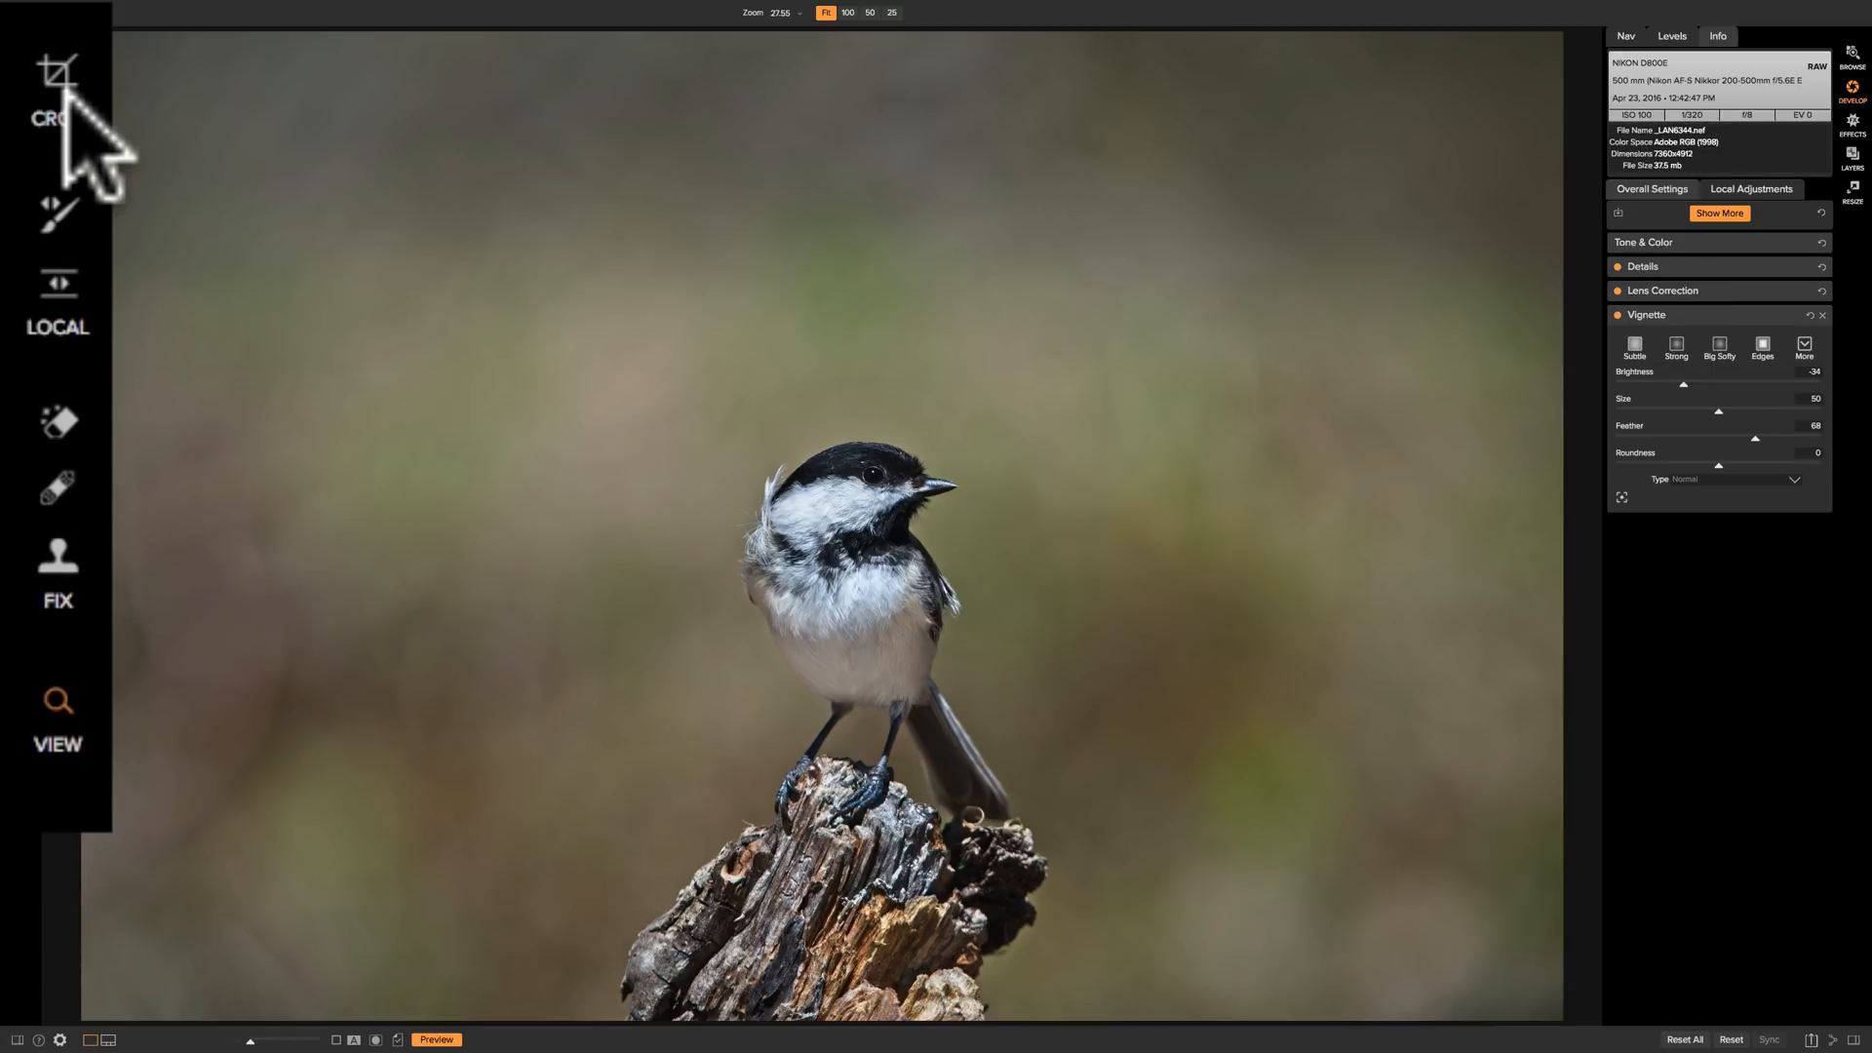
mouse_move(59, 250)
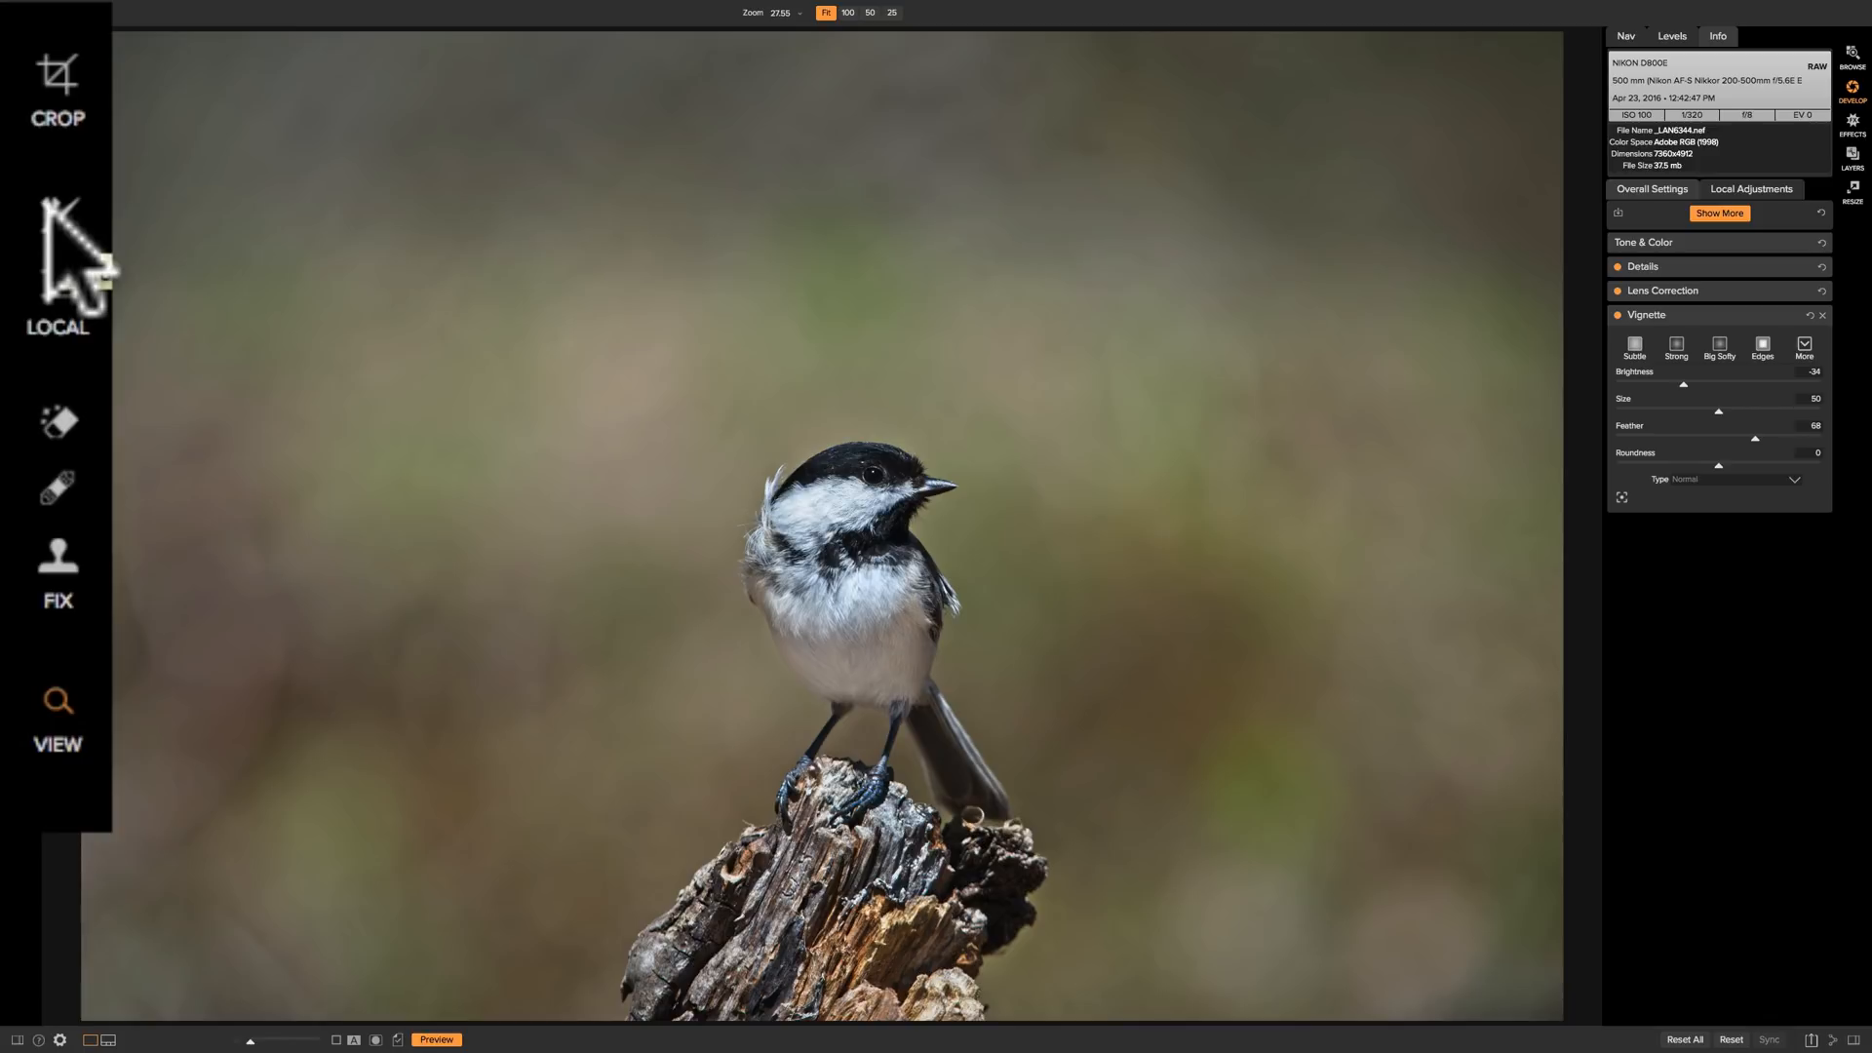